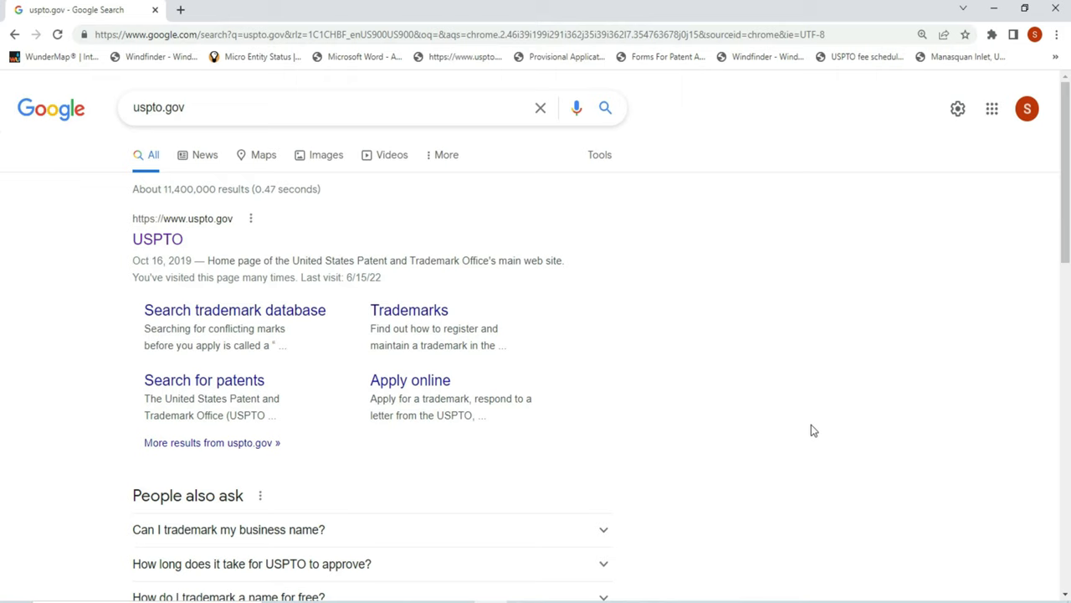
{"action": "mouse_move", "coordinate": [809, 396]}
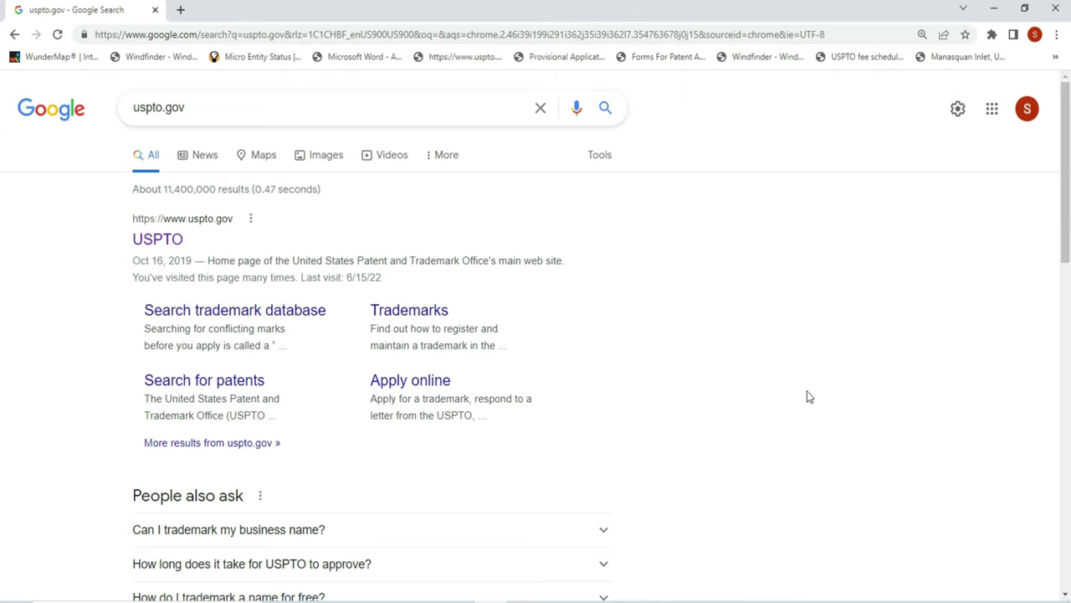
{"action": "mouse_move", "coordinate": [809, 354]}
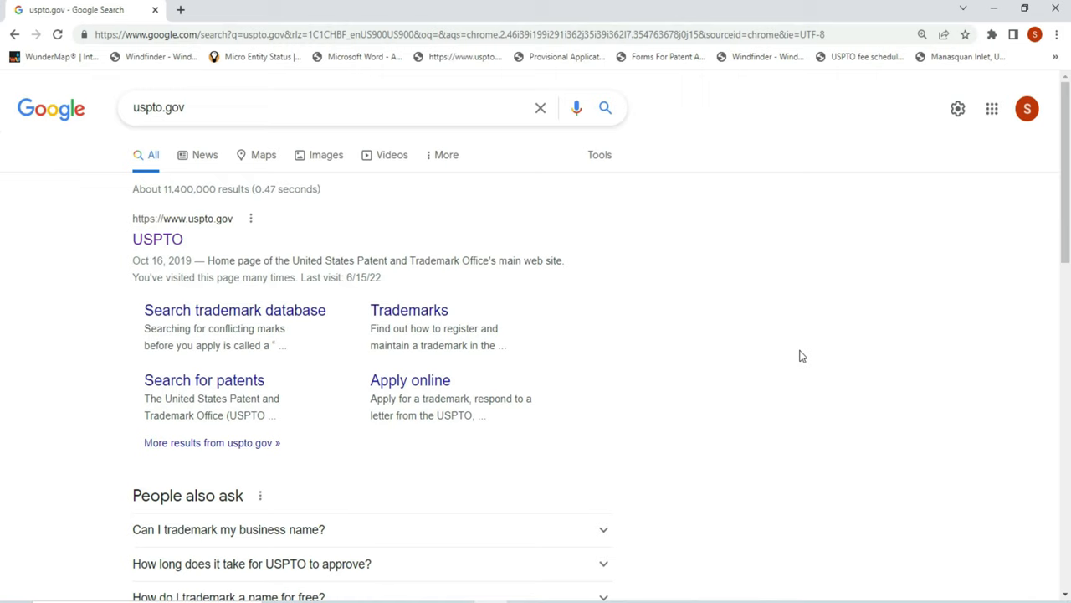
{"action": "mouse_move", "coordinate": [772, 352]}
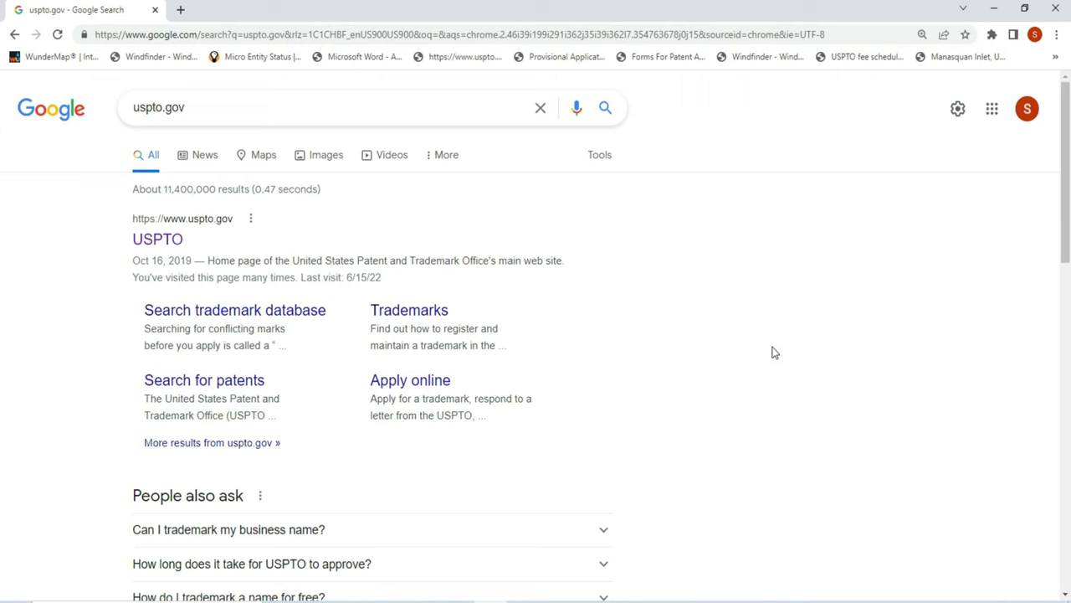
{"action": "mouse_move", "coordinate": [423, 227]}
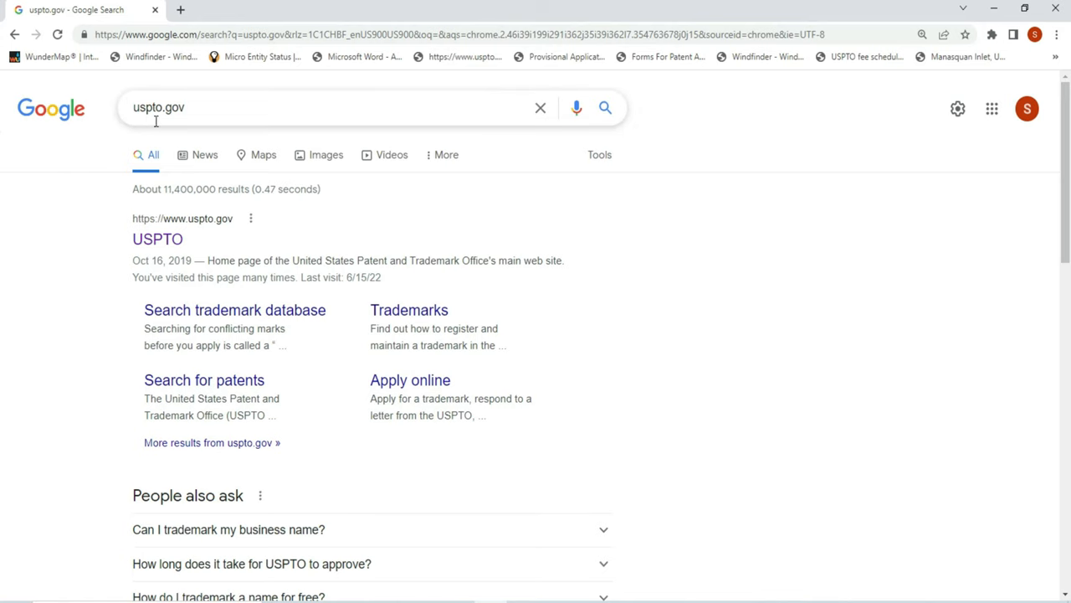
{"action": "mouse_move", "coordinate": [186, 208]}
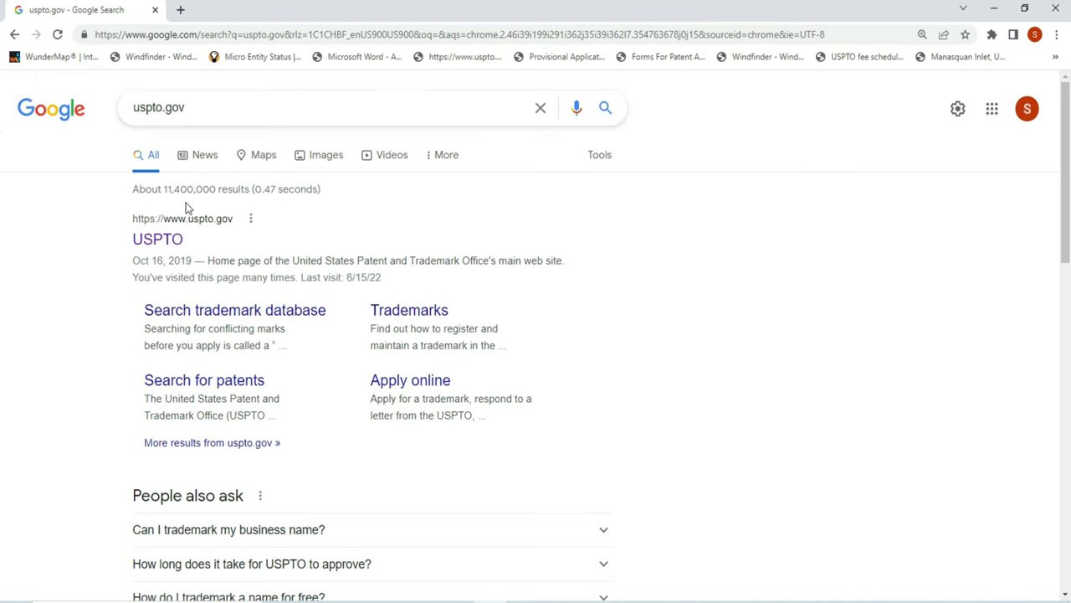
{"action": "mouse_move", "coordinate": [158, 239]}
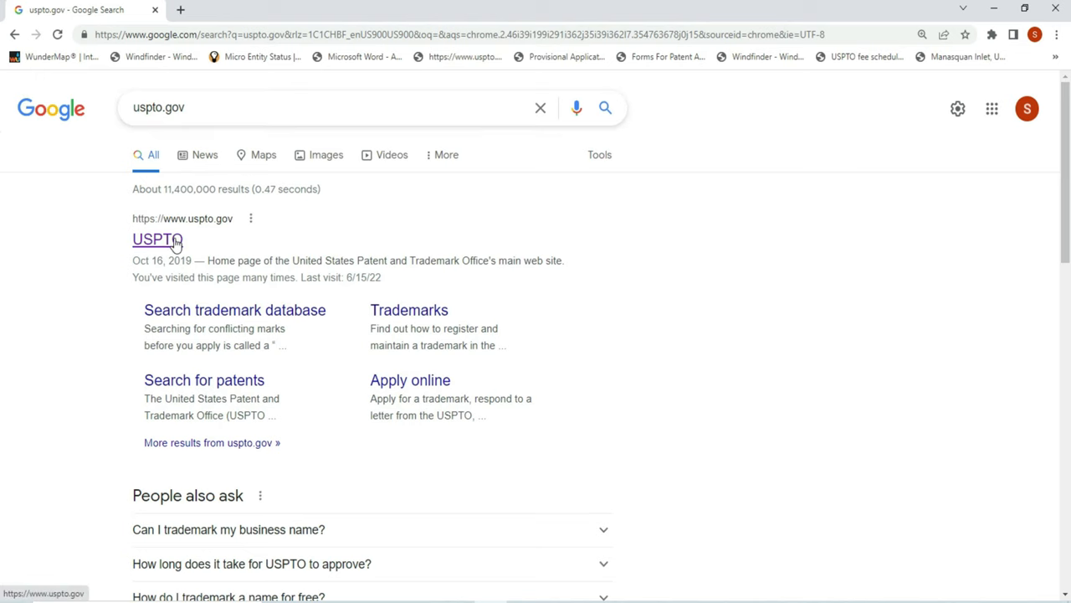
Go from the search results to the USPTO home page, then to the MyUSPTO sign-up page.
{"action": "left_click", "coordinate": [156, 240]}
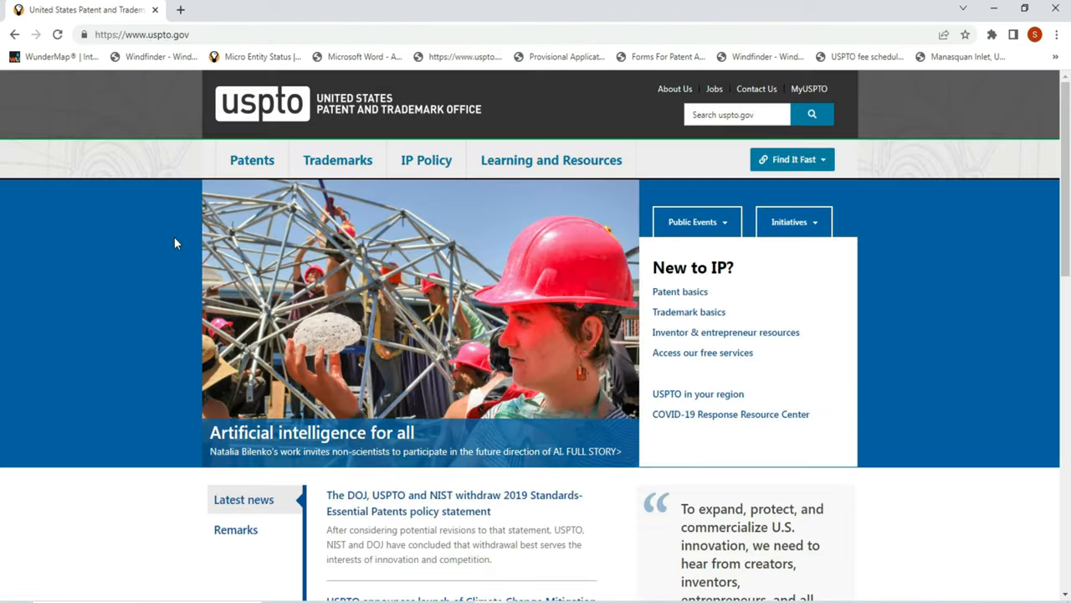
{"action": "mouse_move", "coordinate": [521, 299]}
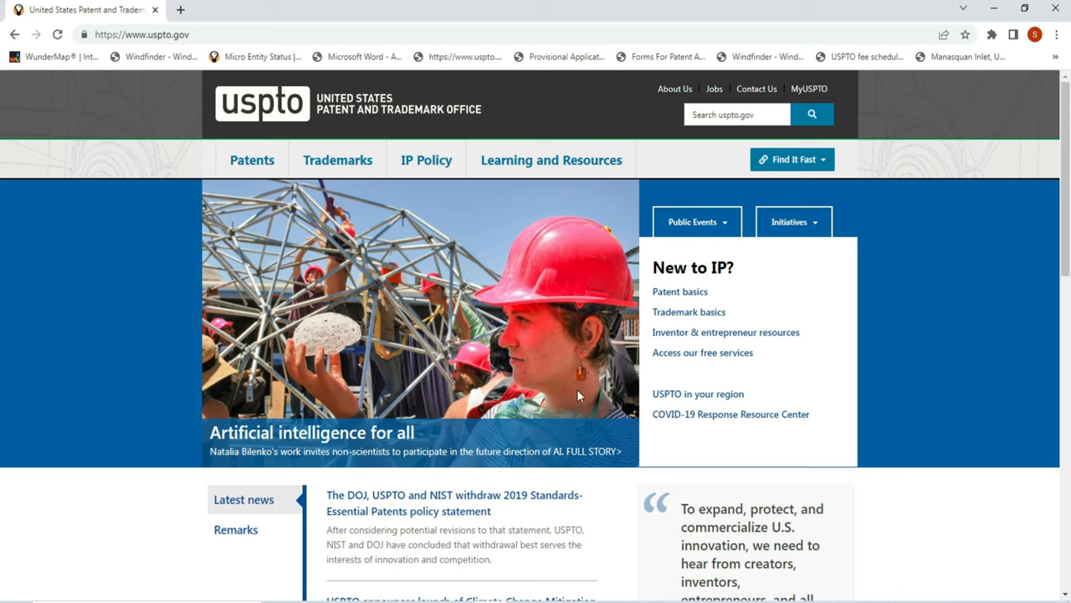
{"action": "mouse_move", "coordinate": [591, 343]}
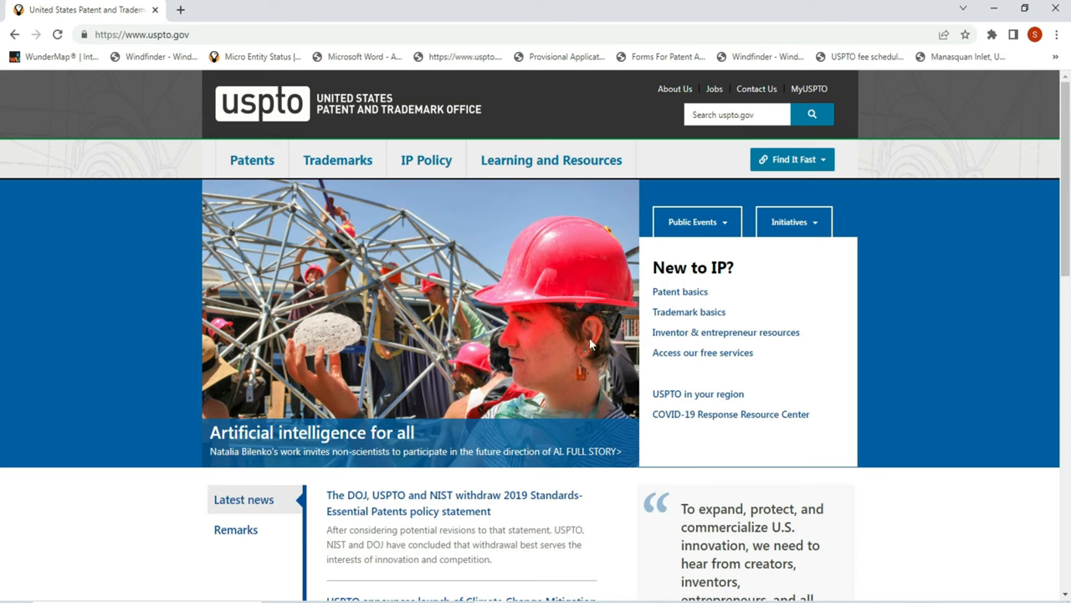
{"action": "mouse_move", "coordinate": [589, 289]}
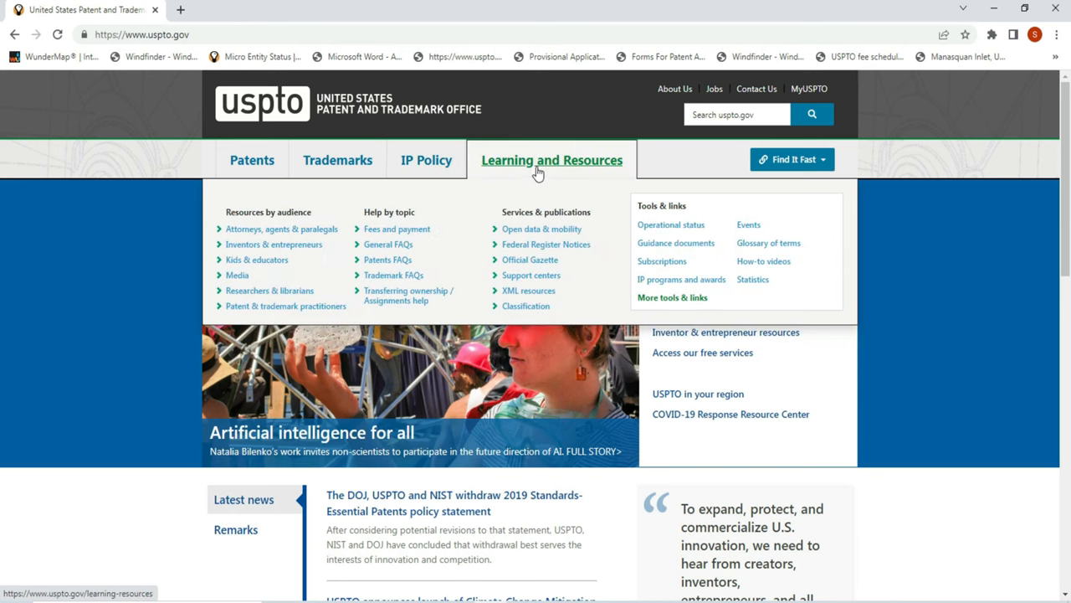
{"action": "mouse_move", "coordinate": [912, 206]}
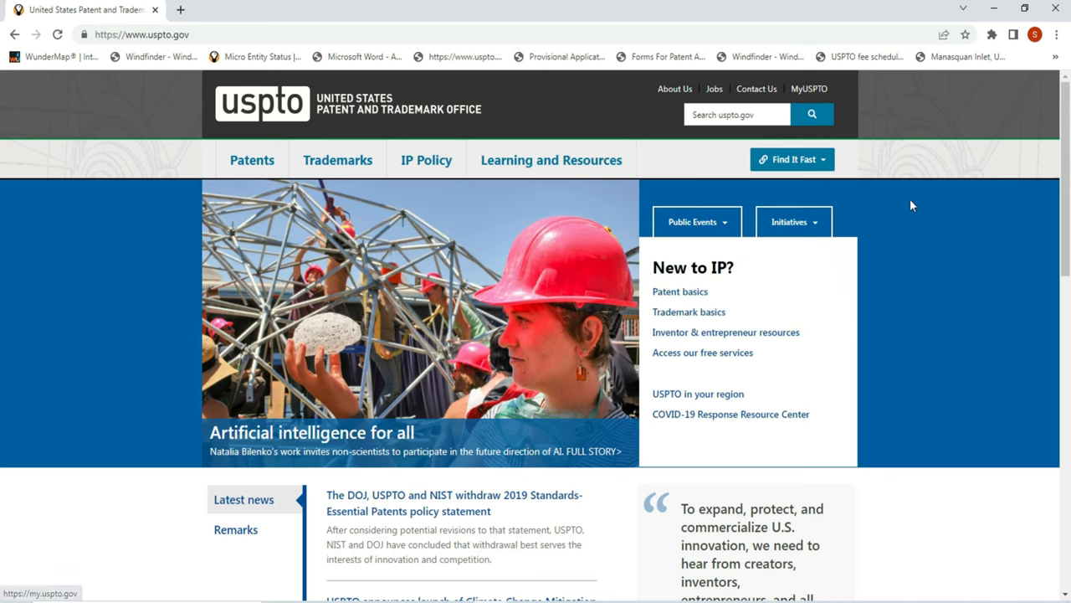
{"action": "mouse_move", "coordinate": [823, 100]}
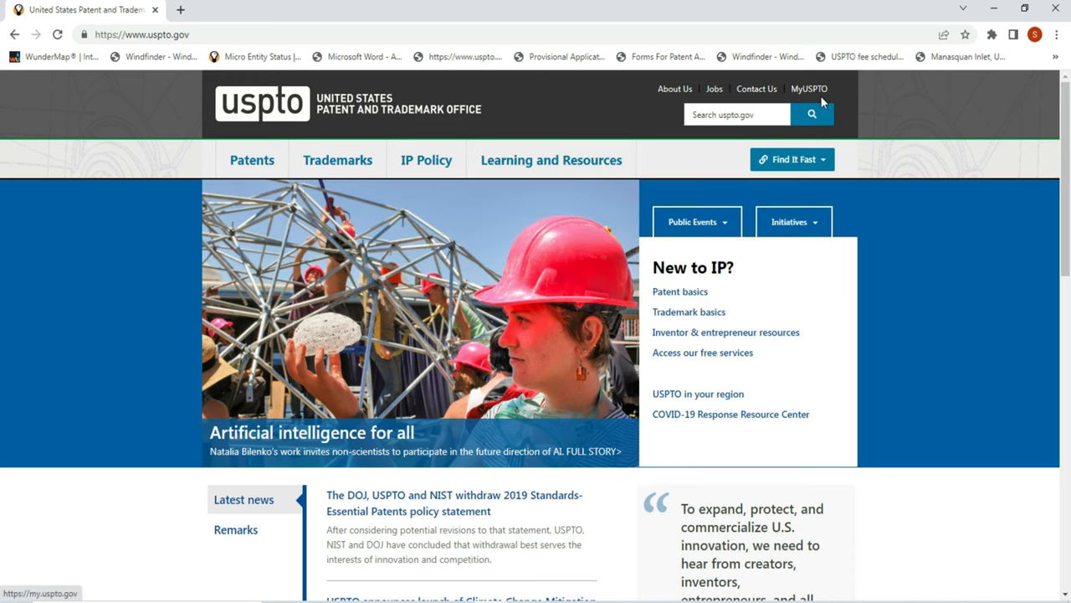
{"action": "mouse_move", "coordinate": [809, 88]}
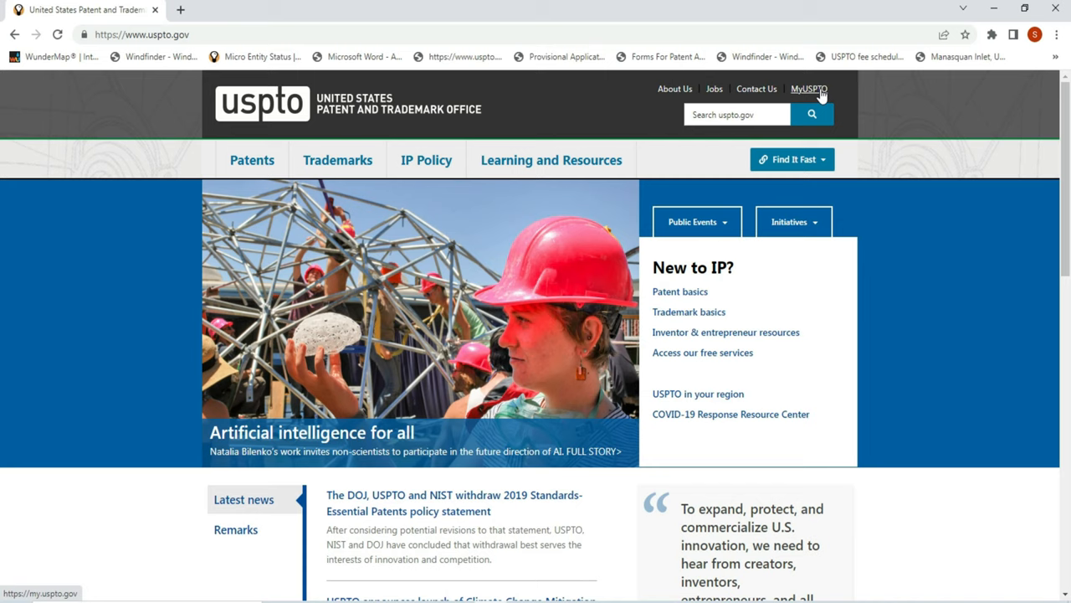
{"action": "left_click", "coordinate": [808, 89]}
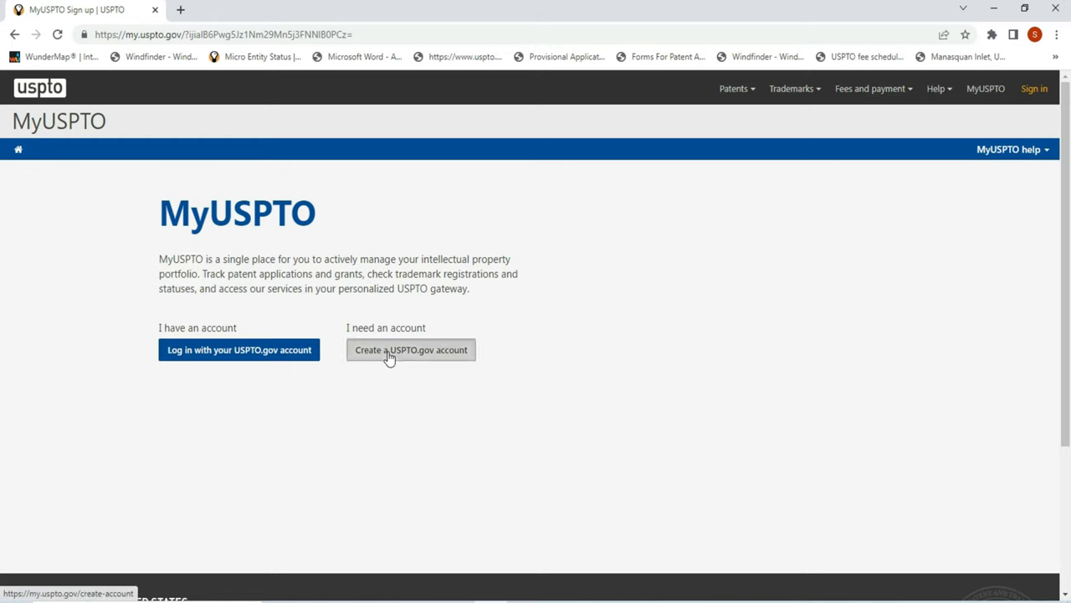
{"action": "left_click", "coordinate": [411, 350]}
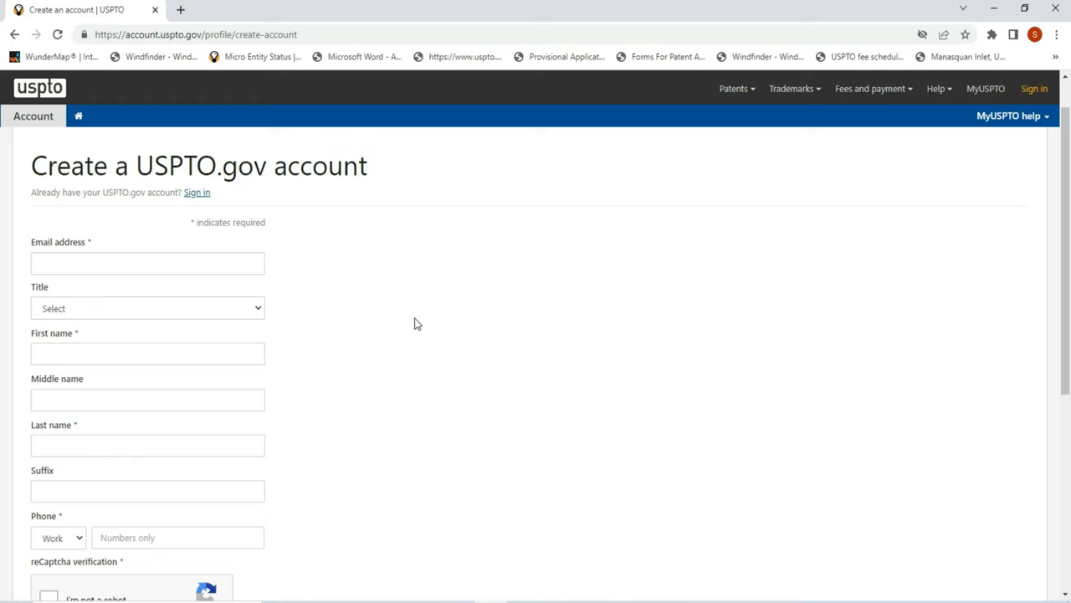
{"action": "mouse_move", "coordinate": [428, 302]}
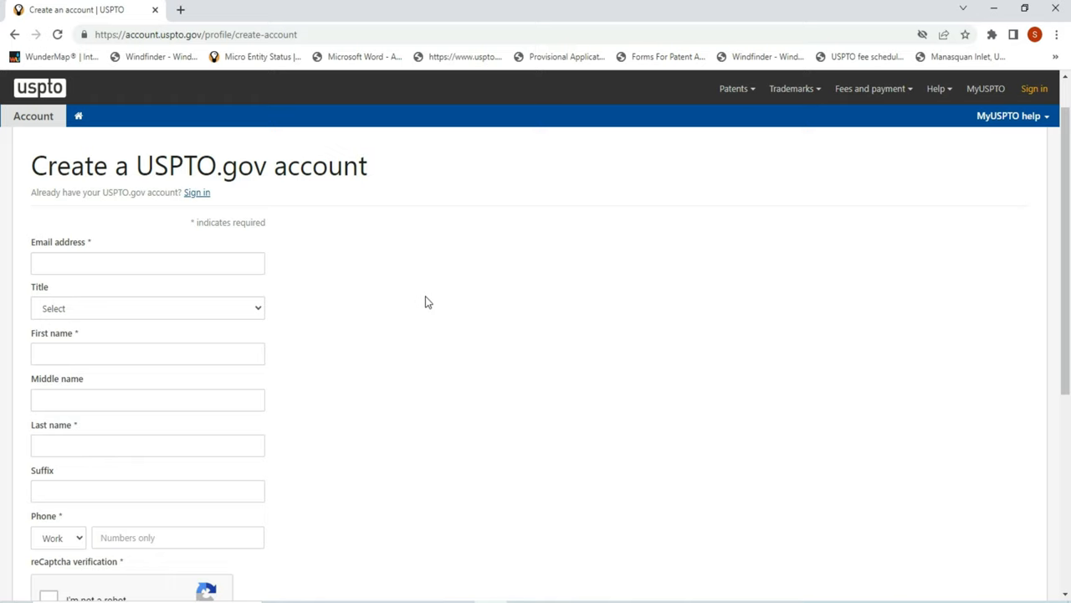
{"action": "mouse_move", "coordinate": [410, 292]}
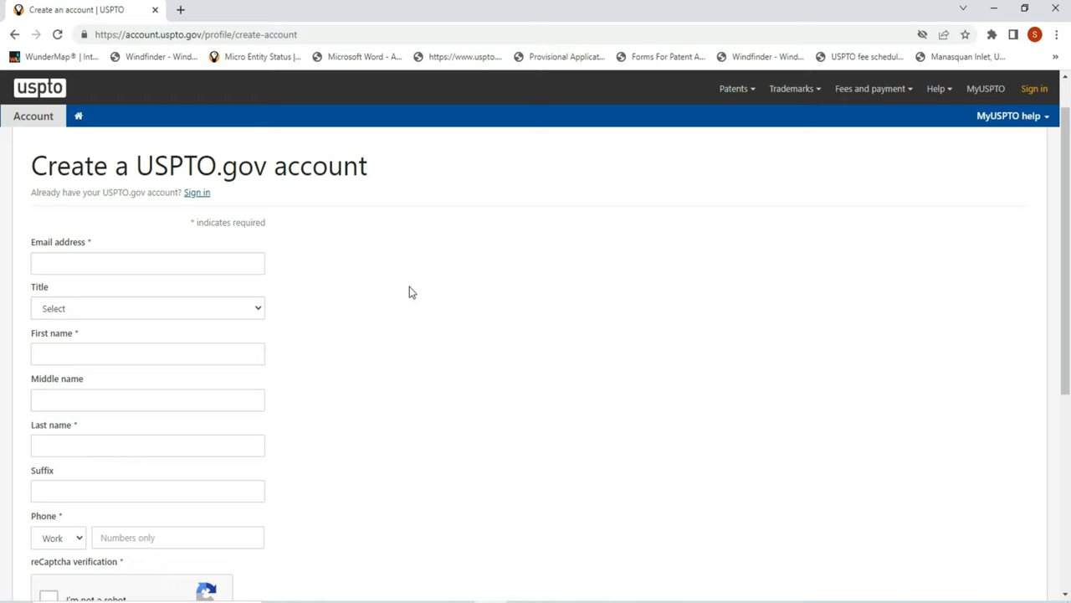
{"action": "scroll", "scroll_direction": "down", "scroll_amount": 3}
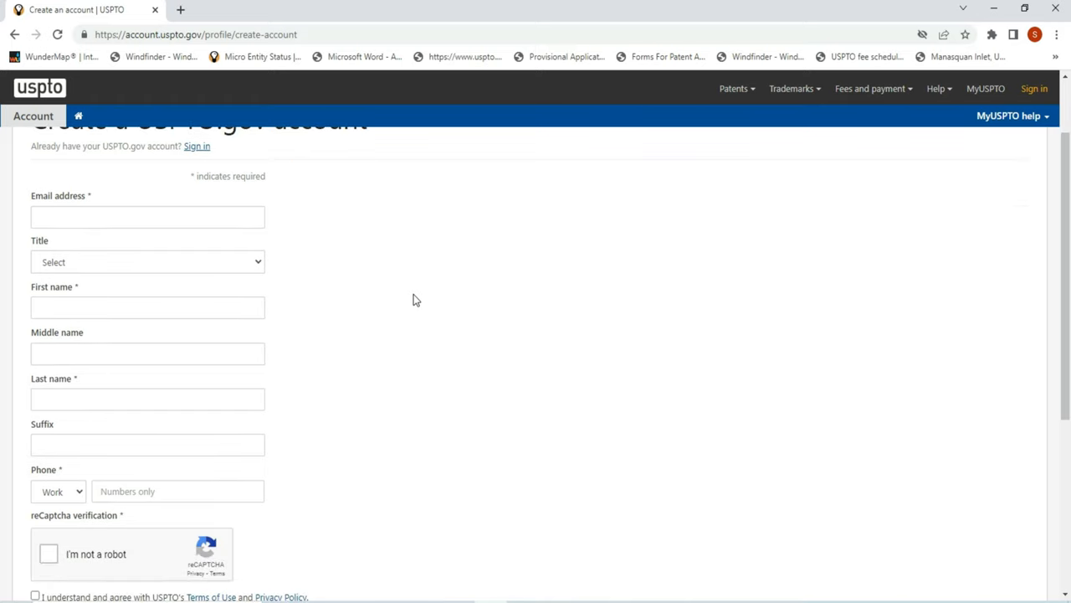
{"action": "mouse_move", "coordinate": [231, 276]}
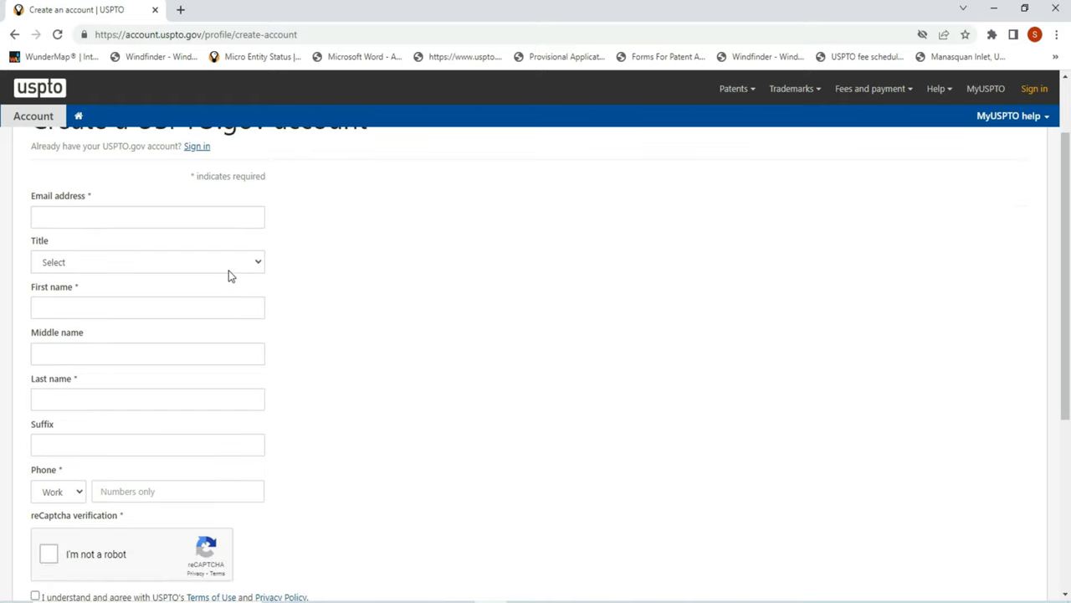
{"action": "mouse_move", "coordinate": [364, 379]}
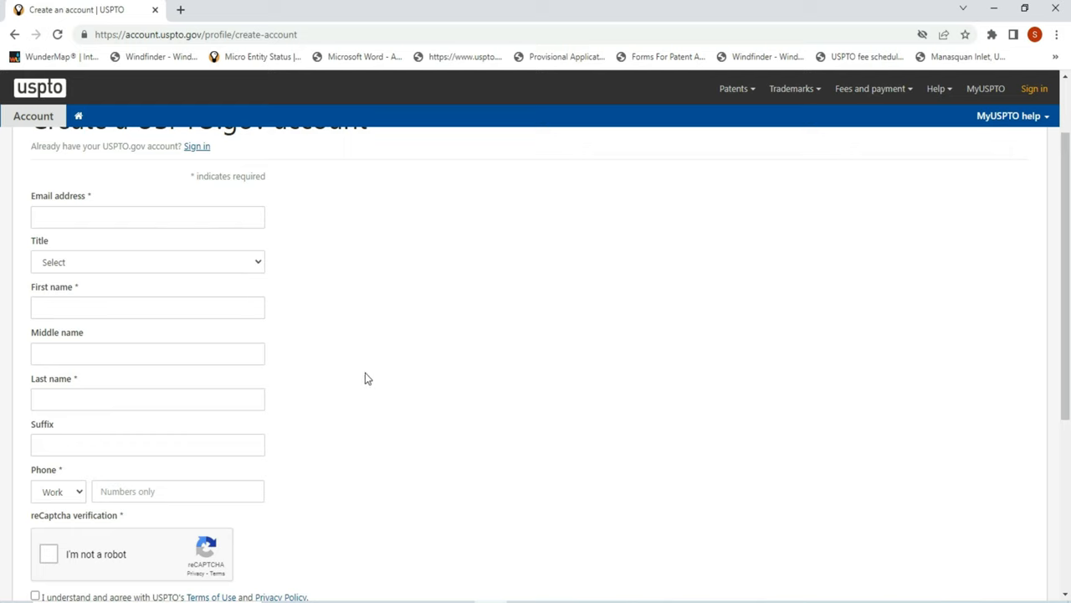
{"action": "scroll", "scroll_direction": "up", "scroll_amount": 3}
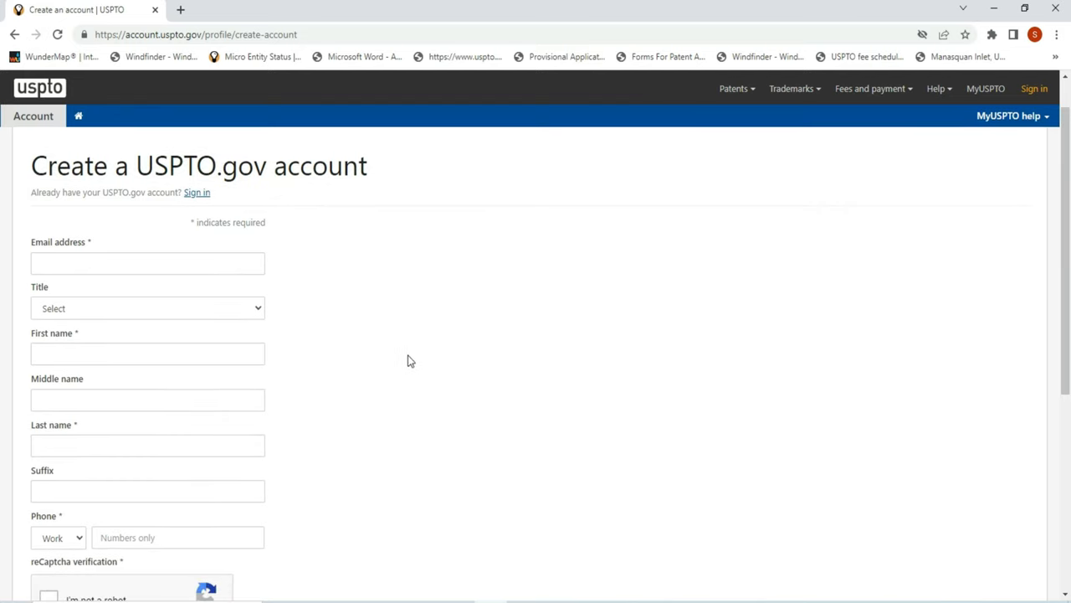
{"action": "mouse_move", "coordinate": [421, 346]}
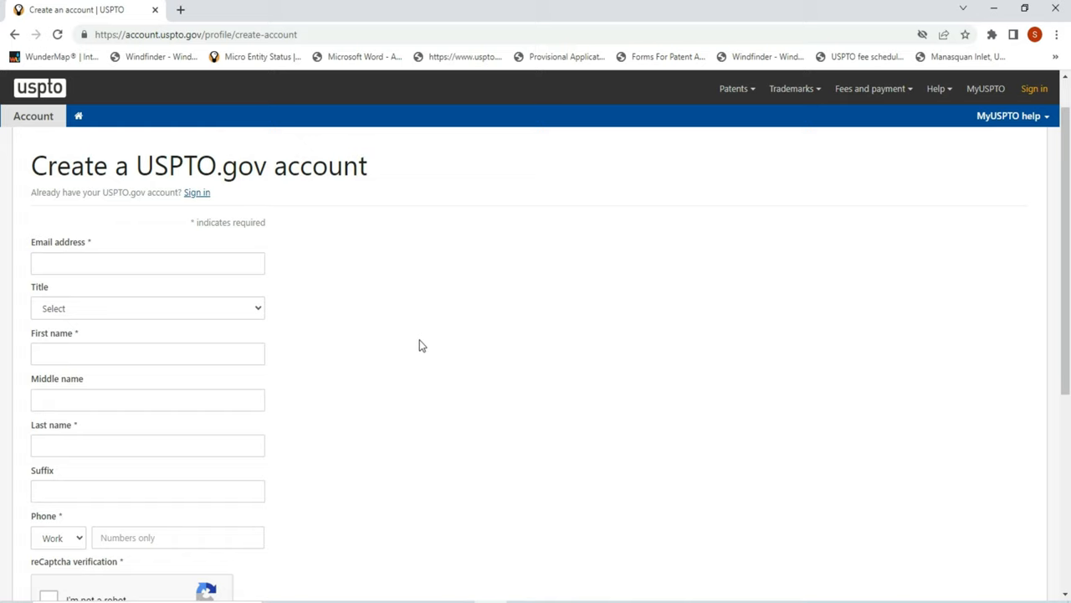
{"action": "mouse_move", "coordinate": [340, 257]}
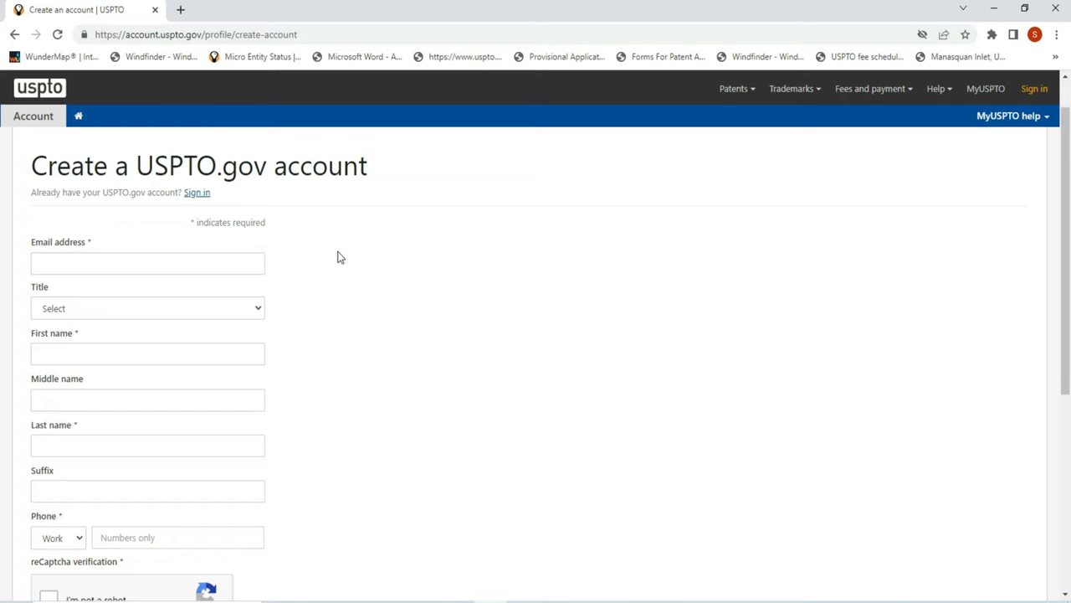
{"action": "mouse_move", "coordinate": [349, 255]}
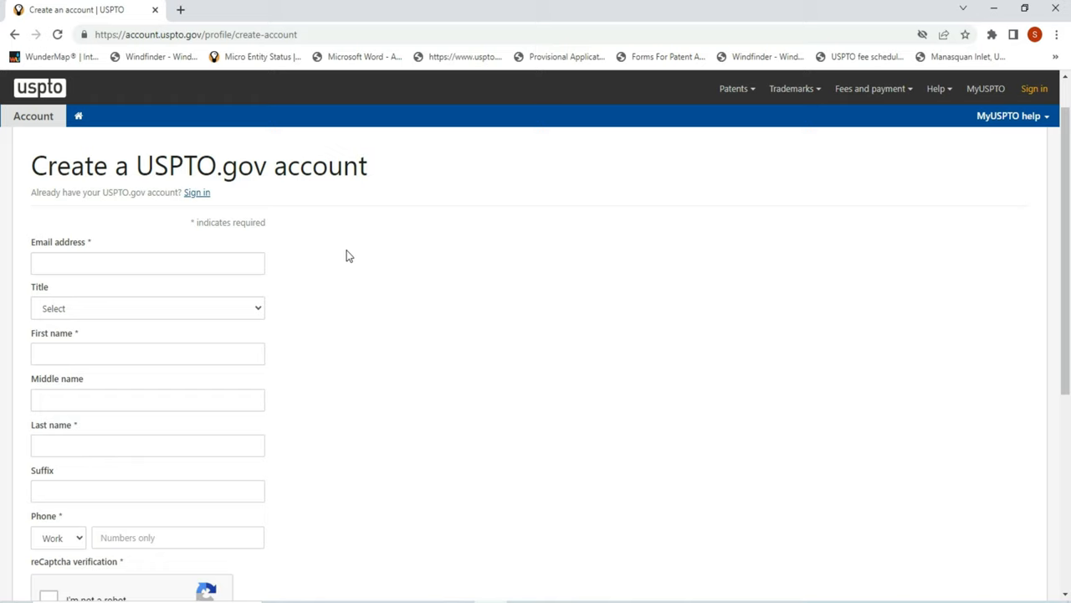
{"action": "mouse_move", "coordinate": [327, 260]}
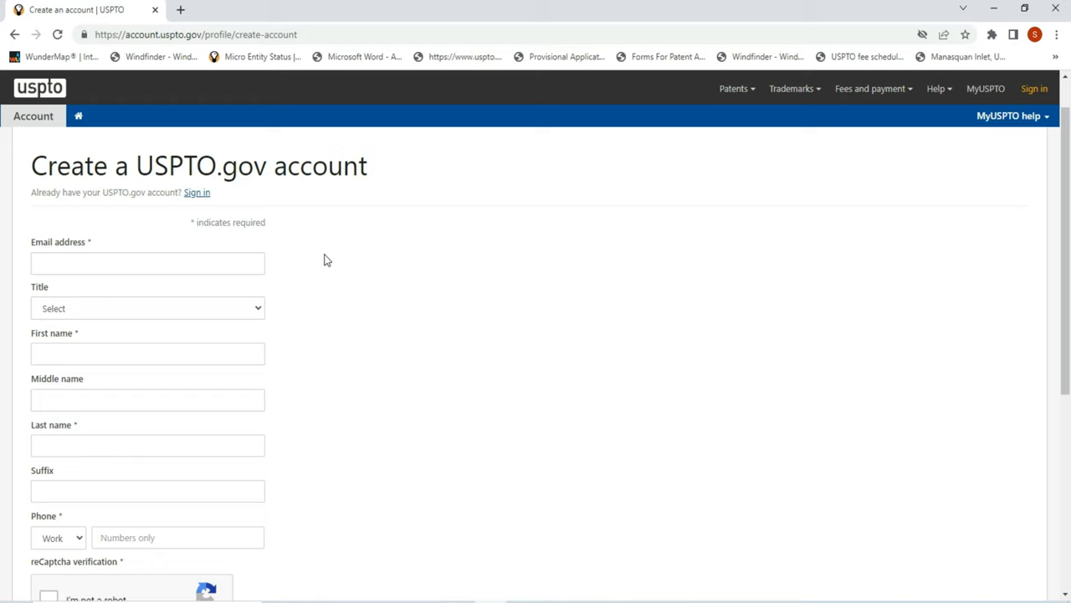
{"action": "mouse_move", "coordinate": [332, 255]}
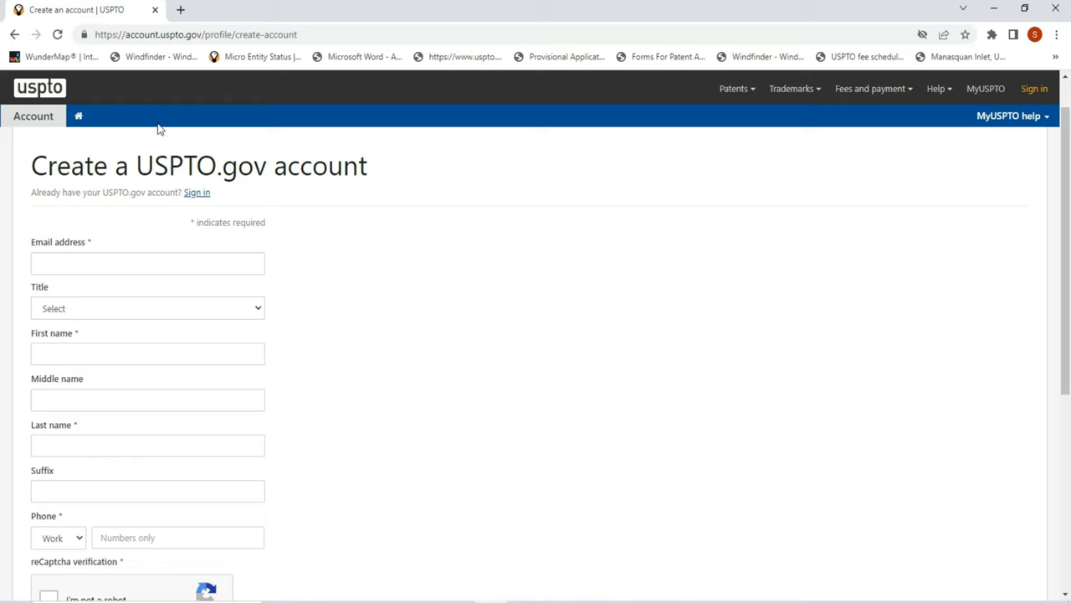
{"action": "mouse_move", "coordinate": [15, 35]}
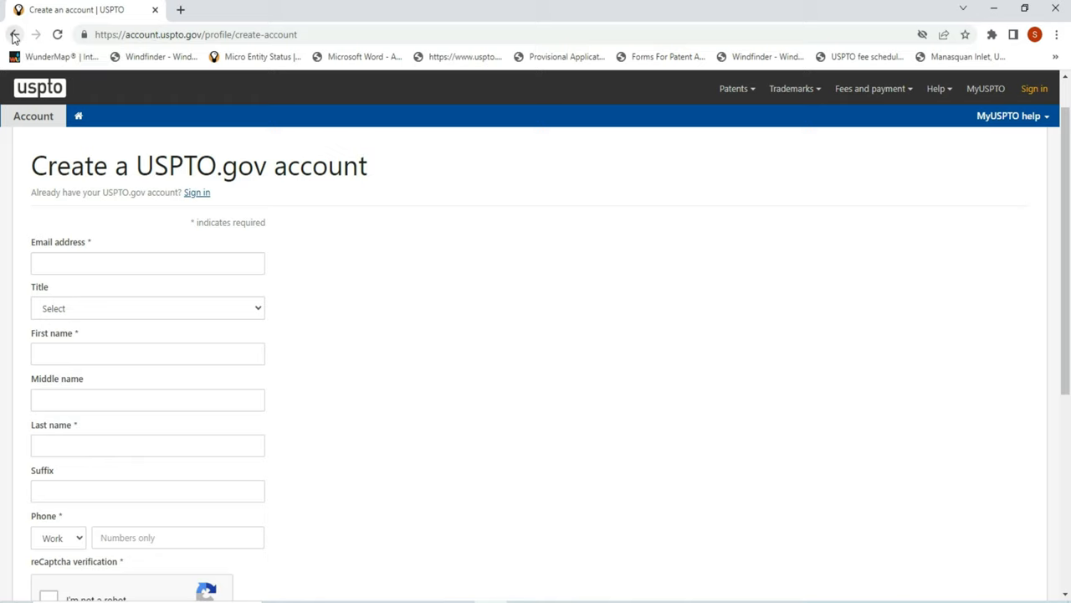
{"action": "left_click", "coordinate": [14, 34]}
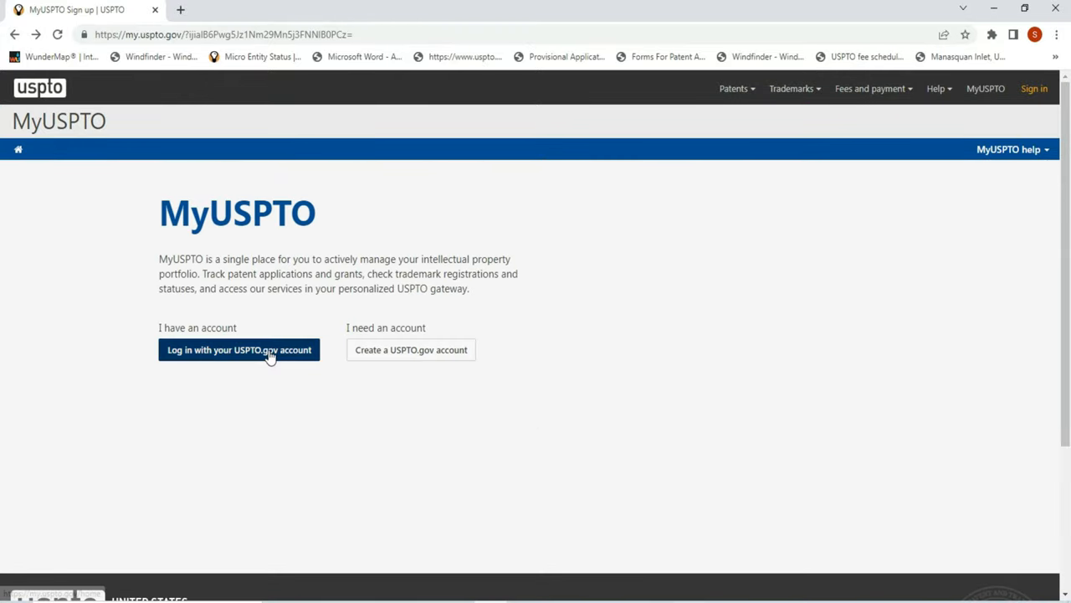
Sign in with the existing USPTO.gov account and submit the two-step verification code.
{"action": "left_click", "coordinate": [239, 350]}
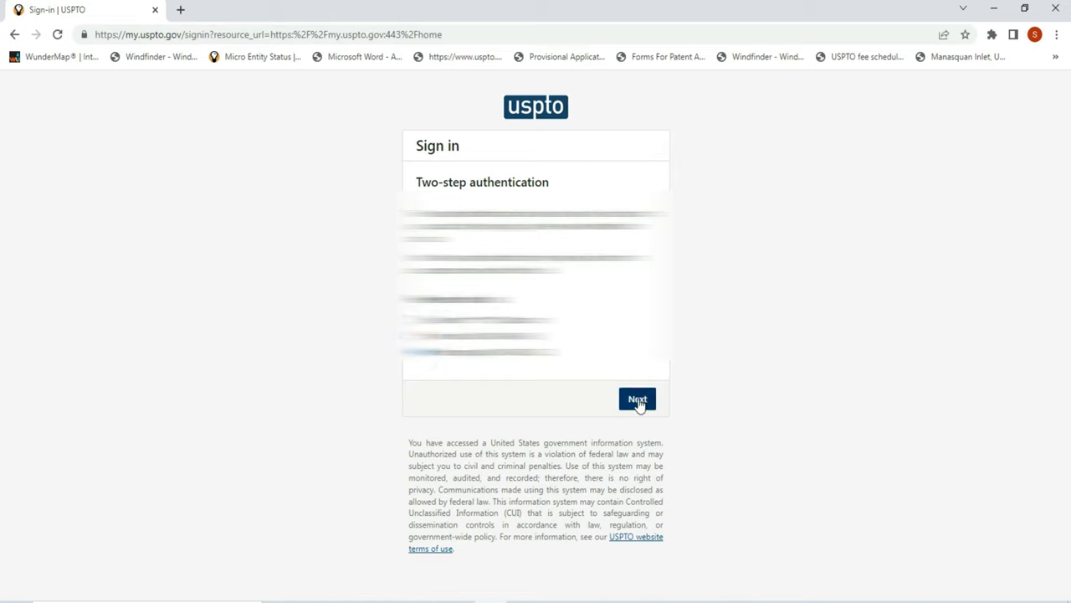
{"action": "left_click", "coordinate": [637, 398]}
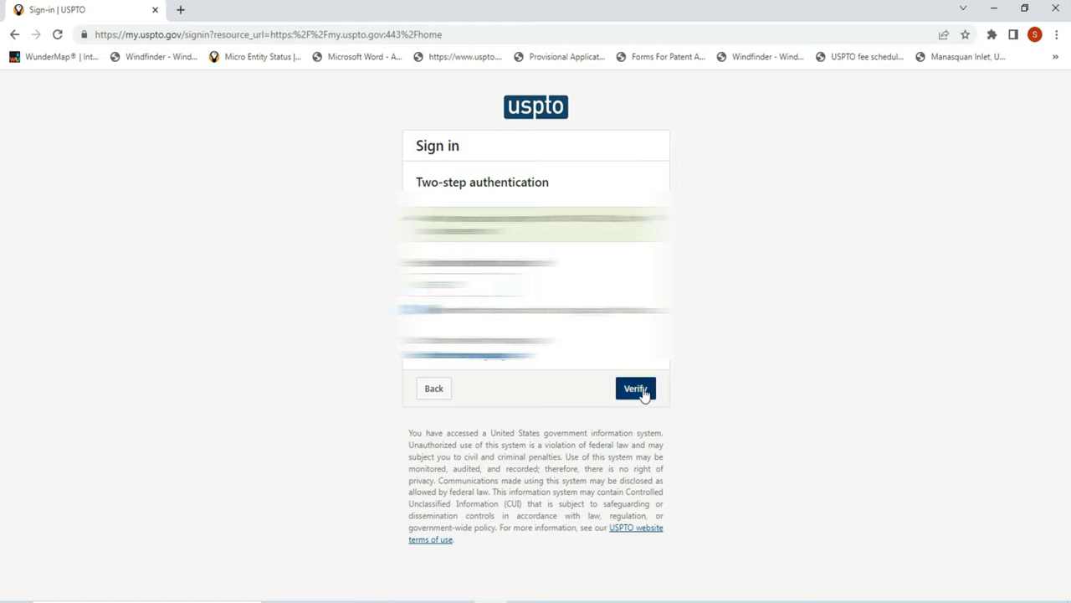
{"action": "left_click", "coordinate": [635, 388]}
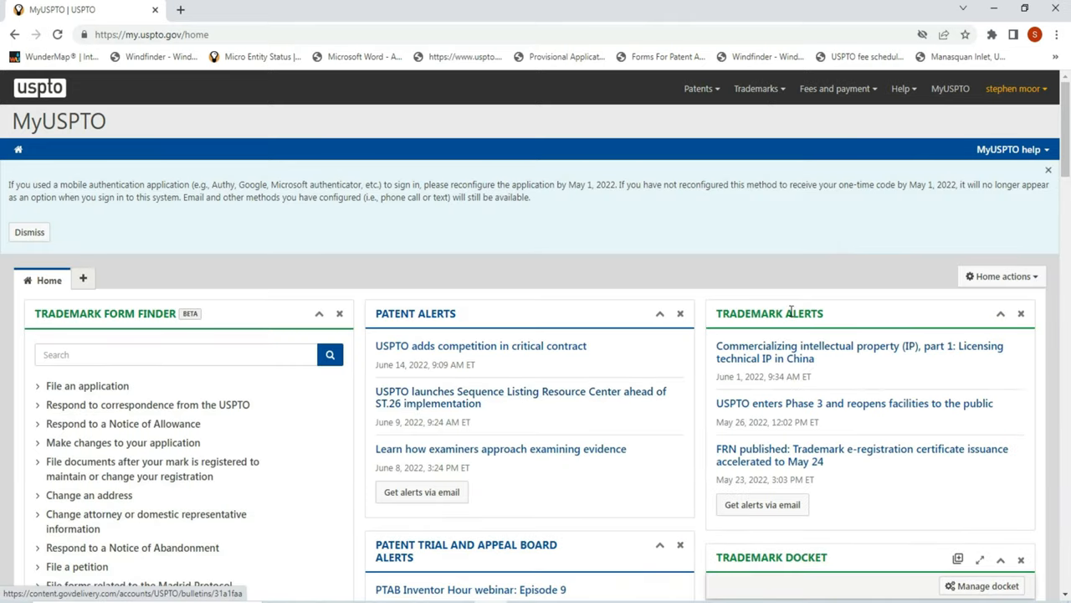
{"action": "mouse_move", "coordinate": [586, 223]}
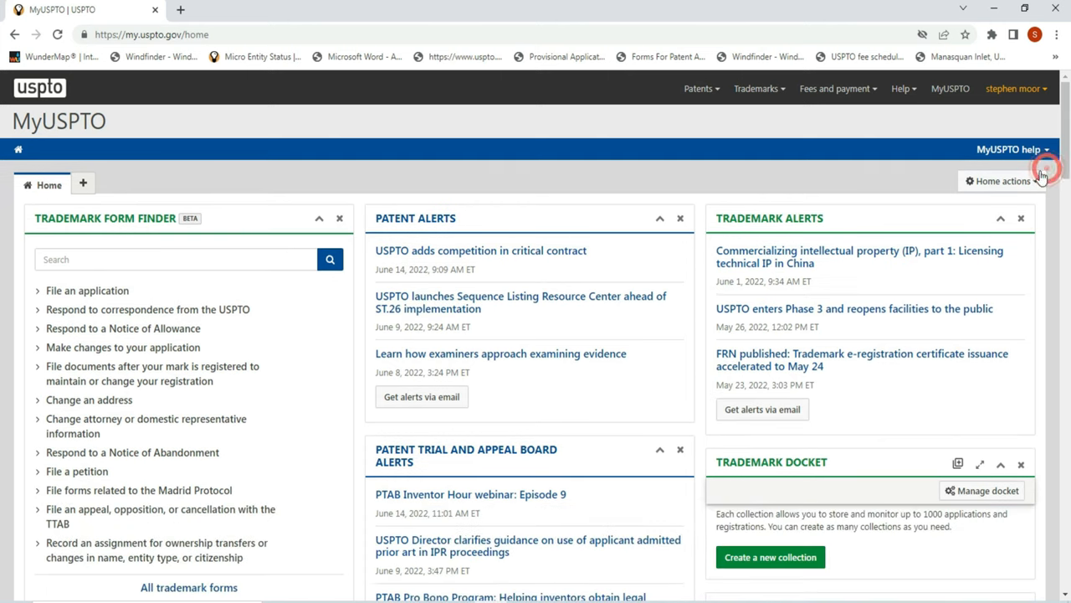
{"action": "mouse_move", "coordinate": [919, 284]}
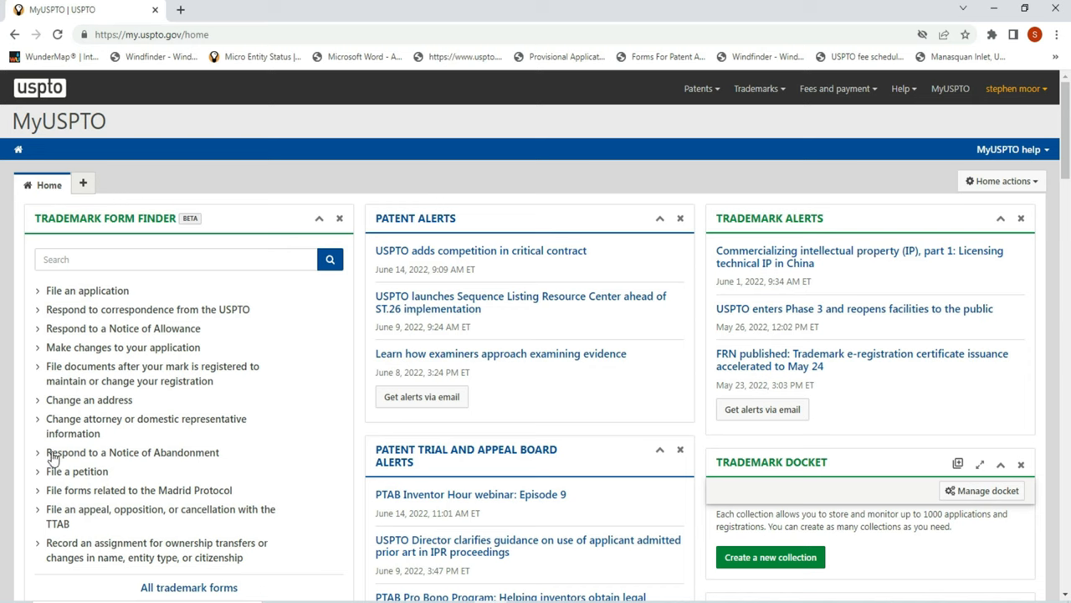
{"action": "mouse_move", "coordinate": [427, 302]}
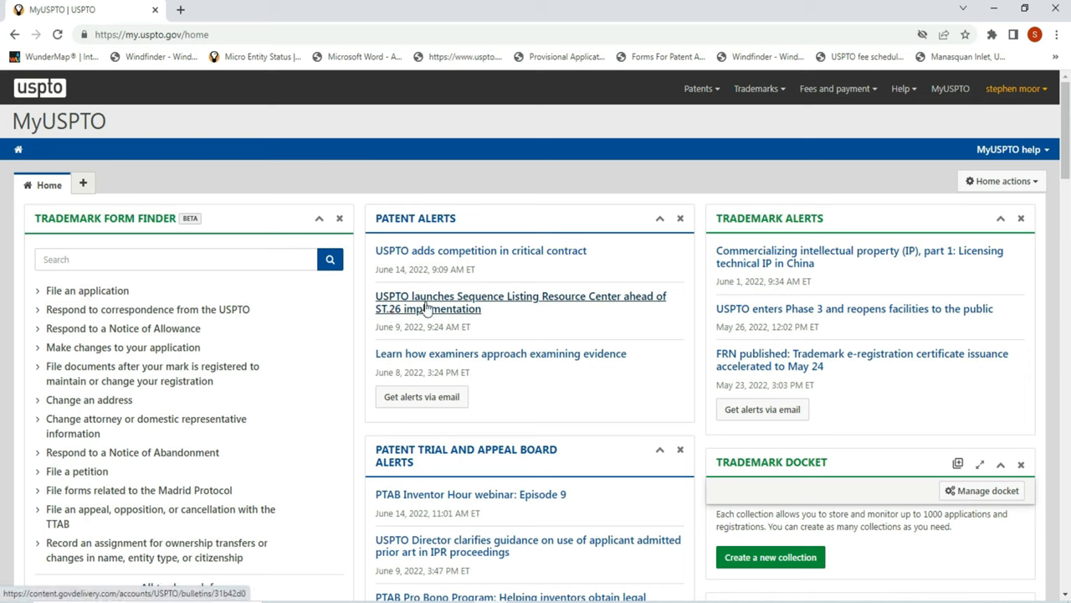
{"action": "mouse_move", "coordinate": [661, 116]}
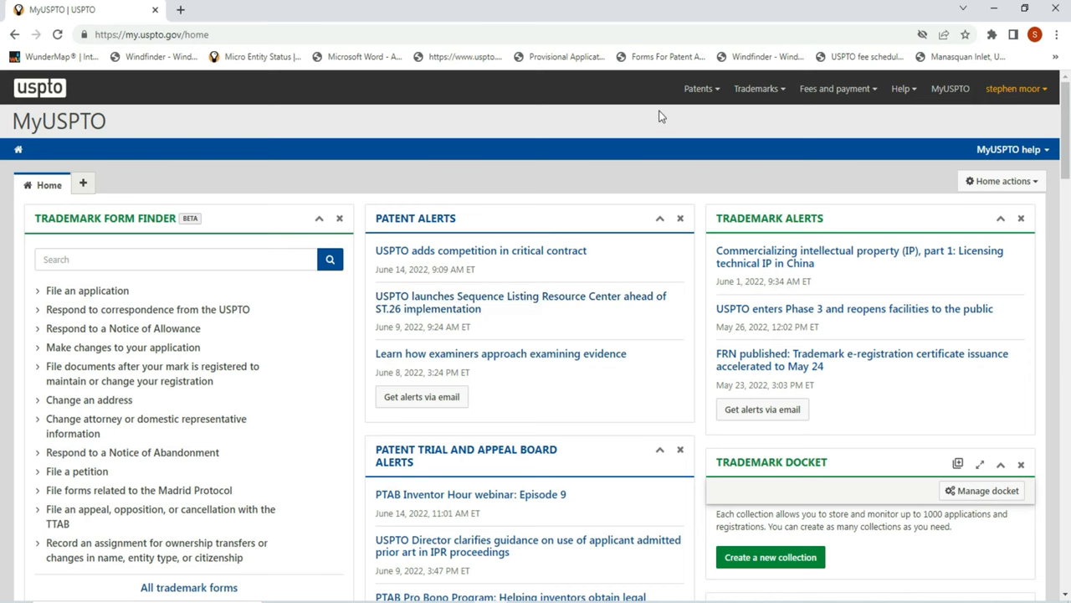
Show the Patents menu listing Patent Center, patent searches and filing options.
{"action": "left_click", "coordinate": [699, 87]}
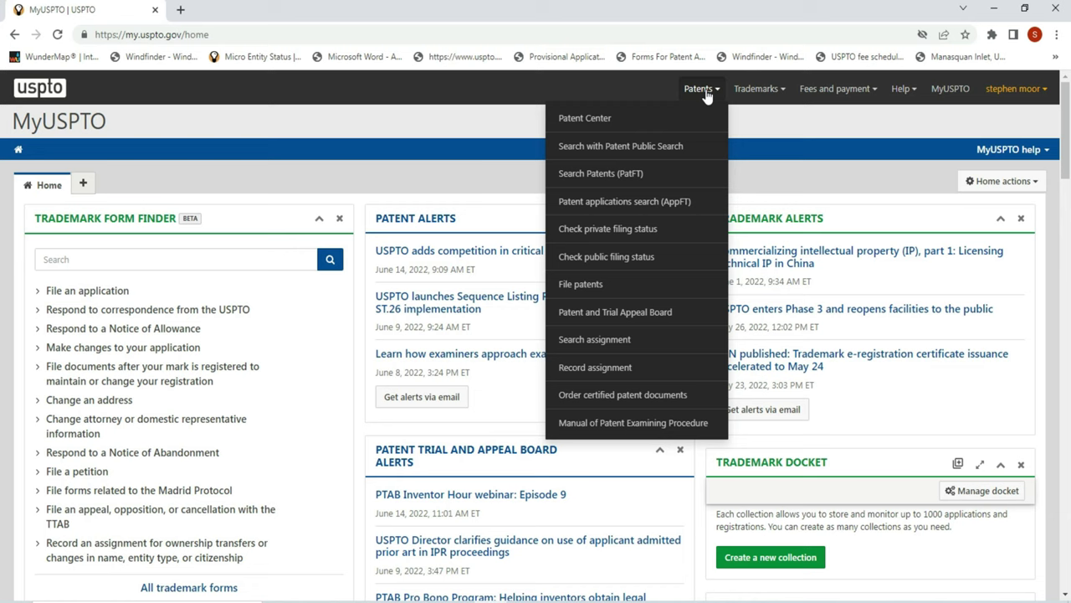
{"action": "mouse_move", "coordinate": [581, 283]}
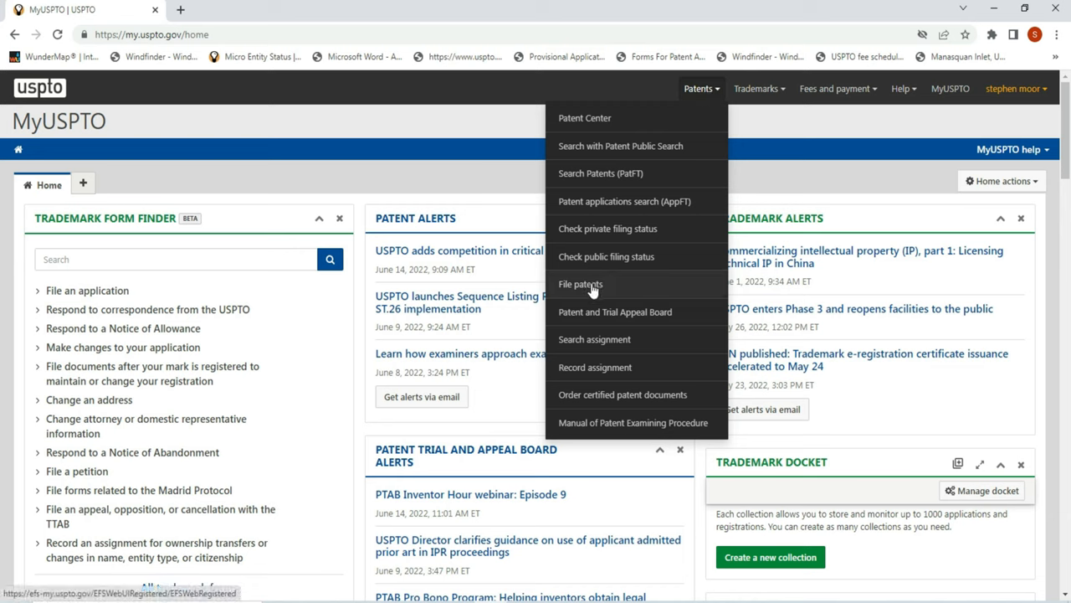
Choose electronic patent filing to load the EFS-Web registered e-filer certification page.
{"action": "left_click", "coordinate": [580, 283]}
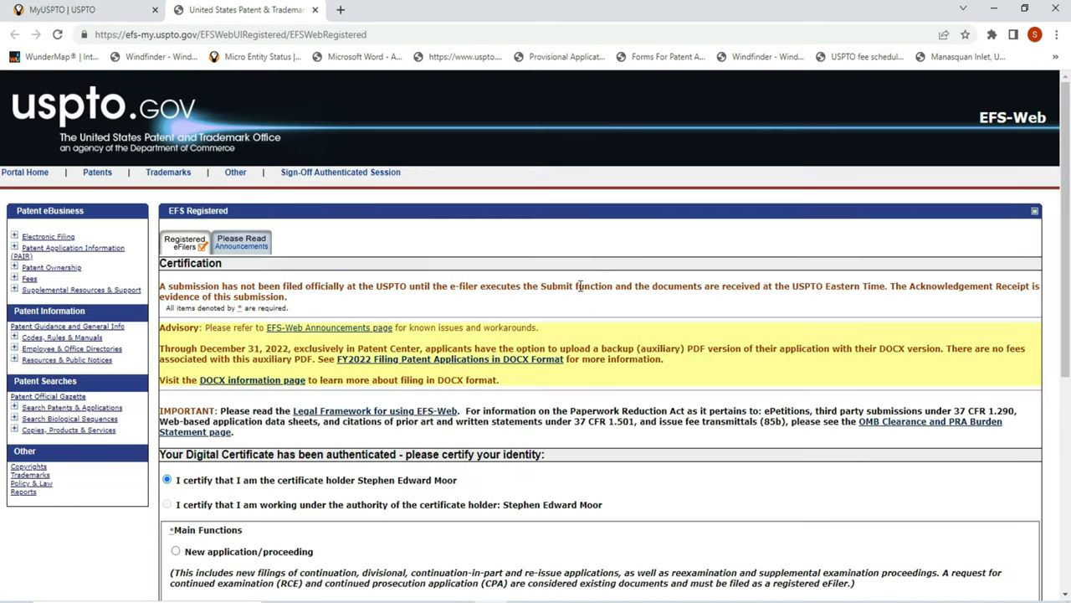
{"action": "mouse_move", "coordinate": [569, 291]}
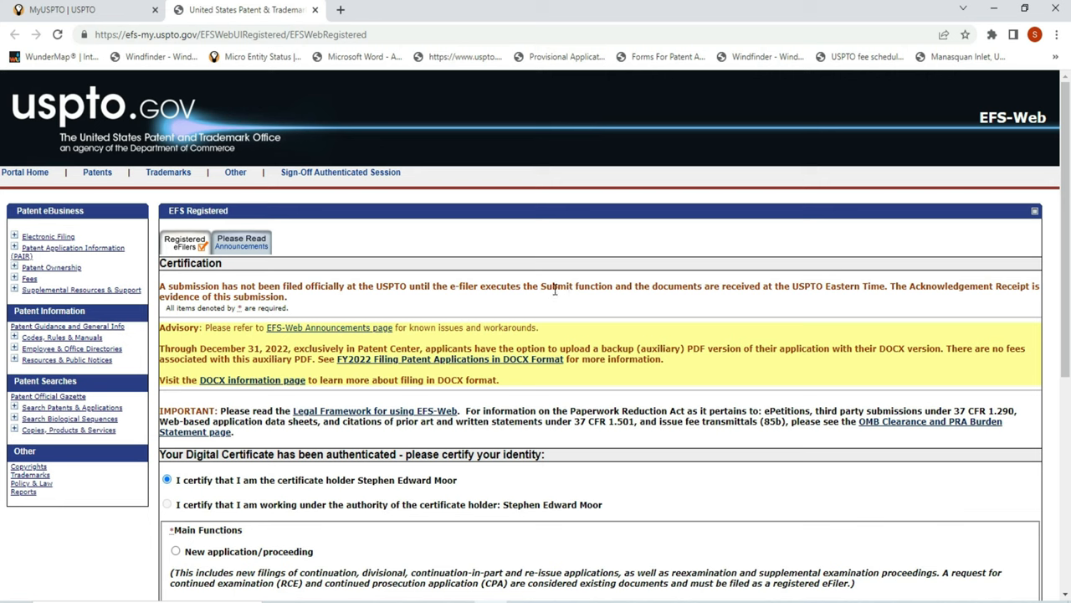
{"action": "mouse_move", "coordinate": [565, 298]}
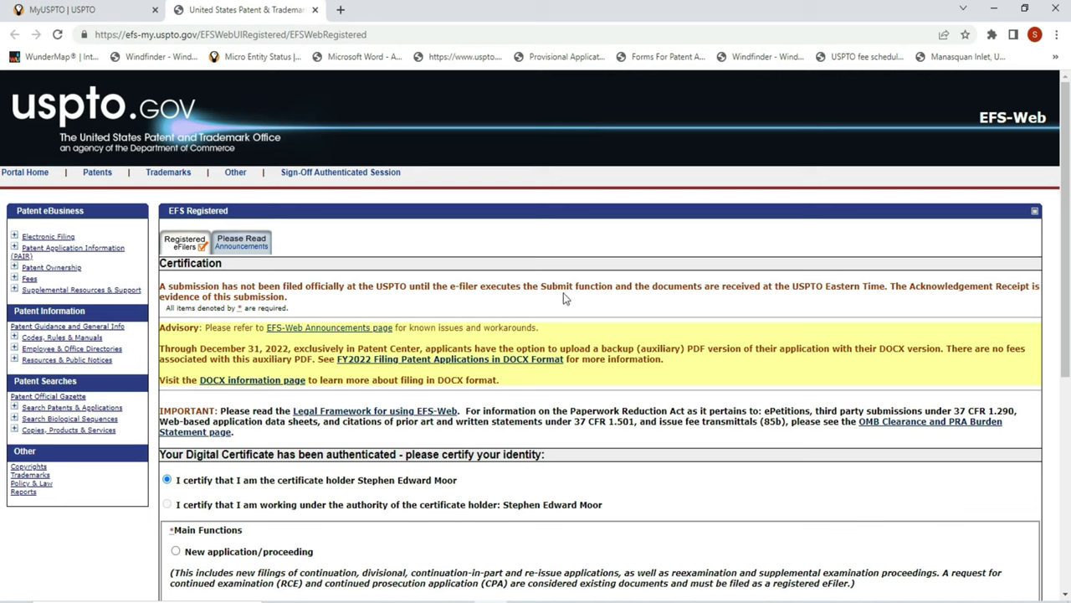
{"action": "mouse_move", "coordinate": [243, 262]}
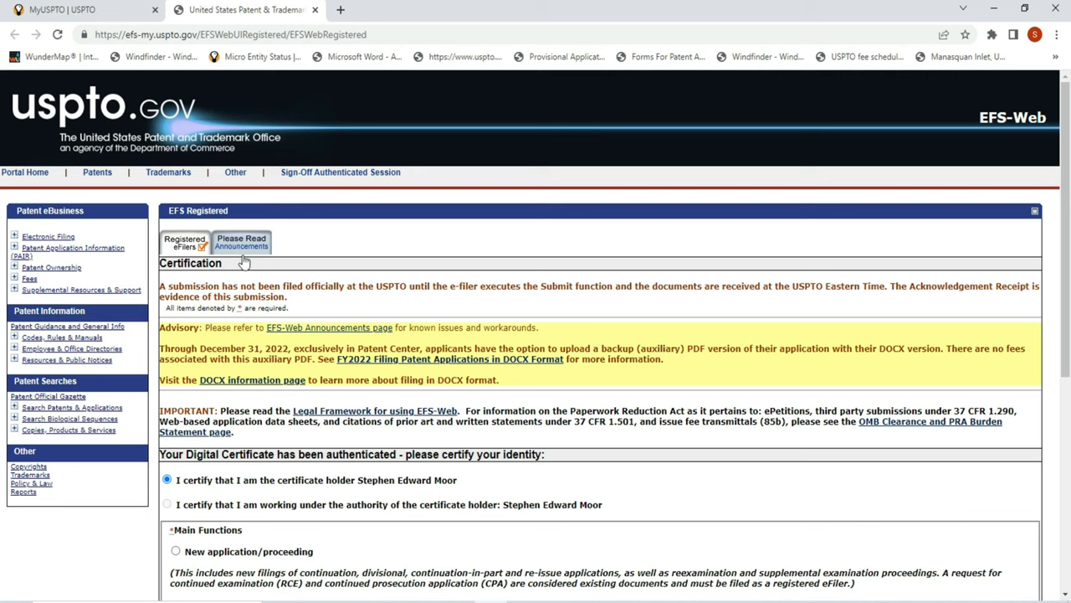
{"action": "mouse_move", "coordinate": [188, 263]}
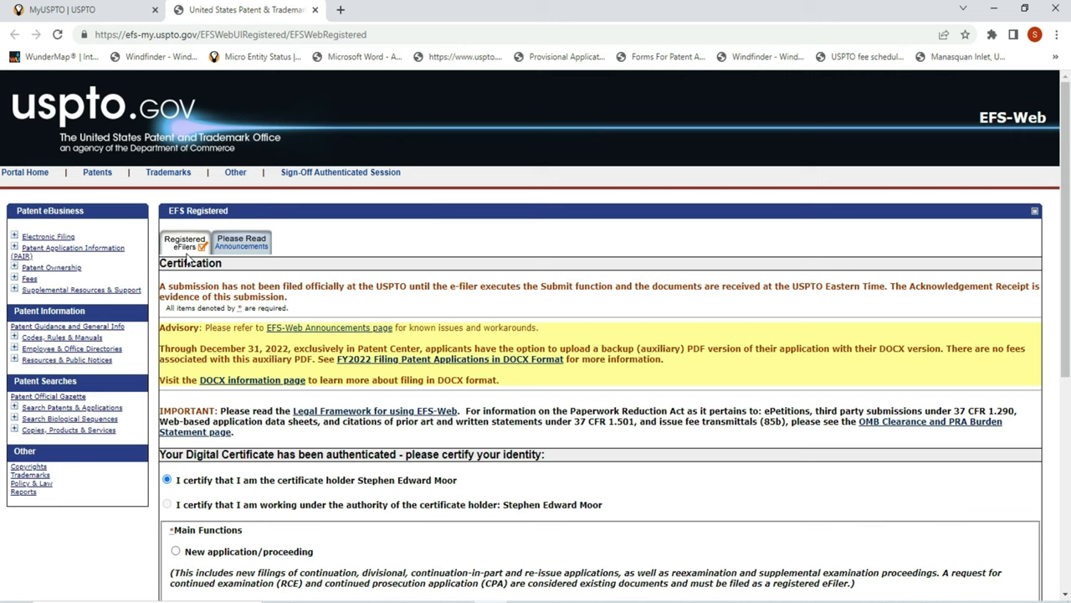
{"action": "mouse_move", "coordinate": [287, 245]}
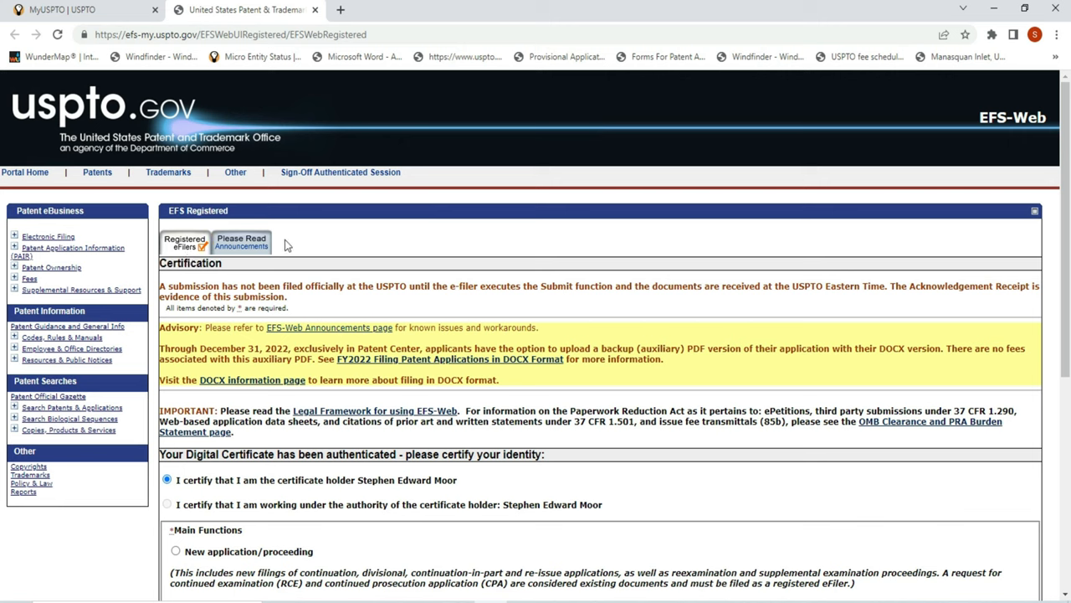
{"action": "mouse_move", "coordinate": [292, 250]}
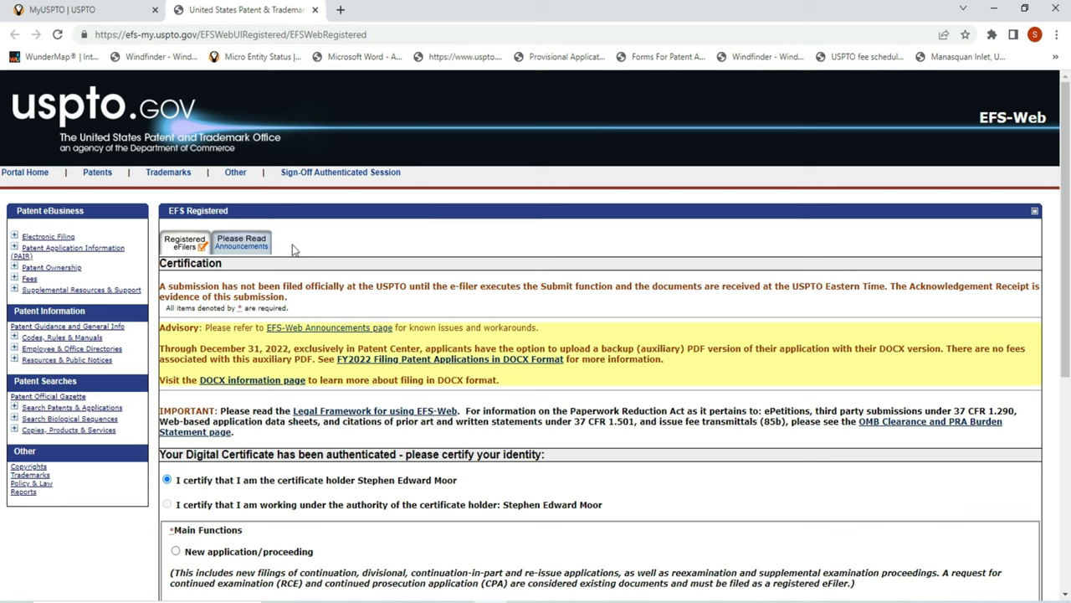
{"action": "mouse_move", "coordinate": [304, 250]}
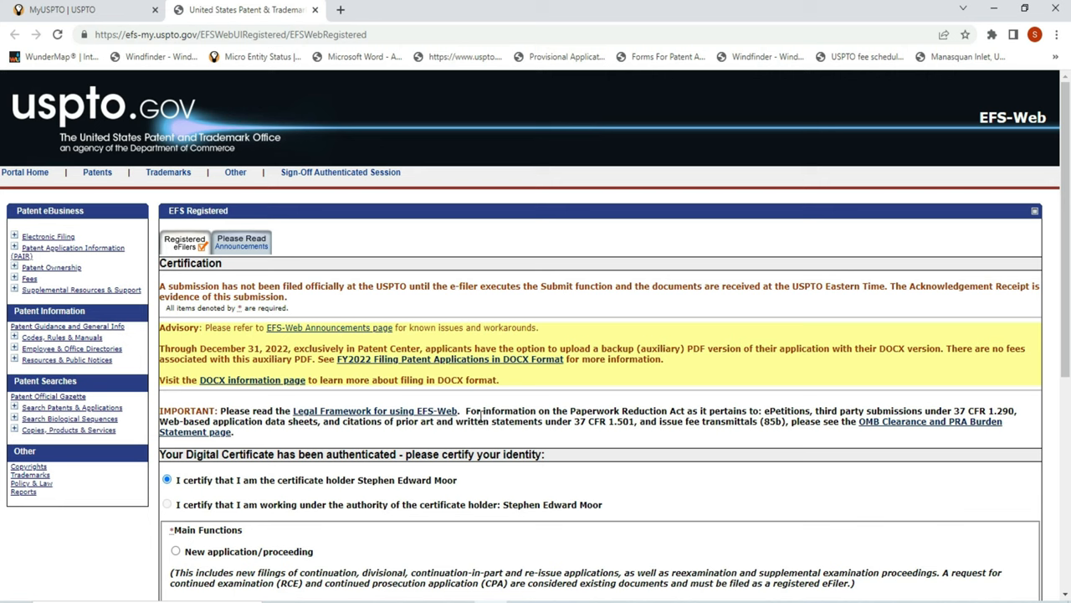
{"action": "mouse_move", "coordinate": [406, 242]}
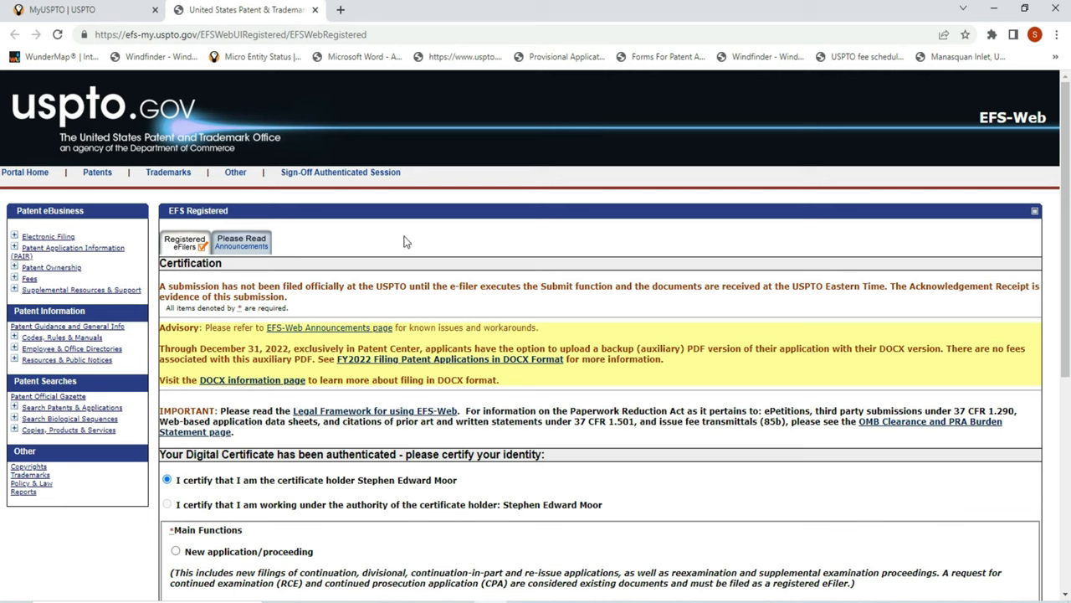
{"action": "mouse_move", "coordinate": [397, 365]}
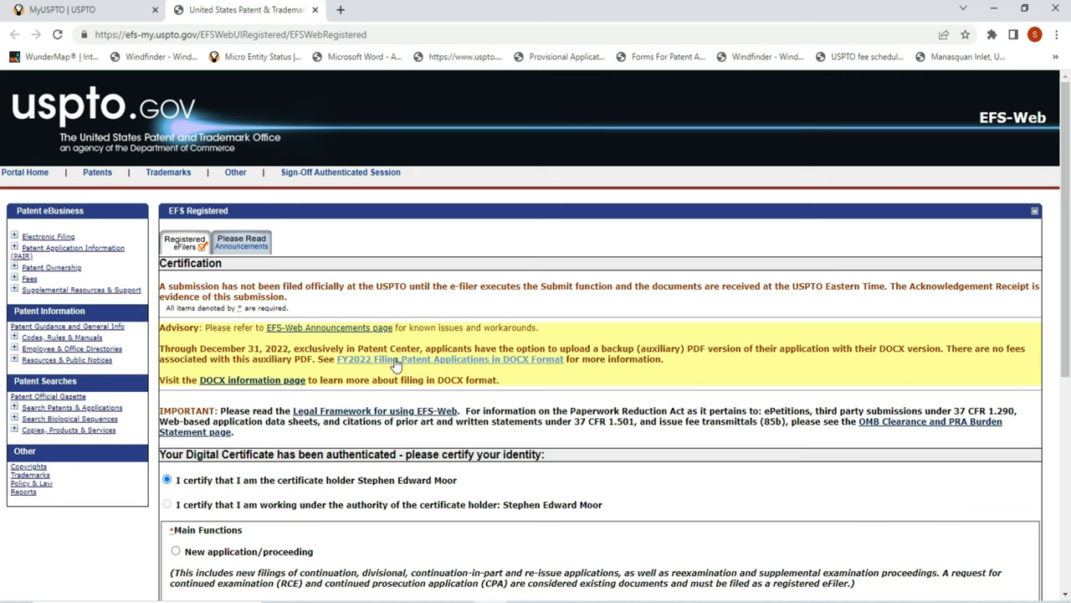
{"action": "mouse_move", "coordinate": [375, 410]}
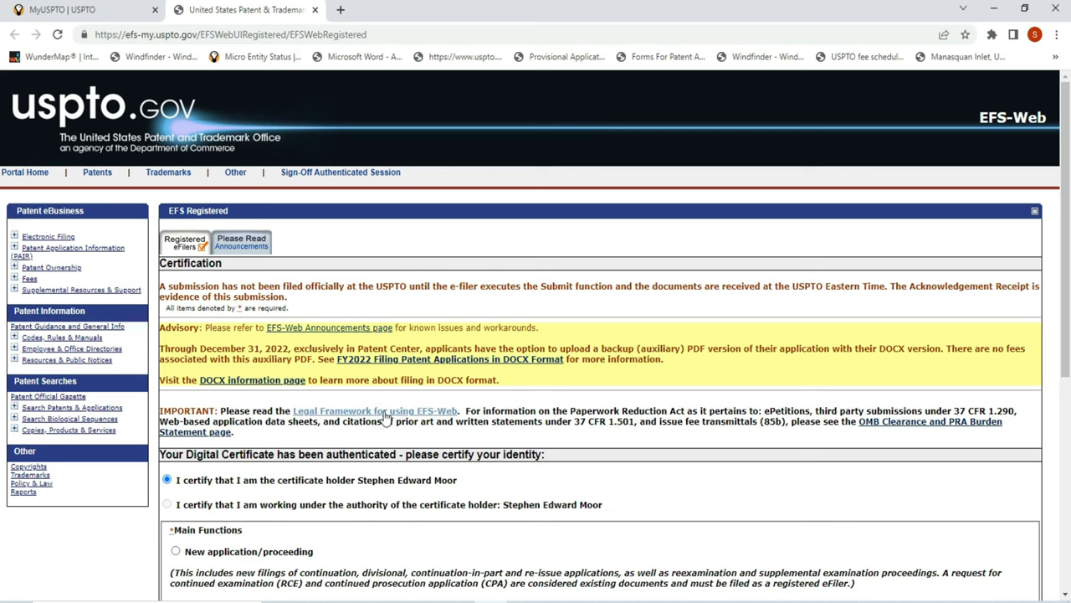
{"action": "mouse_move", "coordinate": [374, 410]}
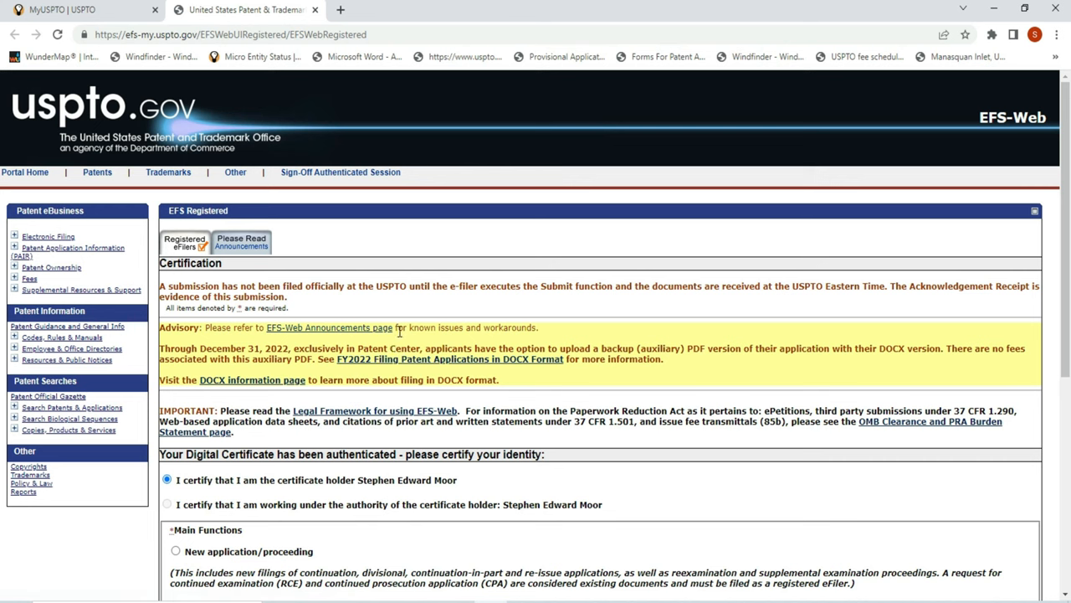
{"action": "mouse_move", "coordinate": [591, 302]}
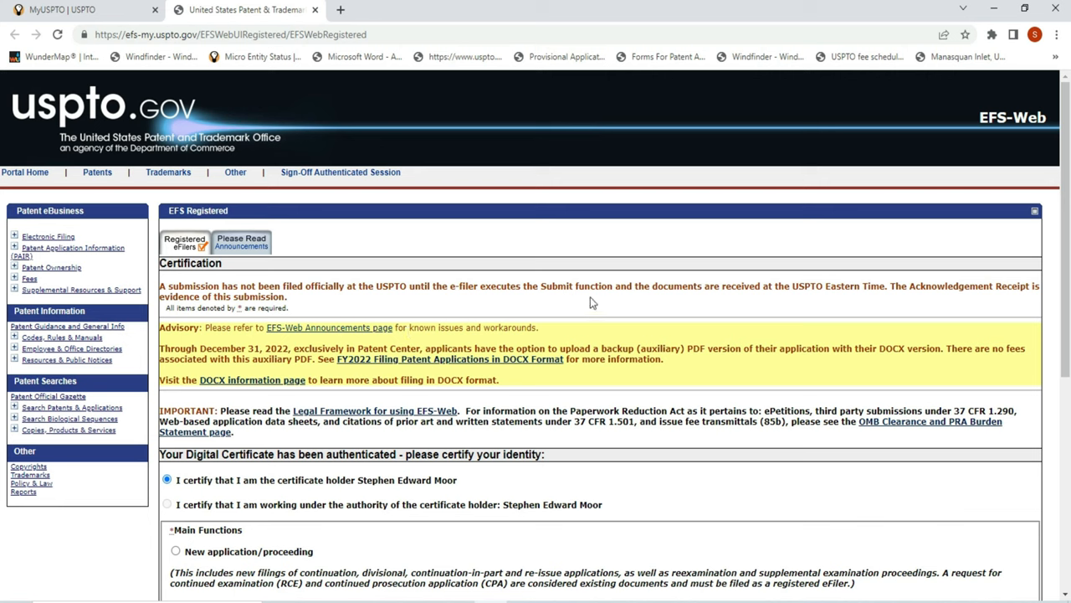
{"action": "mouse_move", "coordinate": [773, 280]}
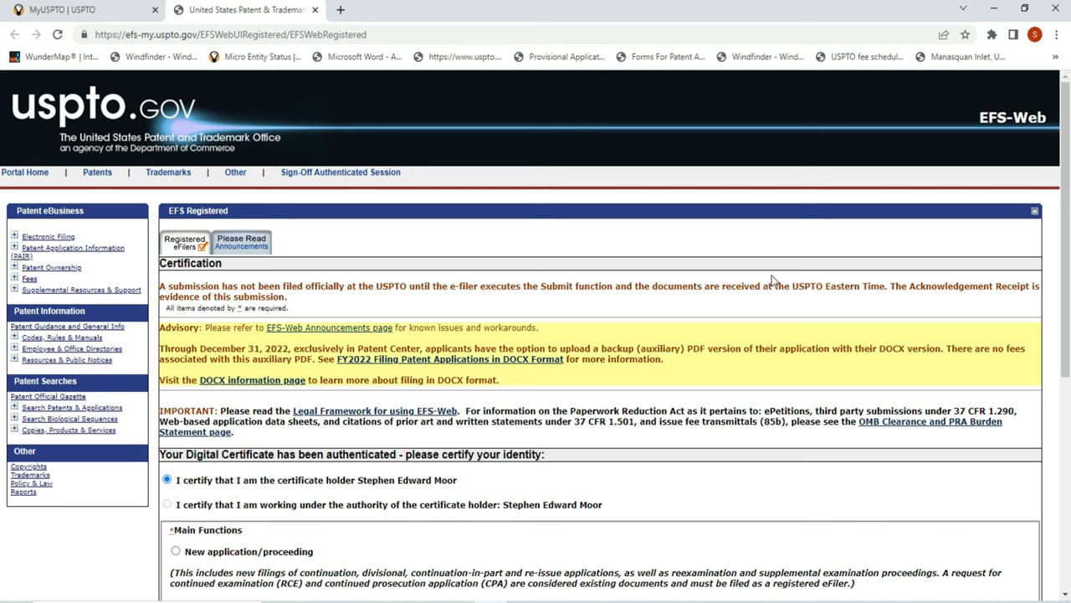
{"action": "mouse_move", "coordinate": [478, 304]}
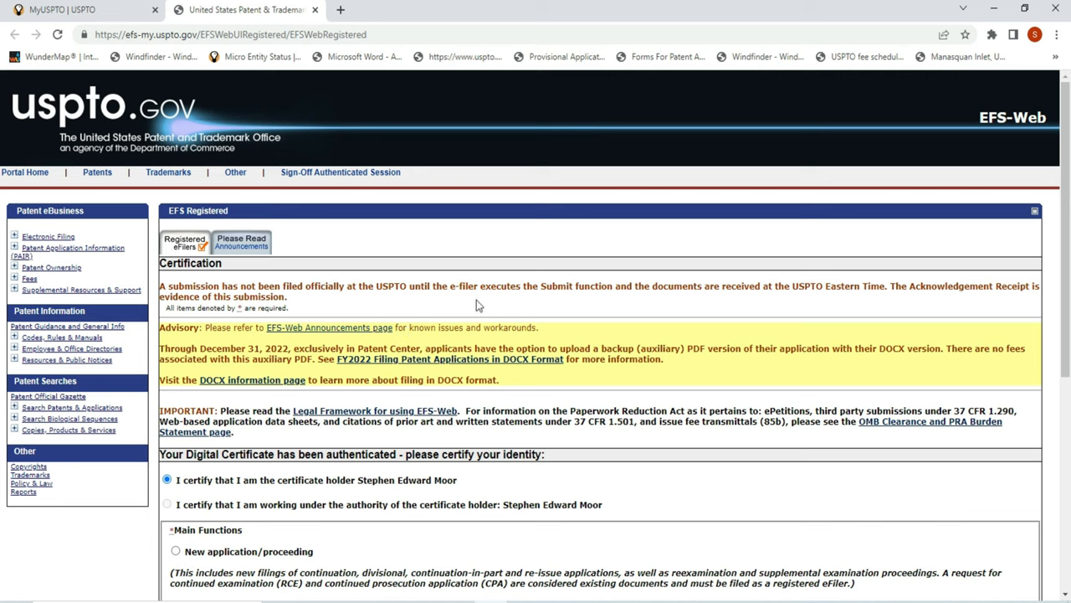
{"action": "mouse_move", "coordinate": [517, 325]}
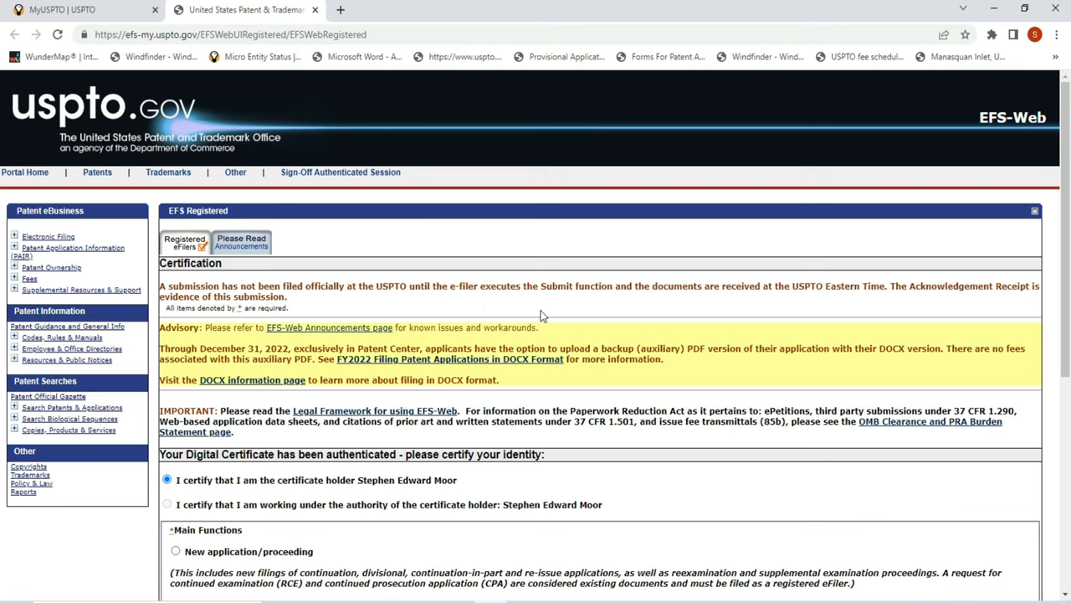
{"action": "mouse_move", "coordinate": [529, 320]}
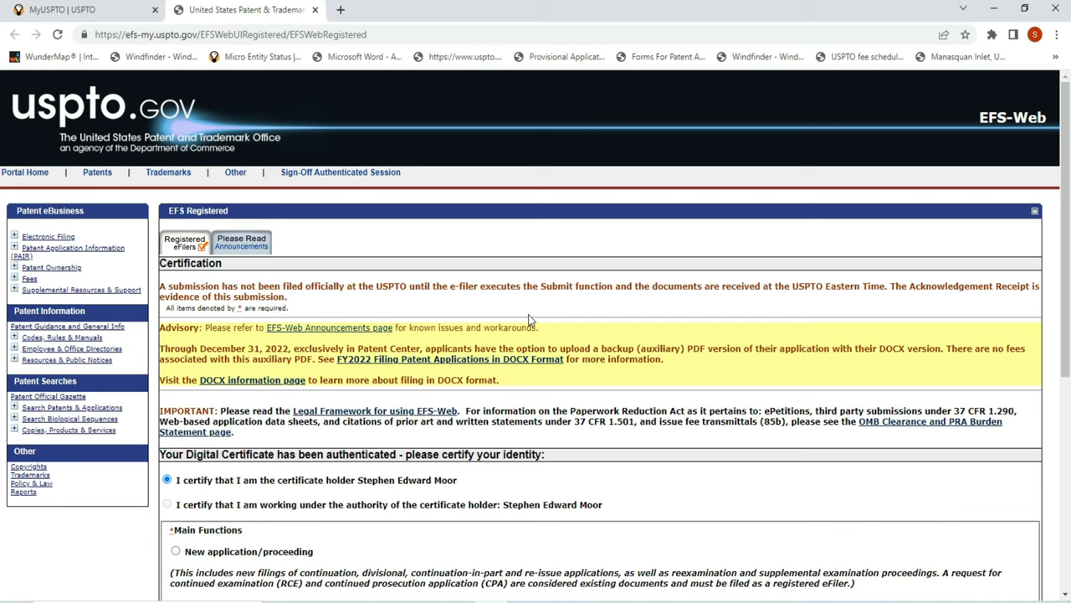
{"action": "mouse_move", "coordinate": [490, 317]}
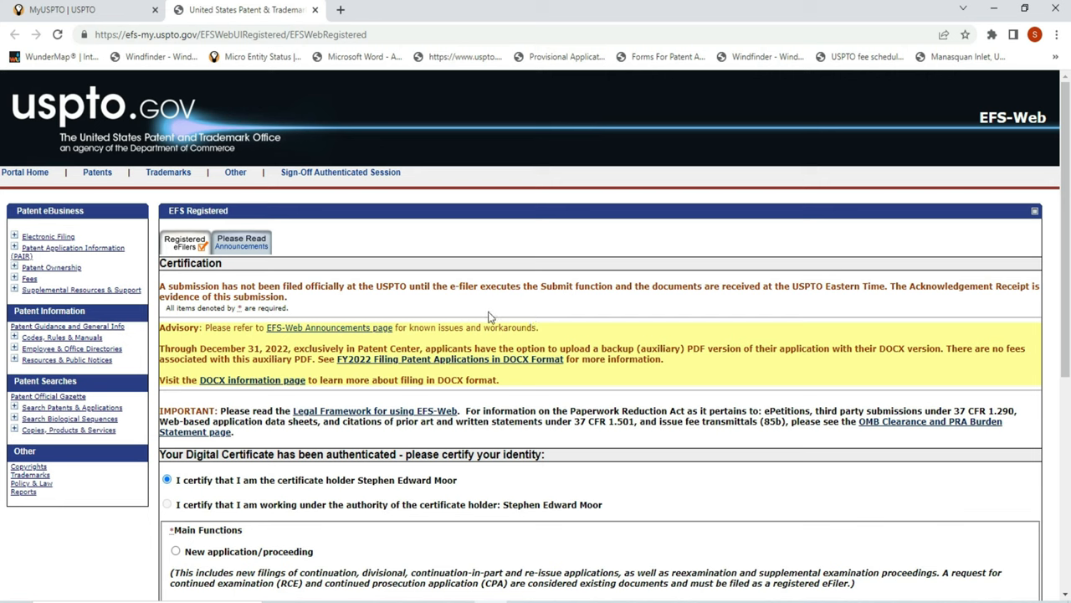
{"action": "mouse_move", "coordinate": [441, 325]}
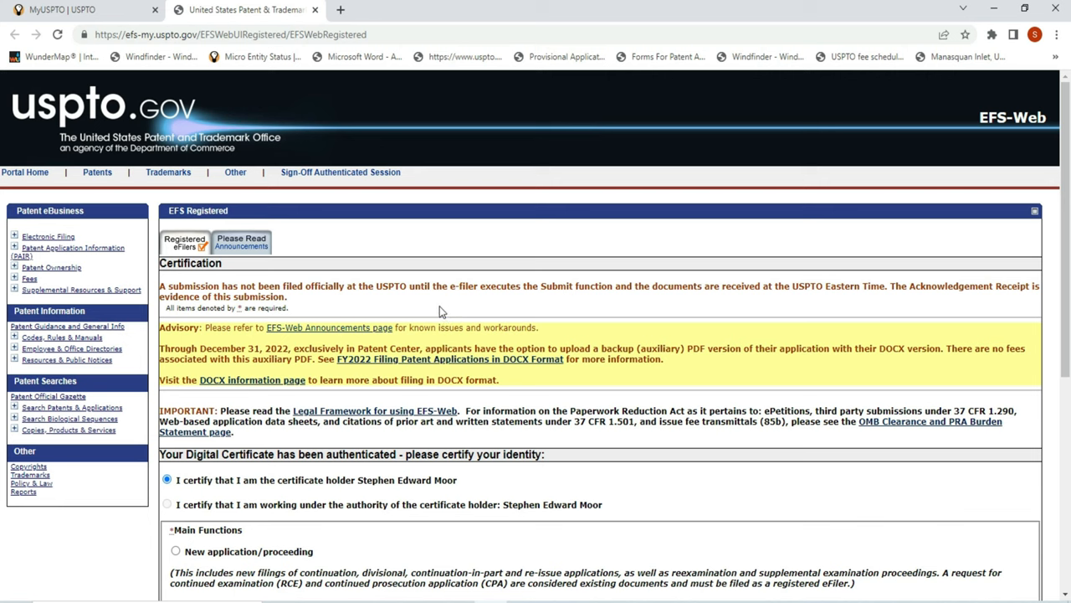
{"action": "mouse_move", "coordinate": [536, 325]}
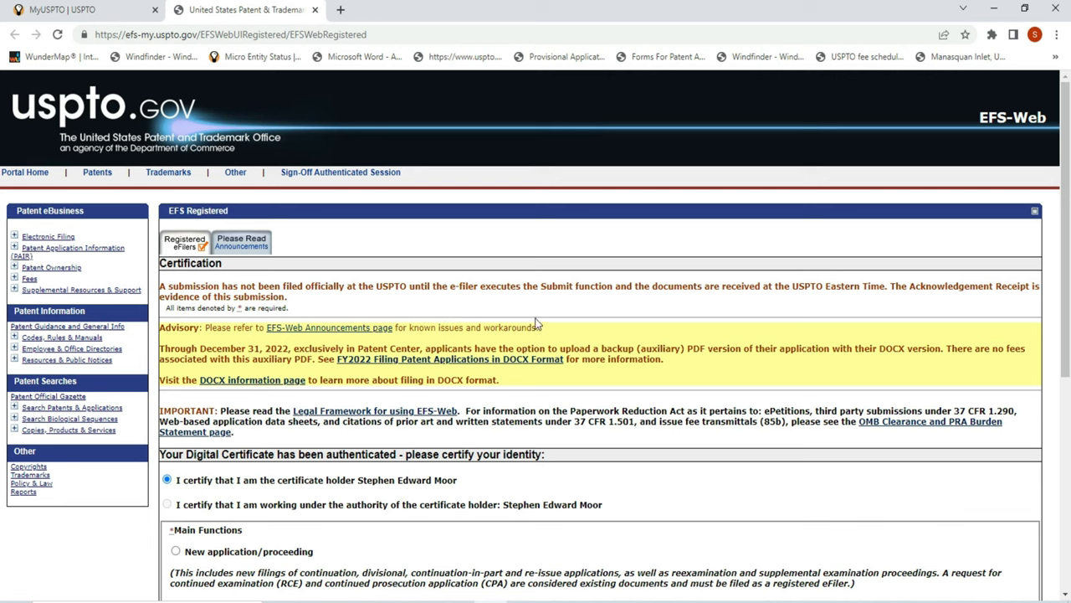
{"action": "mouse_move", "coordinate": [408, 376]}
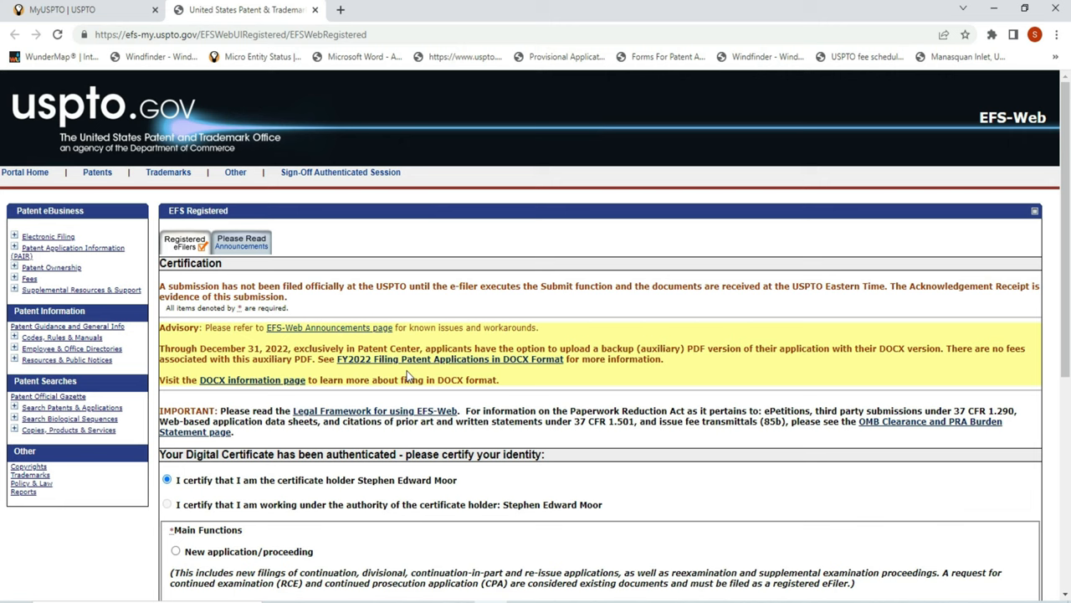
{"action": "mouse_move", "coordinate": [421, 376]}
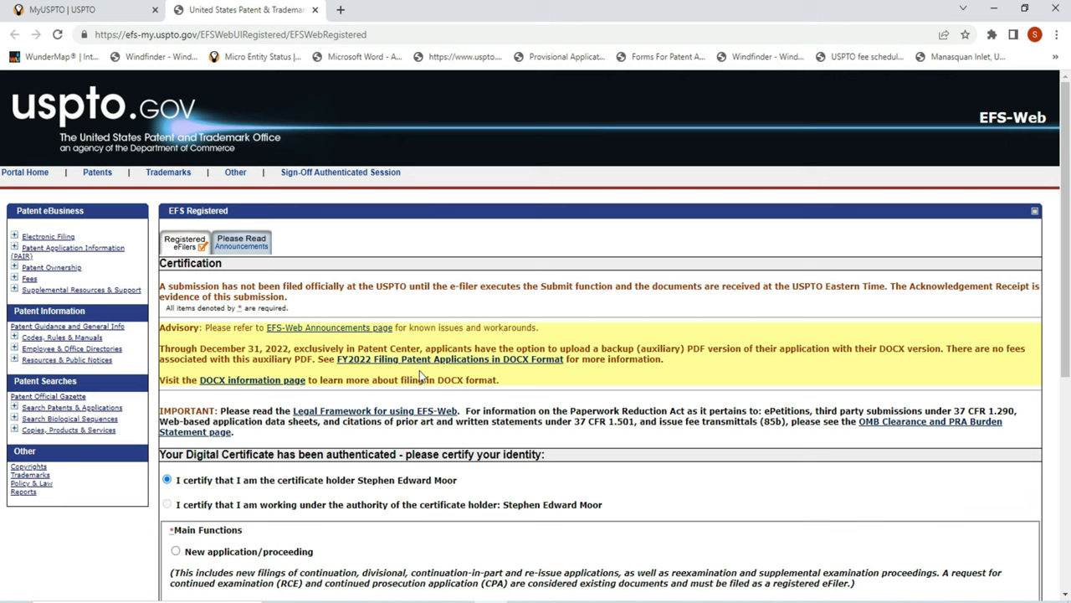
{"action": "mouse_move", "coordinate": [444, 375]}
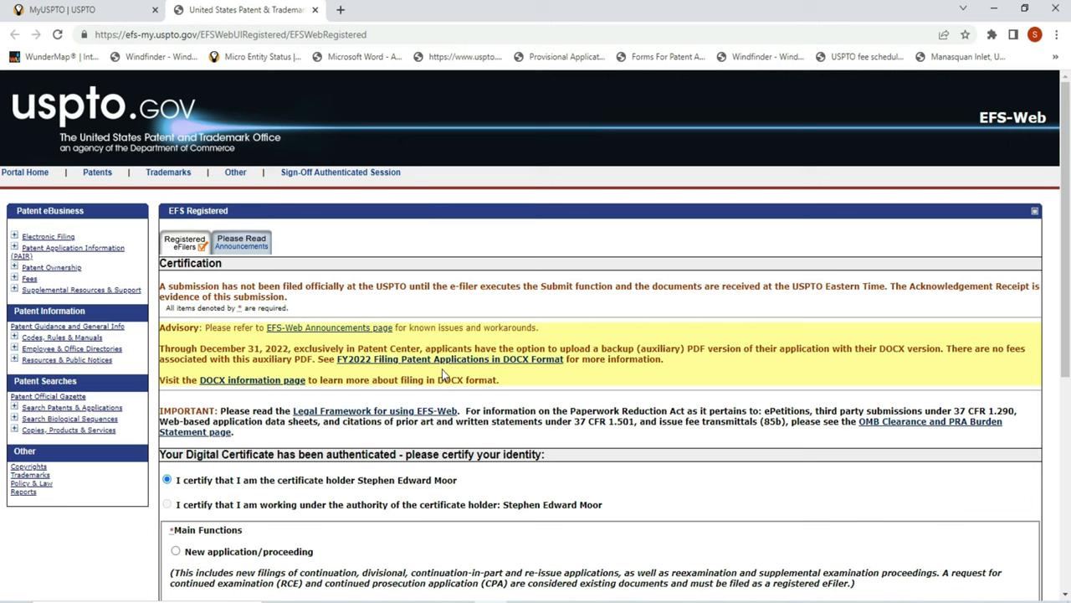
{"action": "mouse_move", "coordinate": [449, 358]}
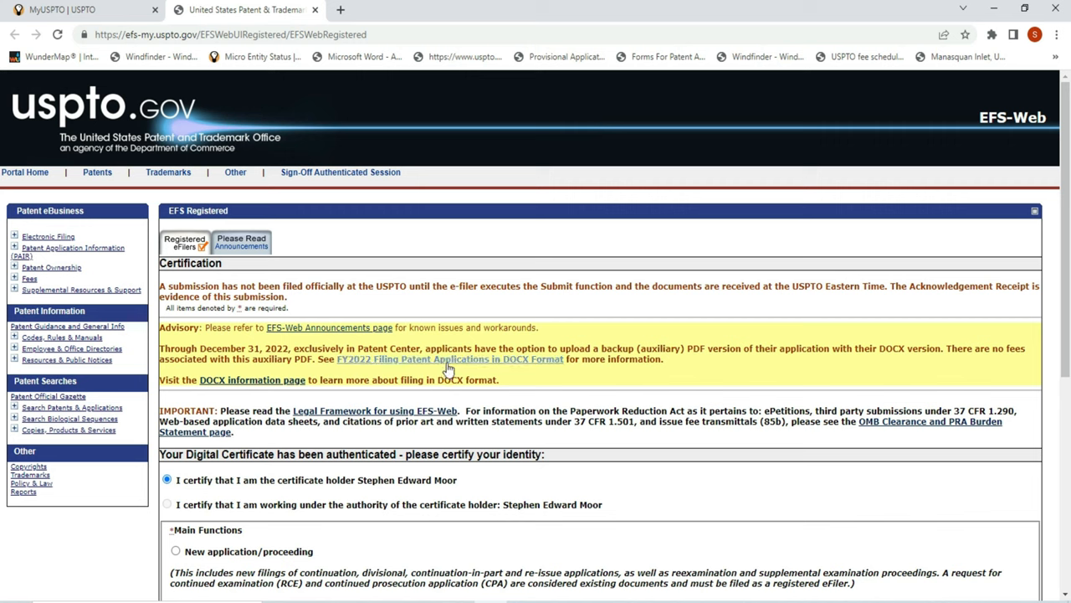
{"action": "mouse_move", "coordinate": [533, 325]}
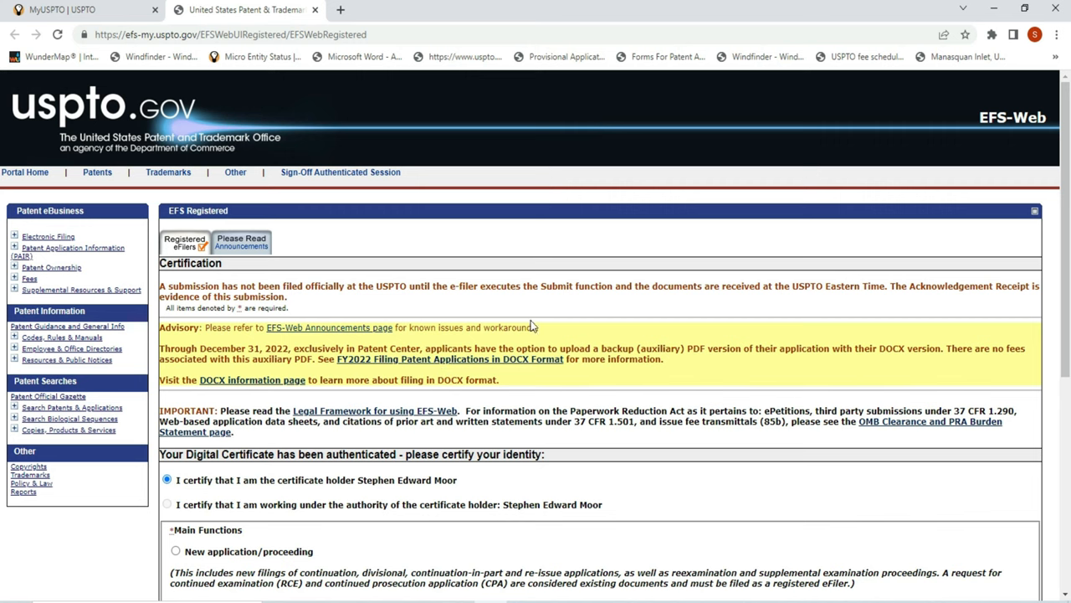
{"action": "mouse_move", "coordinate": [1064, 263]}
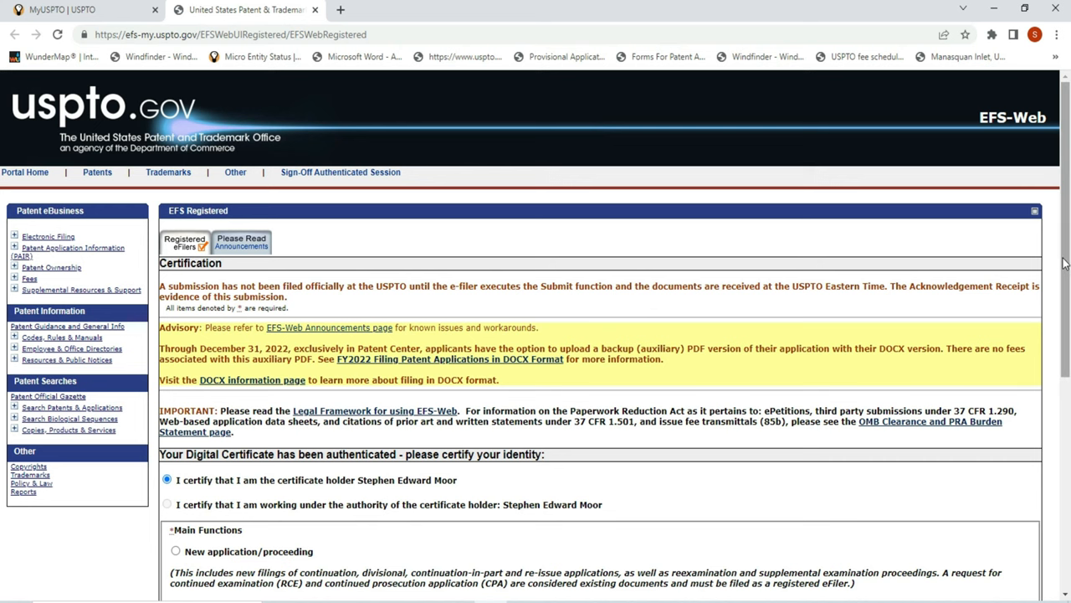
{"action": "scroll", "scroll_direction": "down", "scroll_amount": 3}
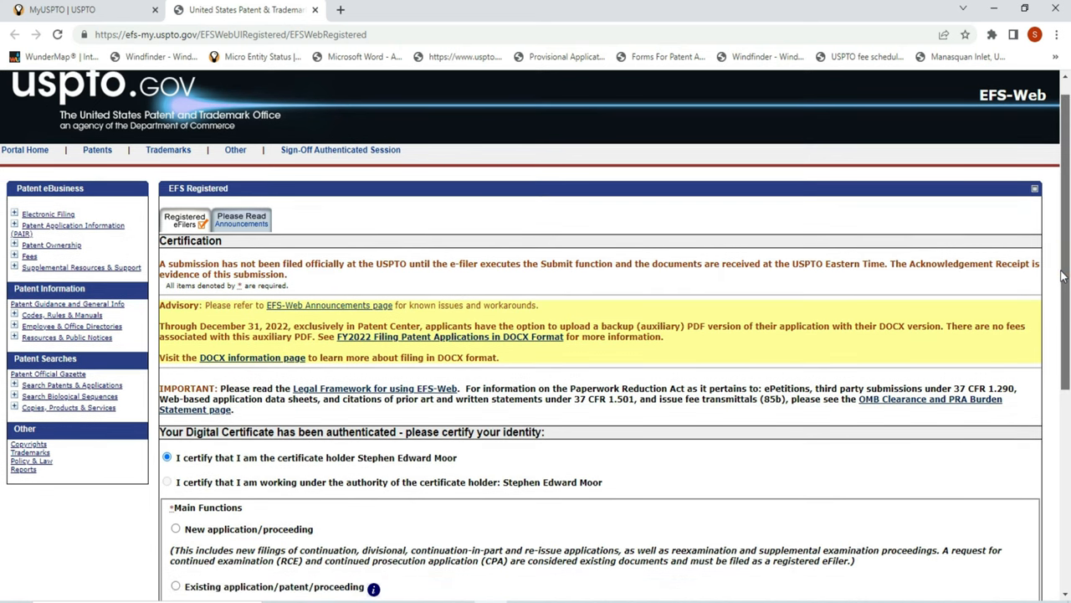
{"action": "scroll", "scroll_direction": "down", "scroll_amount": 3}
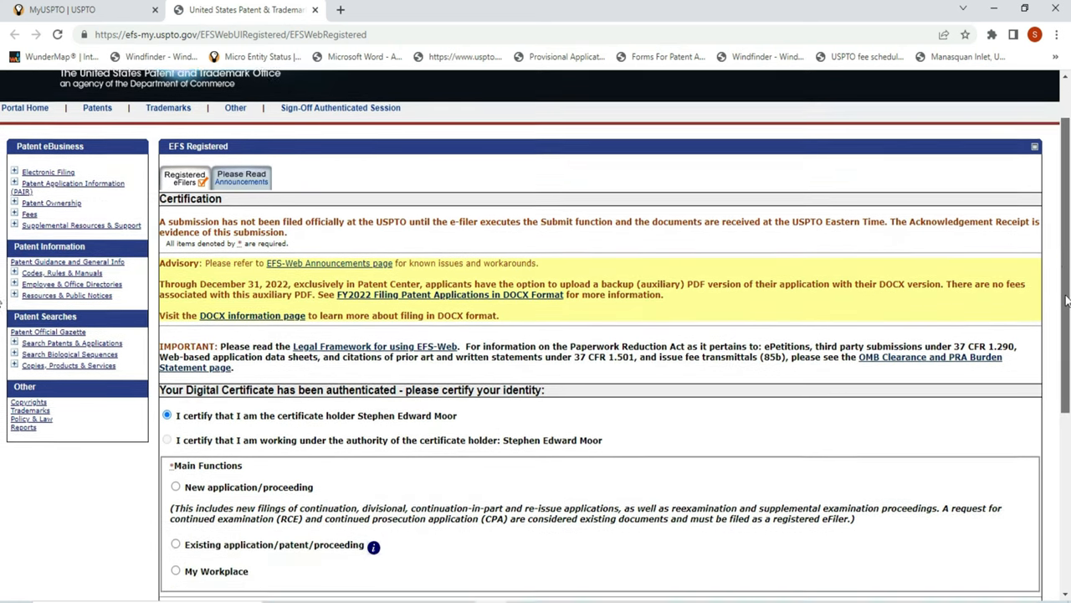
{"action": "scroll", "scroll_direction": "down", "scroll_amount": 3}
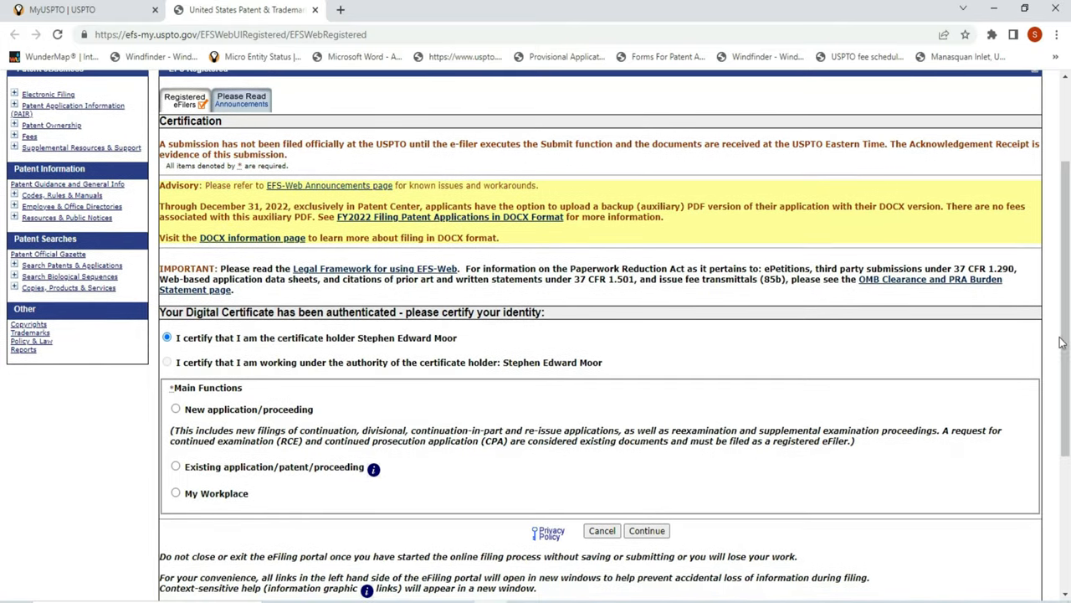
{"action": "mouse_move", "coordinate": [629, 376]}
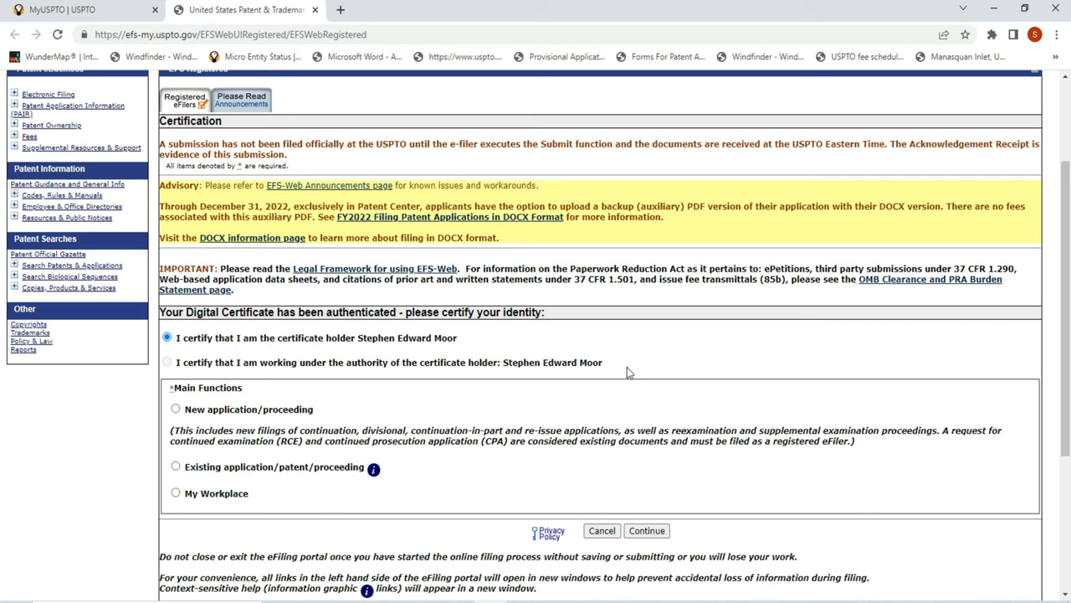
{"action": "mouse_move", "coordinate": [757, 398]}
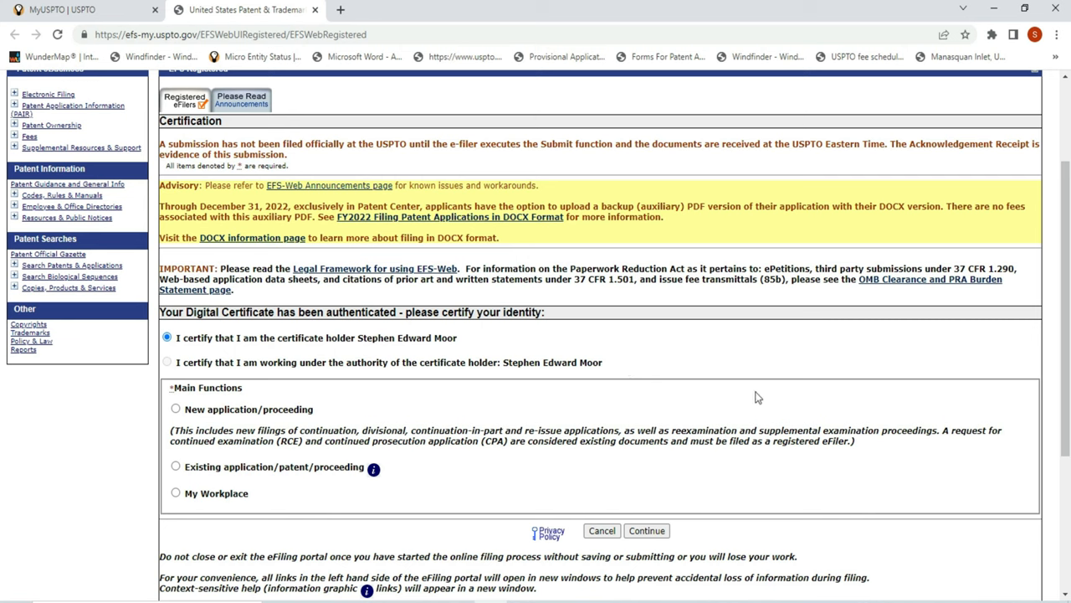
{"action": "mouse_move", "coordinate": [779, 394]}
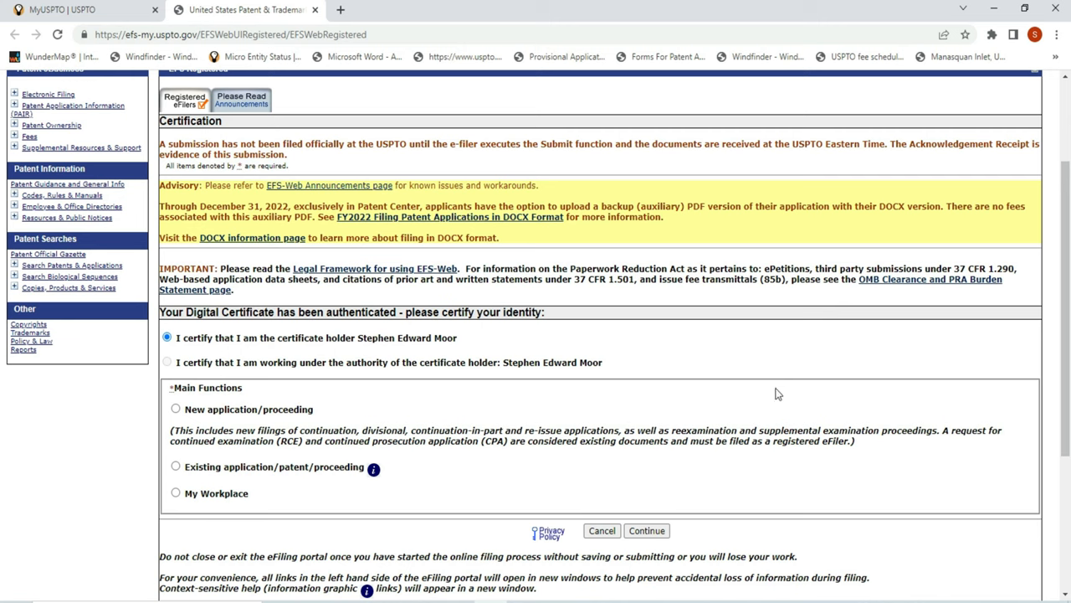
{"action": "mouse_move", "coordinate": [768, 396]}
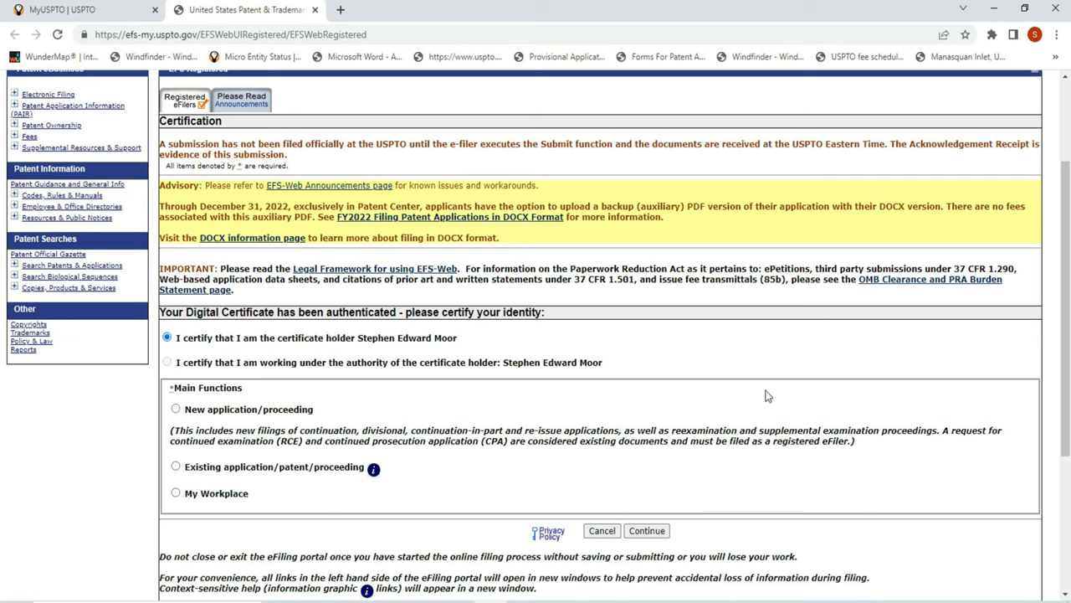
{"action": "mouse_move", "coordinate": [811, 386]}
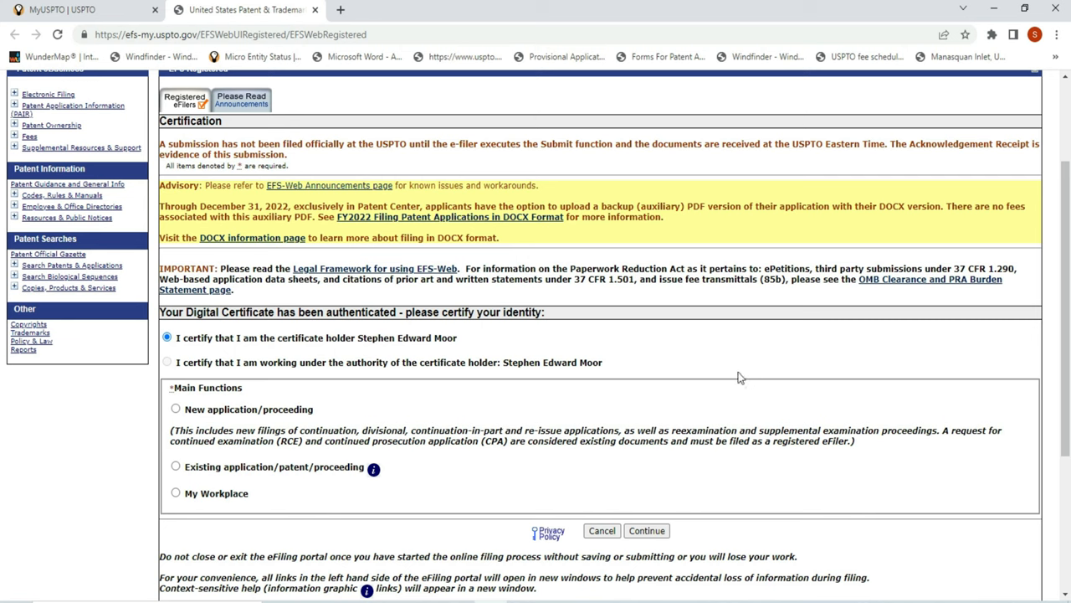
{"action": "mouse_move", "coordinate": [806, 417]}
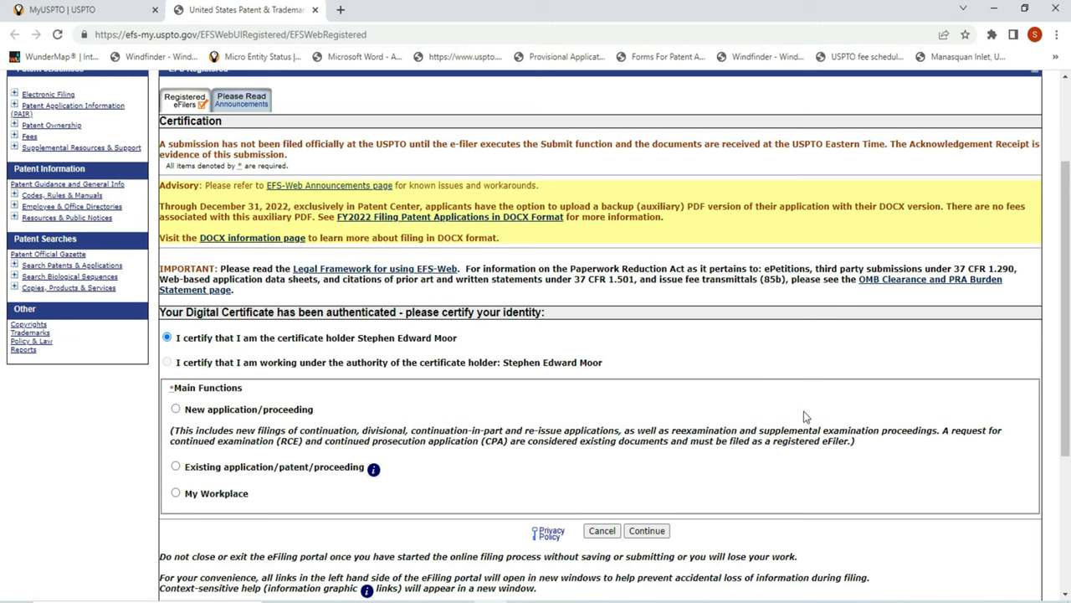
{"action": "mouse_move", "coordinate": [997, 359]}
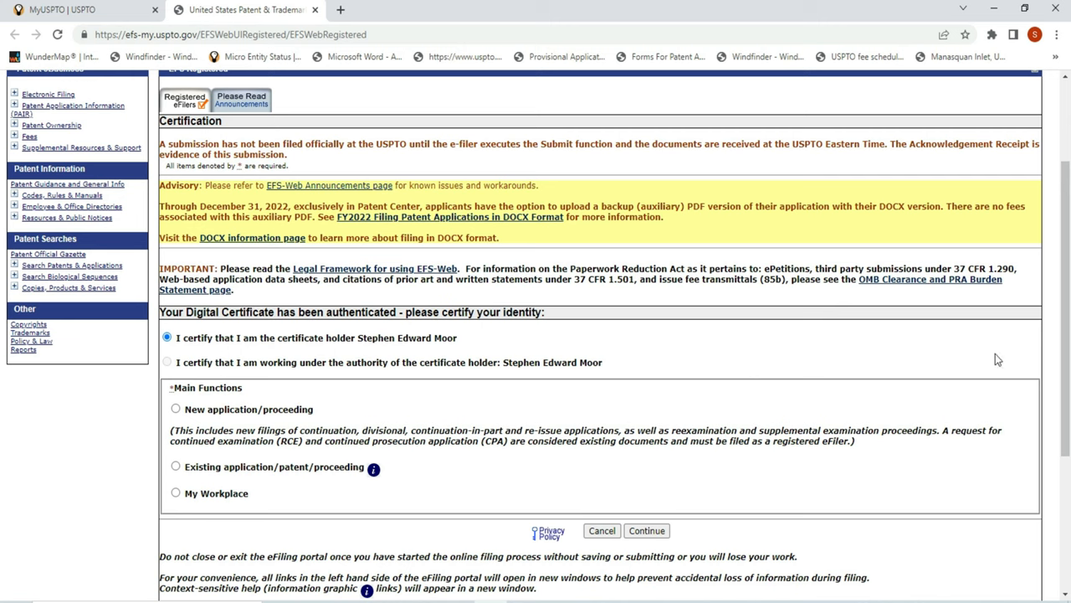
{"action": "mouse_move", "coordinate": [999, 371]}
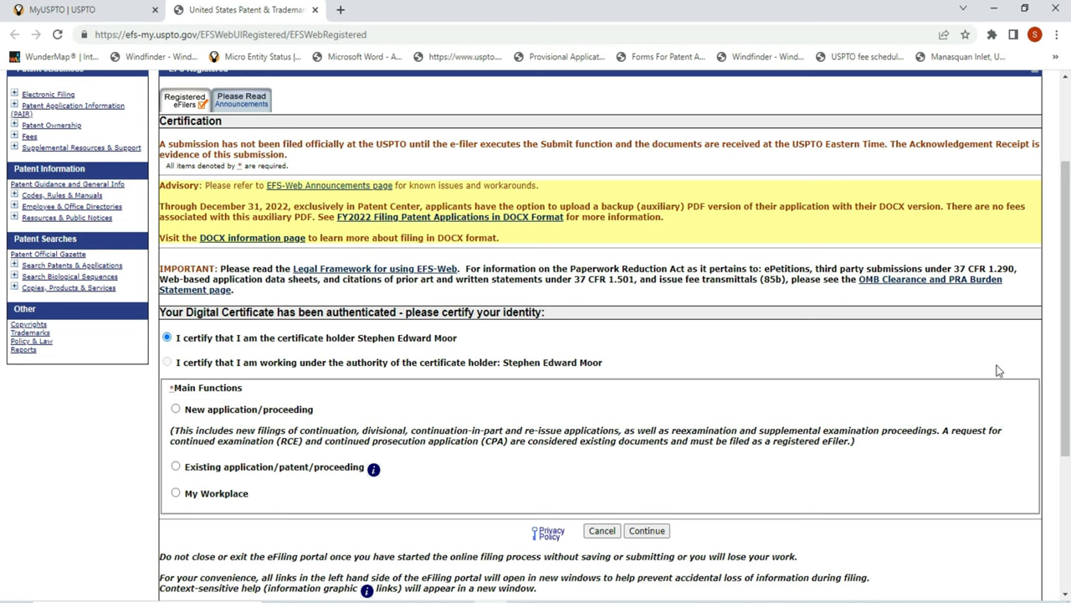
{"action": "scroll", "scroll_direction": "up", "scroll_amount": 3}
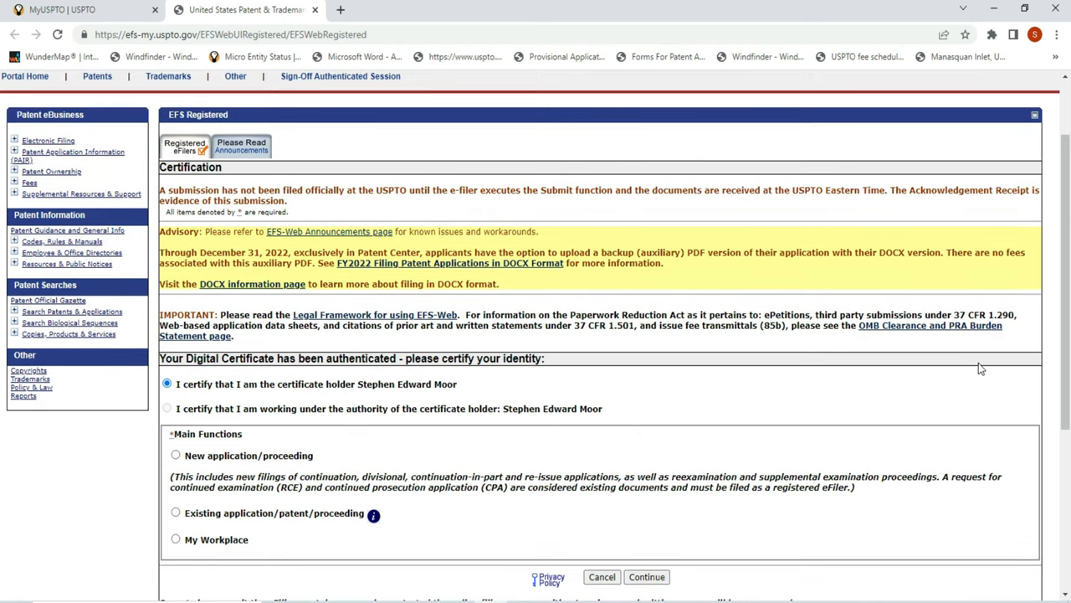
{"action": "scroll", "scroll_direction": "down", "scroll_amount": 3}
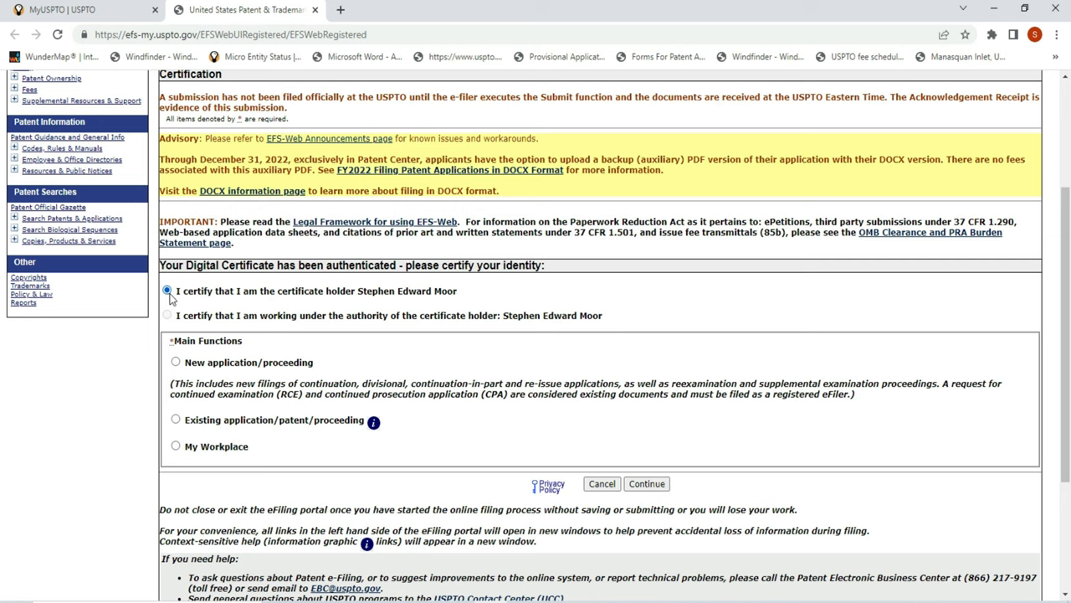
{"action": "mouse_move", "coordinate": [350, 304]}
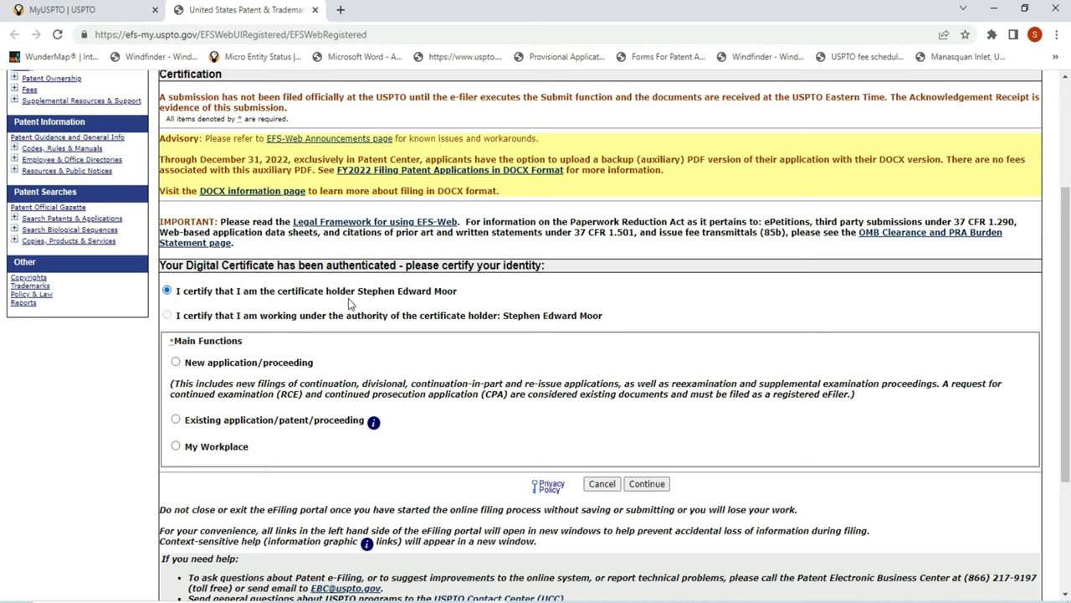
{"action": "mouse_move", "coordinate": [460, 310]}
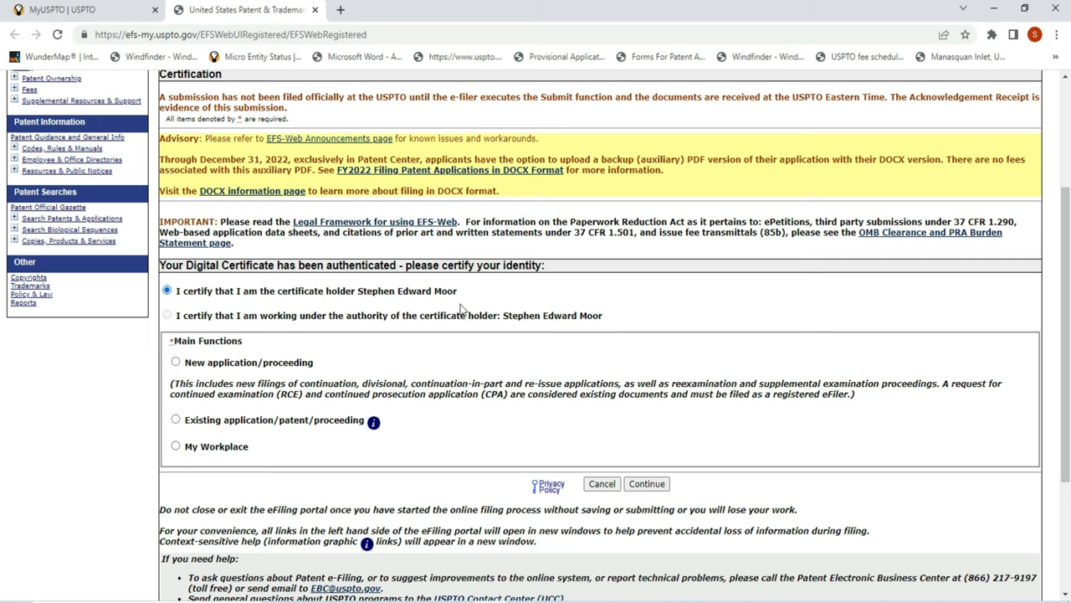
{"action": "mouse_move", "coordinate": [168, 321]}
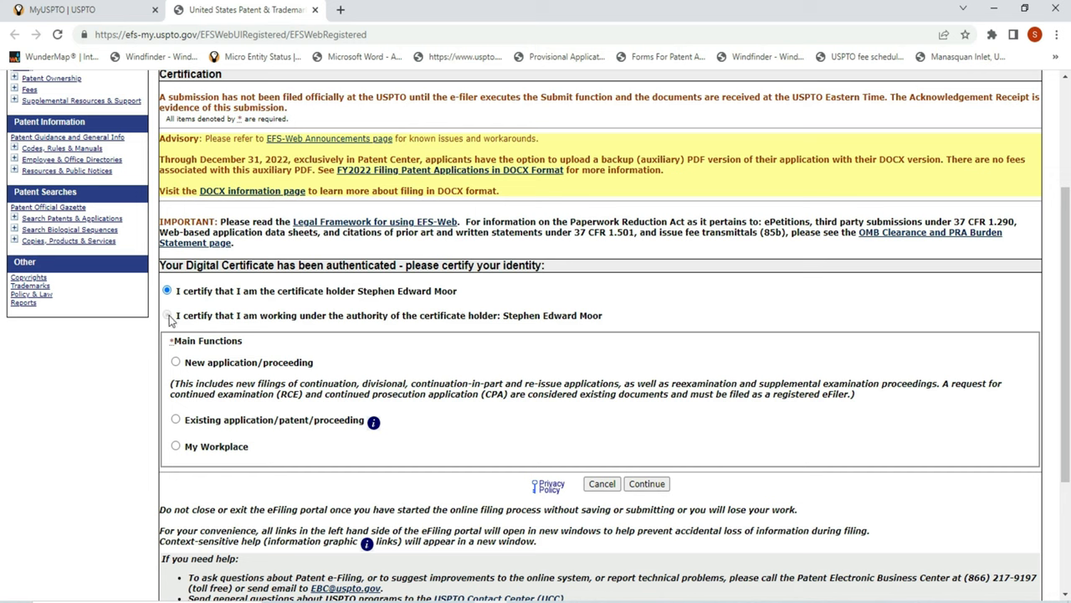
{"action": "mouse_move", "coordinate": [174, 338]}
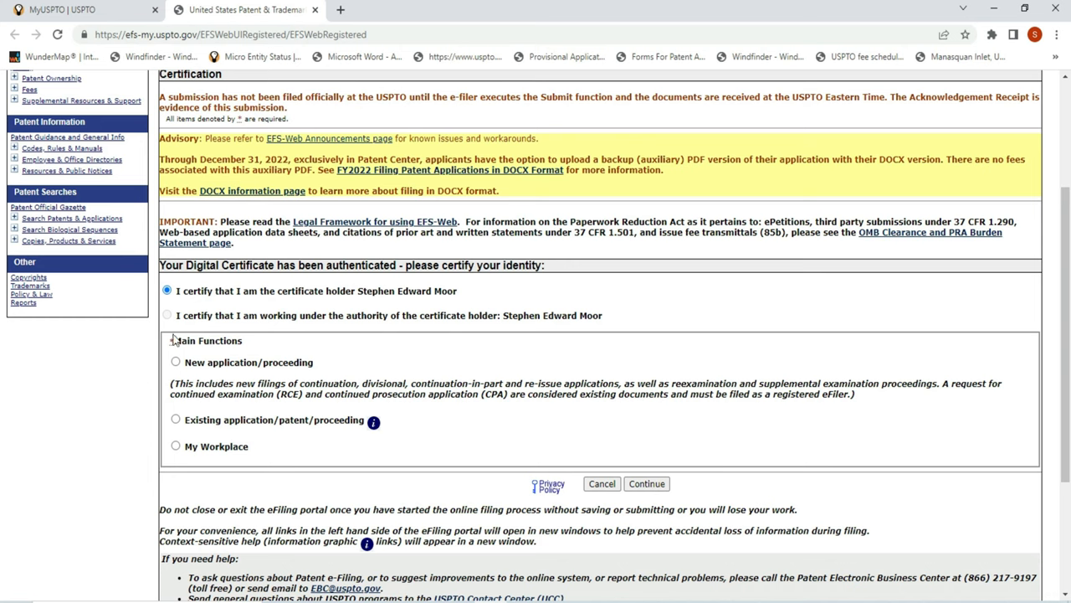
{"action": "mouse_move", "coordinate": [410, 446]}
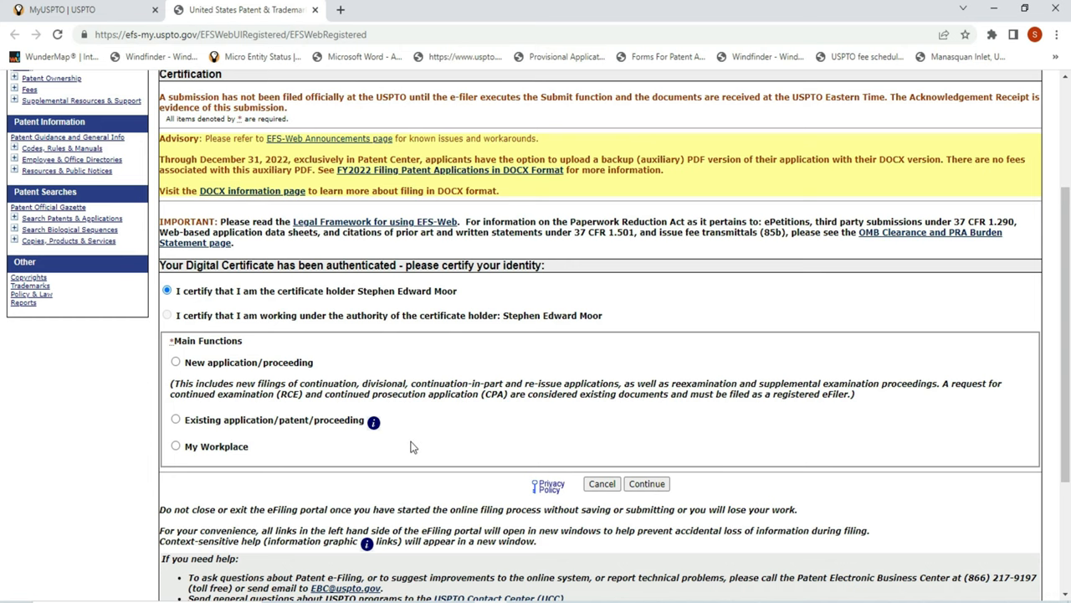
{"action": "scroll", "scroll_direction": "down", "scroll_amount": 3}
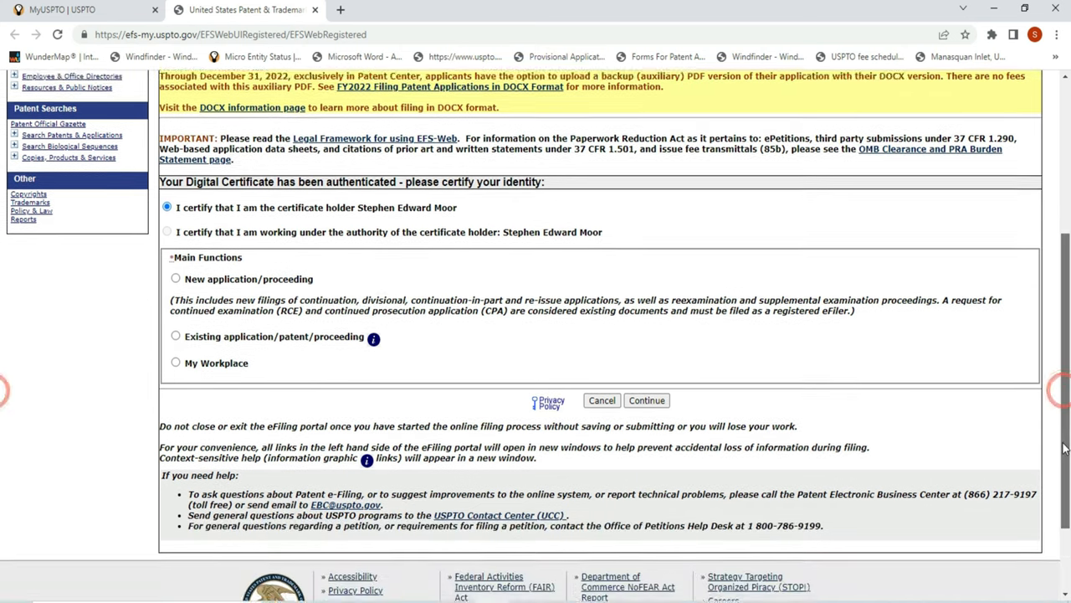
{"action": "scroll", "scroll_direction": "down", "scroll_amount": 3}
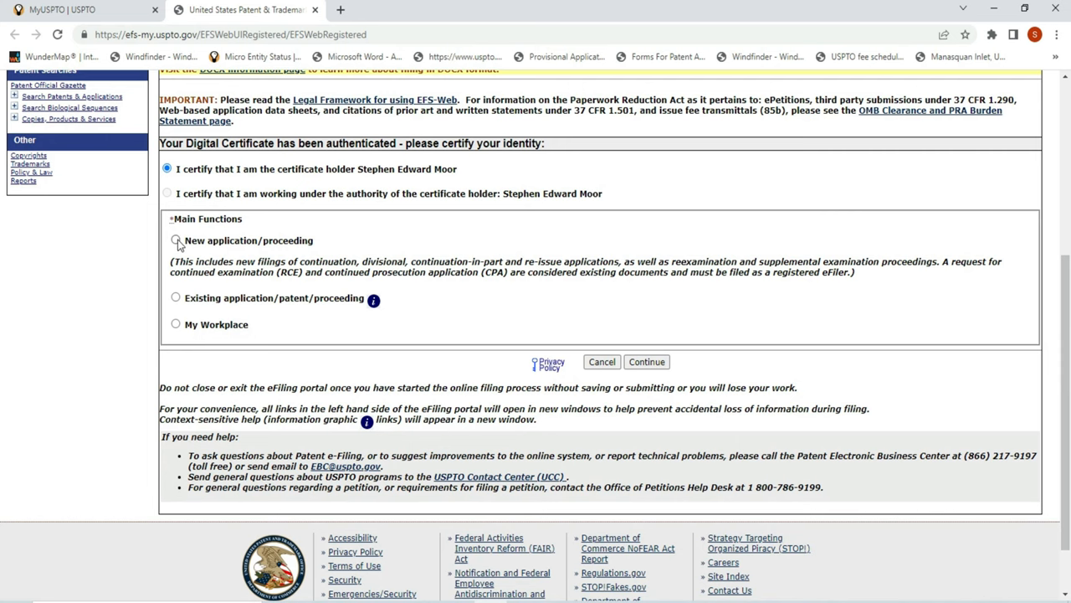
{"action": "left_click", "coordinate": [176, 241]}
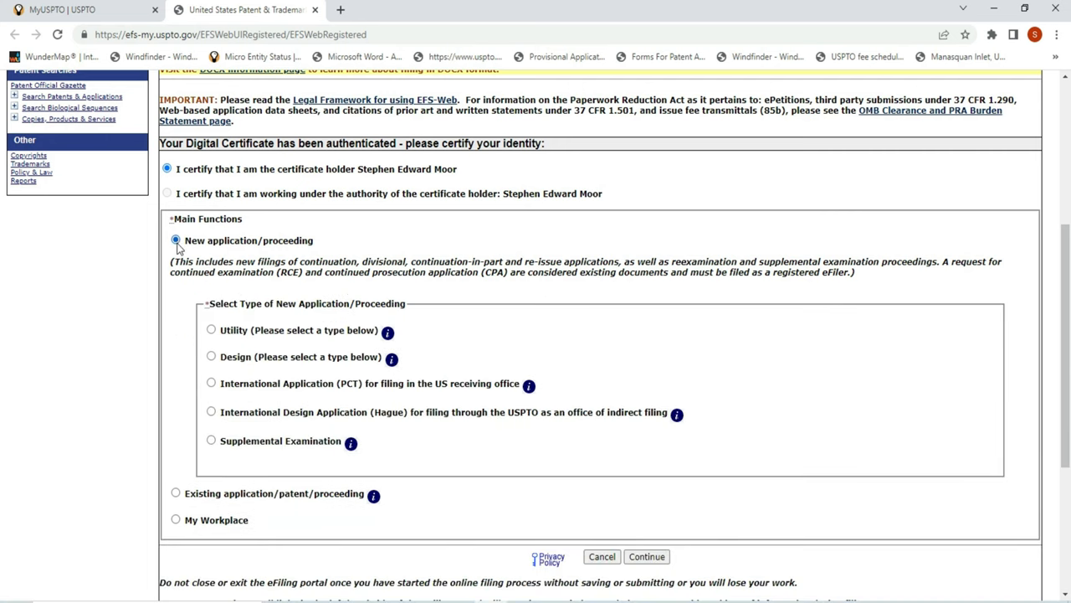
{"action": "mouse_move", "coordinate": [199, 335]}
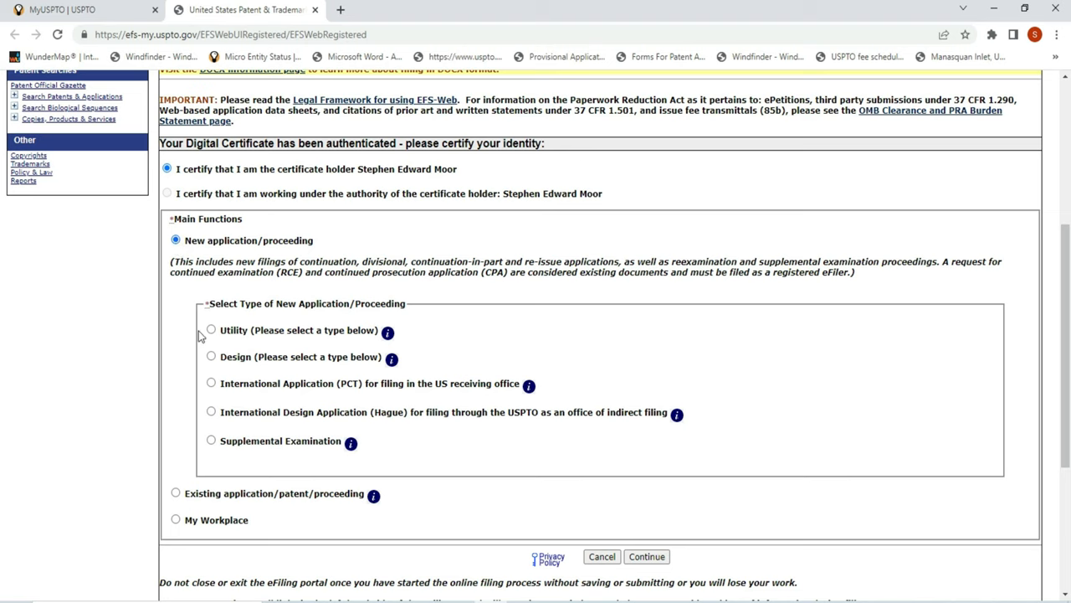
{"action": "mouse_move", "coordinate": [211, 330]}
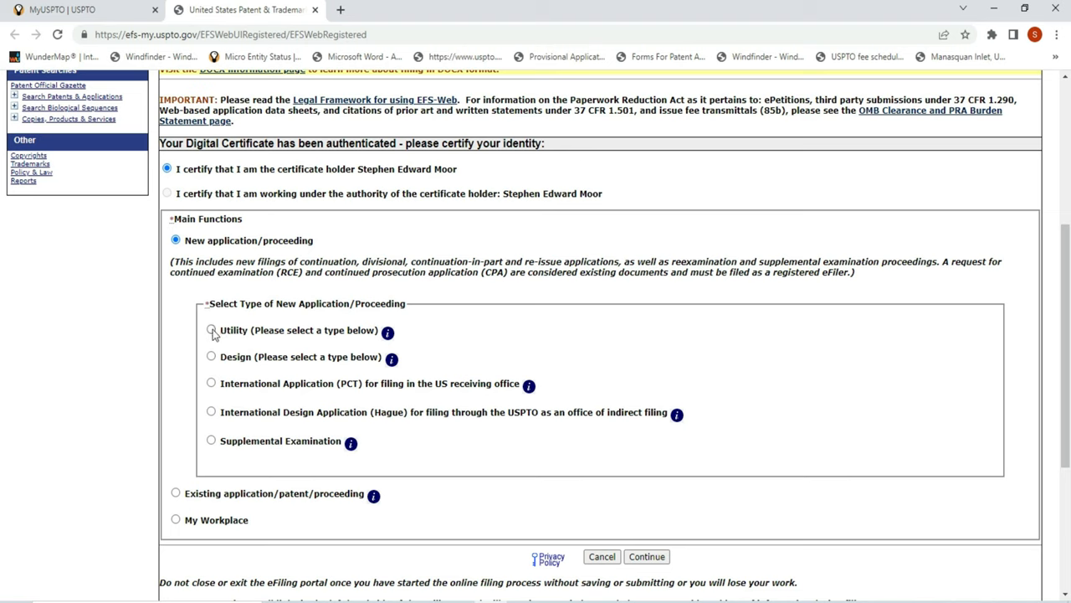
{"action": "mouse_move", "coordinate": [215, 373]}
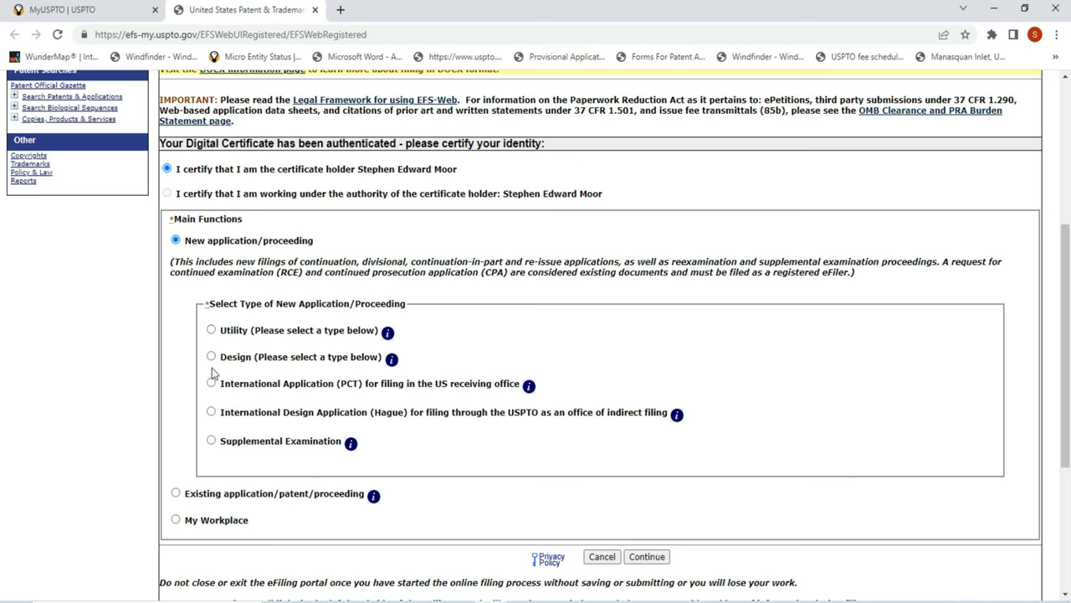
{"action": "mouse_move", "coordinate": [220, 458]}
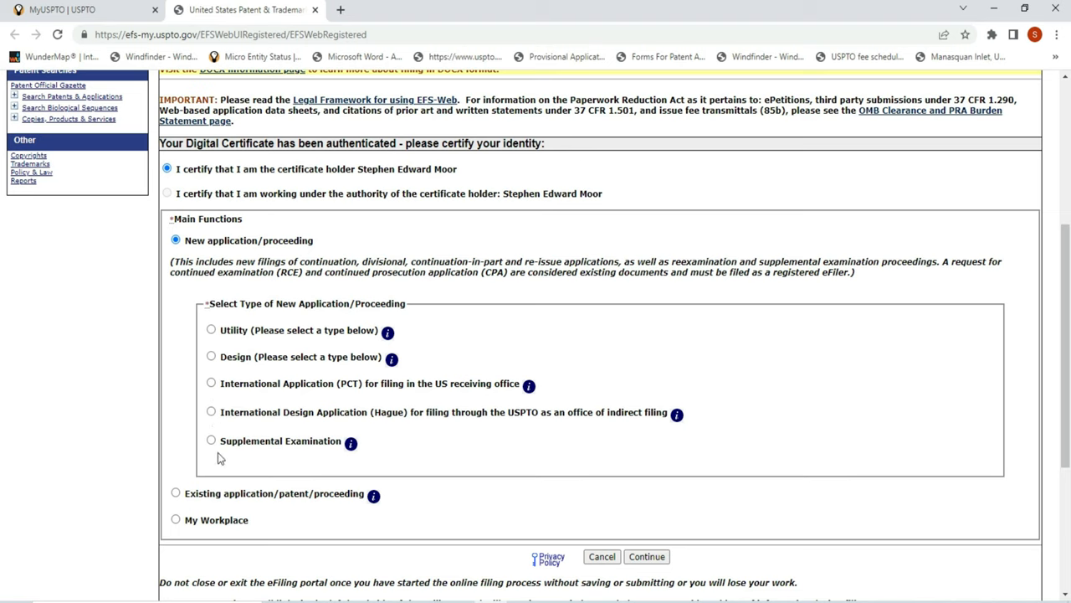
{"action": "mouse_move", "coordinate": [199, 332]}
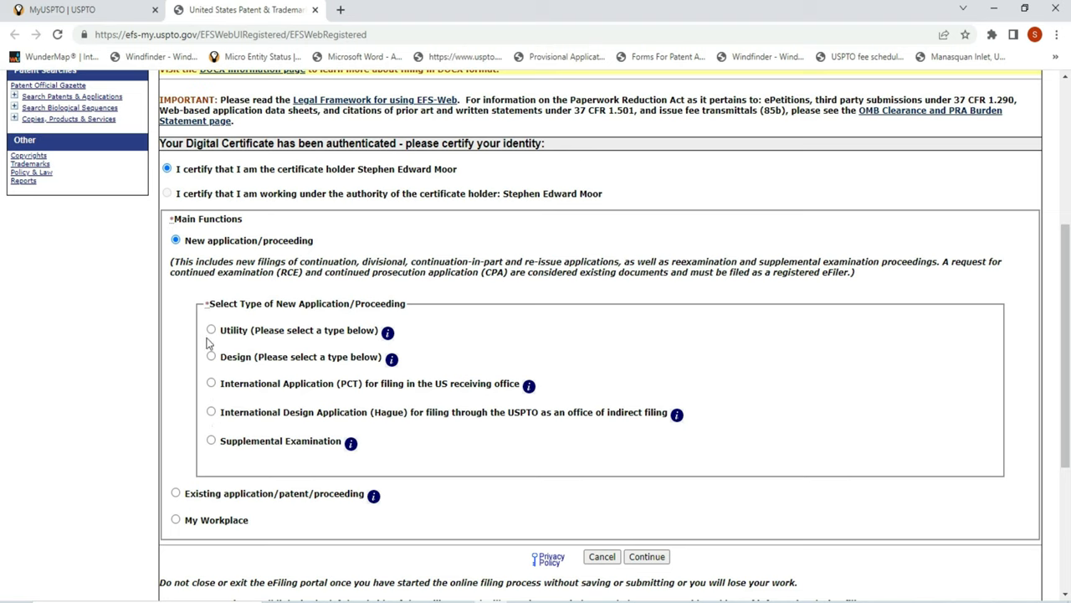
{"action": "mouse_move", "coordinate": [226, 338]}
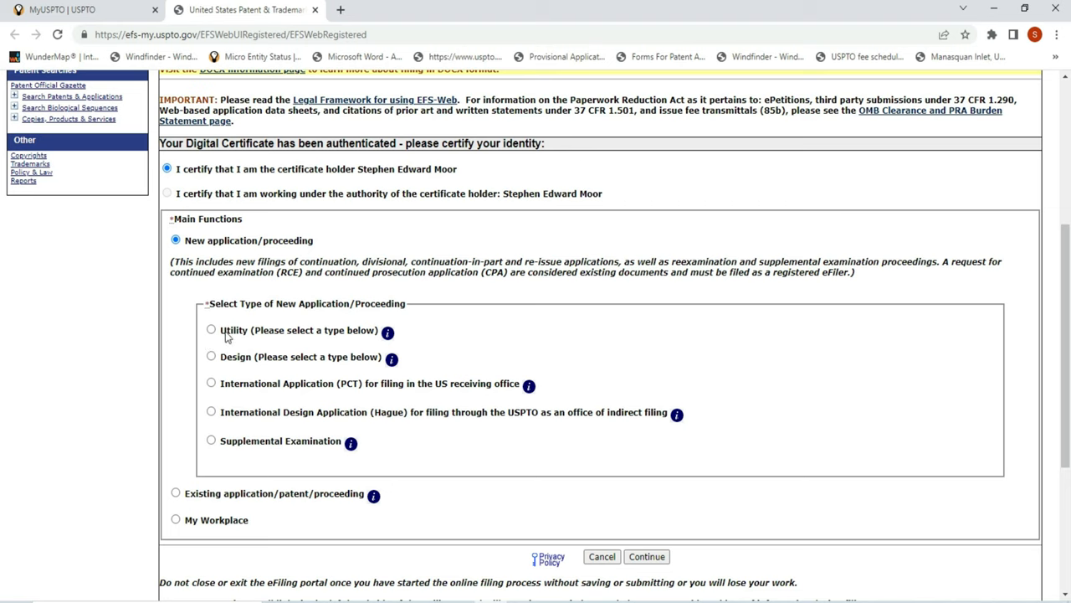
{"action": "mouse_move", "coordinate": [232, 471]}
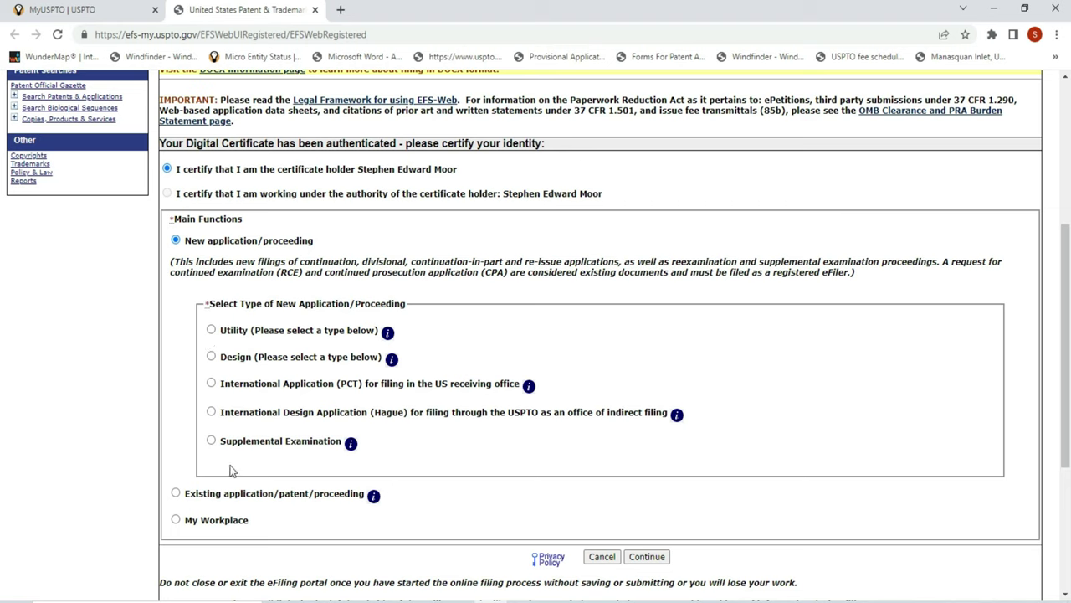
{"action": "mouse_move", "coordinate": [237, 467]}
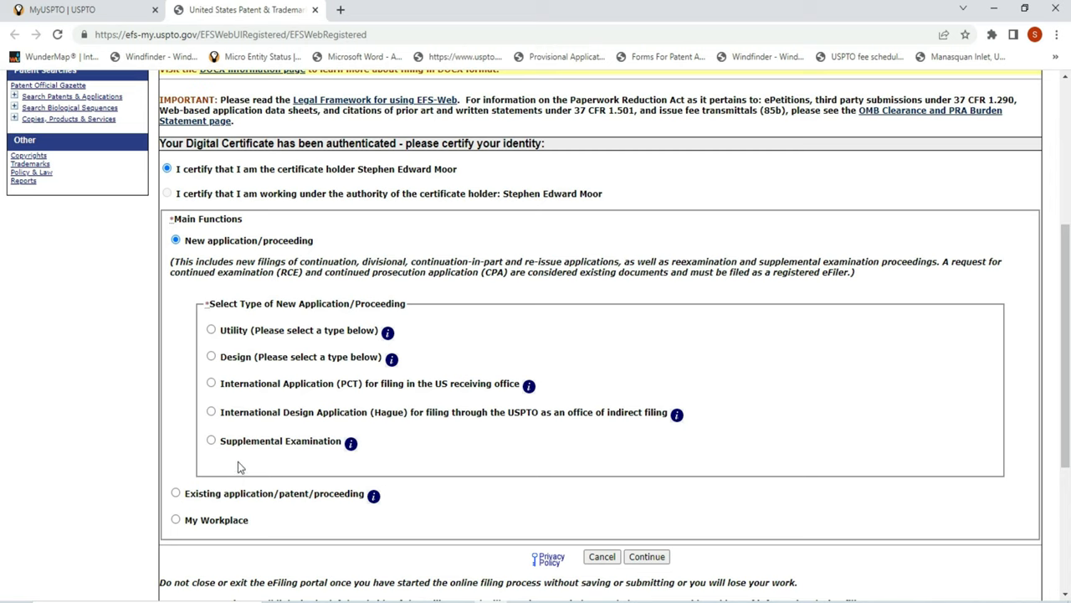
{"action": "mouse_move", "coordinate": [243, 467]}
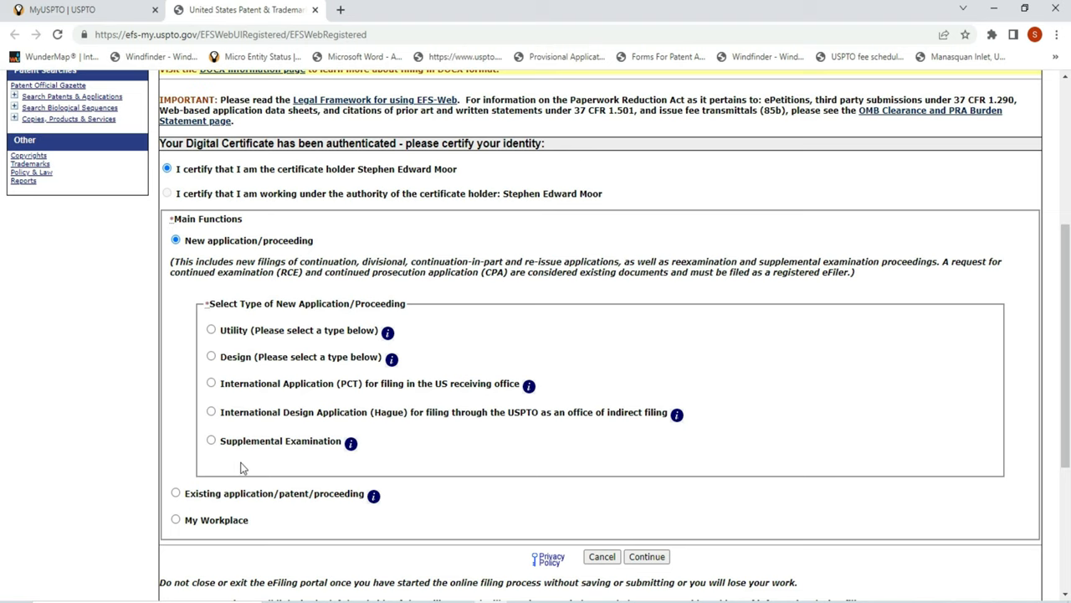
{"action": "mouse_move", "coordinate": [388, 331]}
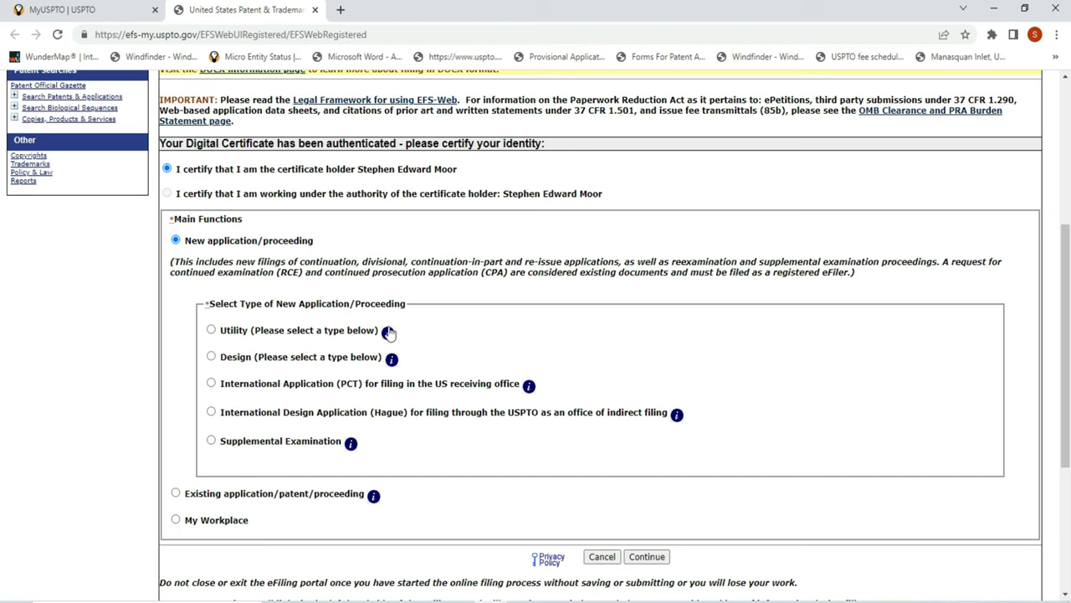
{"action": "mouse_move", "coordinate": [237, 434]}
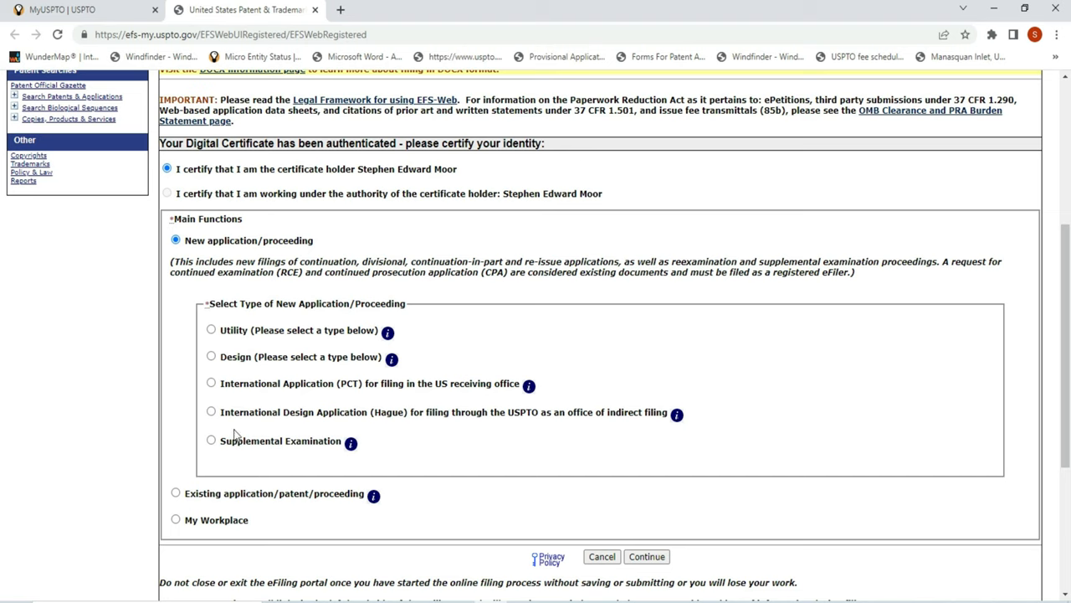
{"action": "mouse_move", "coordinate": [308, 468]}
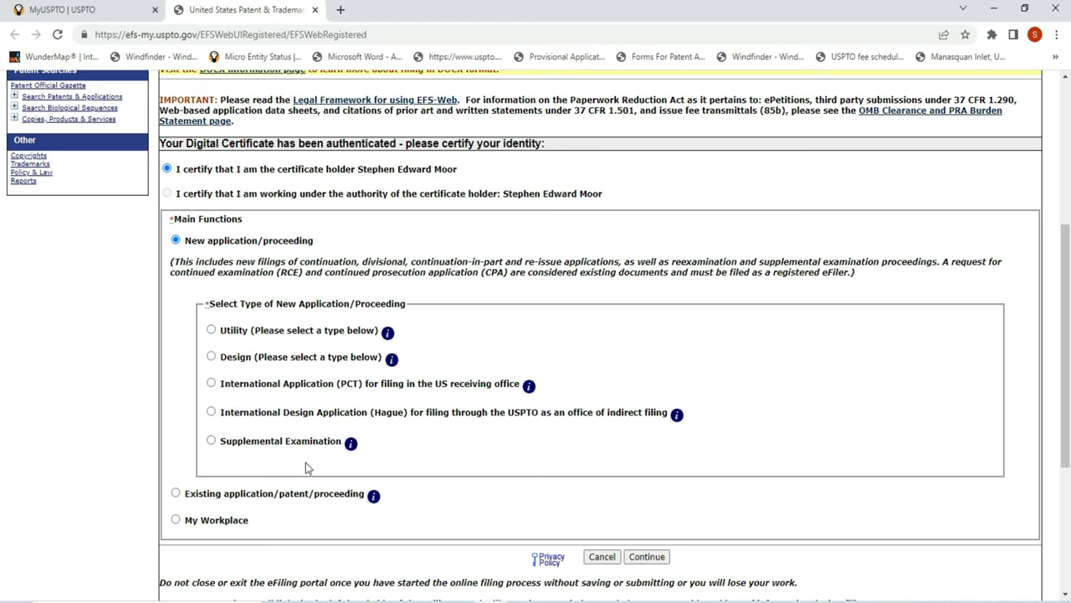
{"action": "mouse_move", "coordinate": [284, 465]}
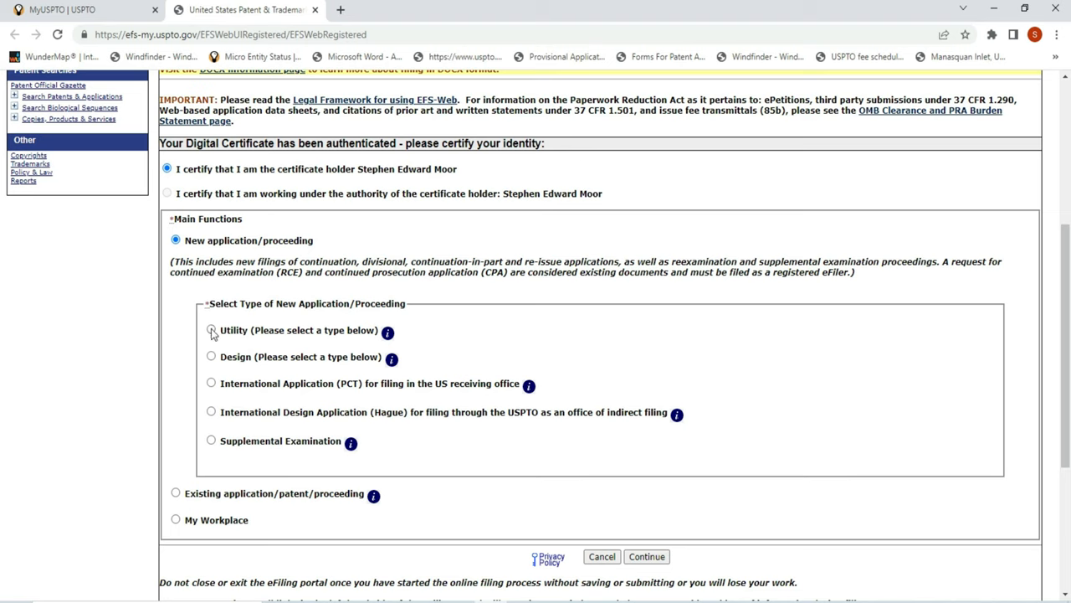
Choose Utility as the application type with Provisional as its sub-type.
{"action": "left_click", "coordinate": [211, 330]}
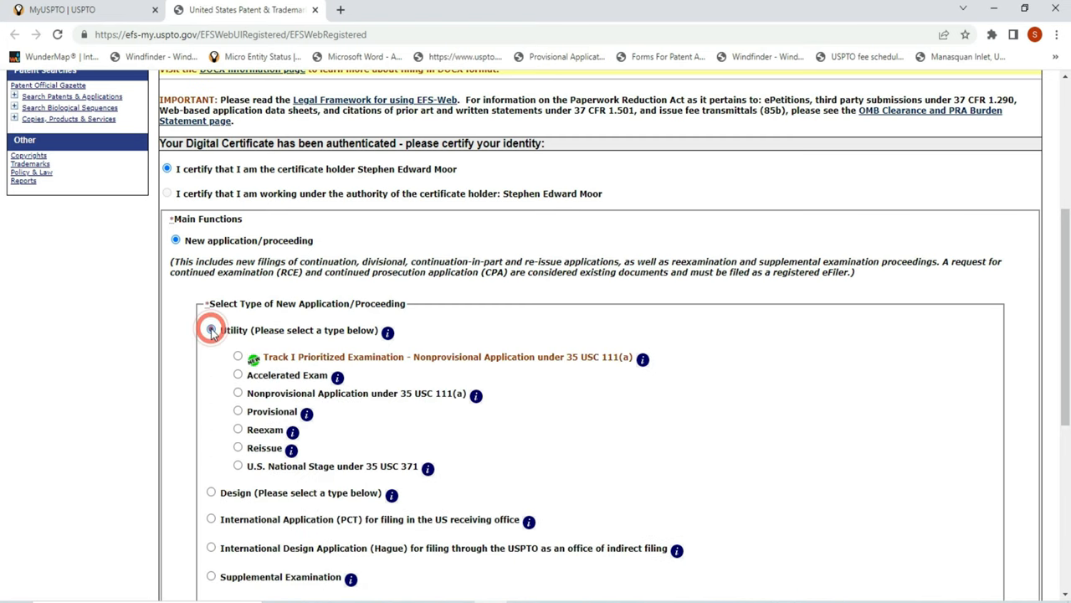
{"action": "left_click", "coordinate": [211, 329]}
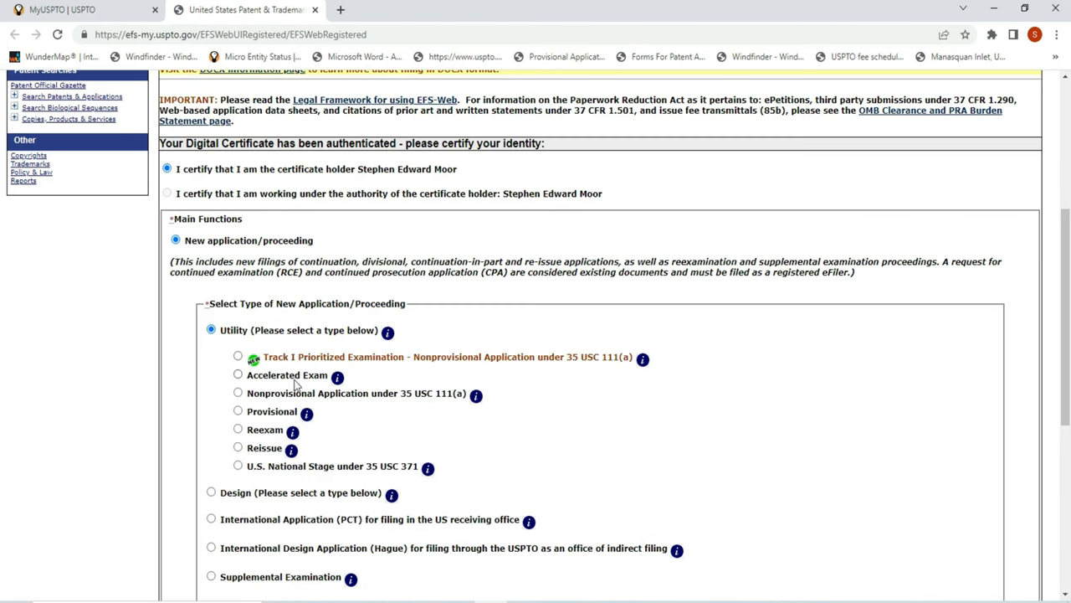
{"action": "mouse_move", "coordinate": [362, 549]}
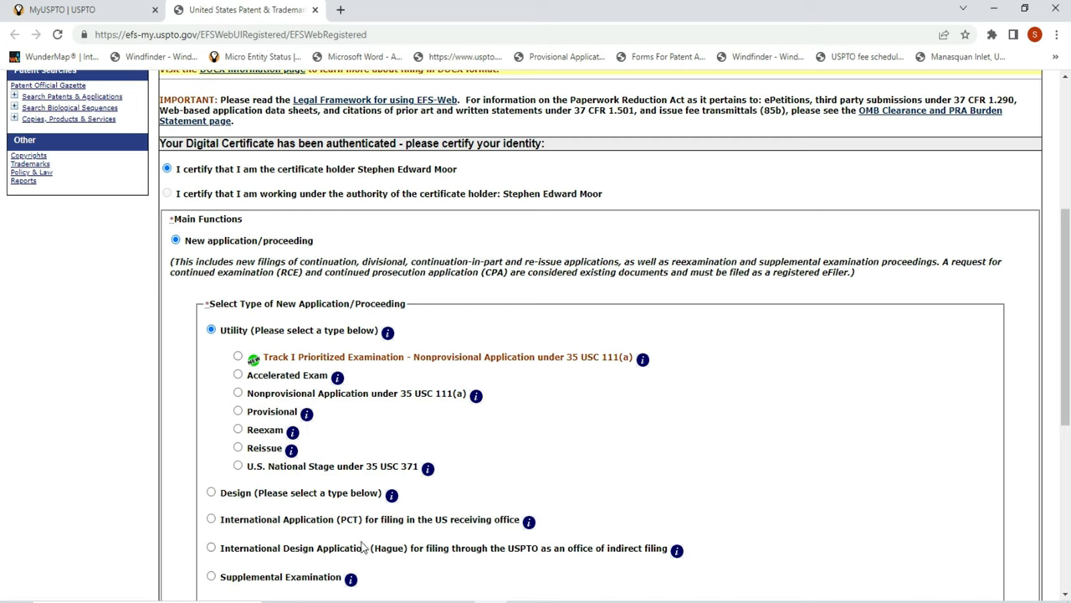
{"action": "mouse_move", "coordinate": [404, 564]}
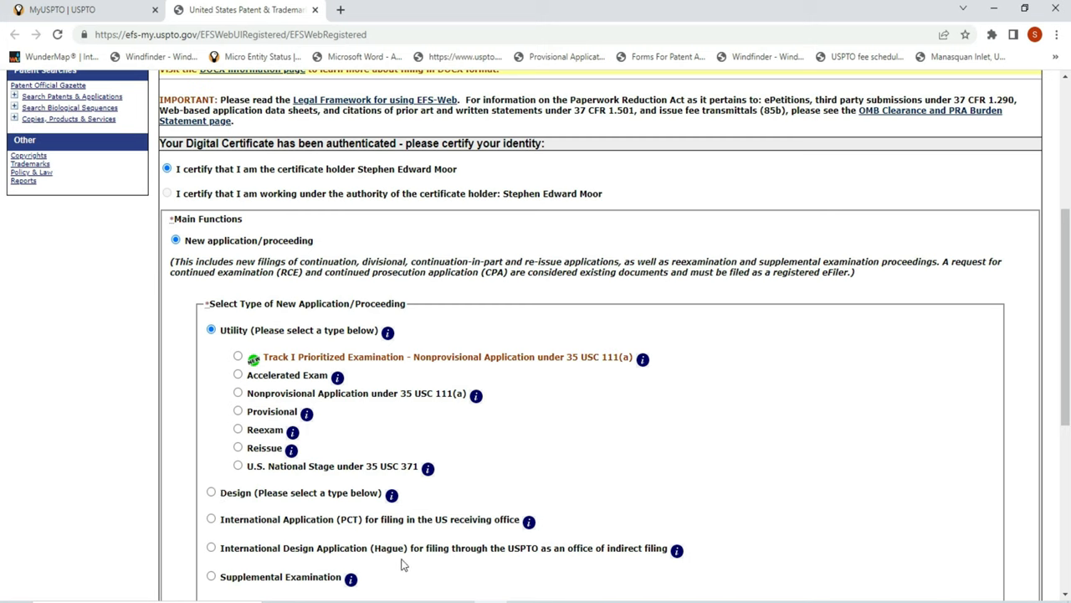
{"action": "mouse_move", "coordinate": [486, 477]}
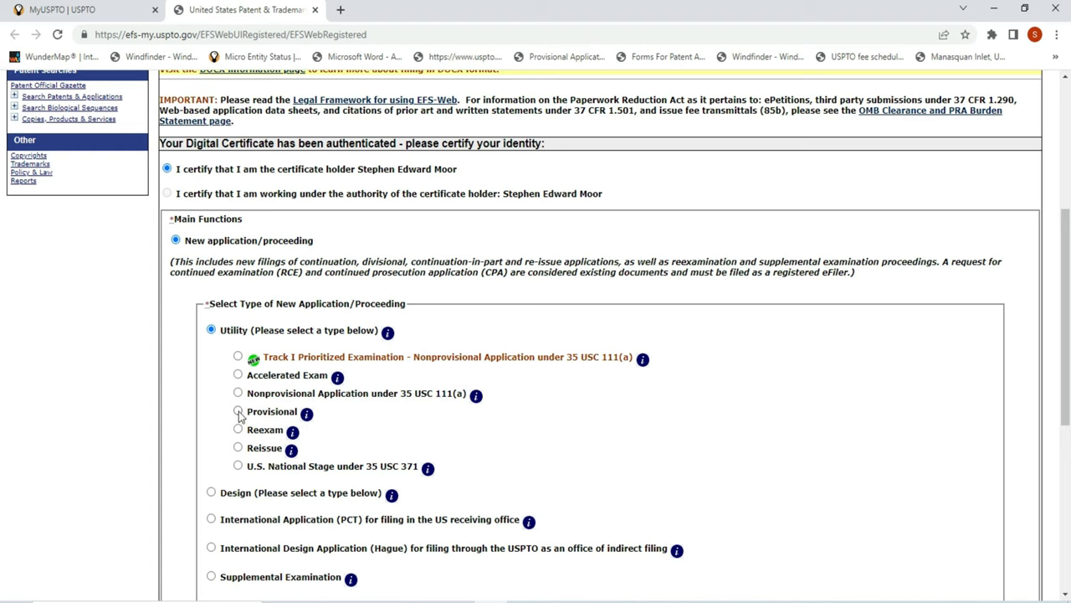
{"action": "left_click", "coordinate": [237, 411]}
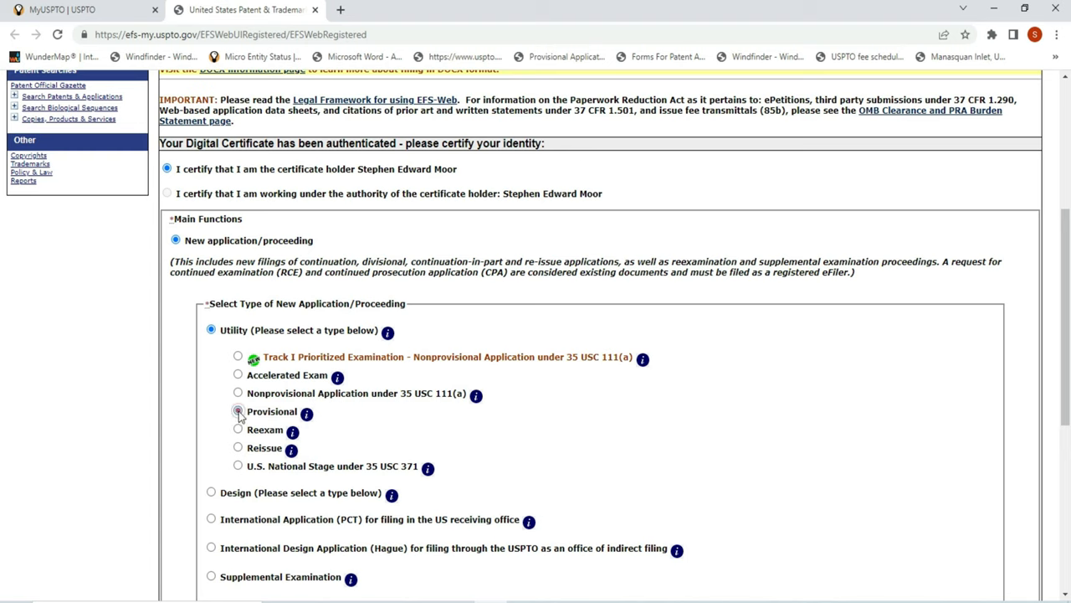
{"action": "left_click", "coordinate": [237, 411]}
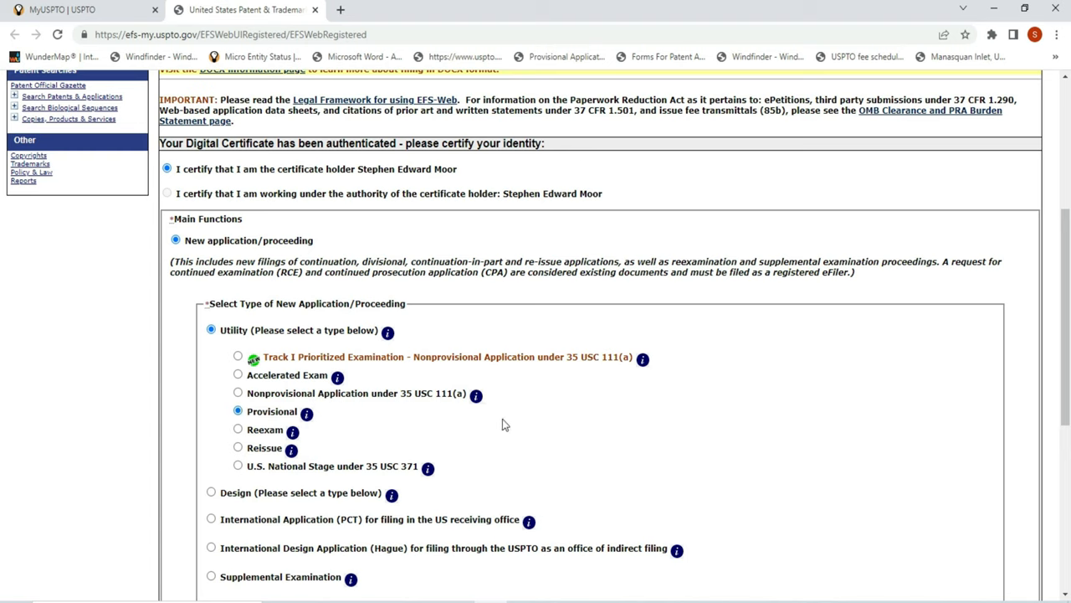
{"action": "scroll", "scroll_direction": "down", "scroll_amount": 3}
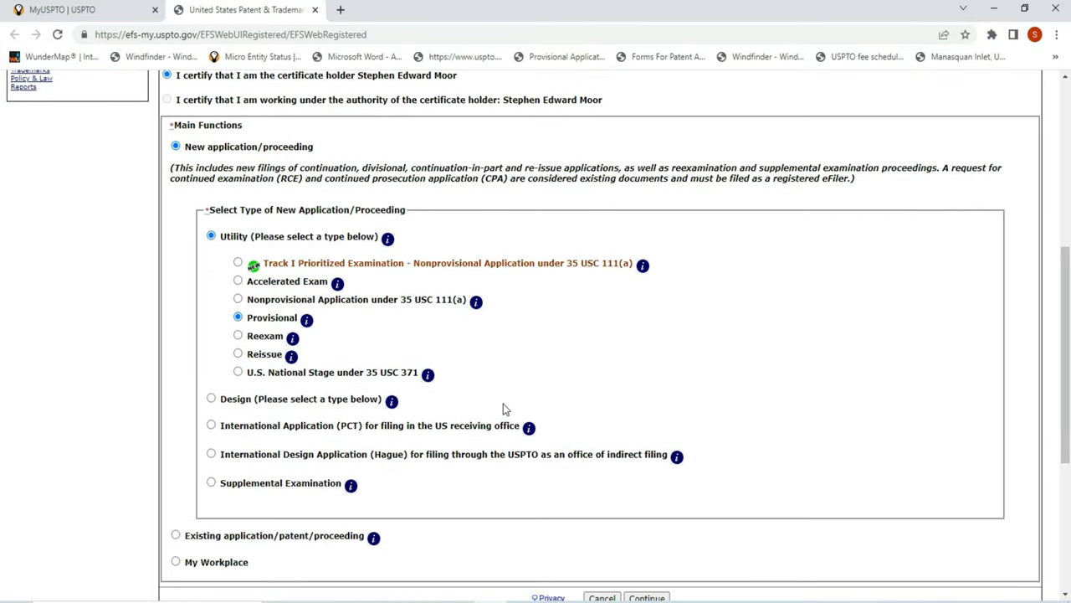
{"action": "scroll", "scroll_direction": "down", "scroll_amount": 3}
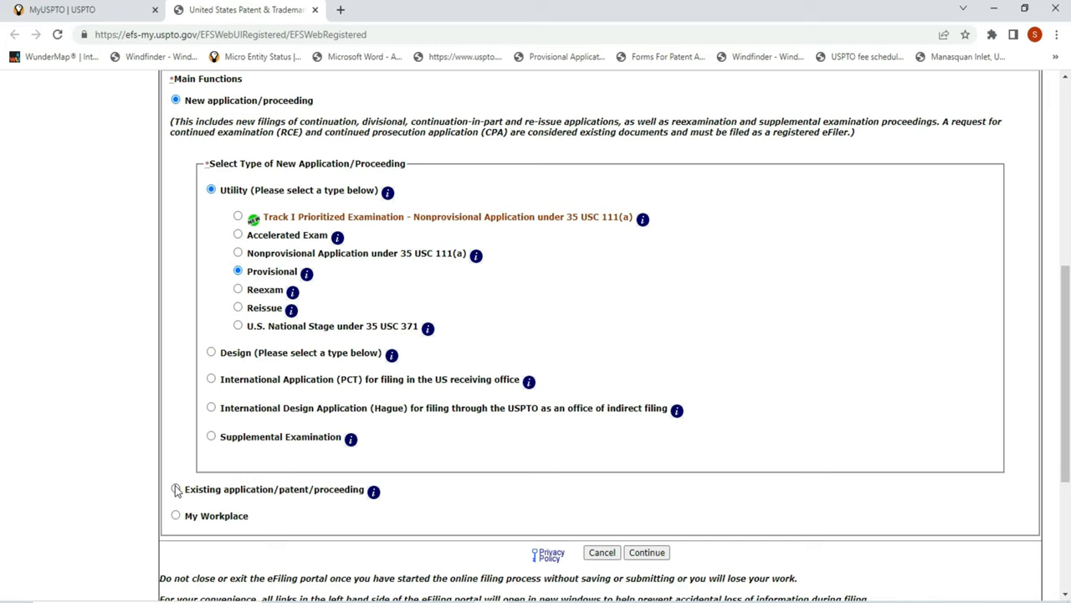
{"action": "mouse_move", "coordinate": [175, 511]}
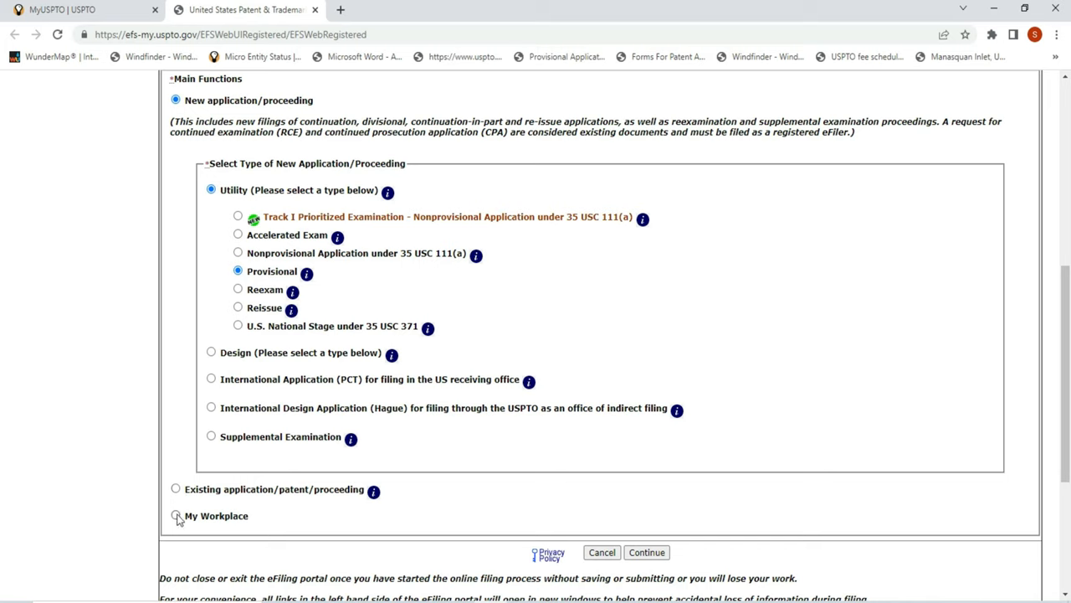
{"action": "mouse_move", "coordinate": [646, 552]}
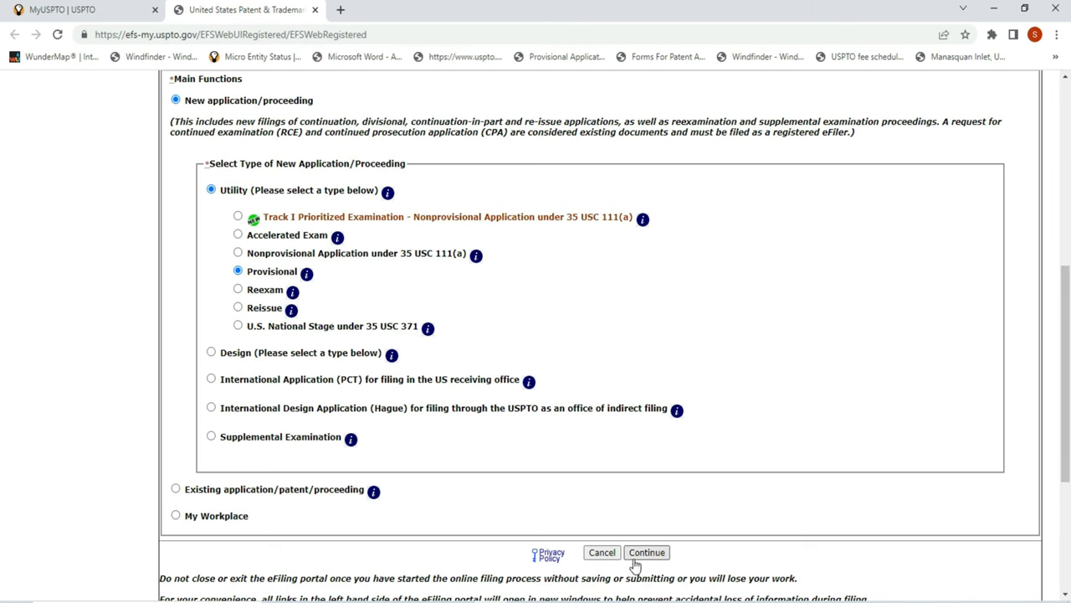
{"action": "mouse_move", "coordinate": [647, 553]}
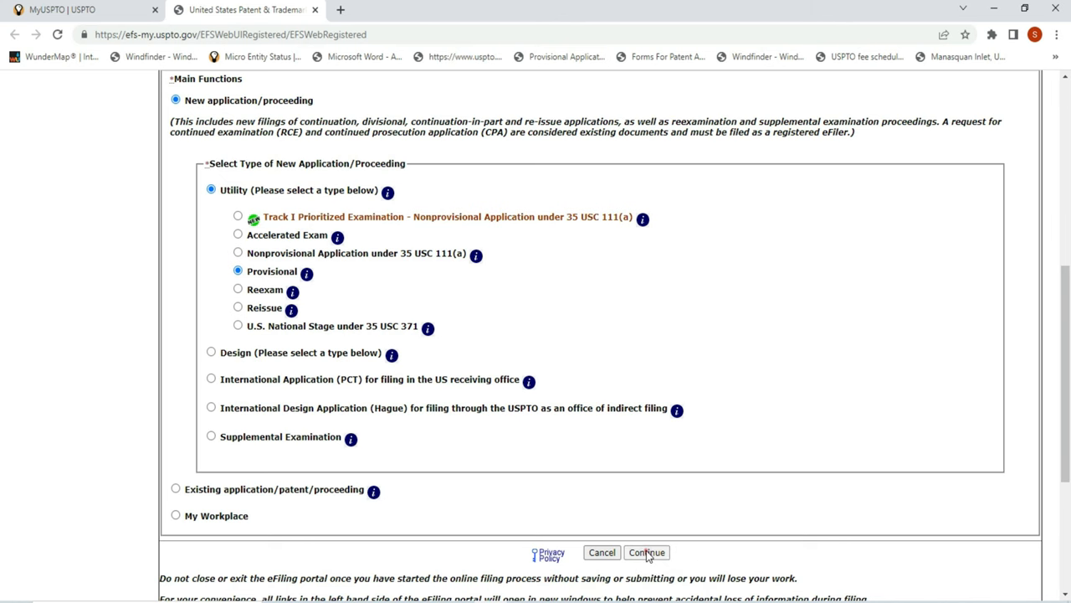
Continue to the Application Data page and enter the title 'tangle free flag'.
{"action": "left_click", "coordinate": [646, 551]}
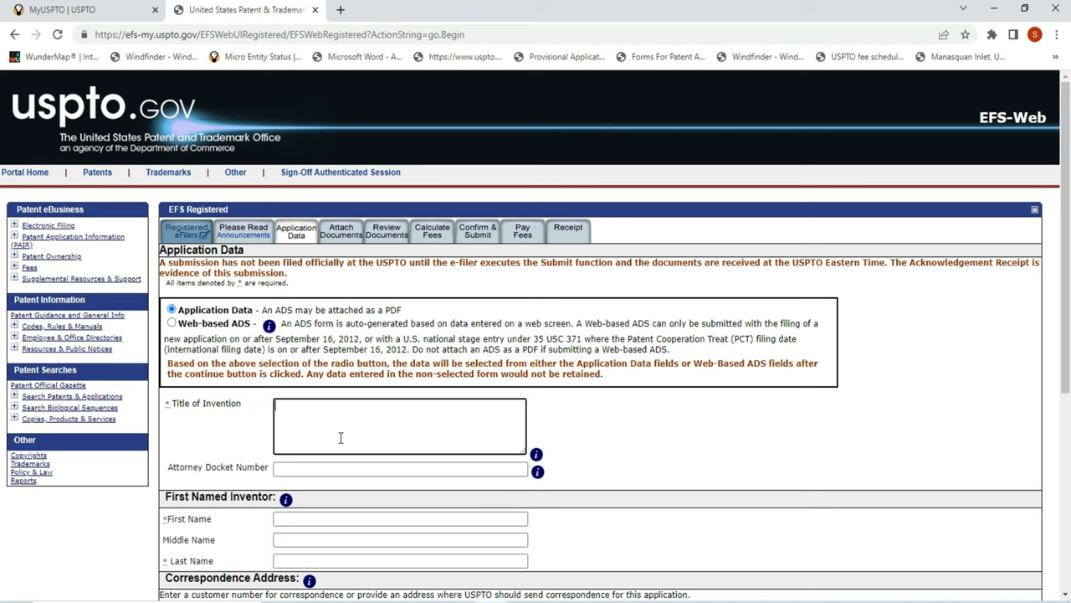
{"action": "type", "text": "tangl"}
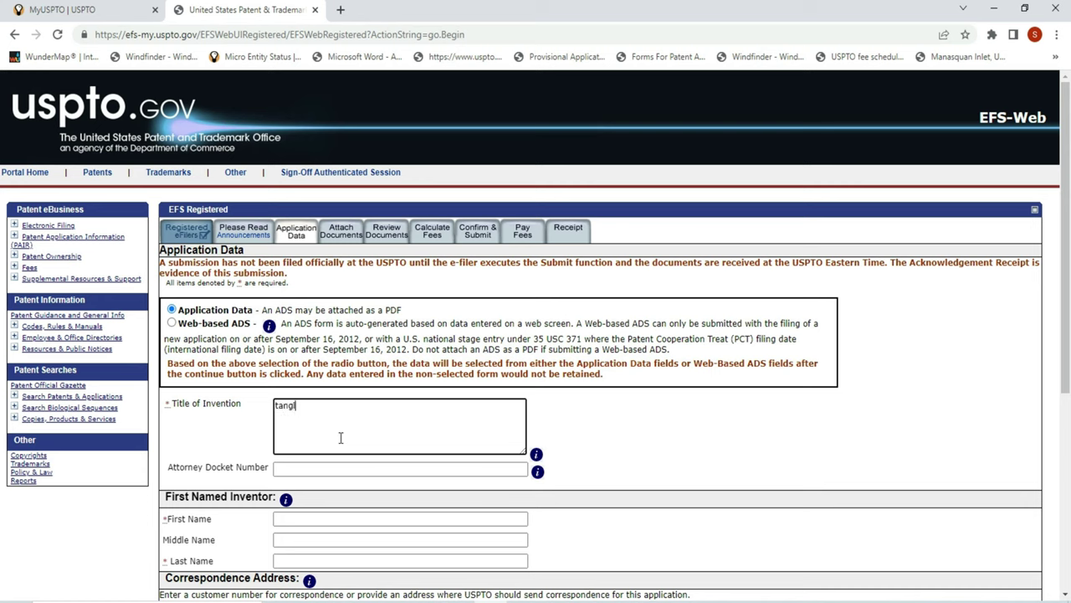
{"action": "type", "text": "e free"}
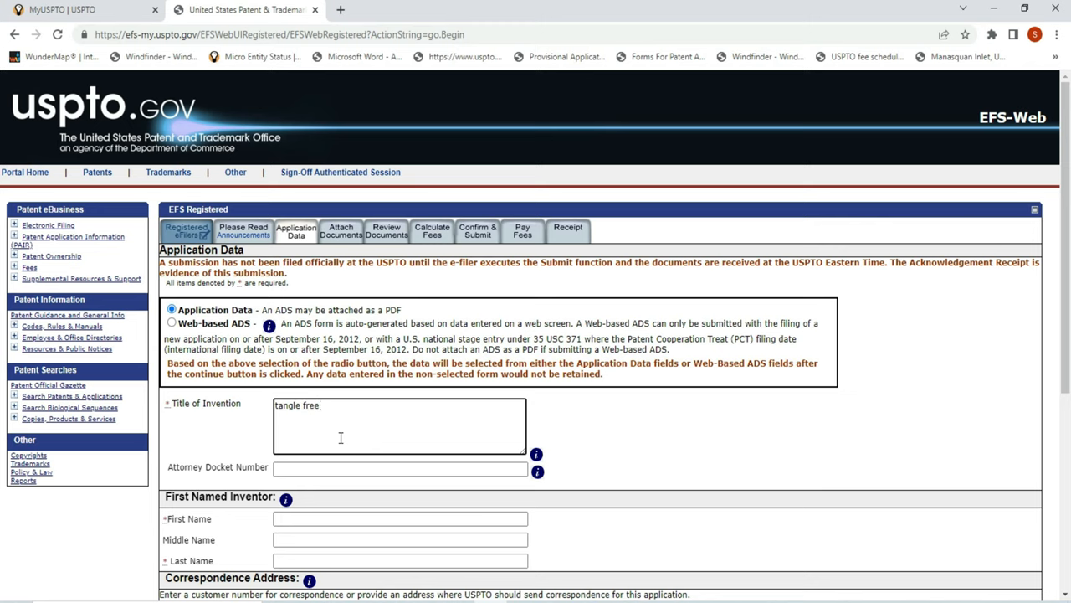
{"action": "type", "text": "flag"}
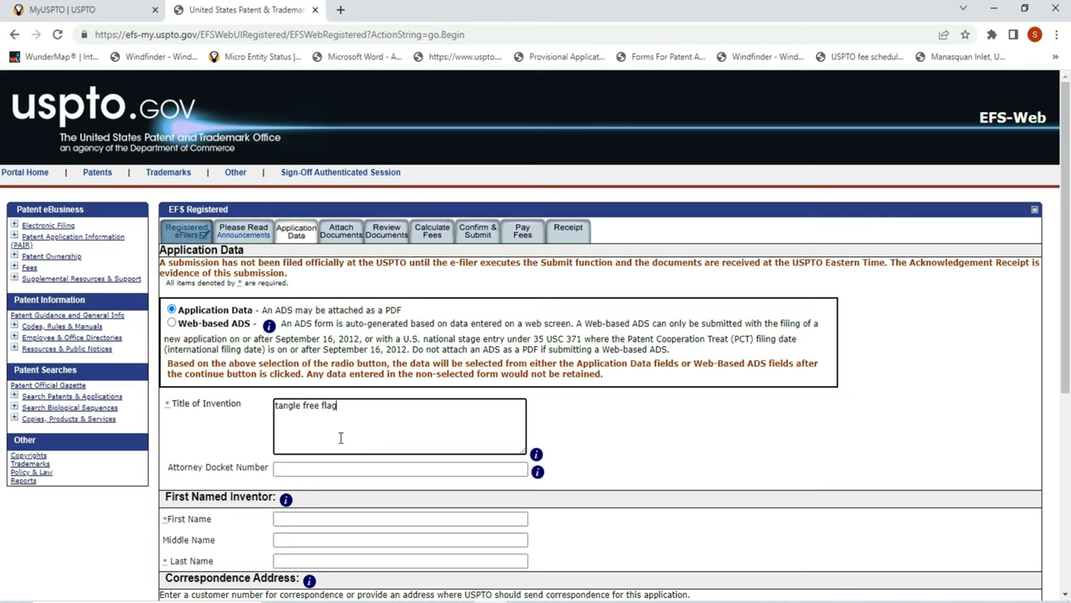
{"action": "scroll", "scroll_direction": "down", "scroll_amount": 3}
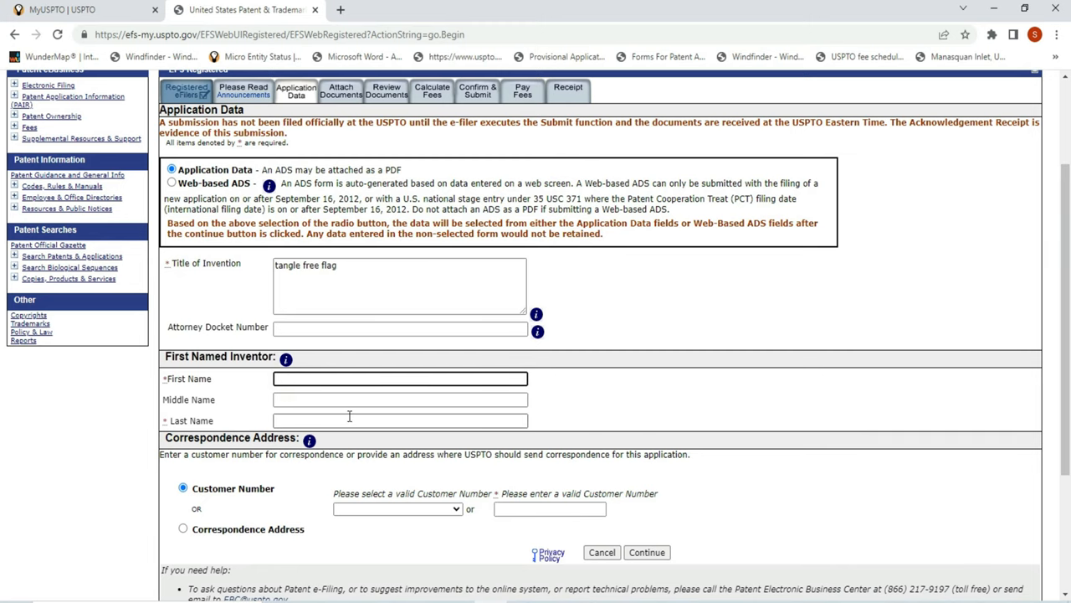
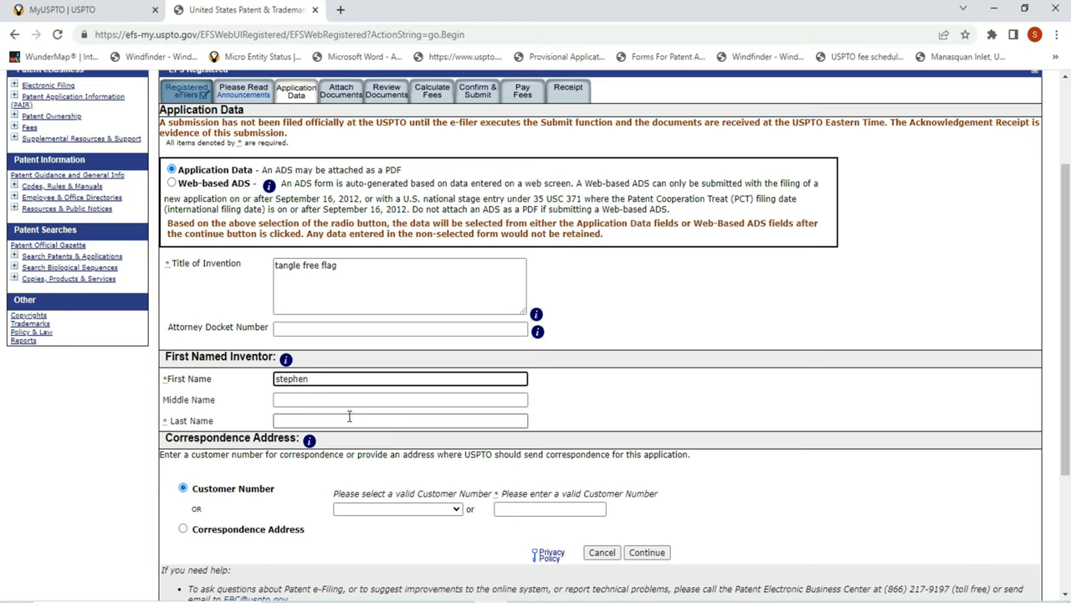
{"action": "left_click", "coordinate": [400, 399]}
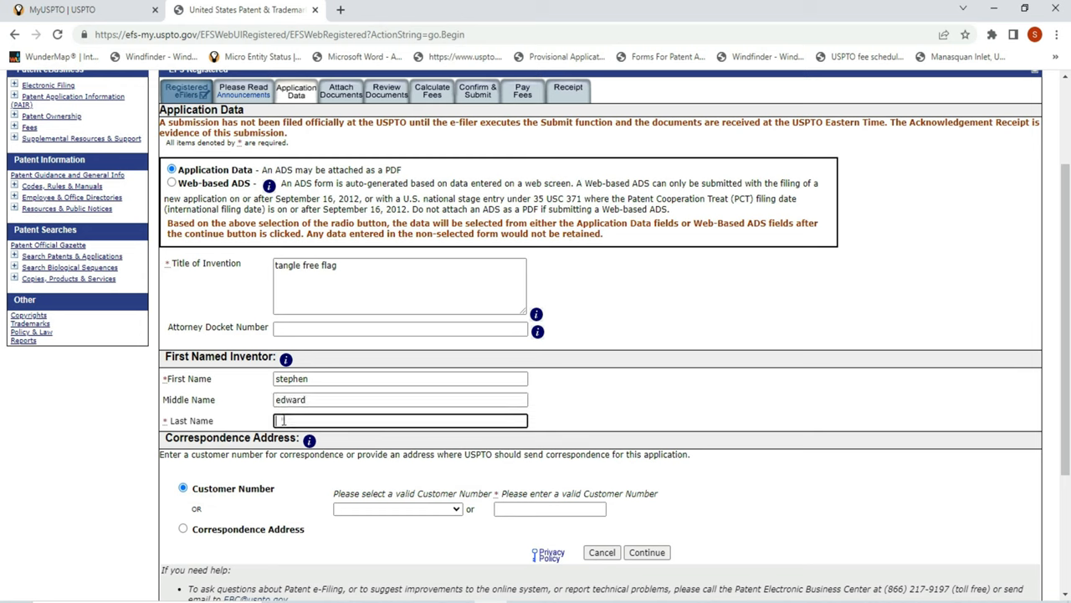
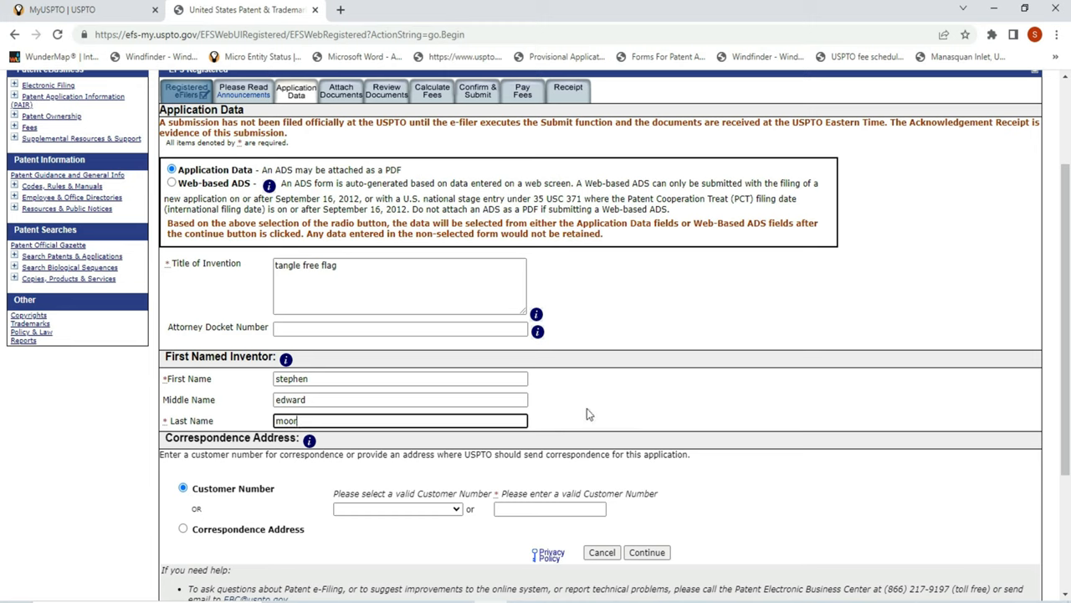
{"action": "mouse_move", "coordinate": [550, 422]}
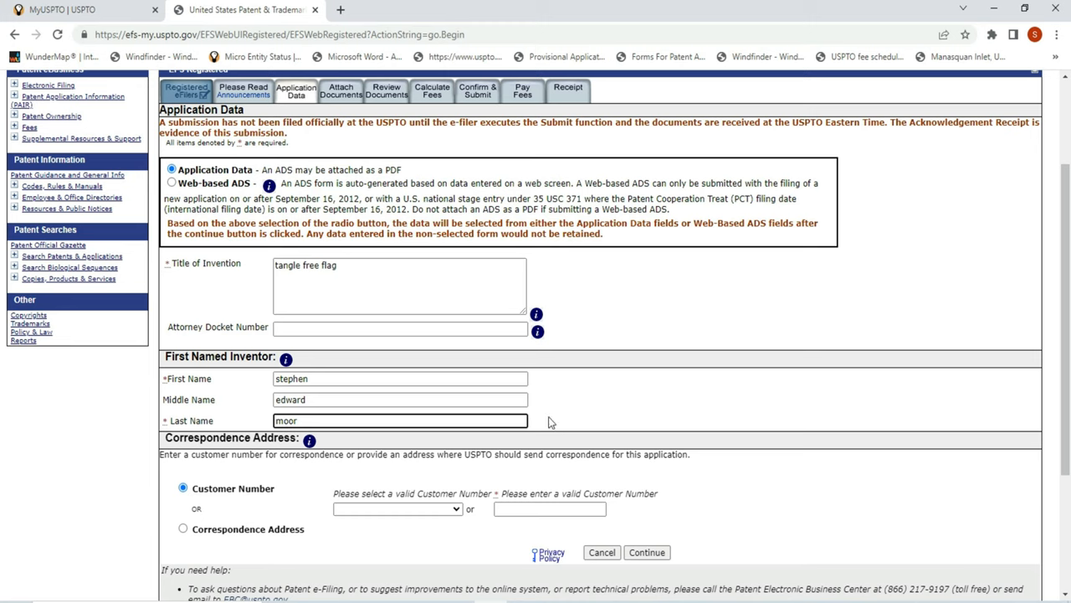
{"action": "scroll", "scroll_direction": "down", "scroll_amount": 3}
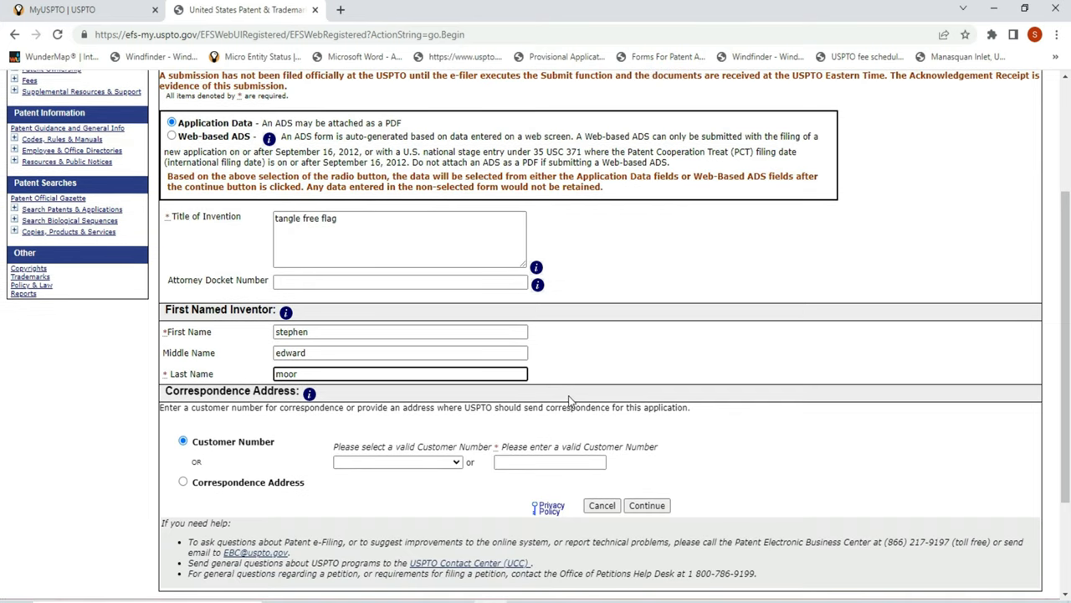
Choose Correspondence Address instead of a customer number and select the Name 1 field.
{"action": "scroll", "scroll_direction": "down", "scroll_amount": 3}
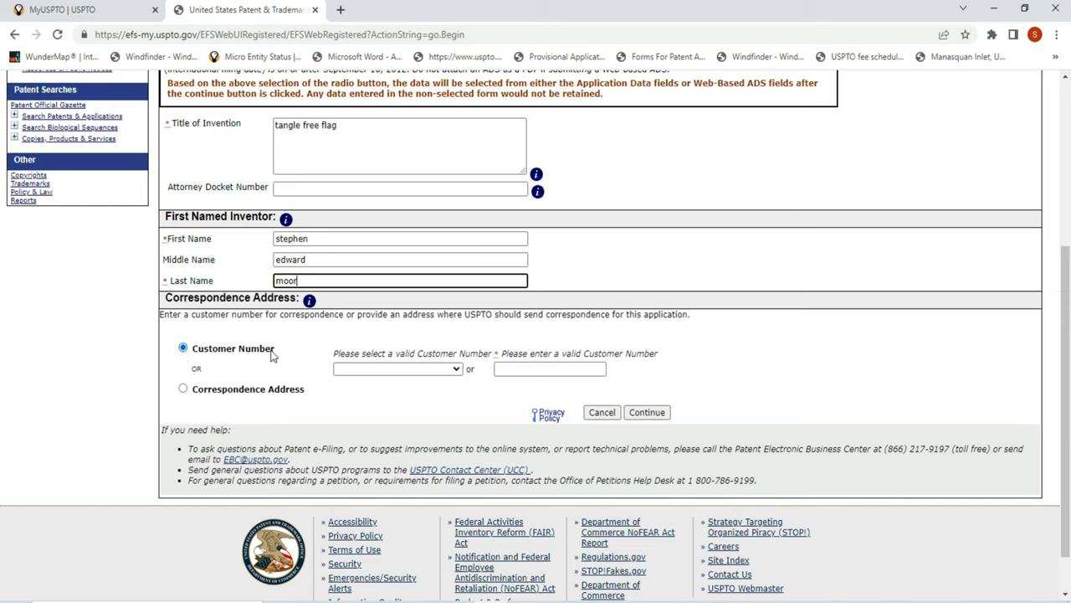
{"action": "mouse_move", "coordinate": [285, 358]}
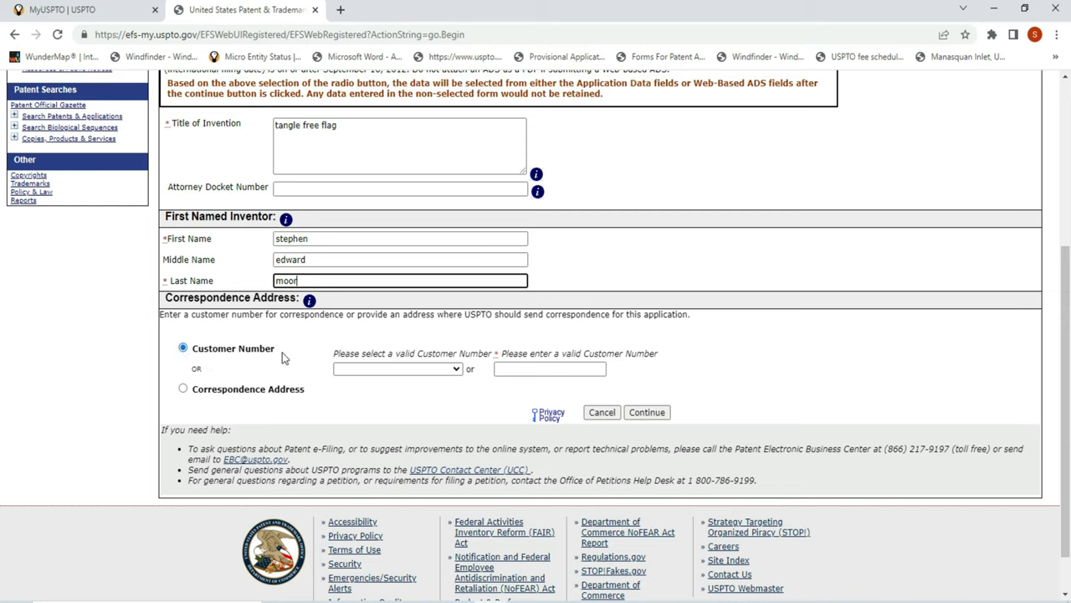
{"action": "mouse_move", "coordinate": [473, 379]}
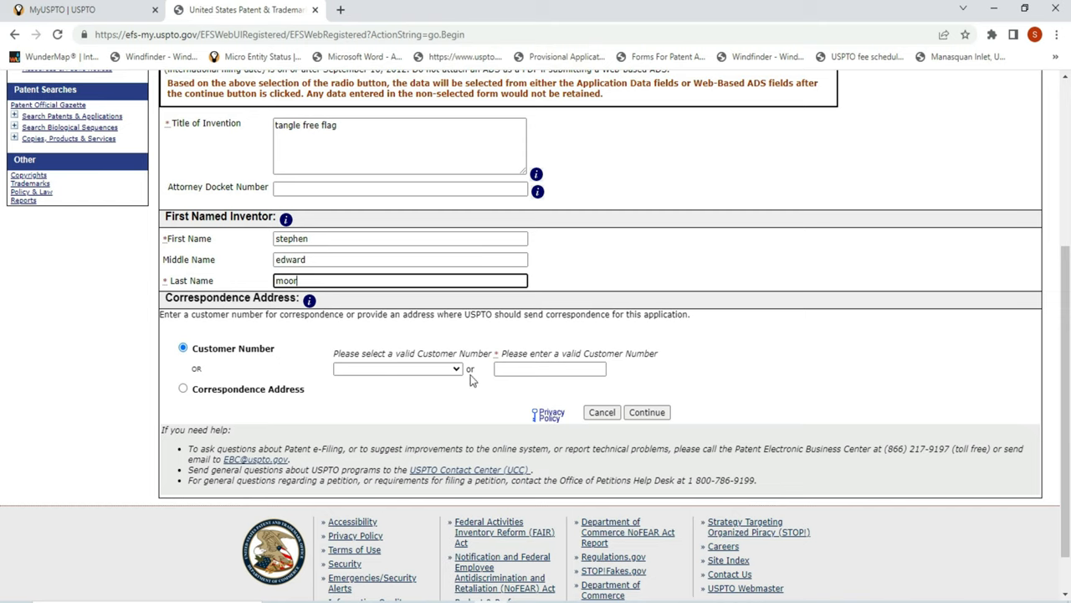
{"action": "mouse_move", "coordinate": [452, 369]}
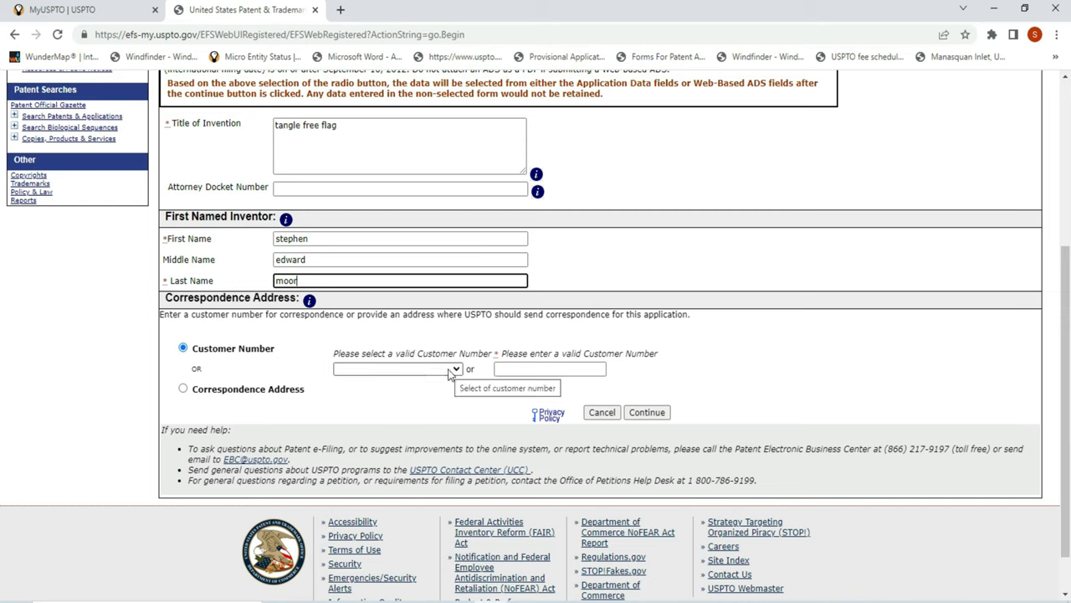
{"action": "mouse_move", "coordinate": [423, 375]}
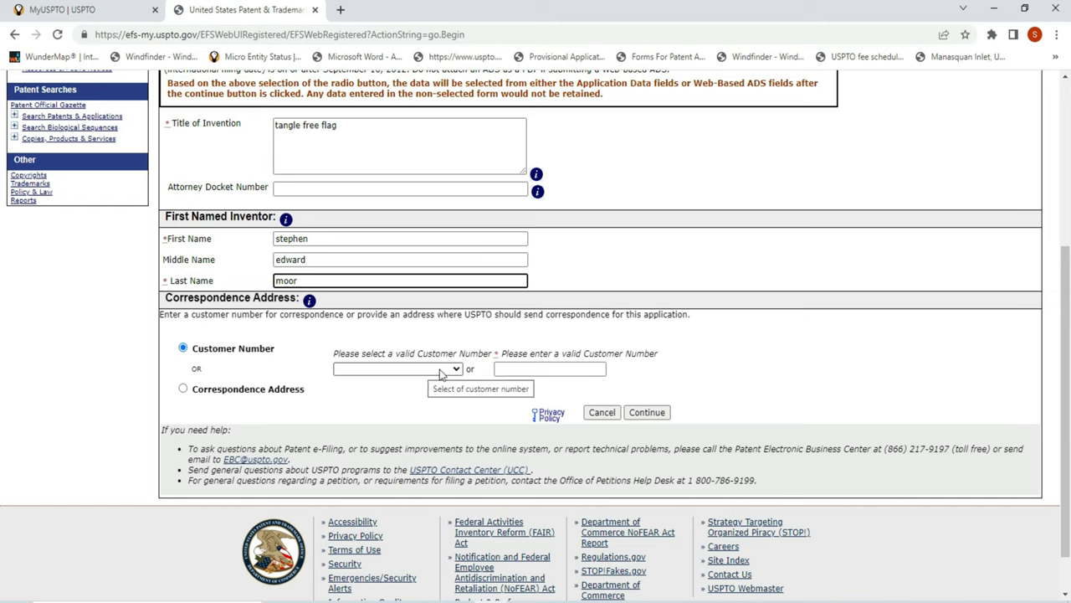
{"action": "mouse_move", "coordinate": [632, 339]}
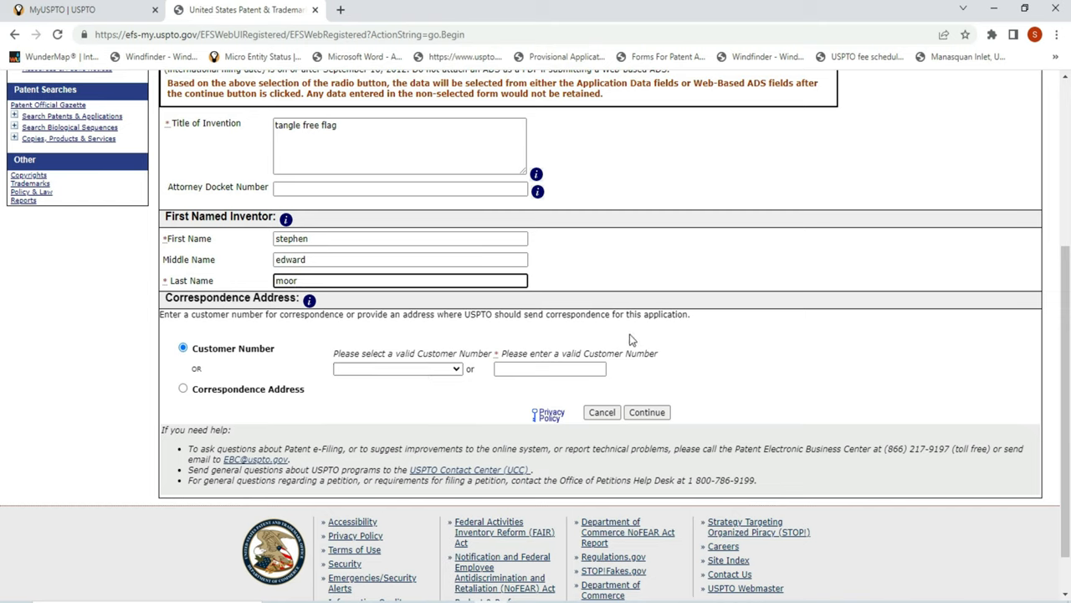
{"action": "mouse_move", "coordinate": [666, 305]}
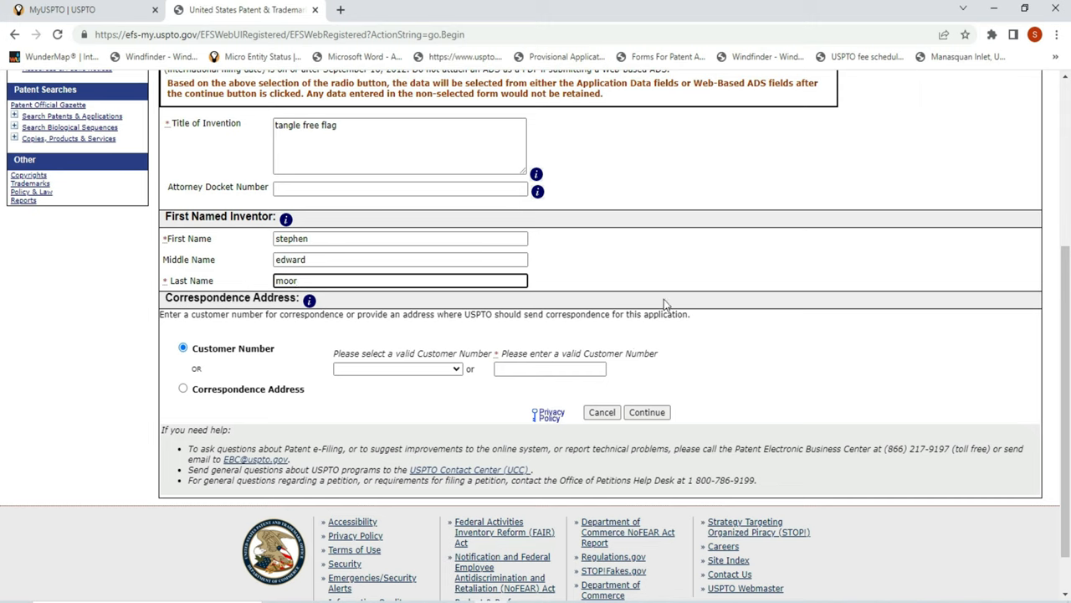
{"action": "mouse_move", "coordinate": [205, 364]}
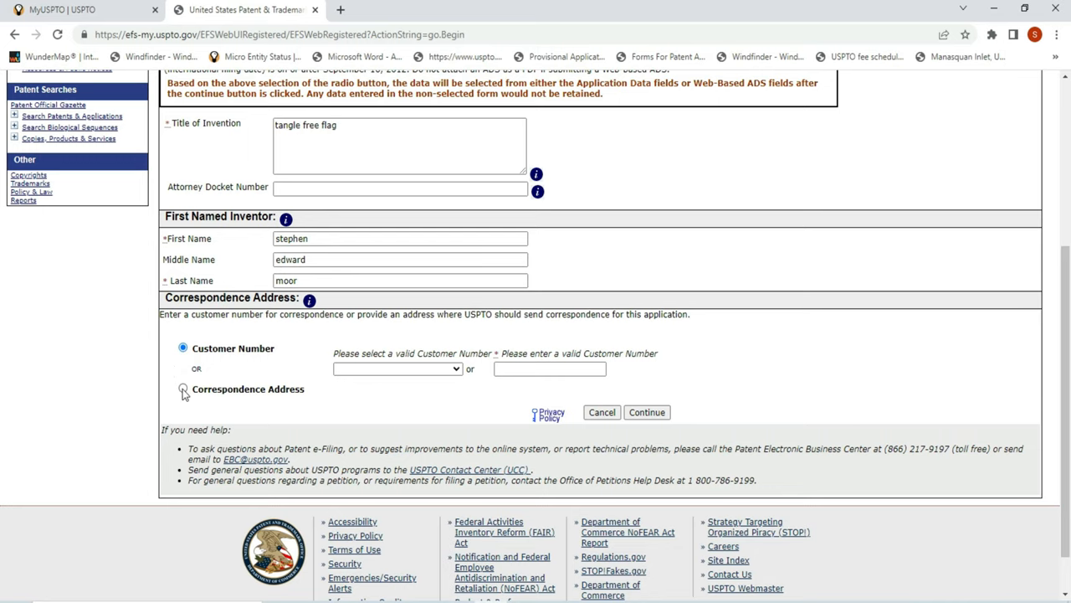
{"action": "left_click", "coordinate": [182, 389]}
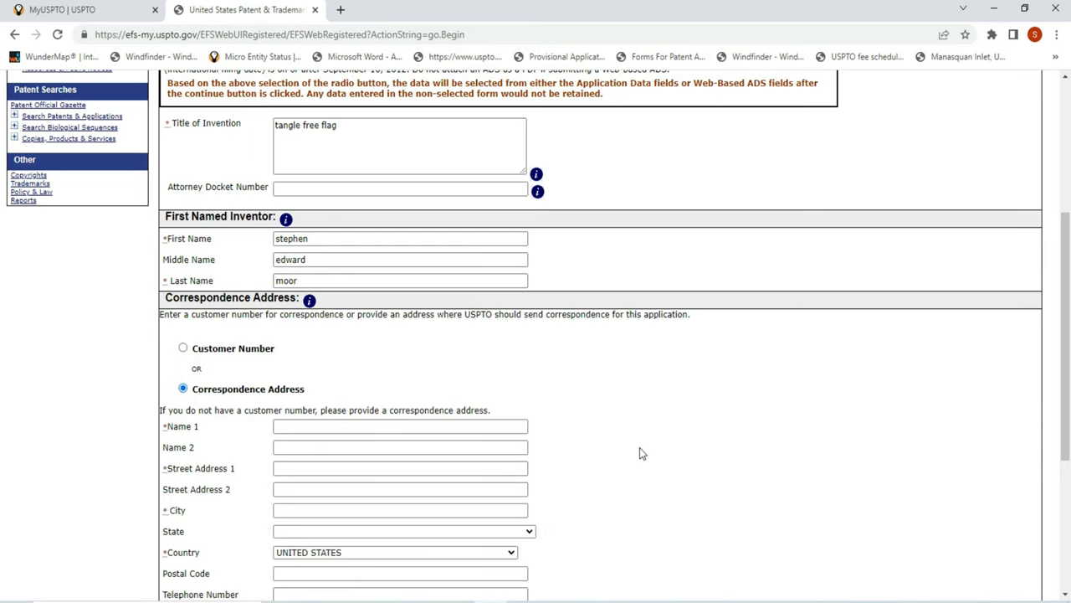
{"action": "scroll", "scroll_direction": "down", "scroll_amount": 3}
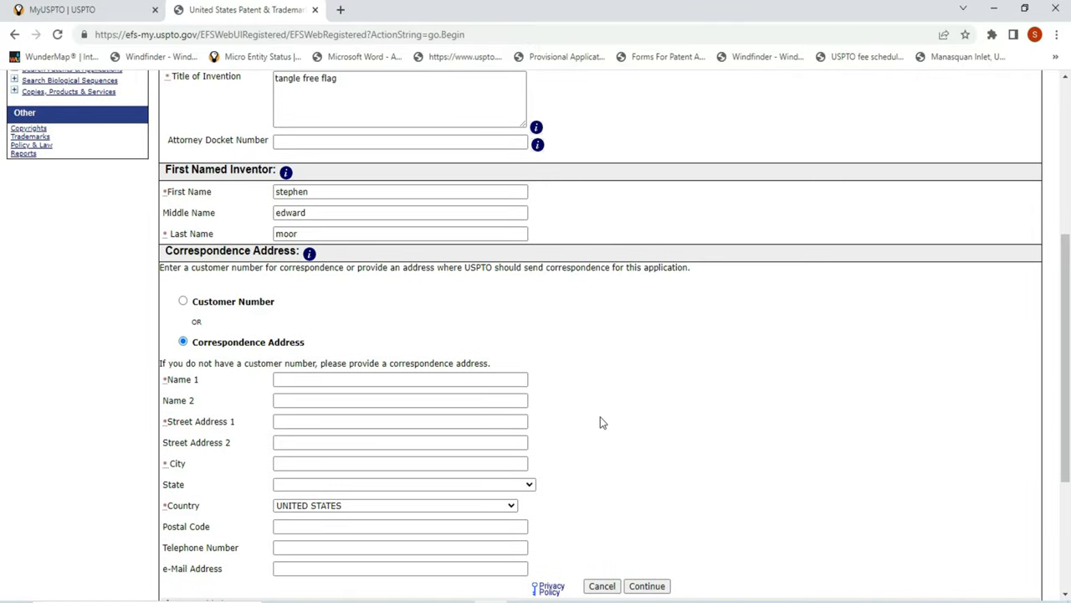
{"action": "left_click", "coordinate": [399, 379]}
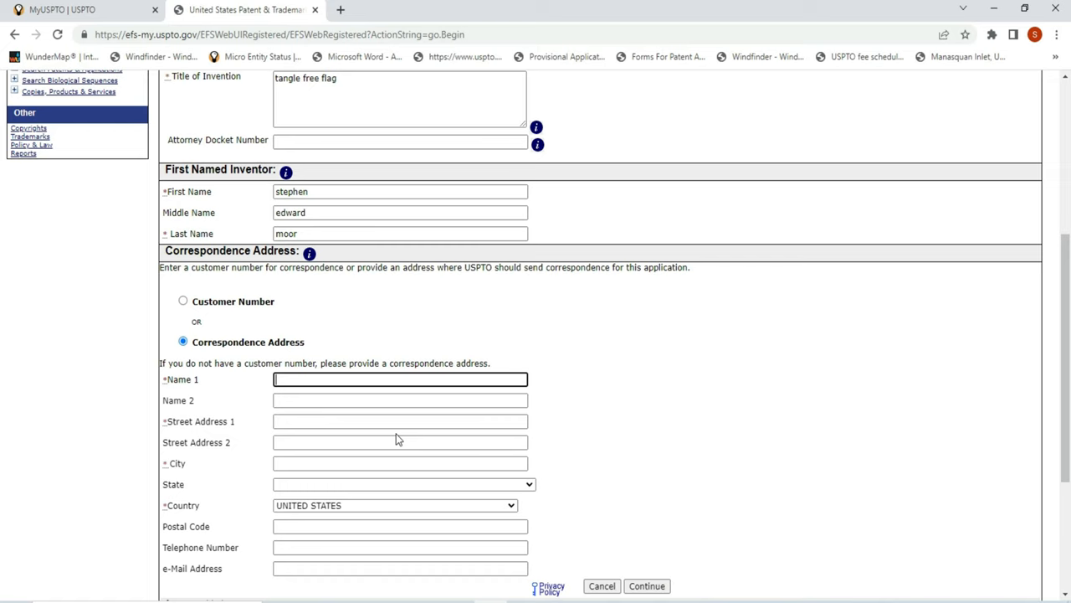
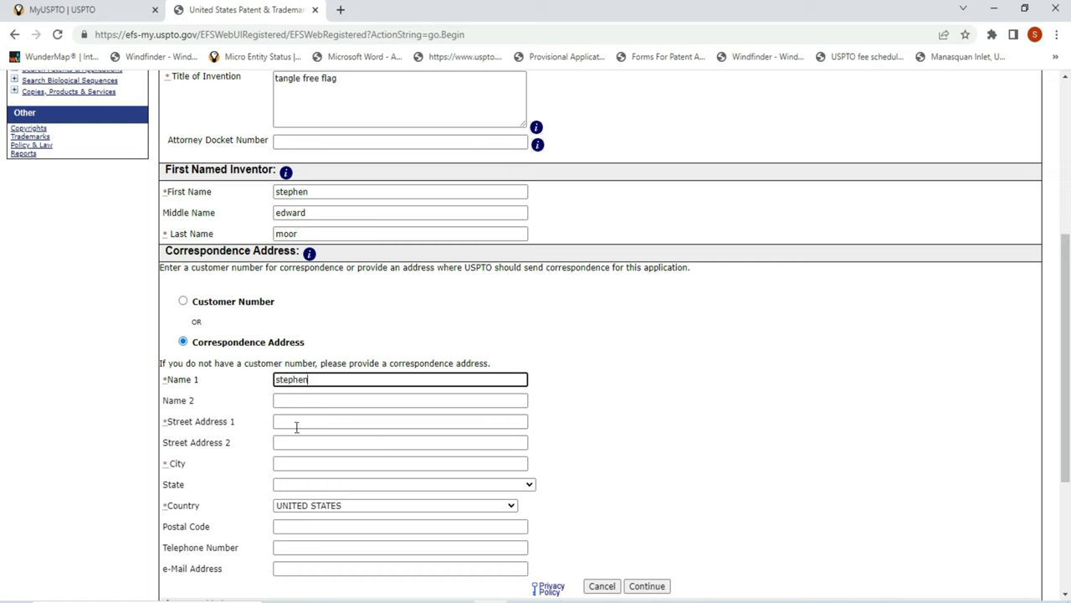
{"action": "left_click", "coordinate": [400, 421]}
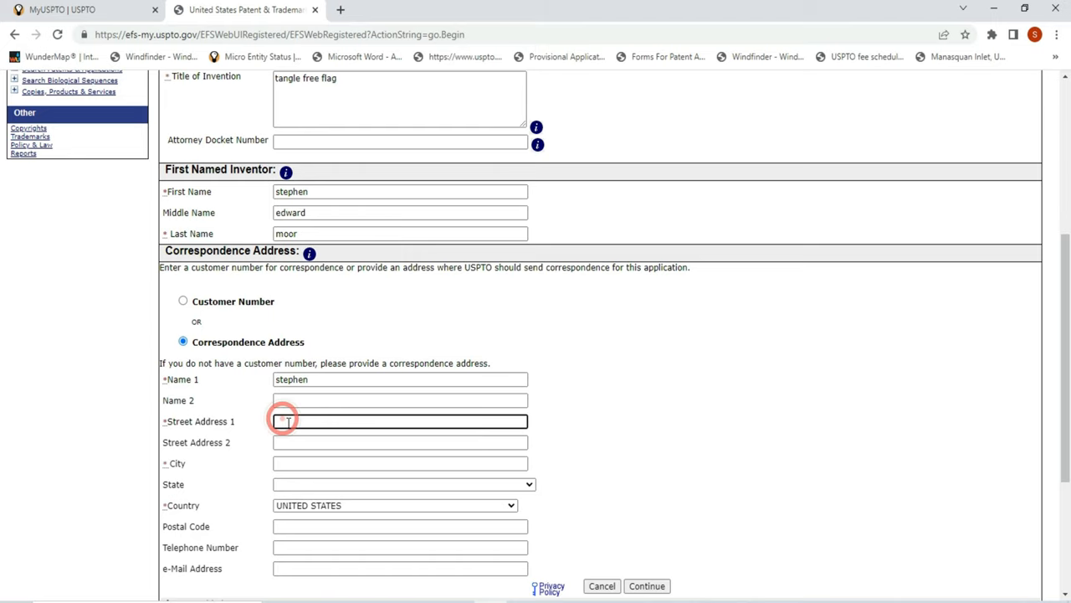
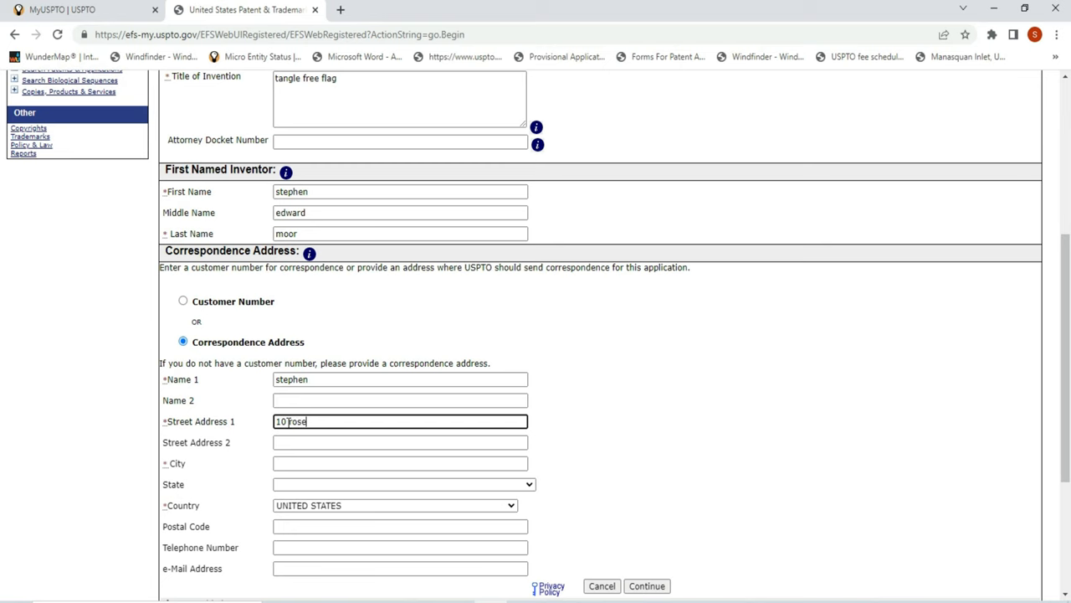
{"action": "scroll", "scroll_direction": "down", "scroll_amount": 3}
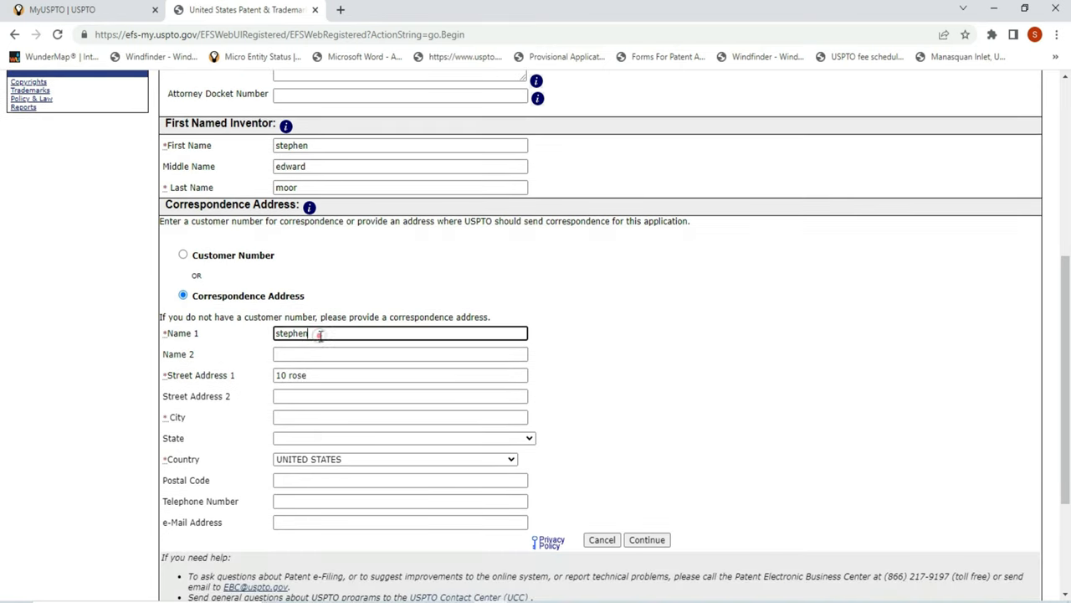
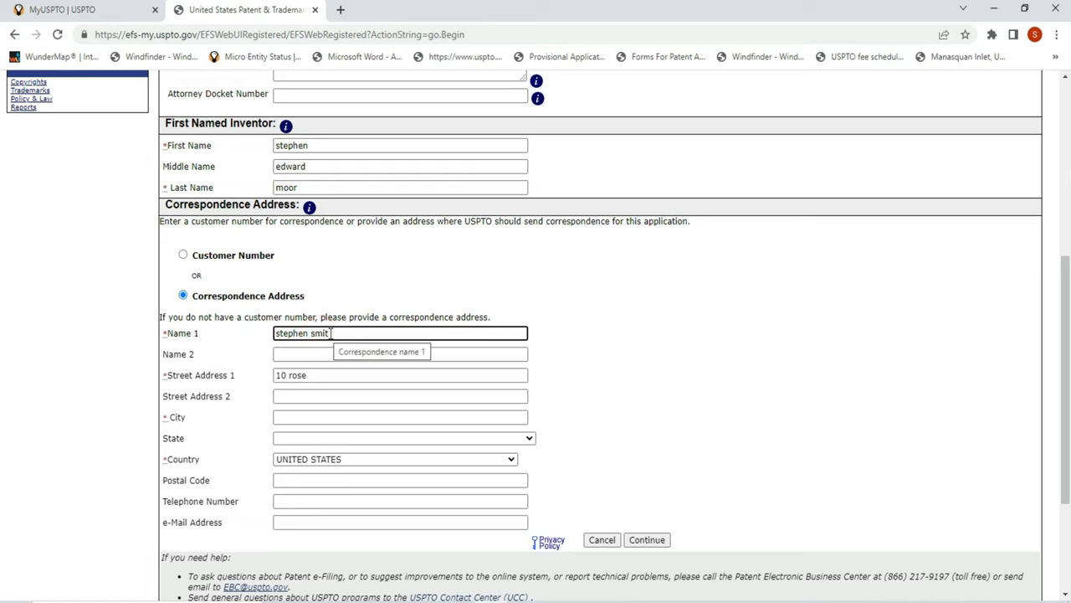
Add the text 'smth' and fill the city with 'point pleasant'.
{"action": "scroll", "scroll_direction": "down", "scroll_amount": 3}
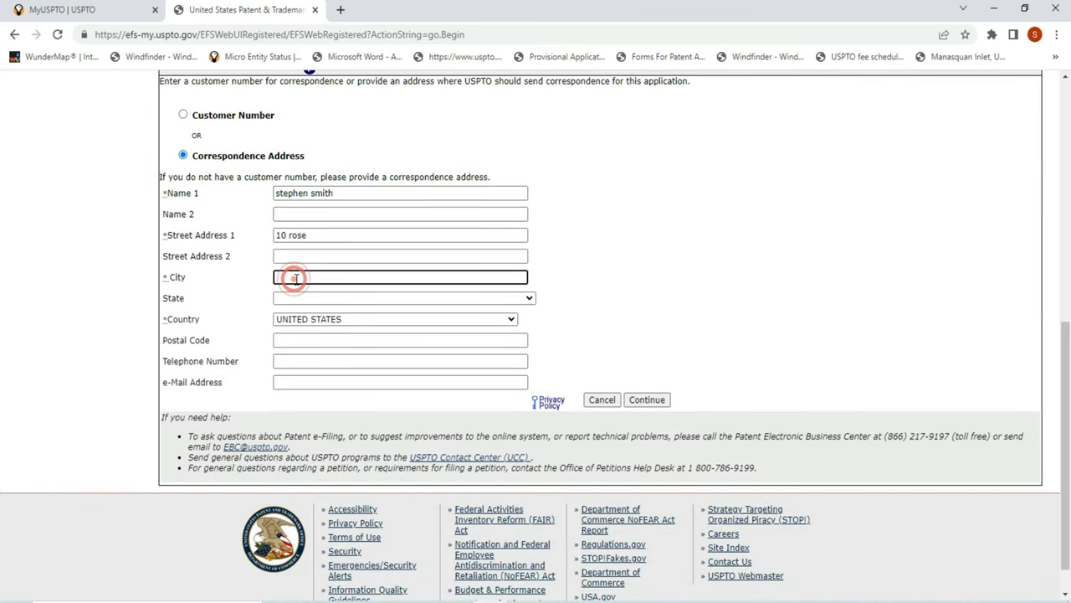
{"action": "type", "text": "point"}
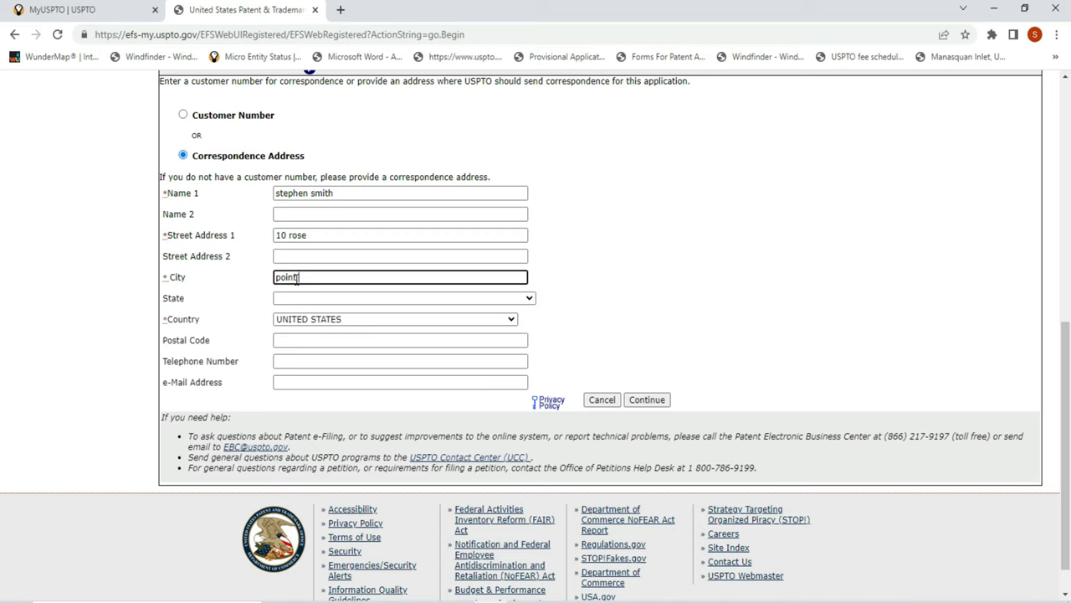
{"action": "type", "text": "ple"}
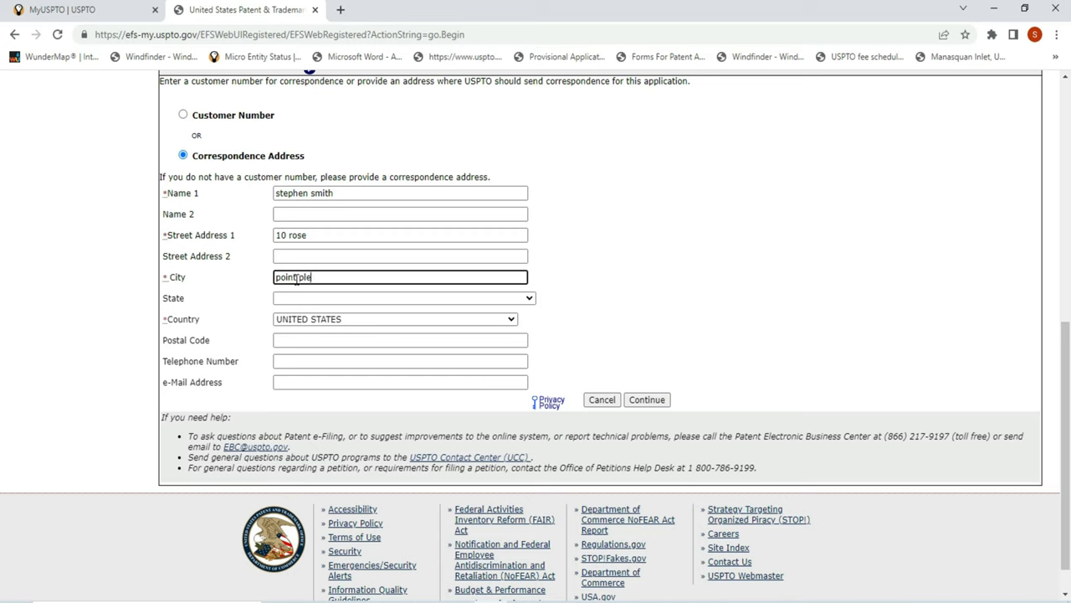
{"action": "type", "text": "pleasant"}
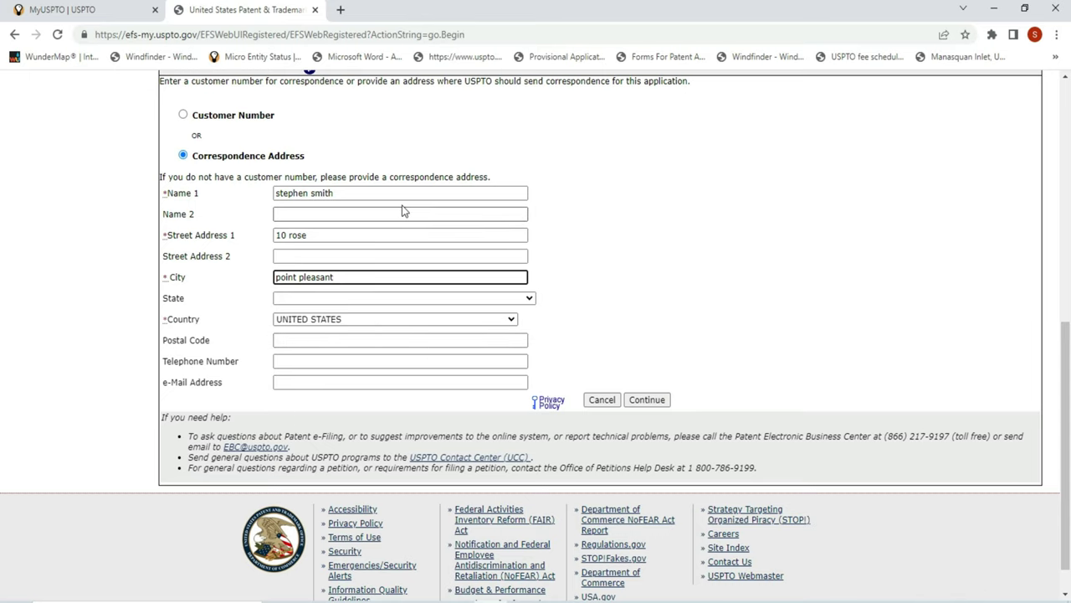
{"action": "mouse_move", "coordinate": [559, 291]}
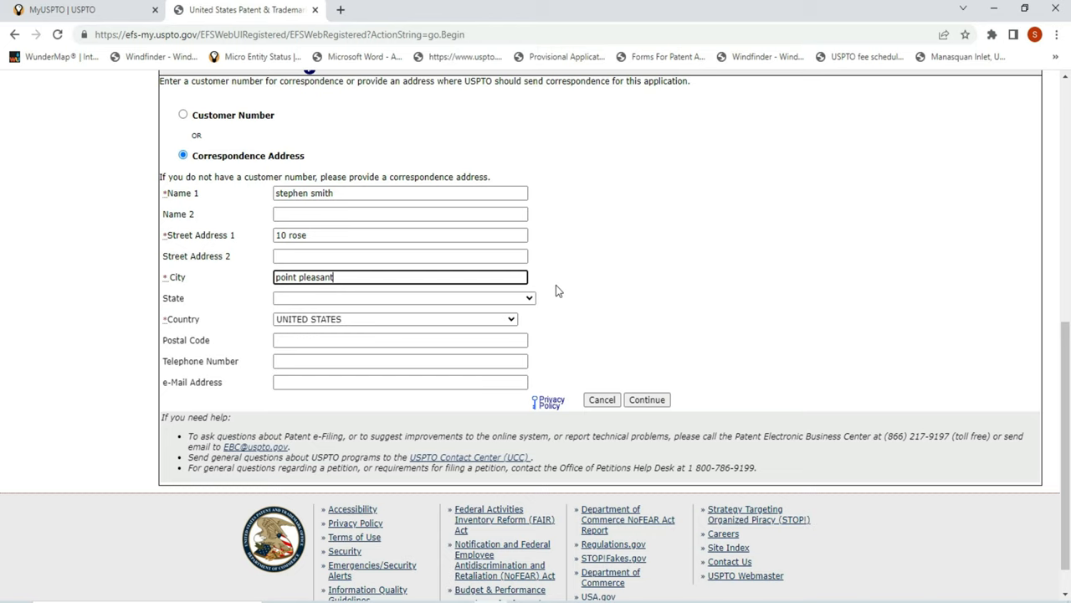
{"action": "mouse_move", "coordinate": [622, 249]}
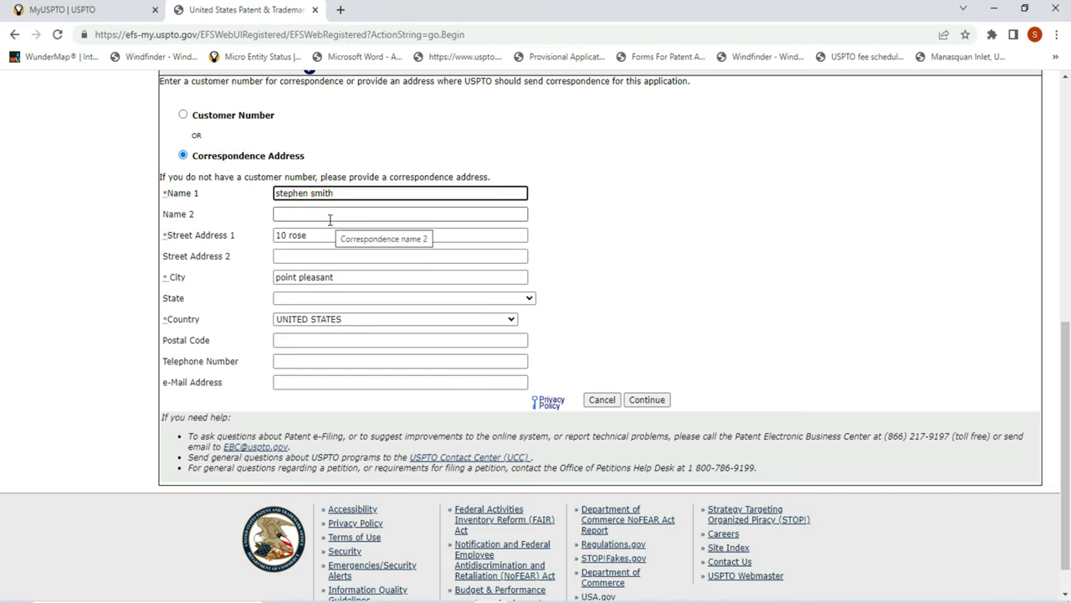
{"action": "type", "text": "edwards"}
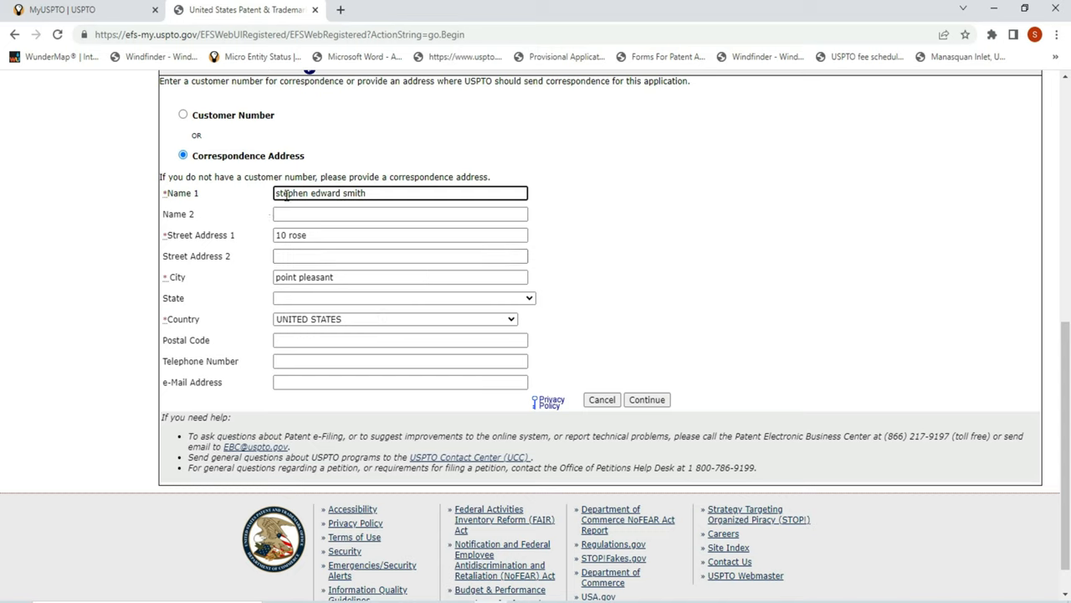
{"action": "left_click", "coordinate": [399, 234]}
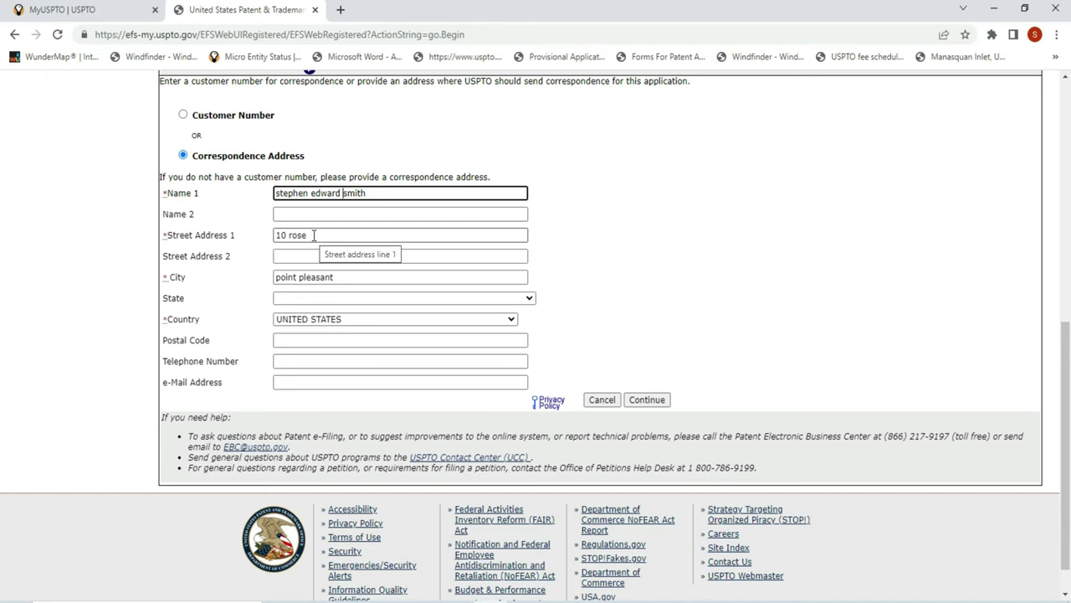
{"action": "left_click", "coordinate": [399, 234]}
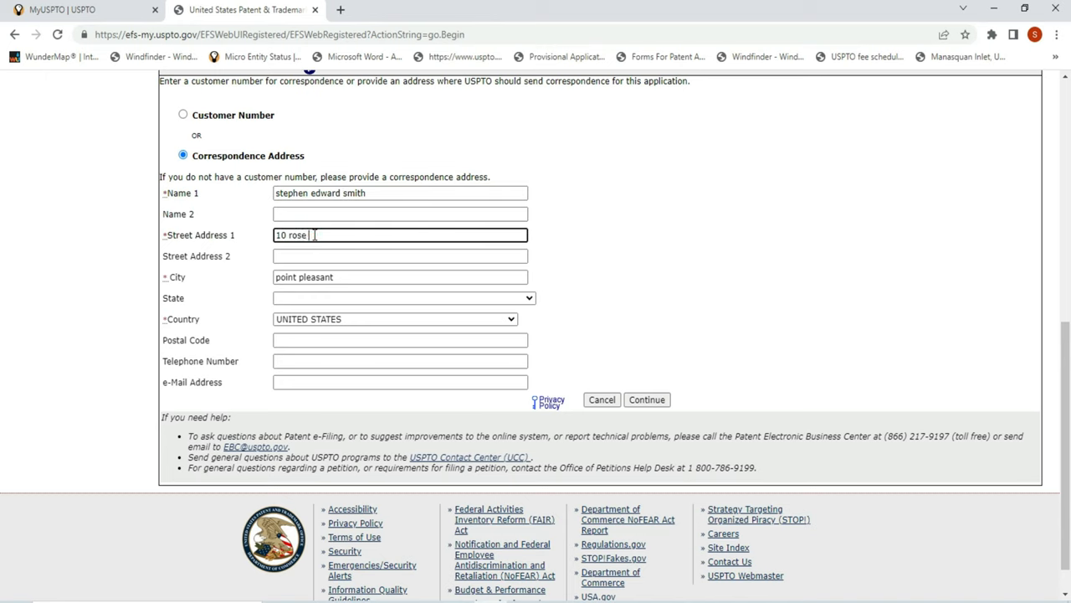
{"action": "type", "text": "steet"}
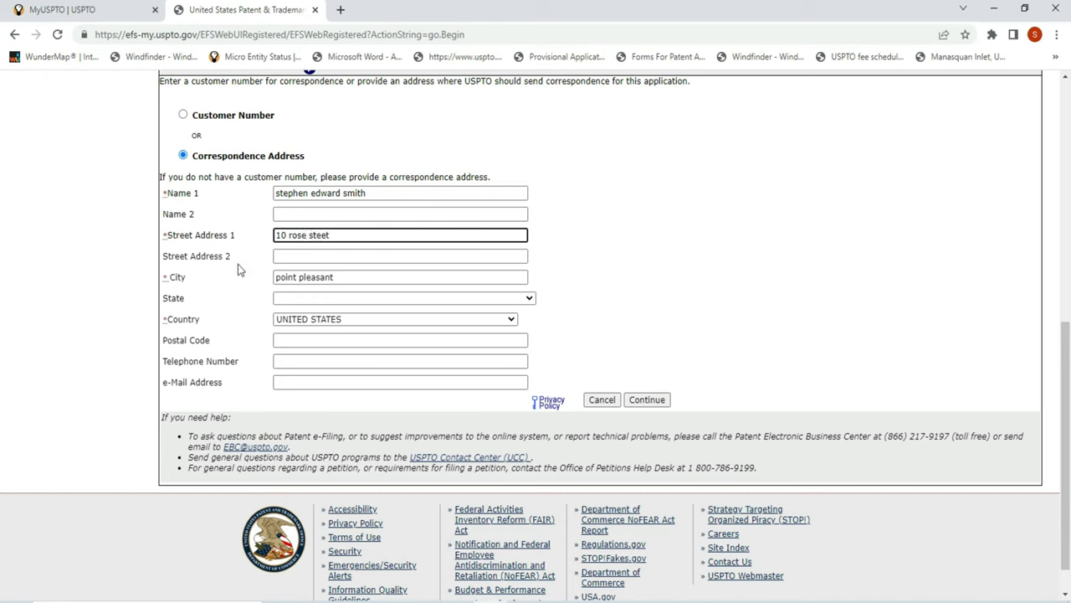
{"action": "left_click", "coordinate": [400, 277]}
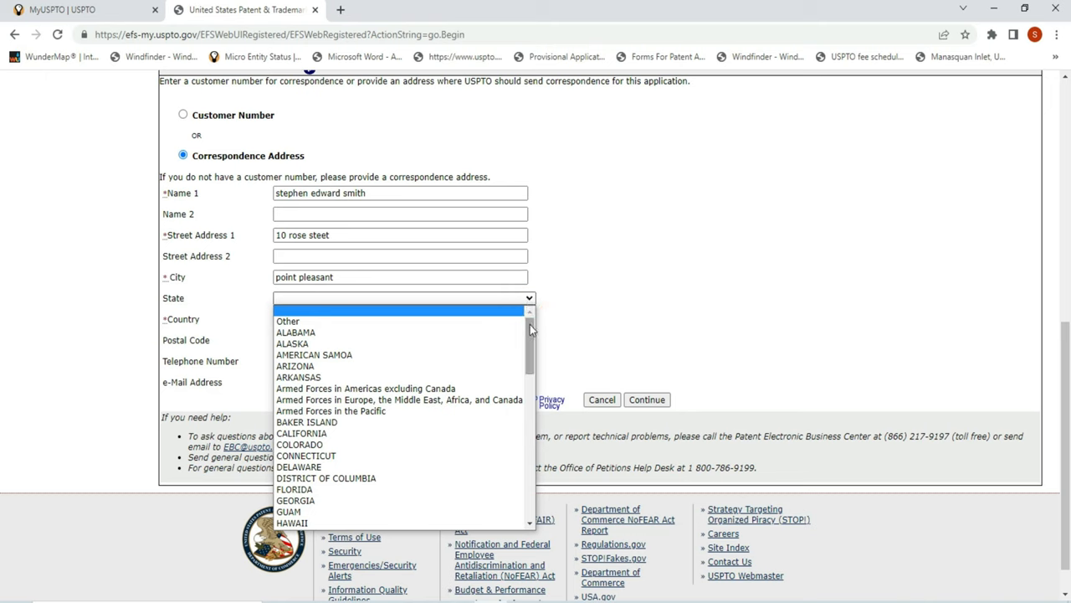
{"action": "scroll", "scroll_direction": "down", "scroll_amount": 3}
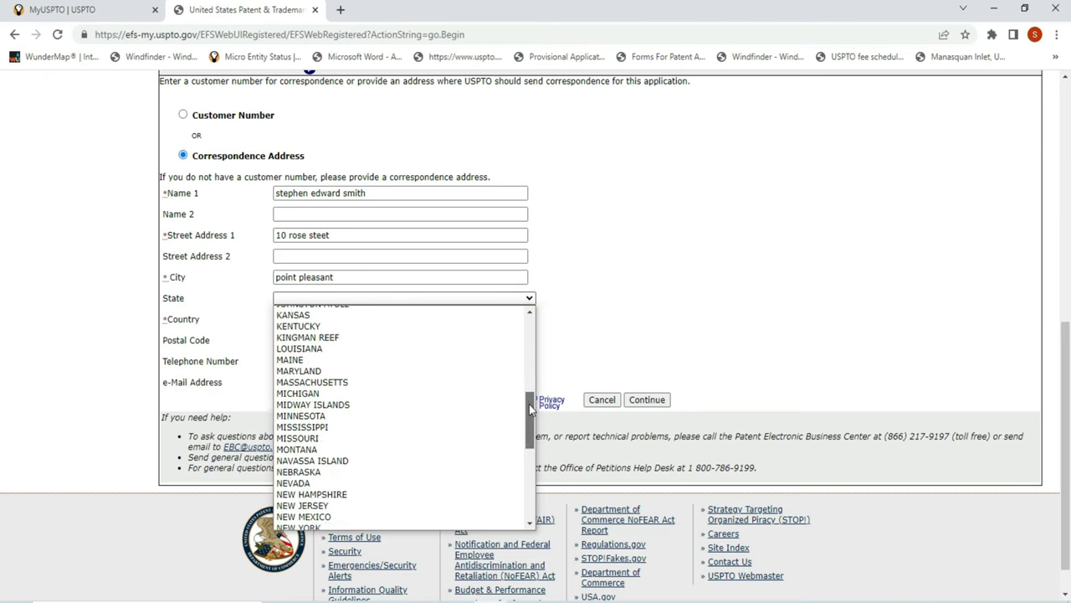
{"action": "left_click", "coordinate": [301, 506]}
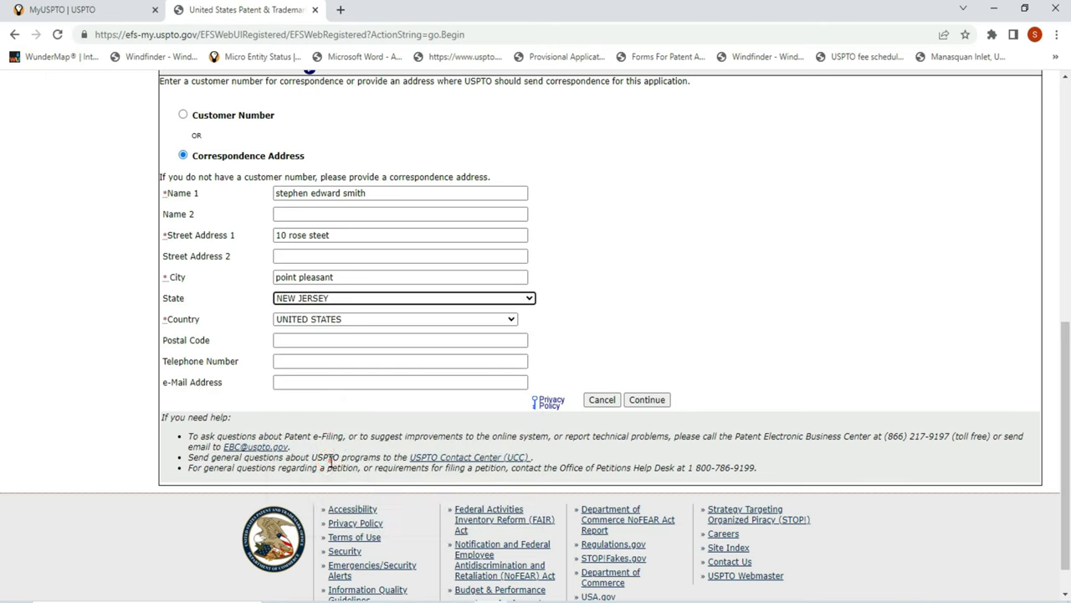
{"action": "left_click", "coordinate": [400, 340]}
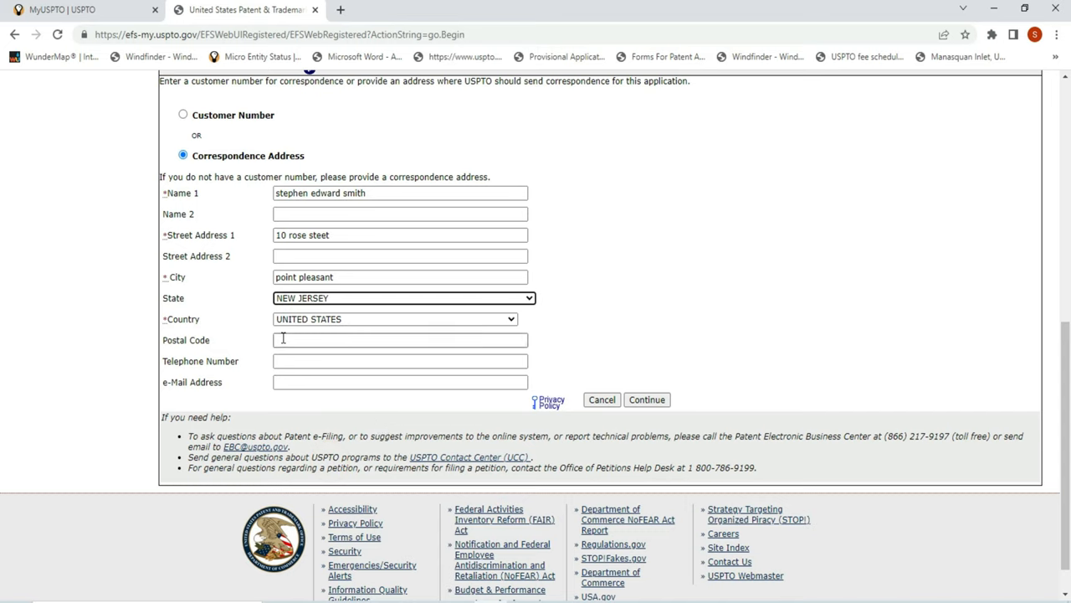
{"action": "type", "text": "087"}
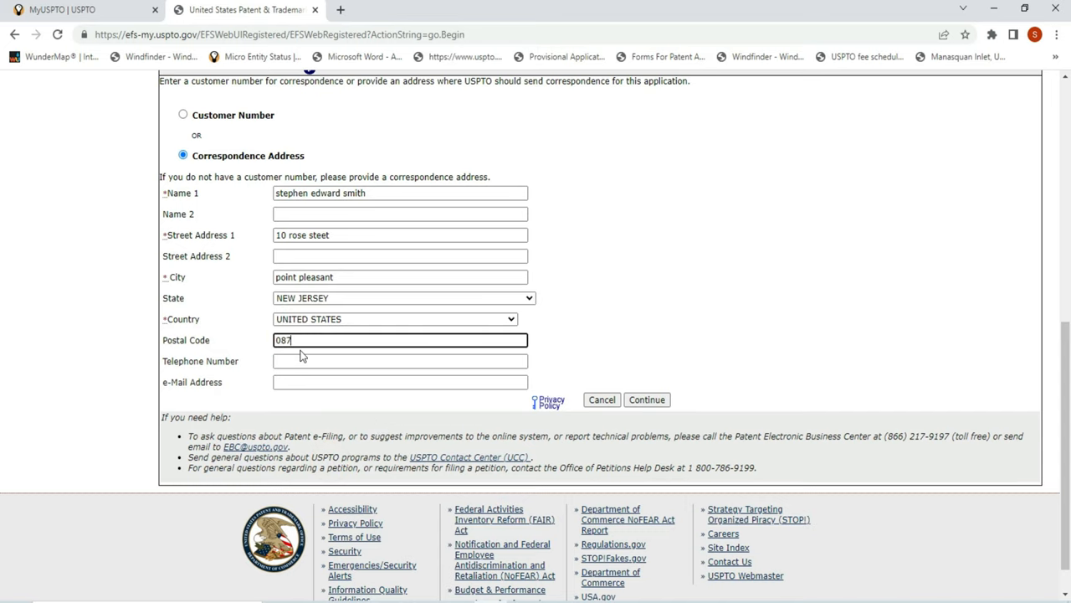
{"action": "type", "text": "42"}
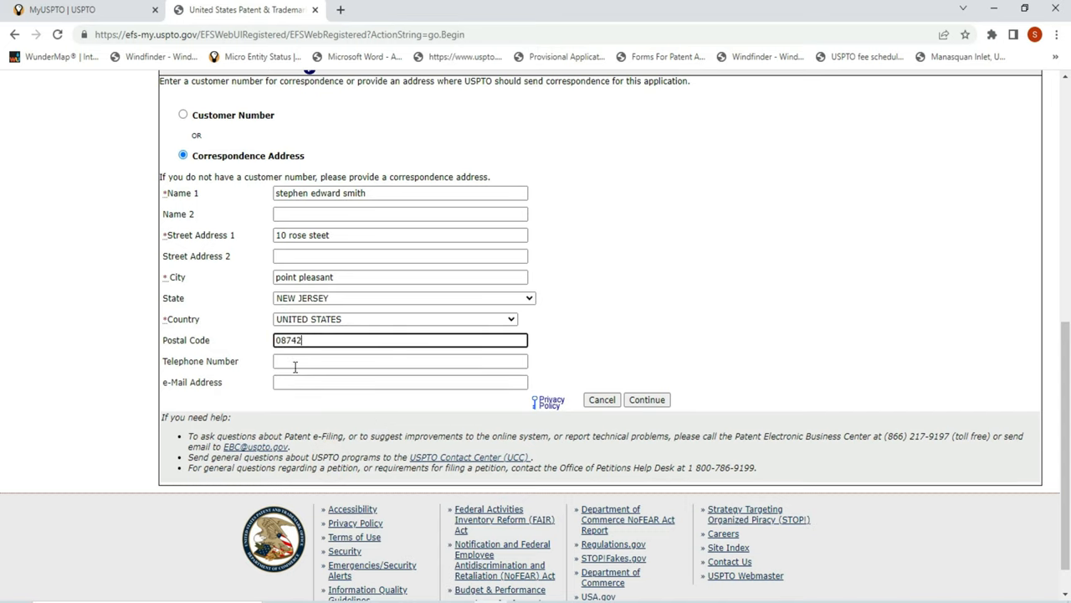
{"action": "left_click", "coordinate": [399, 361]}
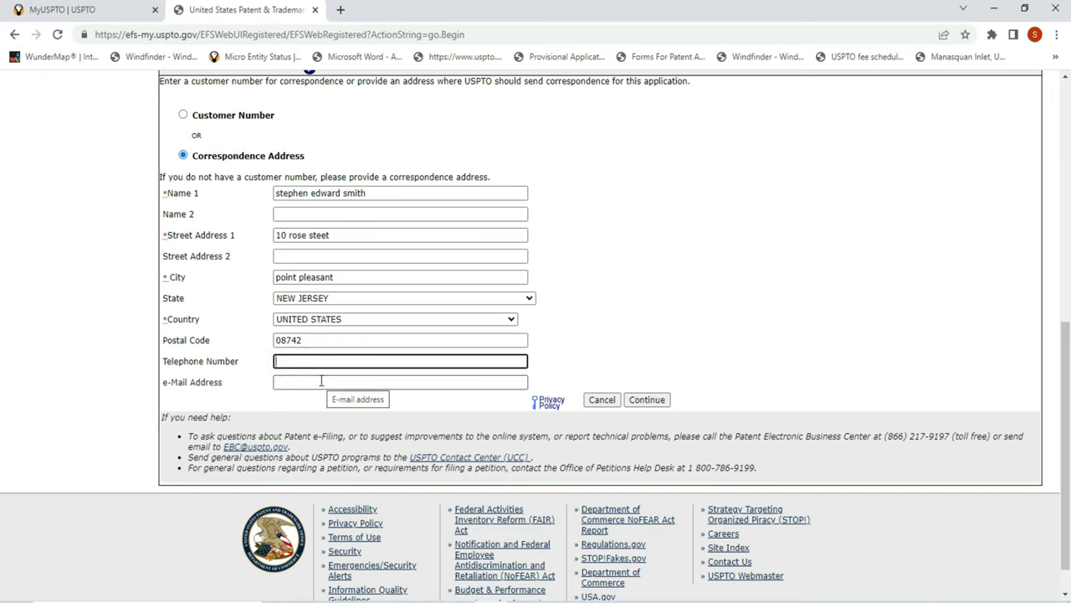
{"action": "type", "text": "732"}
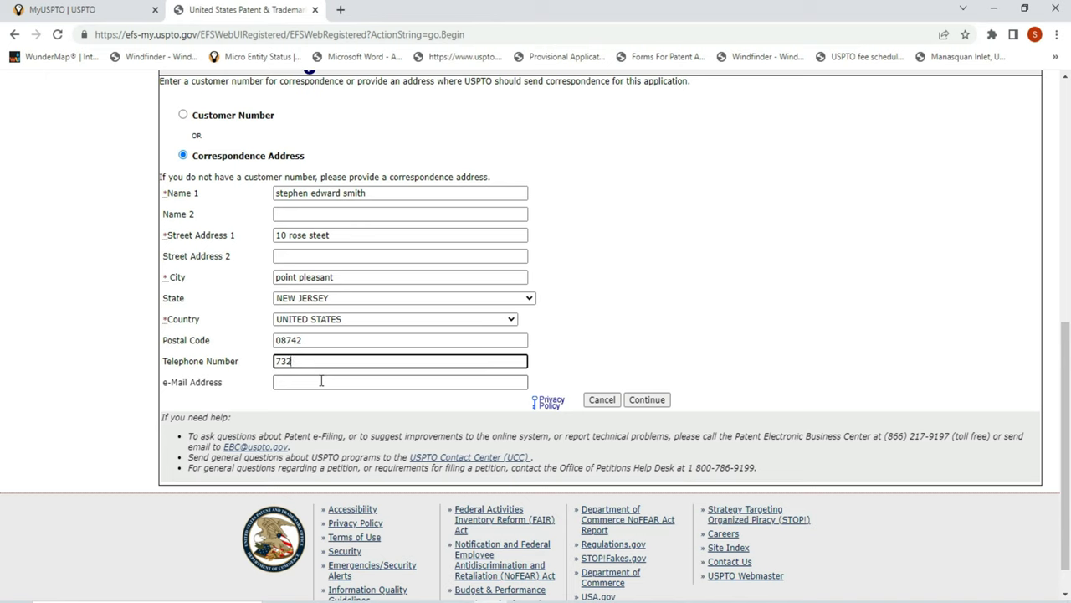
{"action": "type", "text": "-5551234"}
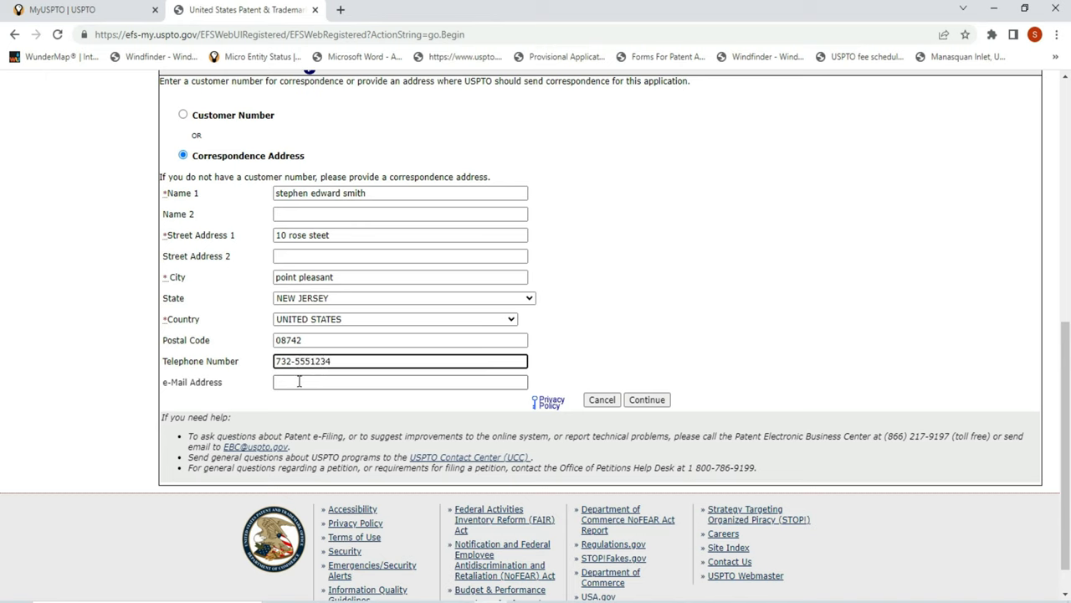
{"action": "left_click", "coordinate": [399, 382]}
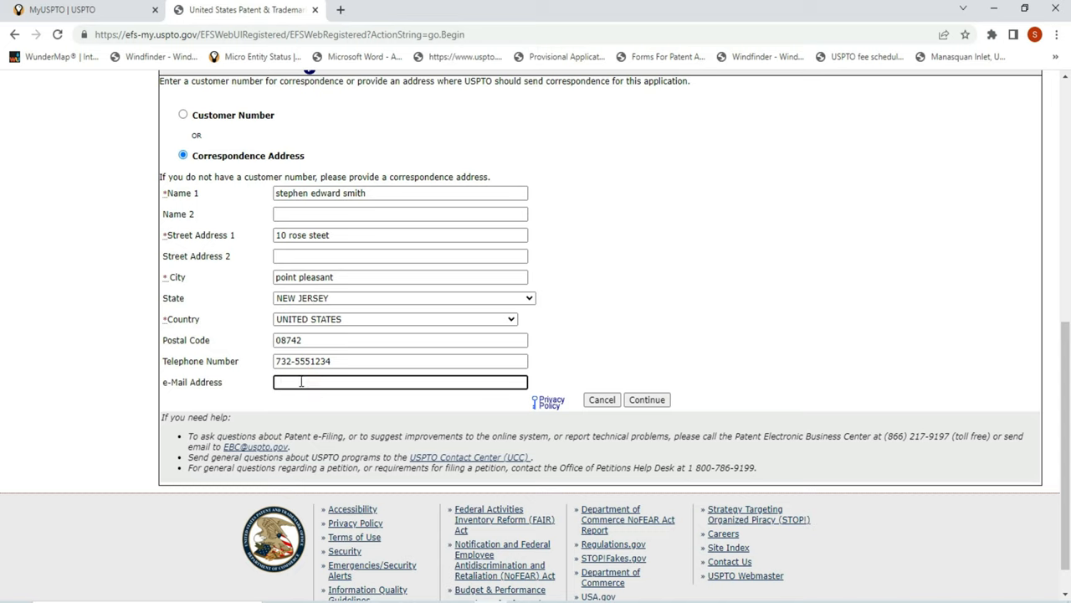
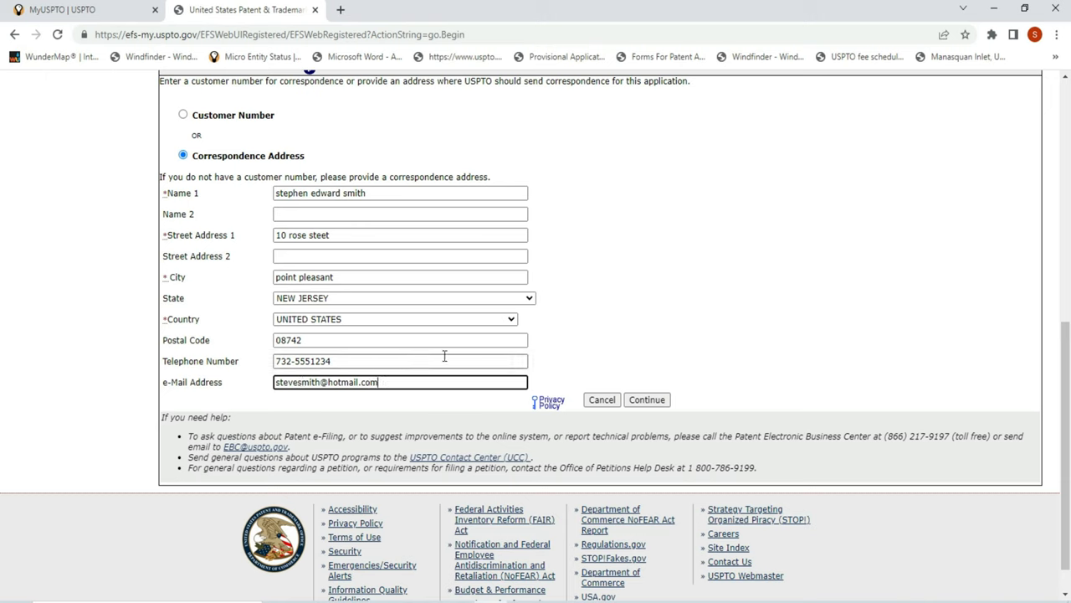
{"action": "mouse_move", "coordinate": [642, 327]}
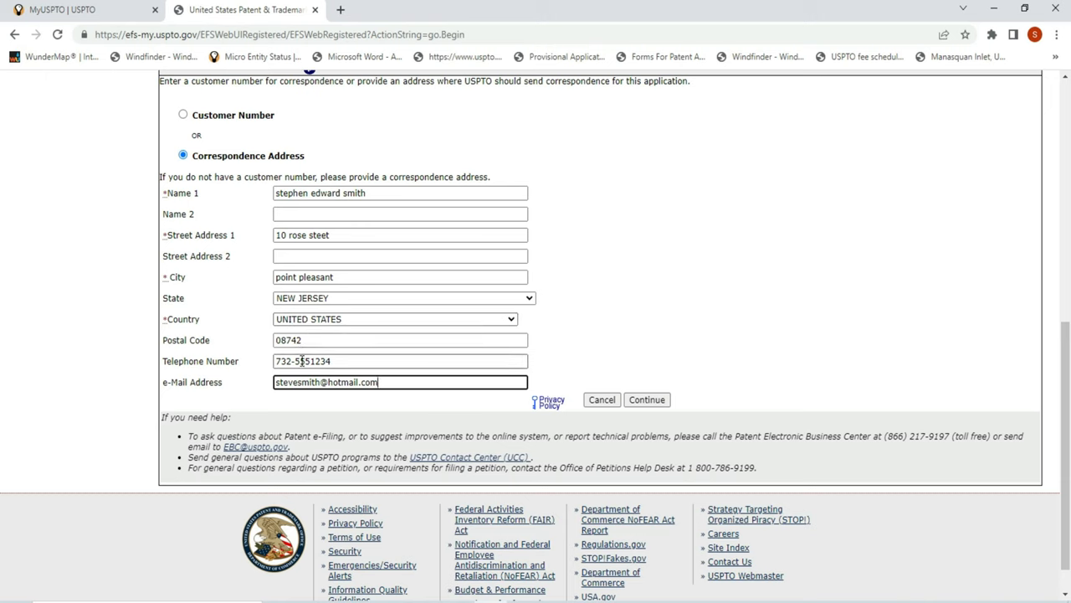
{"action": "mouse_move", "coordinate": [314, 360]}
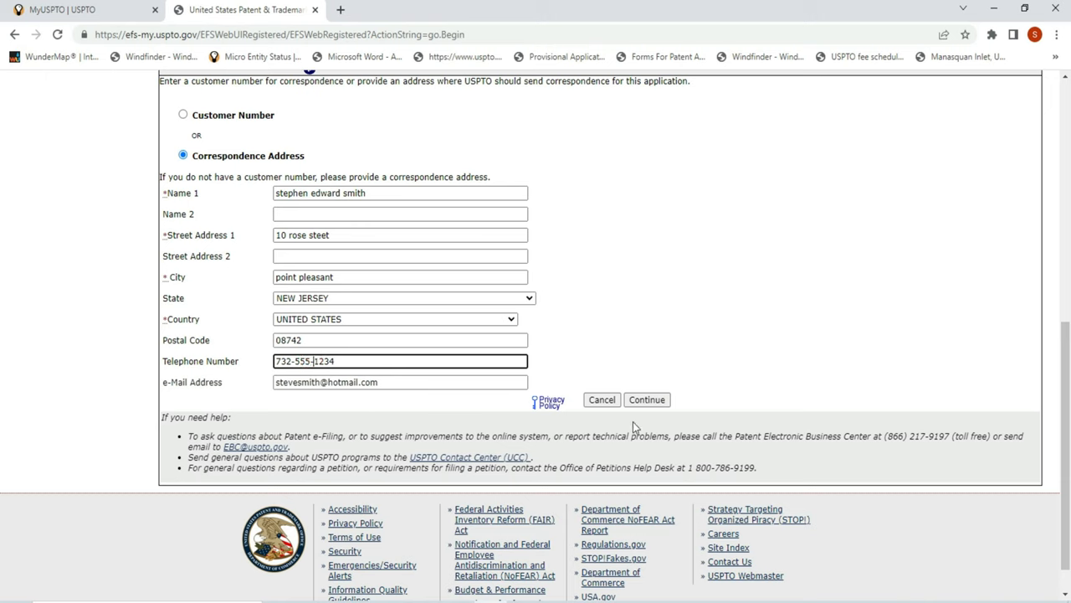
Continue from the application data form to the Attach Documents step.
{"action": "left_click", "coordinate": [646, 399]}
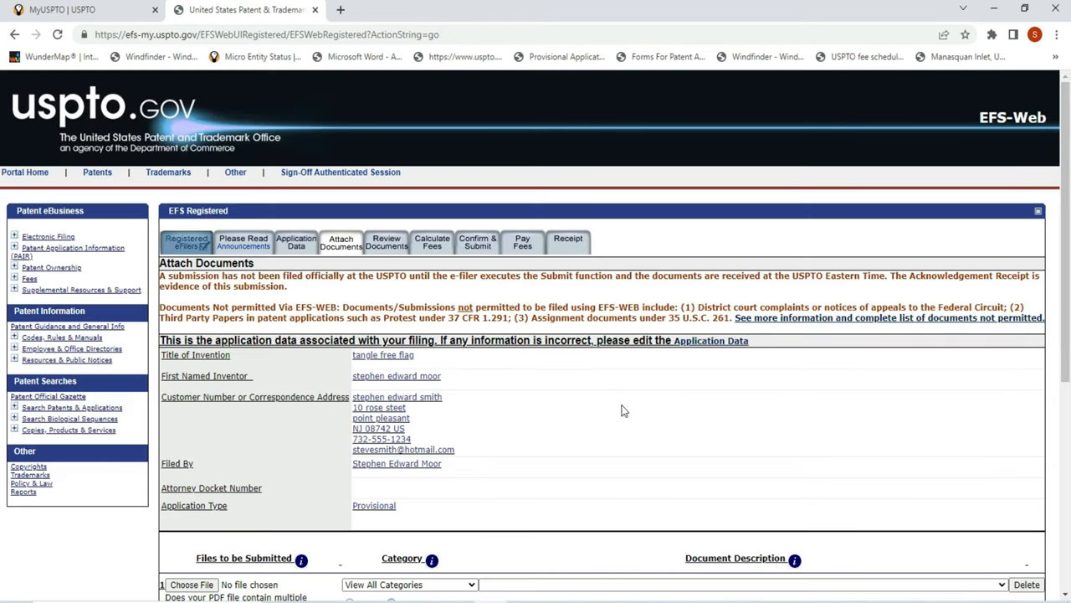
{"action": "mouse_move", "coordinate": [433, 368]}
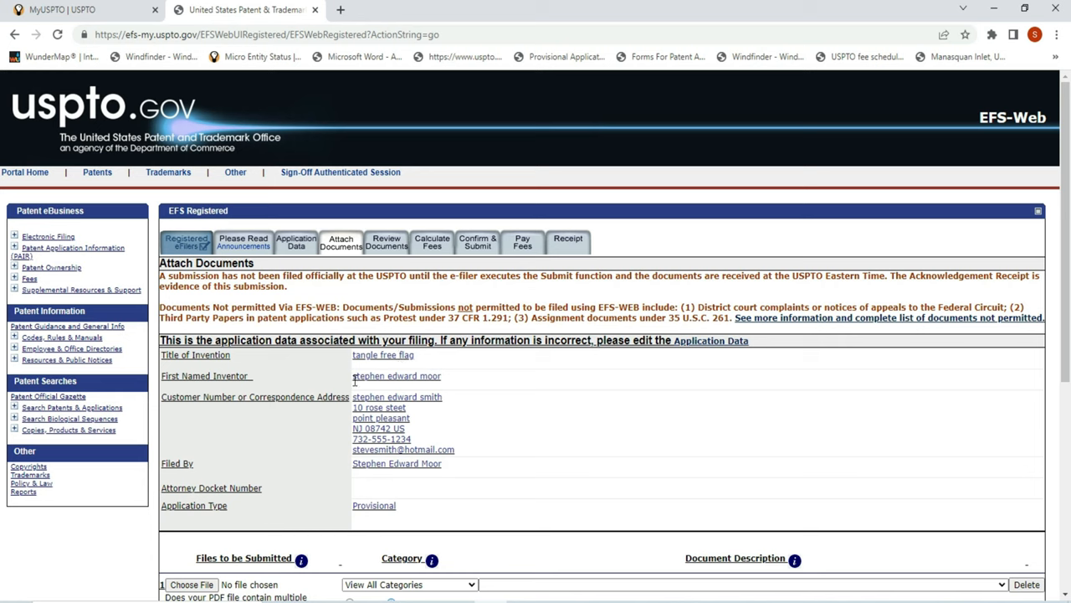
{"action": "mouse_move", "coordinate": [450, 387]}
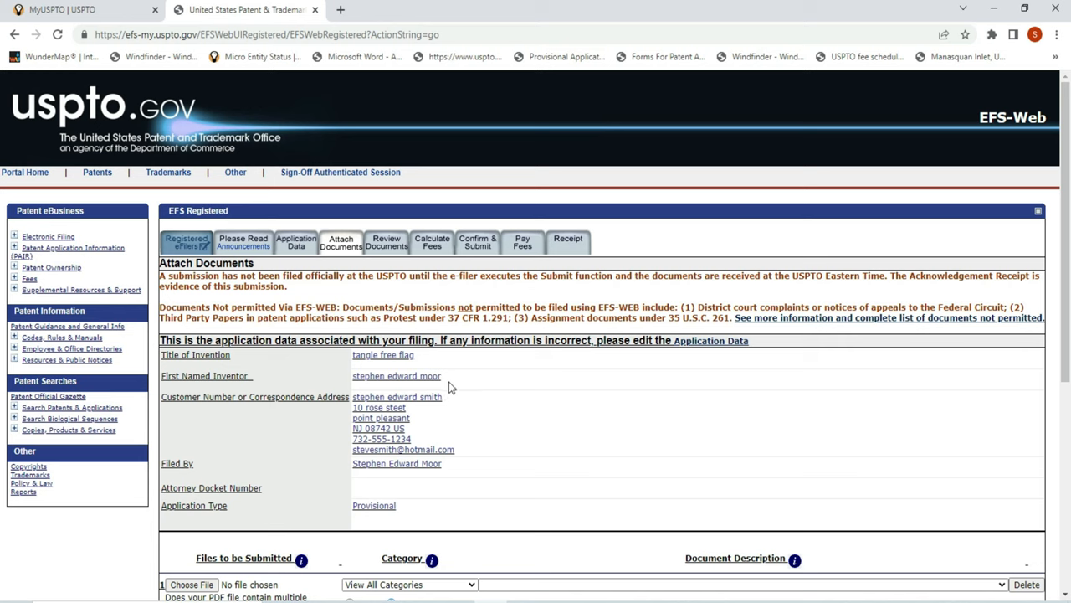
{"action": "mouse_move", "coordinate": [399, 387]}
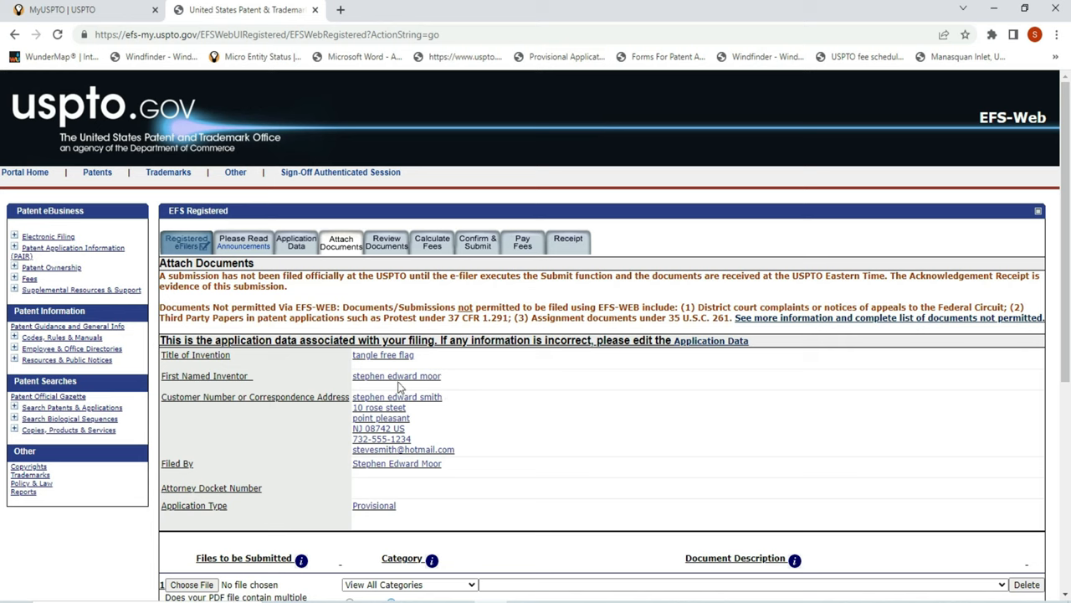
{"action": "mouse_move", "coordinate": [434, 410]}
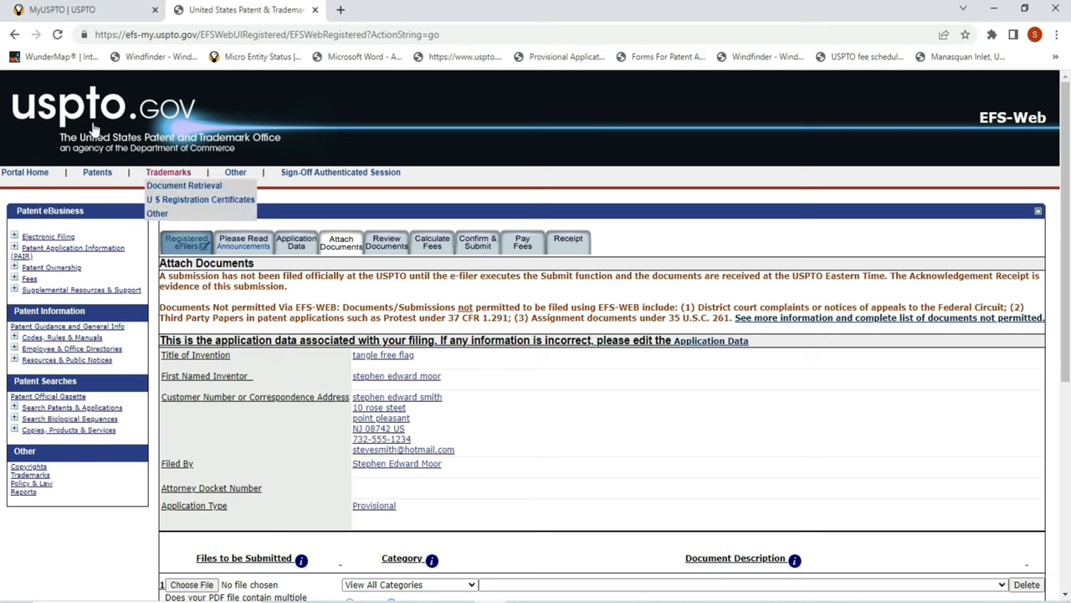
{"action": "mouse_move", "coordinate": [230, 201]}
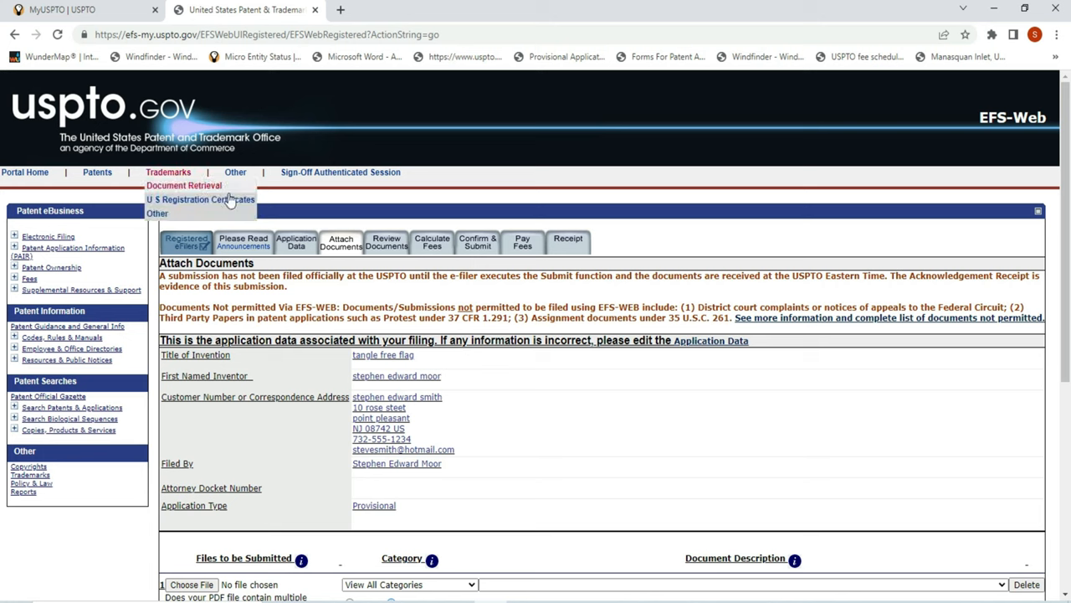
{"action": "left_click", "coordinate": [295, 242]}
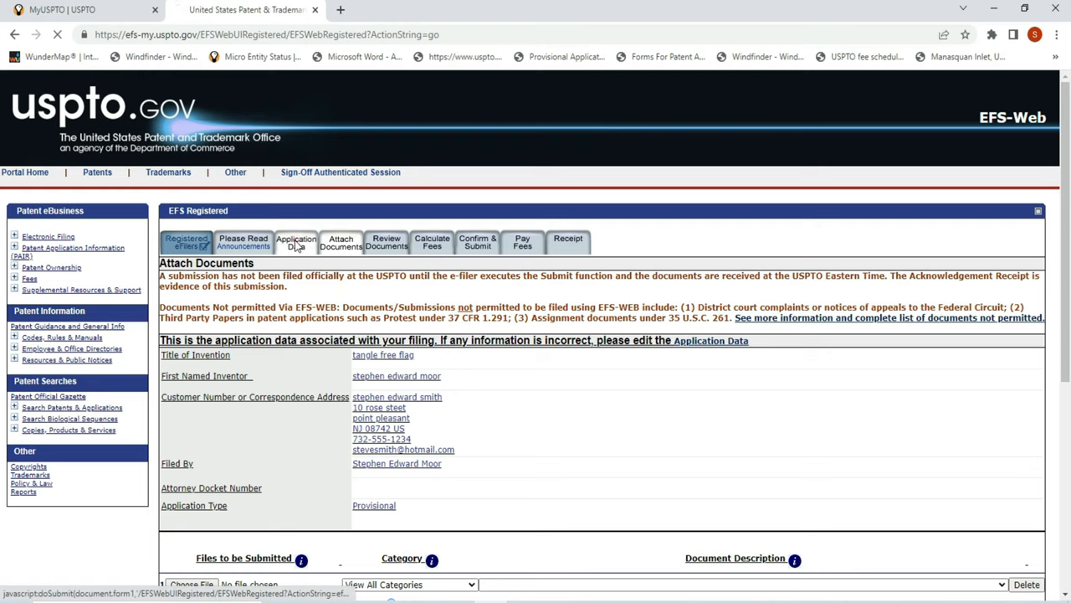
{"action": "left_click", "coordinate": [295, 242]}
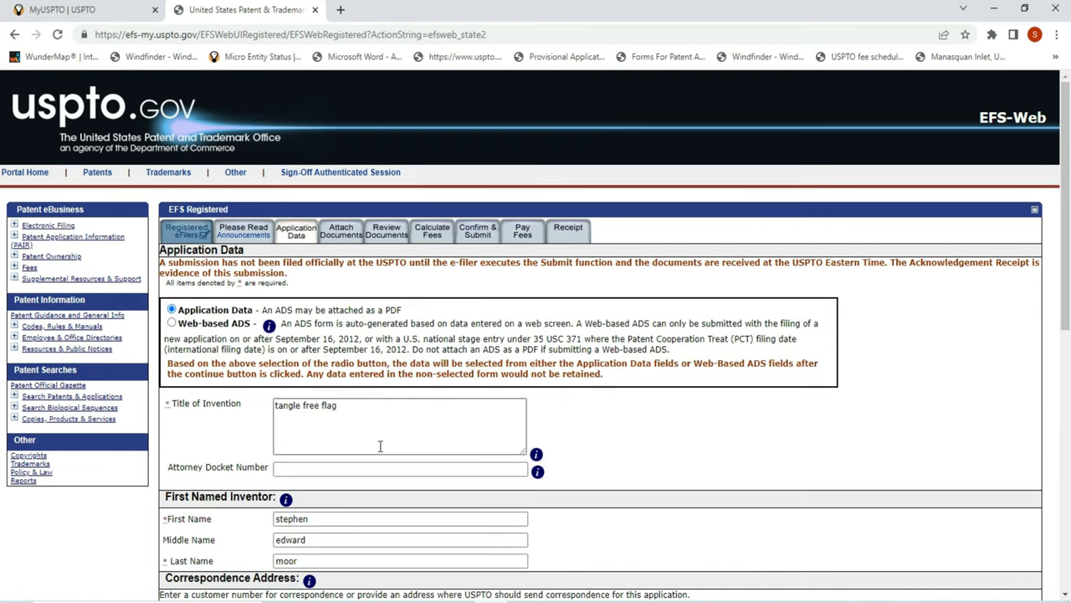
{"action": "scroll", "scroll_direction": "down", "scroll_amount": 3}
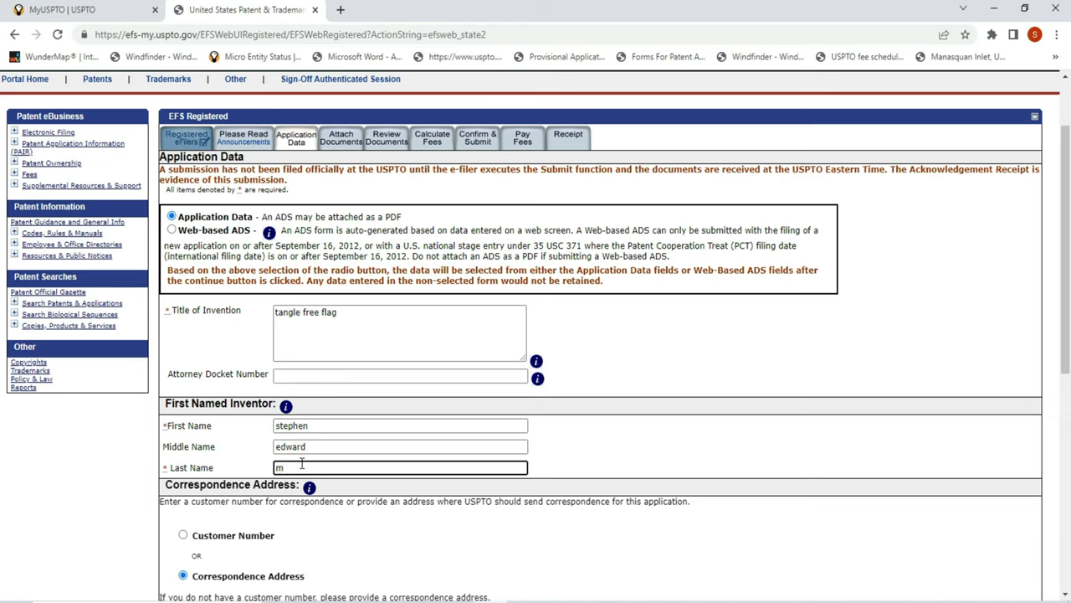
{"action": "type", "text": "smi"}
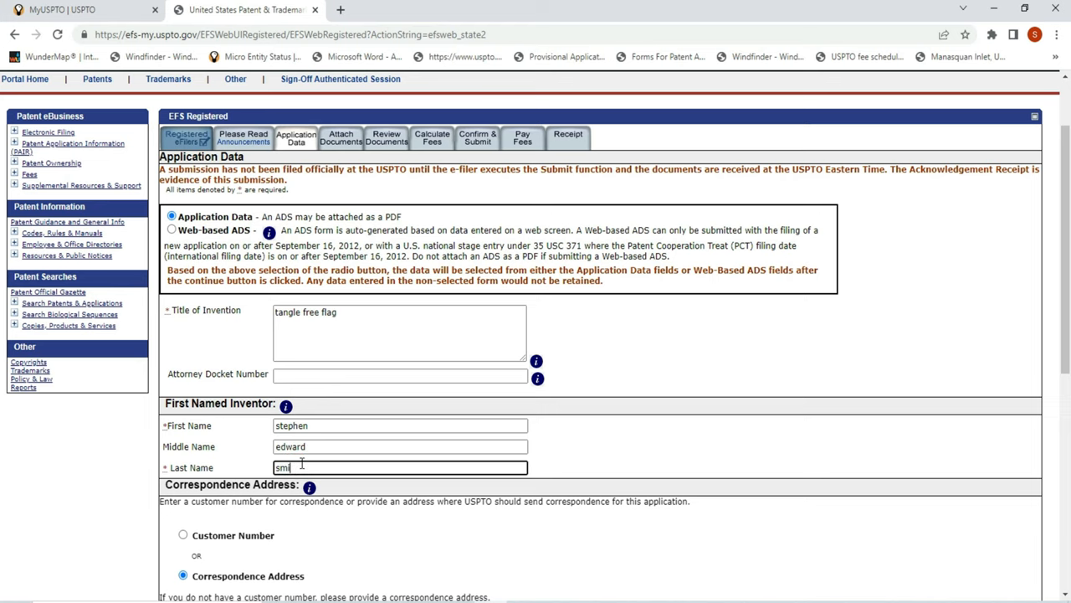
{"action": "scroll", "scroll_direction": "down", "scroll_amount": 3}
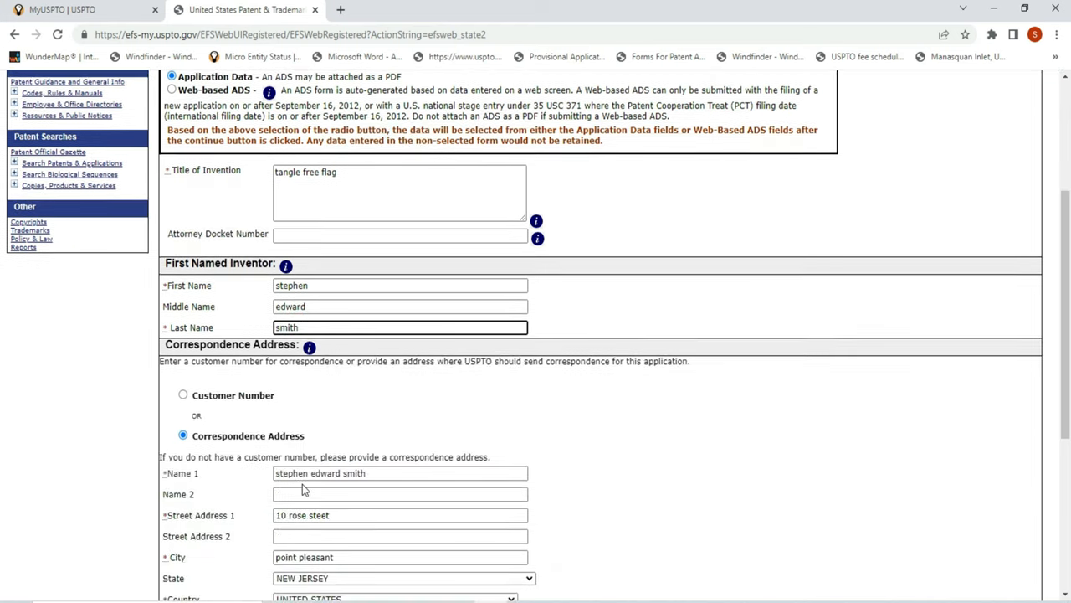
{"action": "scroll", "scroll_direction": "down", "scroll_amount": 3}
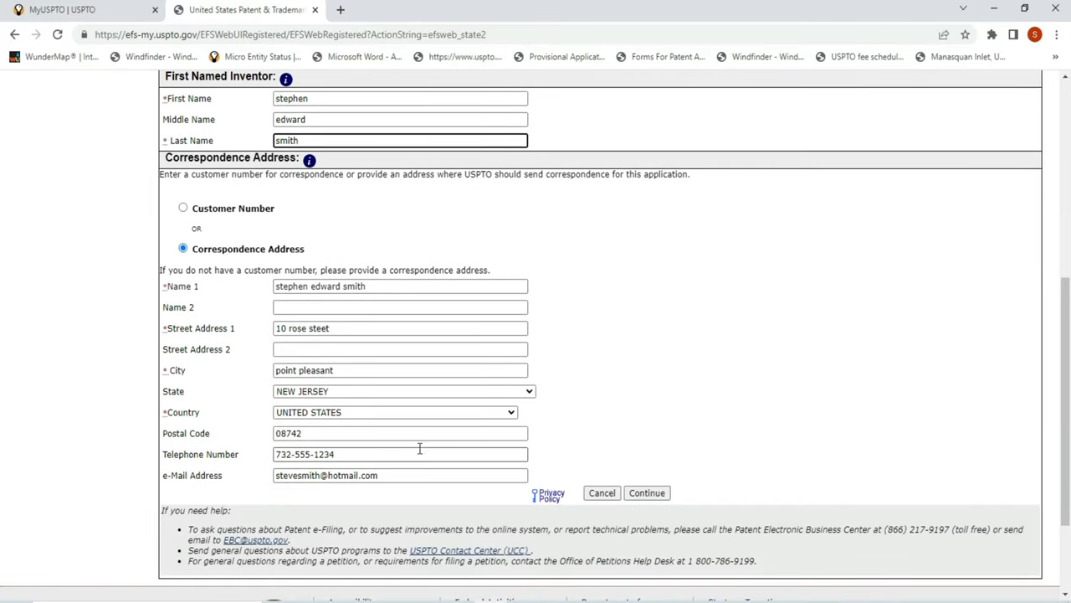
{"action": "scroll", "scroll_direction": "up", "scroll_amount": 3}
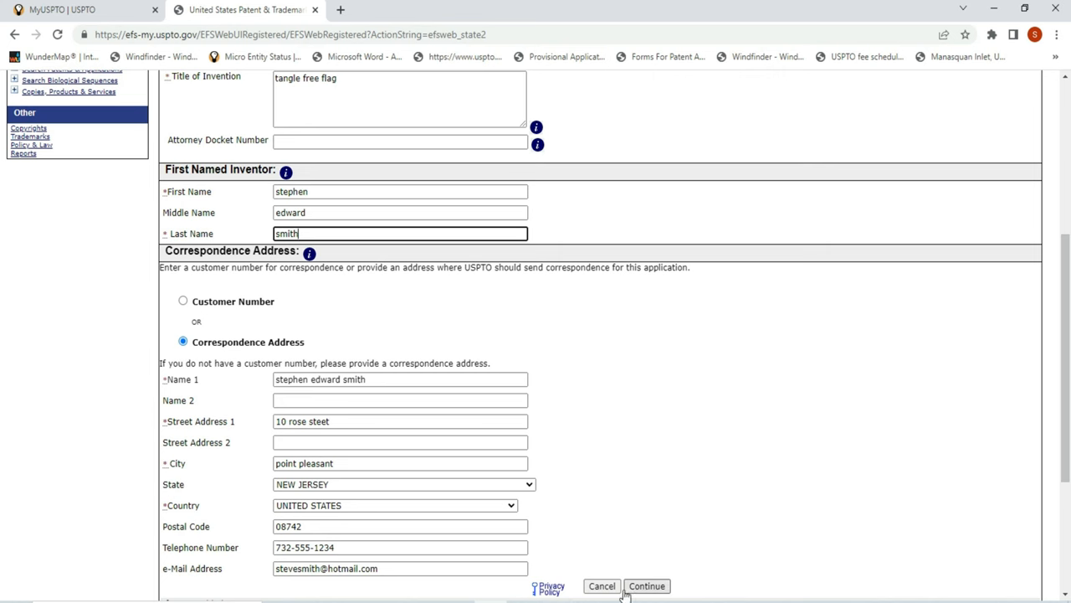
Continue to Attach Documents and scroll down to the Files to be Submitted section.
{"action": "left_click", "coordinate": [646, 585]}
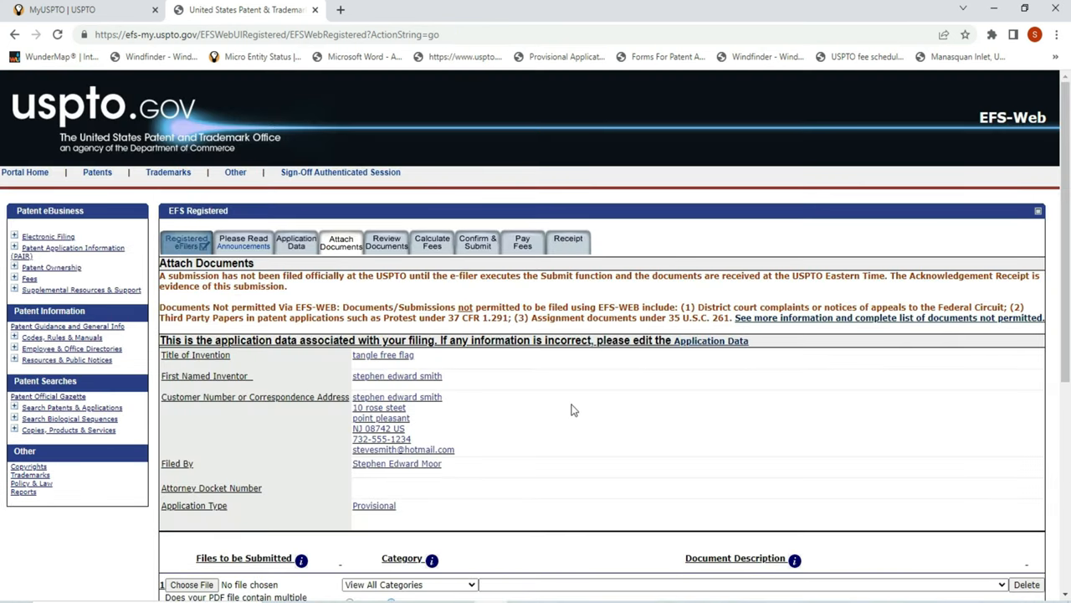
{"action": "mouse_move", "coordinate": [415, 360]}
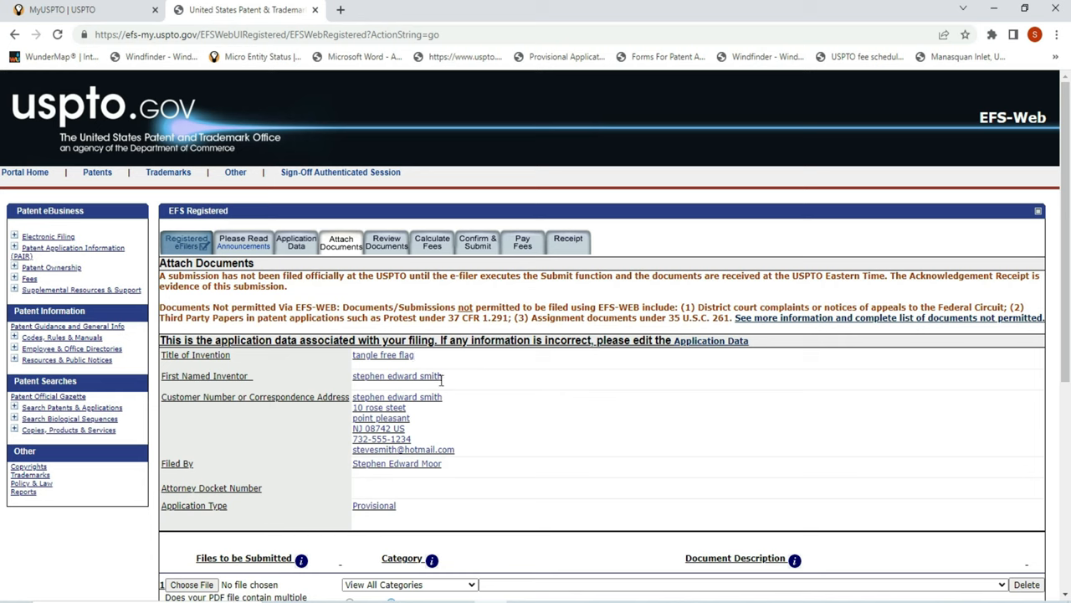
{"action": "mouse_move", "coordinate": [406, 413]}
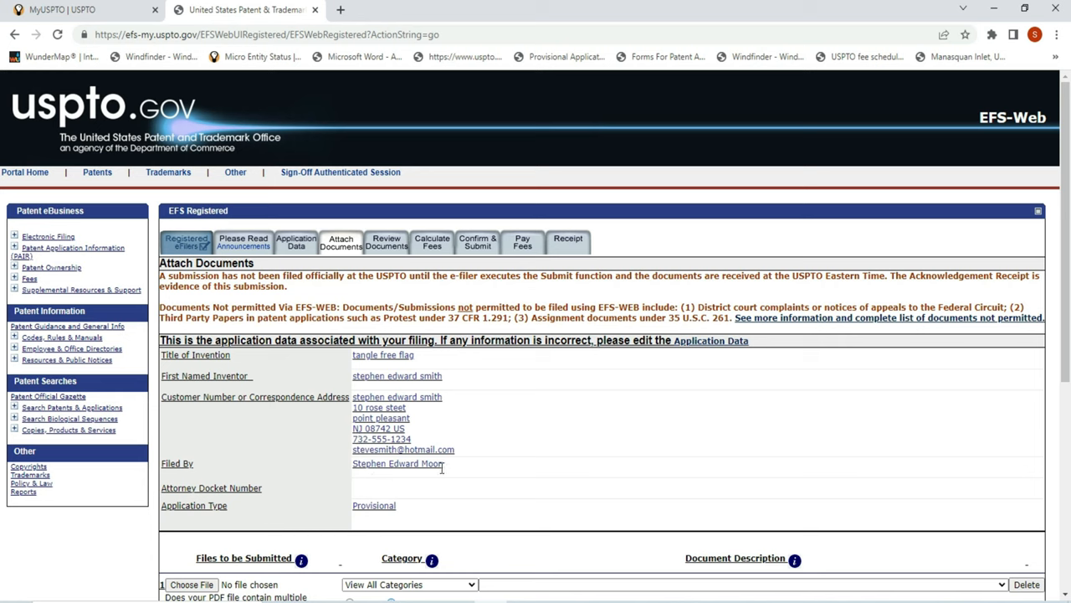
{"action": "mouse_move", "coordinate": [444, 471]}
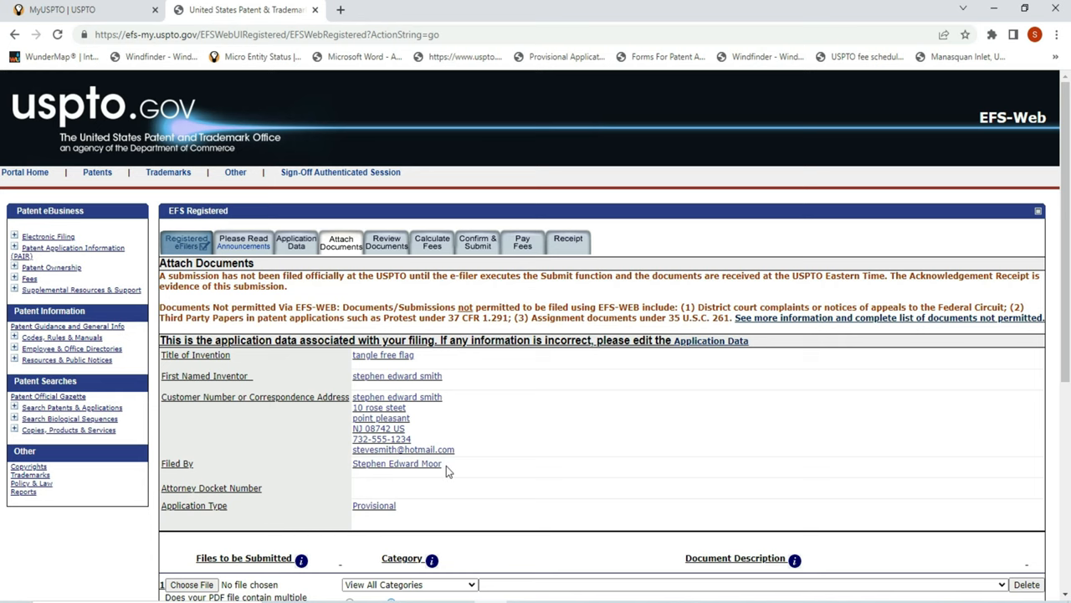
{"action": "scroll", "scroll_direction": "down", "scroll_amount": 3}
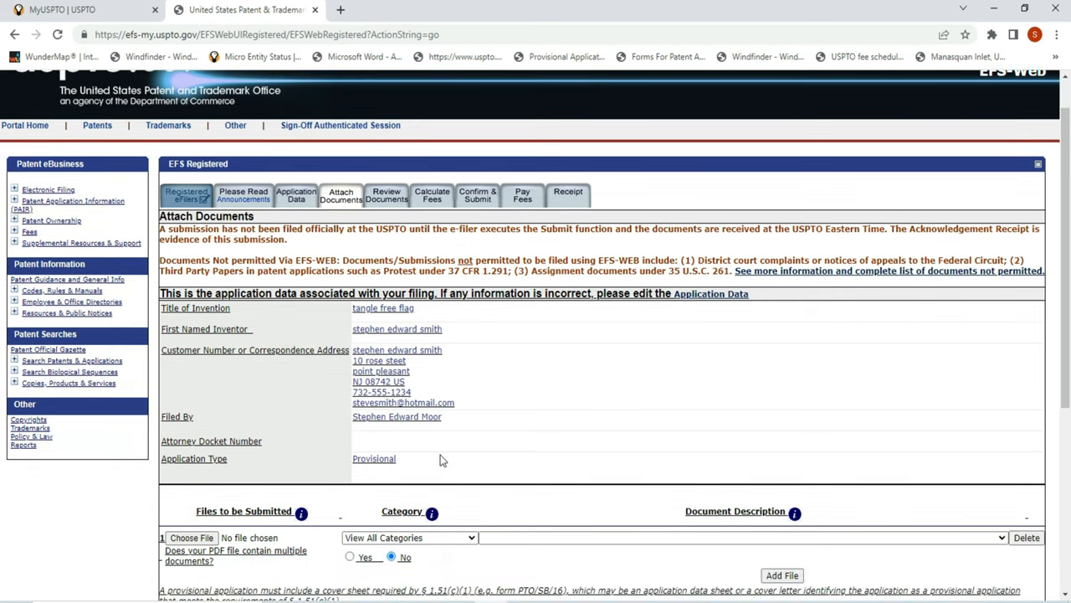
{"action": "mouse_move", "coordinate": [410, 428]}
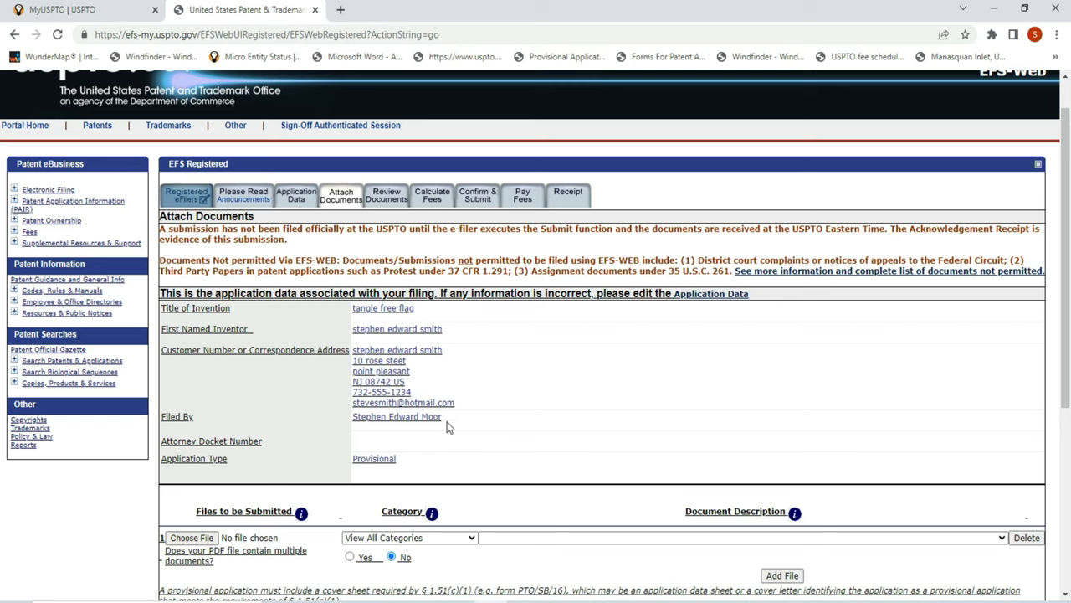
{"action": "mouse_move", "coordinate": [456, 428]}
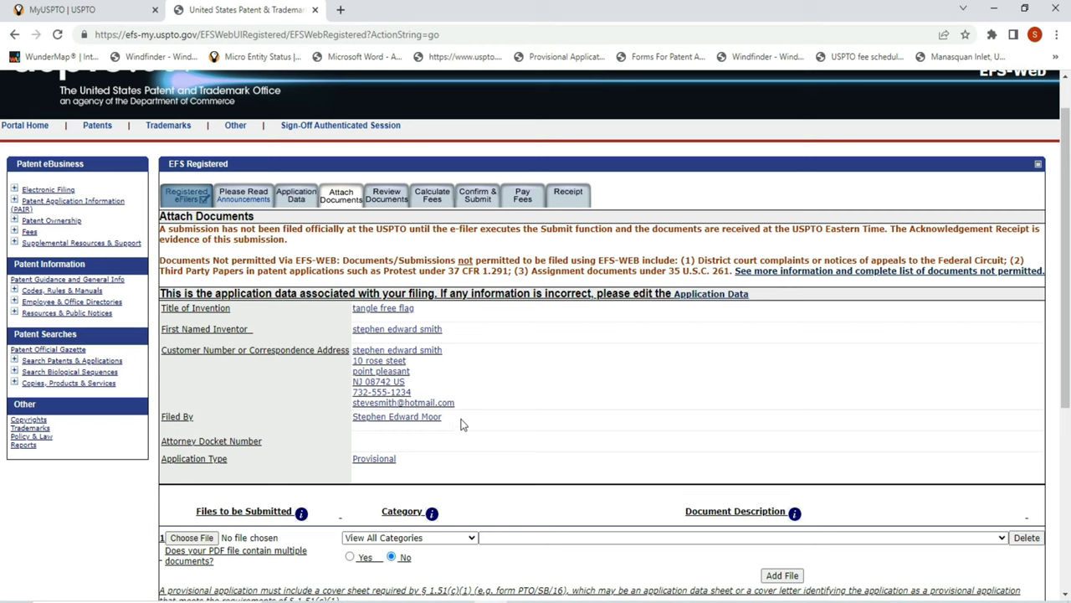
{"action": "mouse_move", "coordinate": [356, 441]}
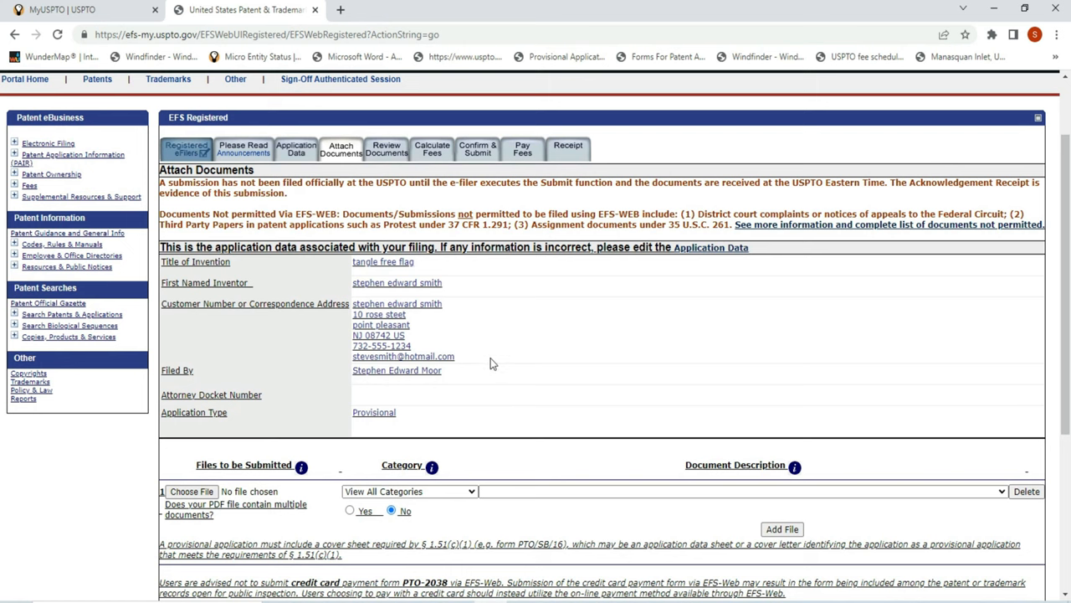
{"action": "scroll", "scroll_direction": "down", "scroll_amount": 3}
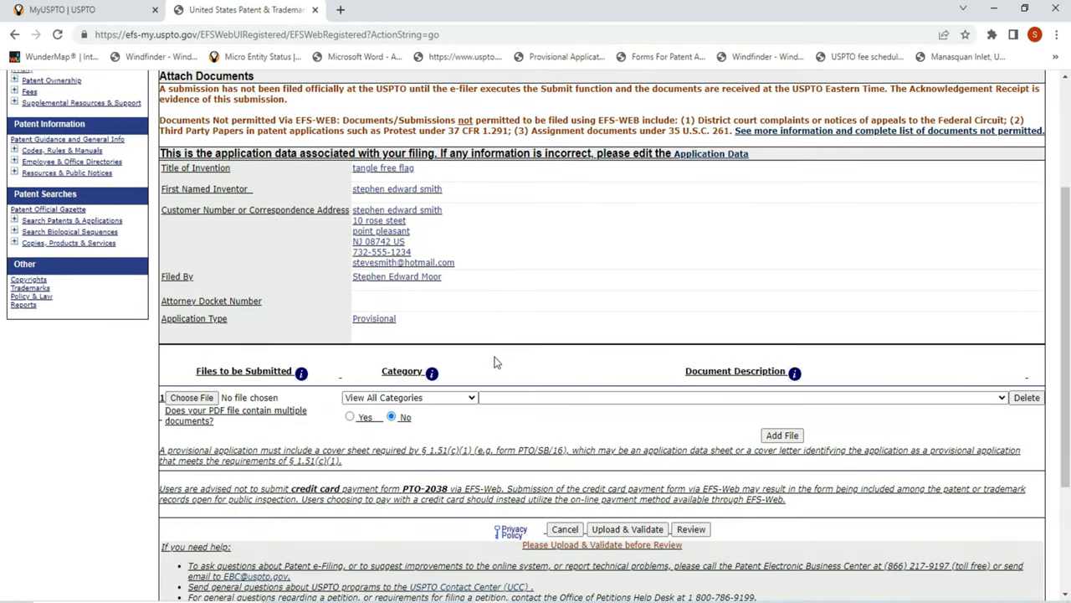
{"action": "scroll", "scroll_direction": "down", "scroll_amount": 3}
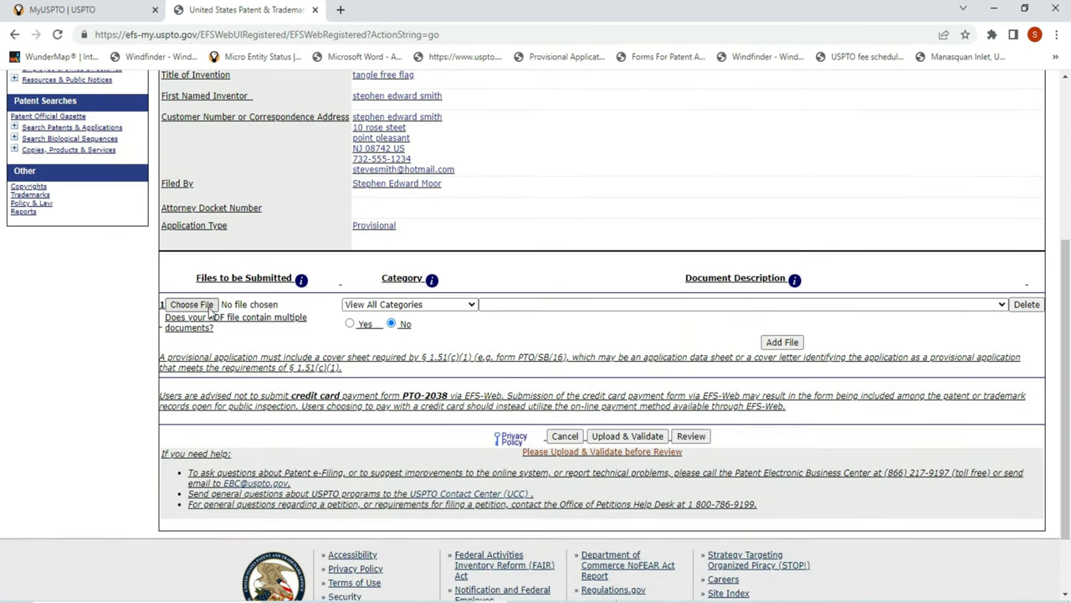
Attach 1SB15Amicroentitystatusfinal_Redacted from the YT Provisional patent file folder as file 1.
{"action": "left_click", "coordinate": [191, 304]}
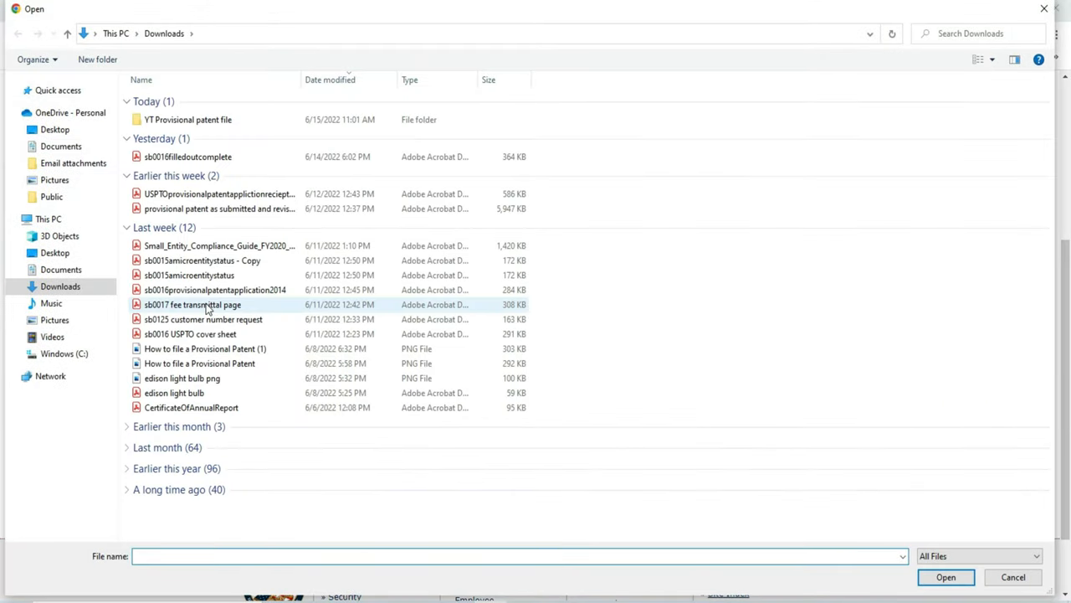
{"action": "left_click", "coordinate": [188, 119]}
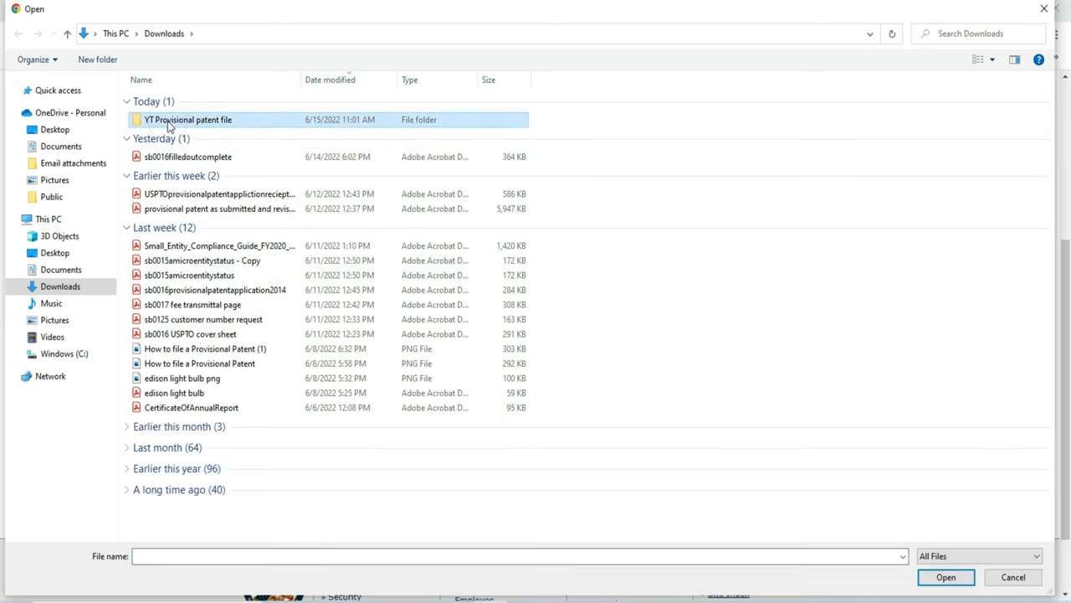
{"action": "double_click", "coordinate": [188, 118]}
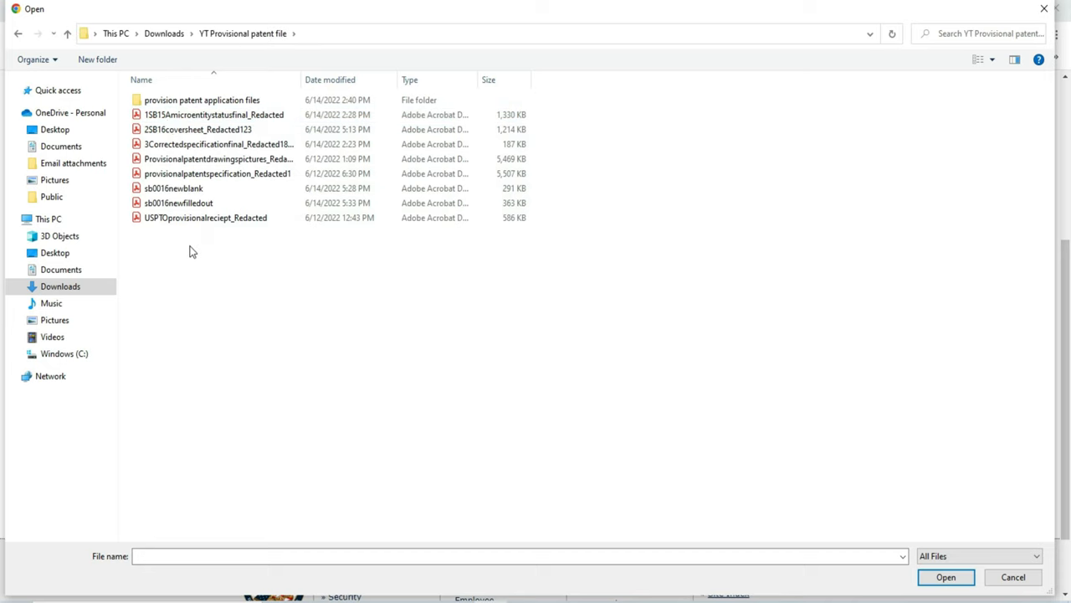
{"action": "left_click", "coordinate": [214, 115]}
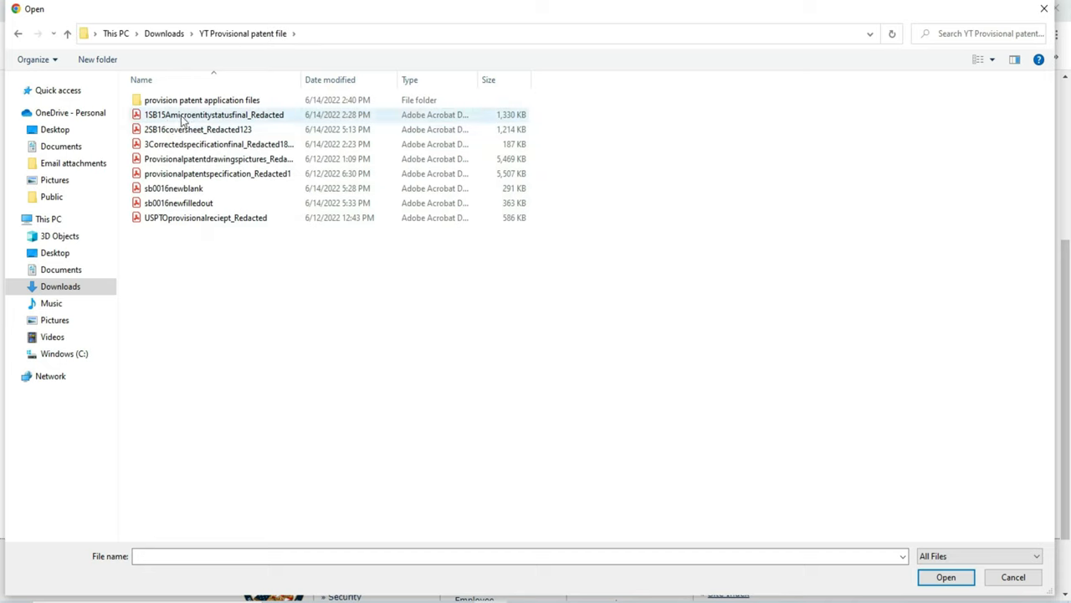
{"action": "mouse_move", "coordinate": [198, 129]}
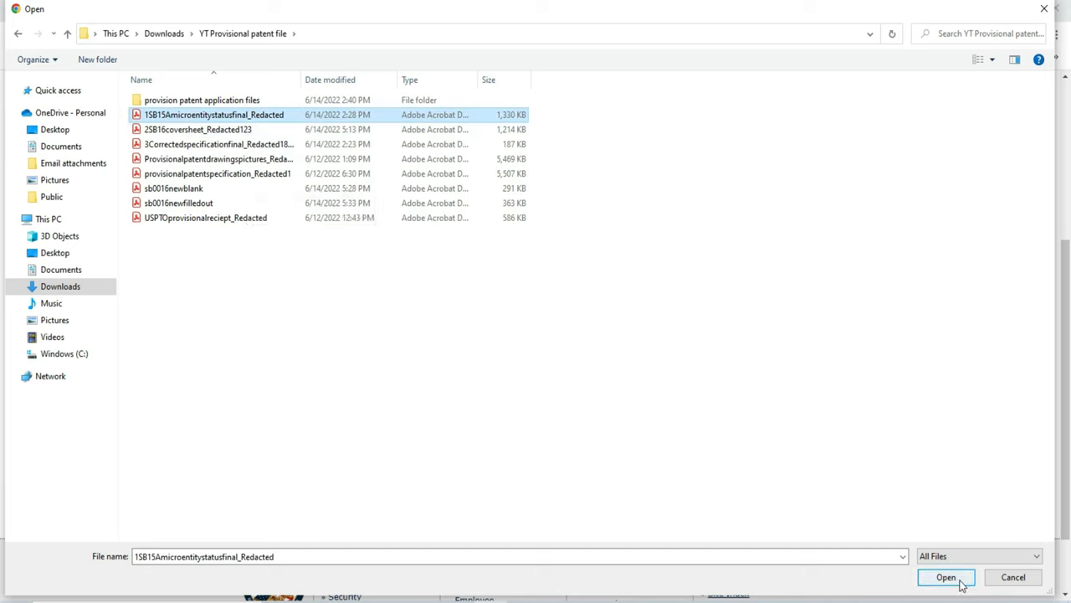
{"action": "left_click", "coordinate": [946, 577]}
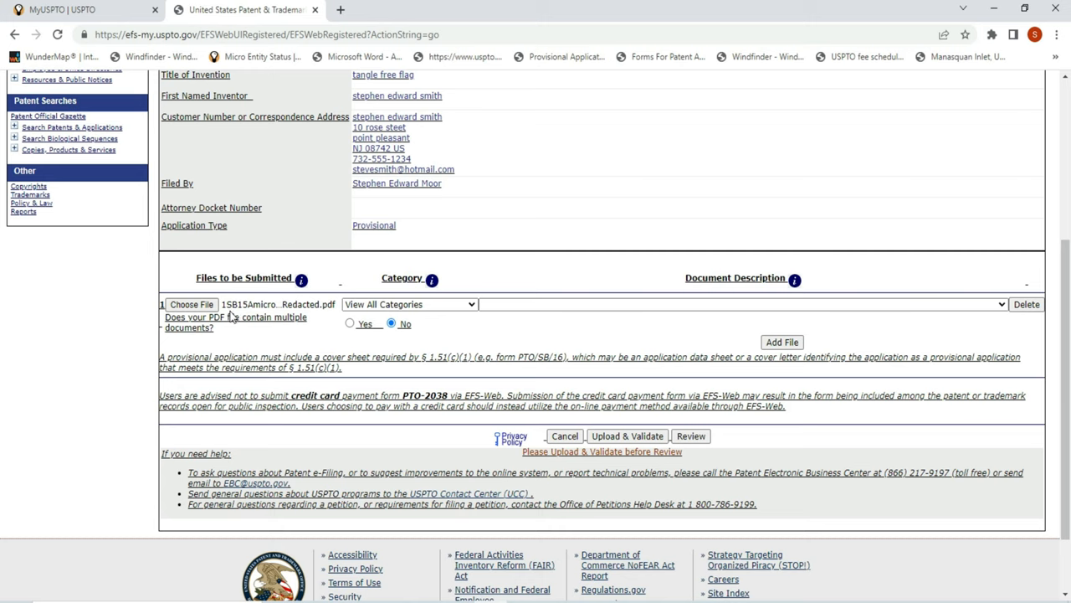
{"action": "mouse_move", "coordinate": [236, 317]}
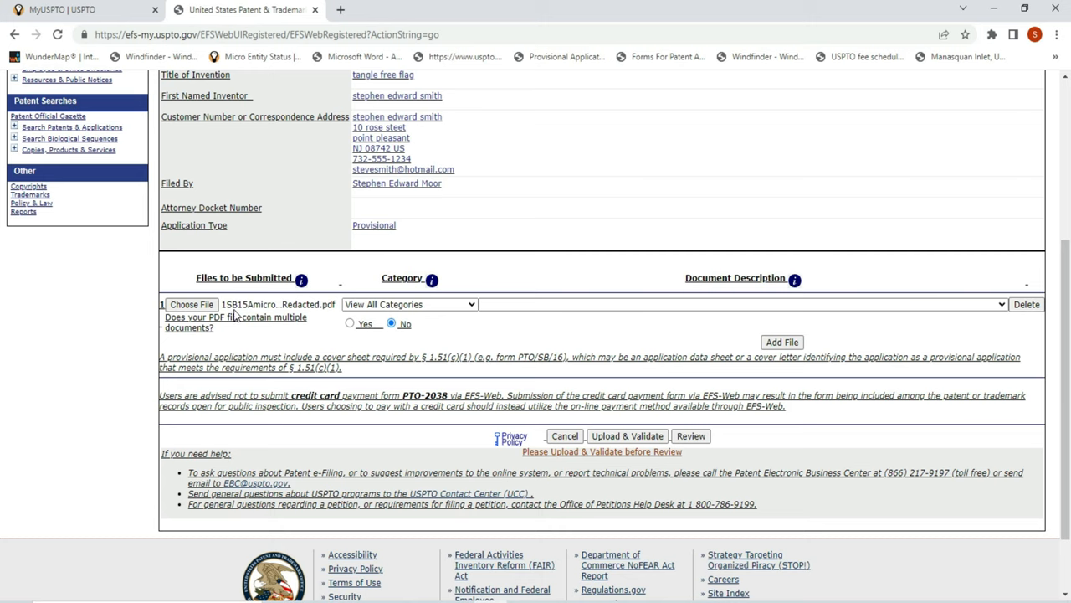
{"action": "mouse_move", "coordinate": [252, 317]}
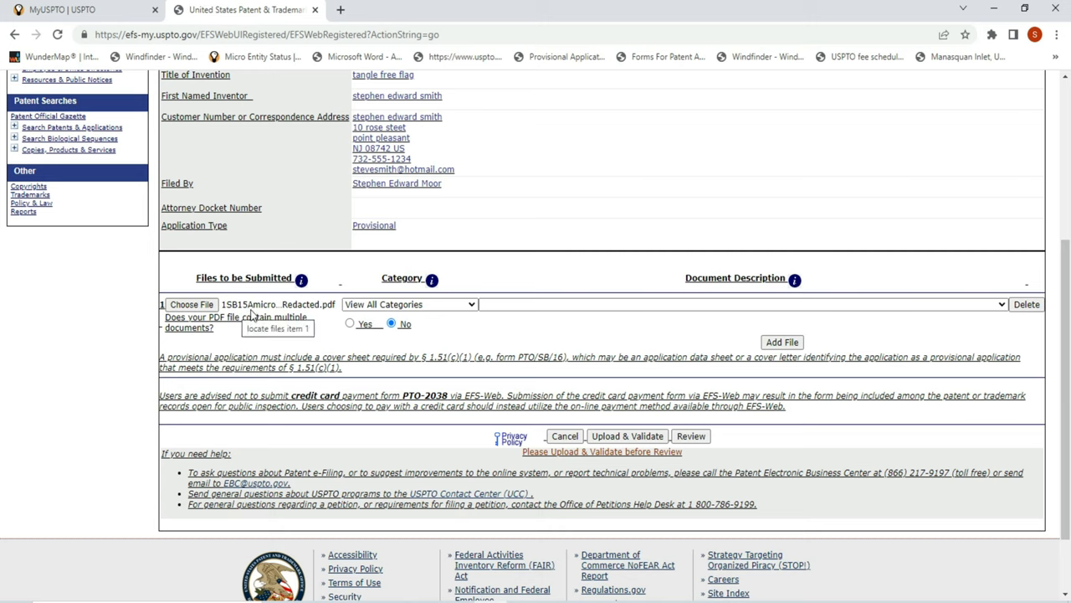
{"action": "mouse_move", "coordinate": [457, 319]}
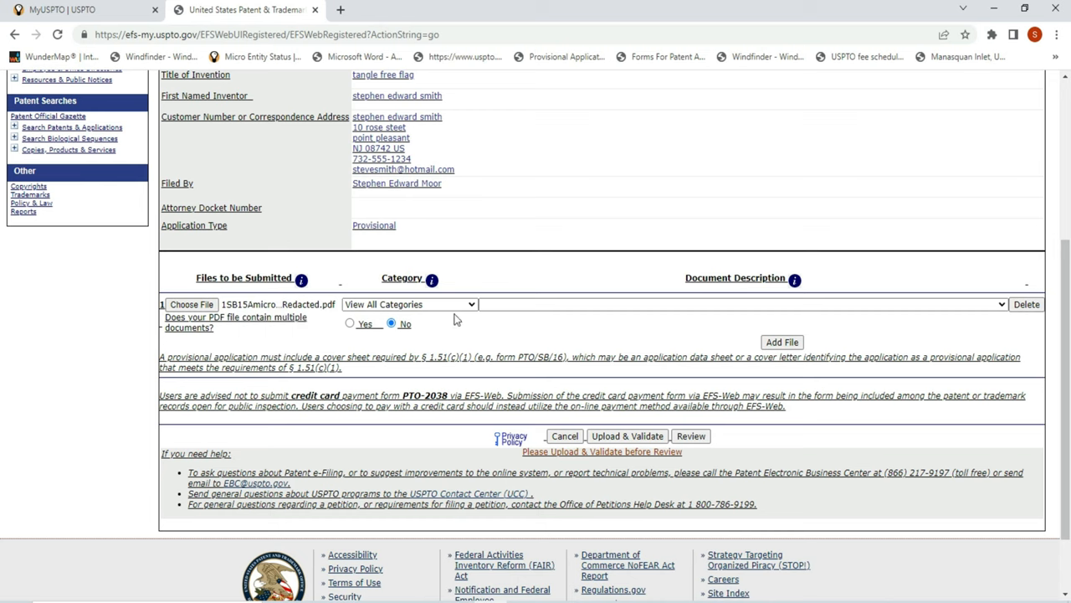
Set file 1 to Entity Status Correspondence, Certification of Micro Entity (Gross Income Basis).
{"action": "left_click", "coordinate": [472, 304]}
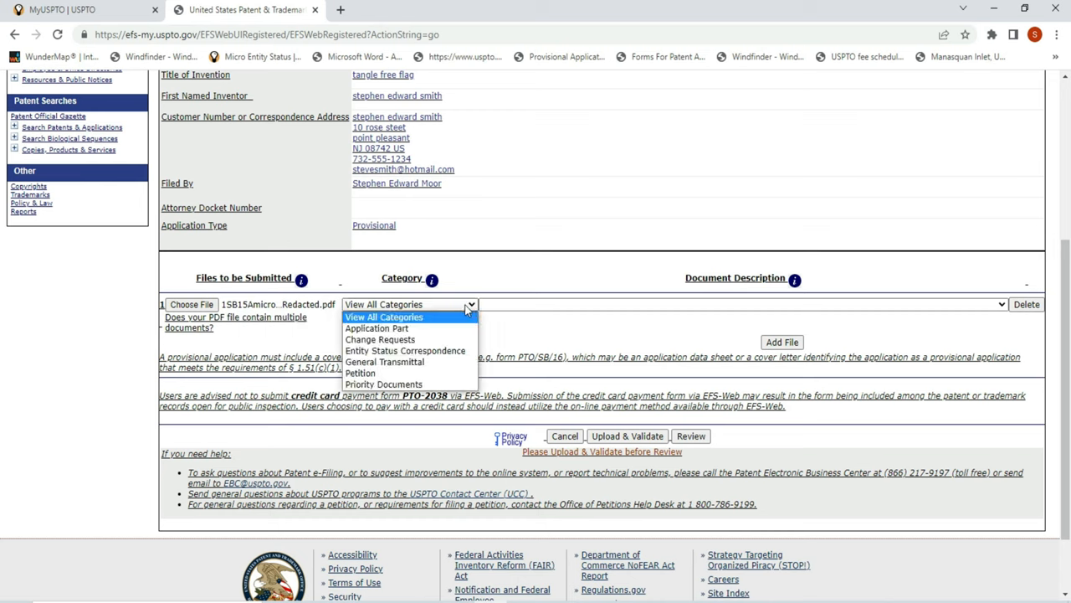
{"action": "mouse_move", "coordinate": [406, 350]}
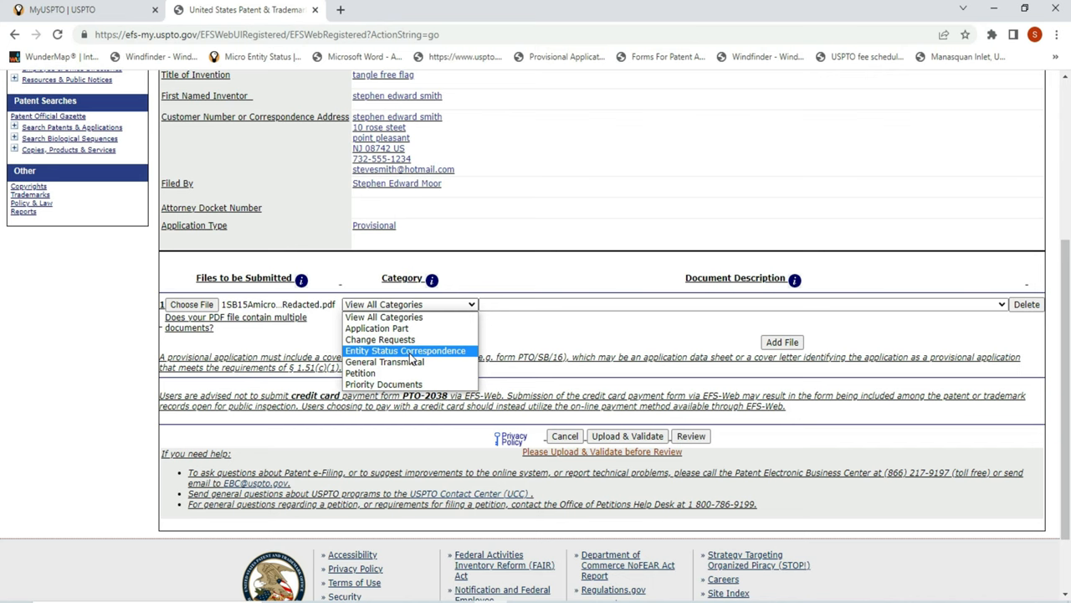
{"action": "left_click", "coordinate": [405, 350]}
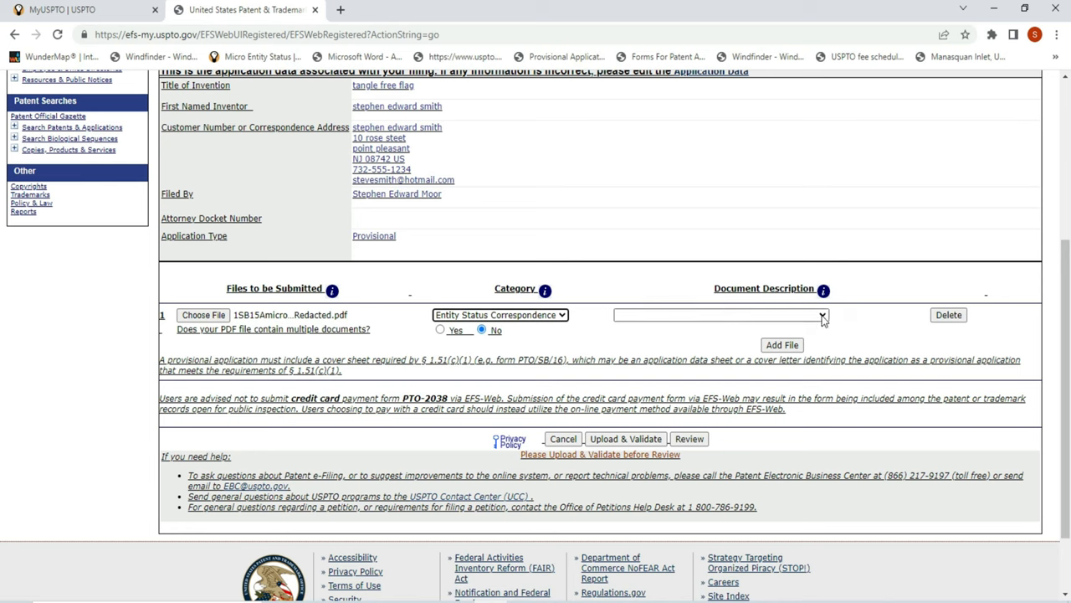
{"action": "left_click", "coordinate": [823, 315]}
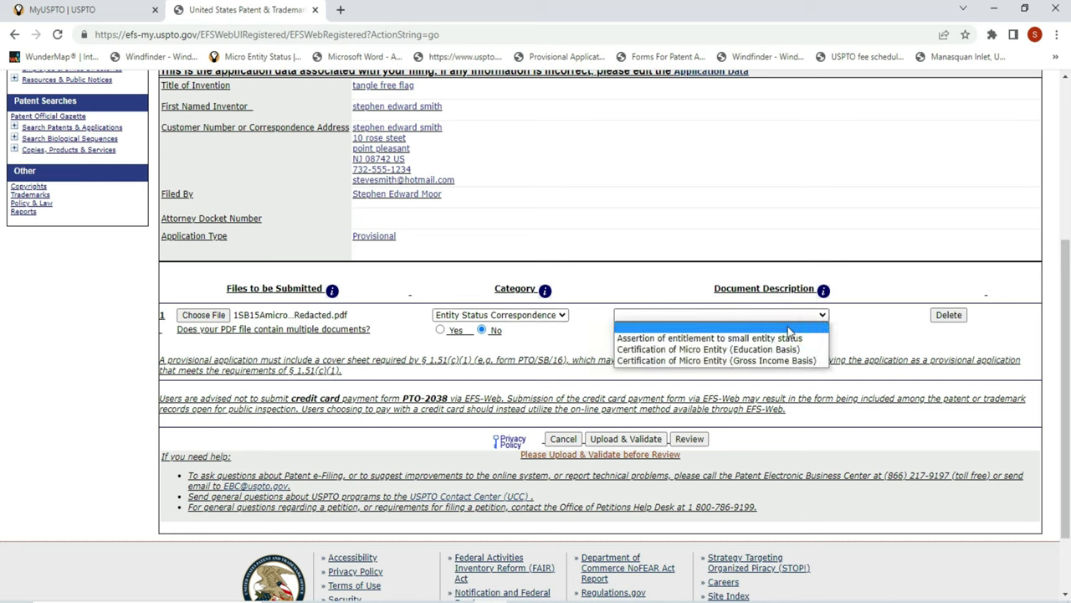
{"action": "mouse_move", "coordinate": [715, 360]}
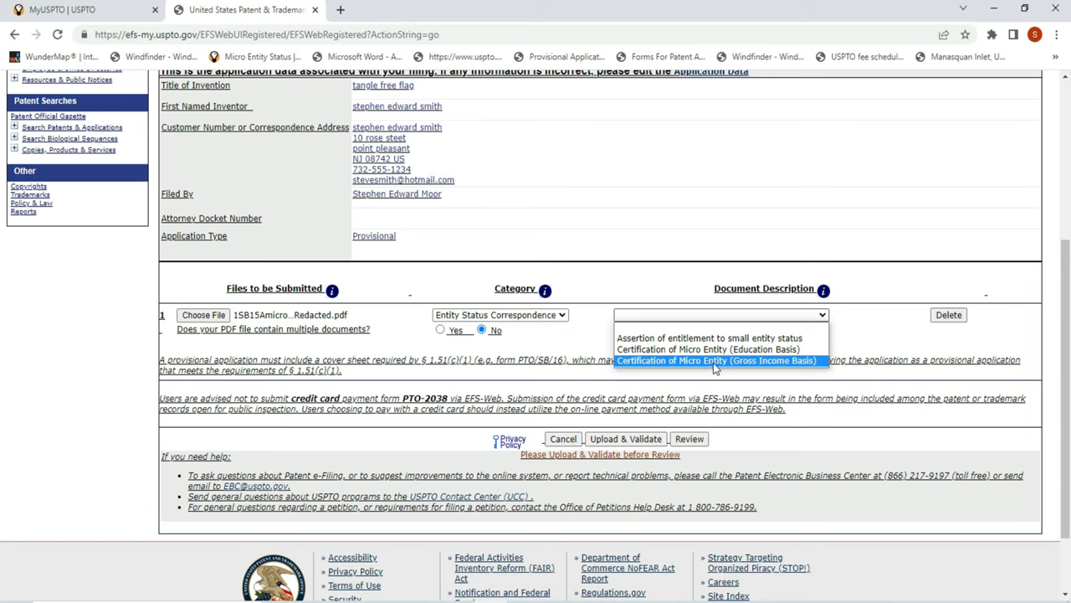
{"action": "mouse_move", "coordinate": [716, 349]}
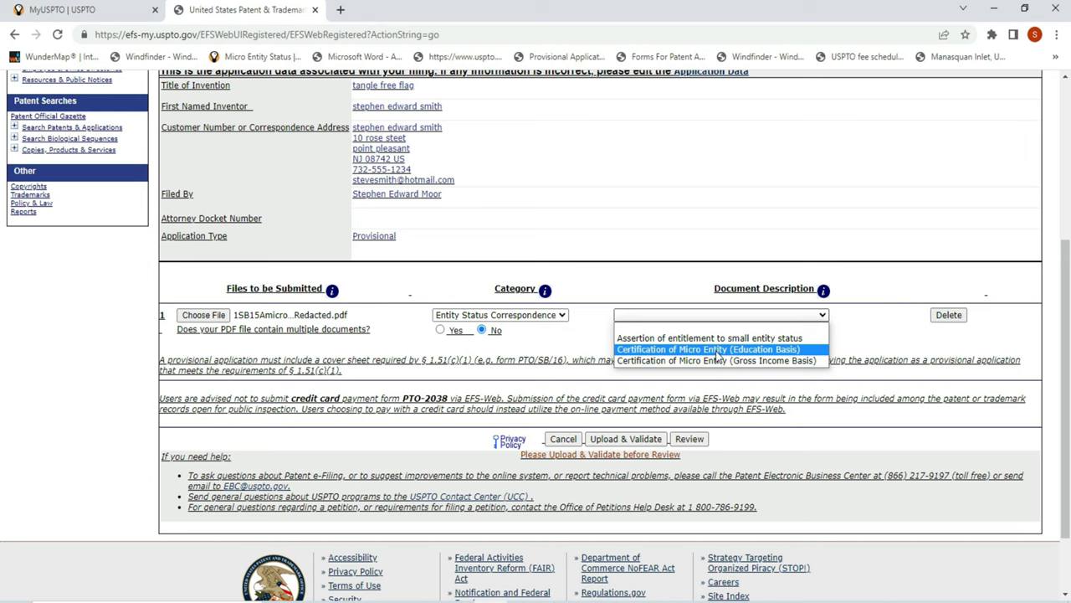
{"action": "mouse_move", "coordinate": [717, 359]}
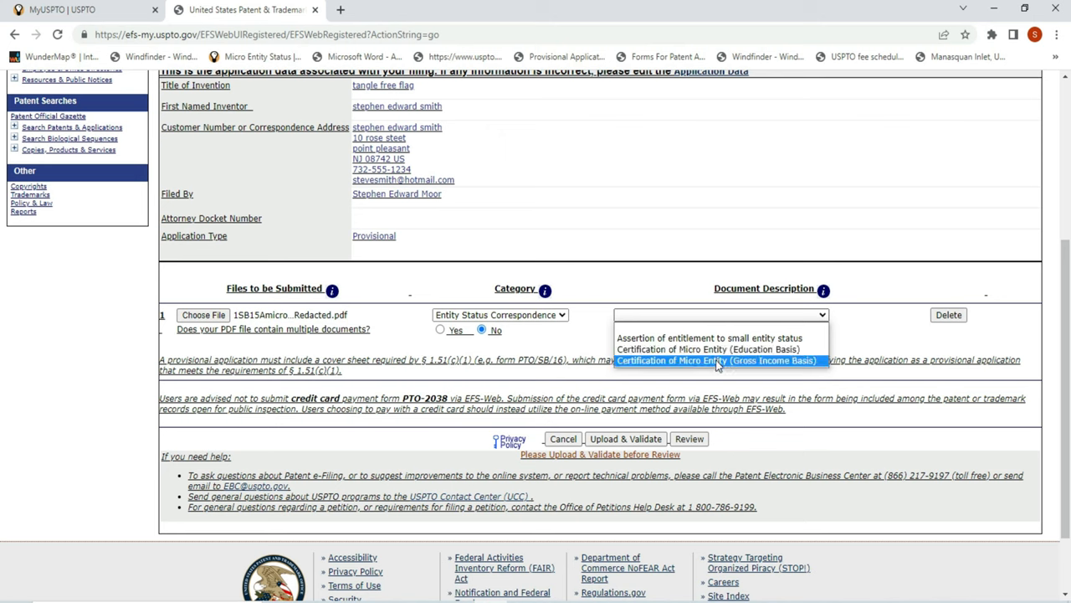
{"action": "left_click", "coordinate": [717, 360]}
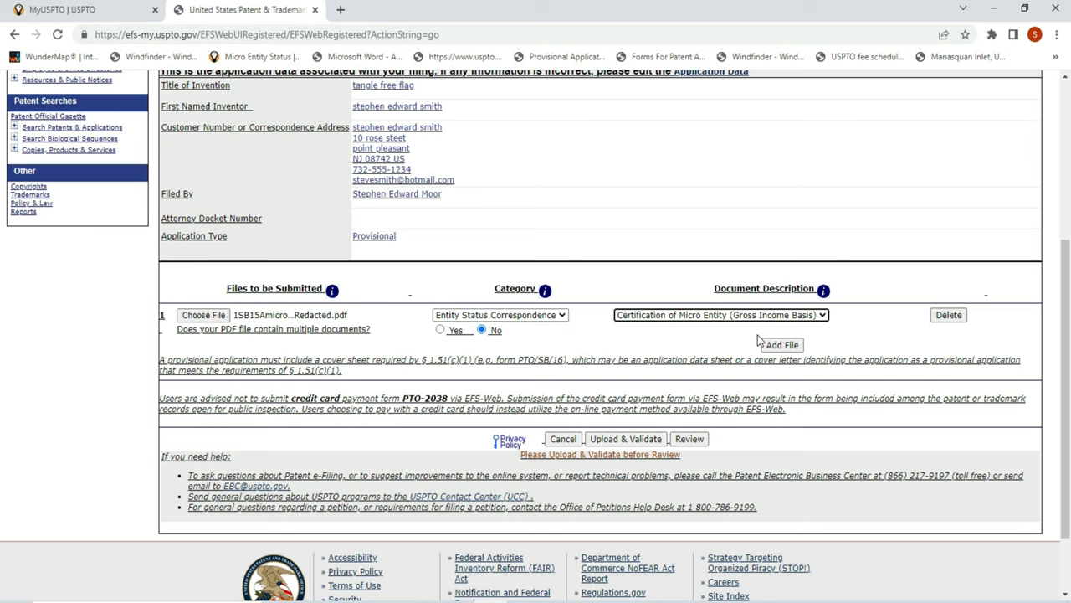
{"action": "mouse_move", "coordinate": [866, 340]}
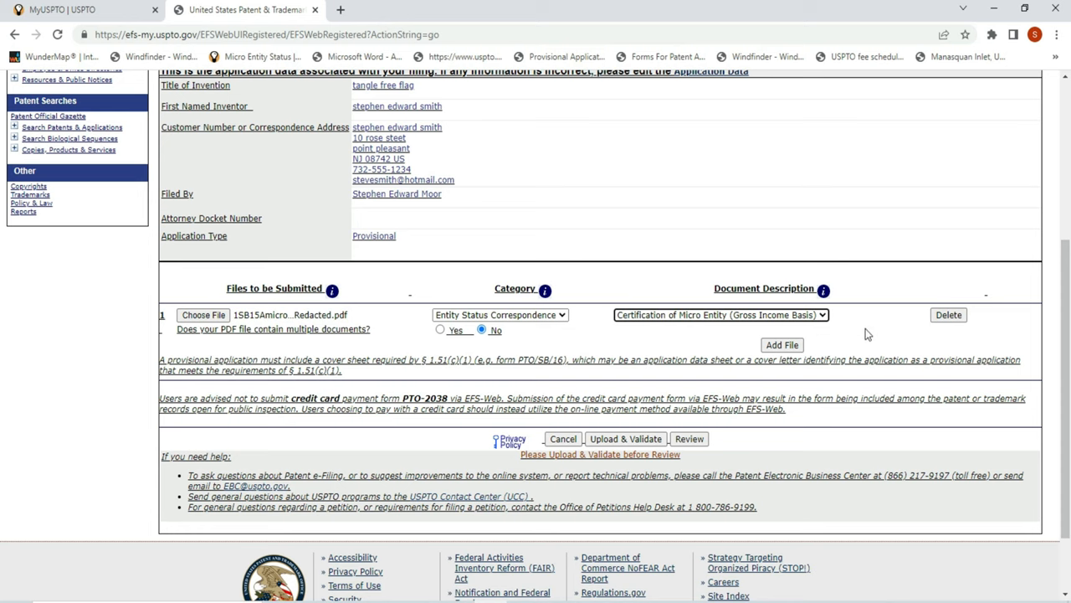
{"action": "mouse_move", "coordinate": [833, 329]}
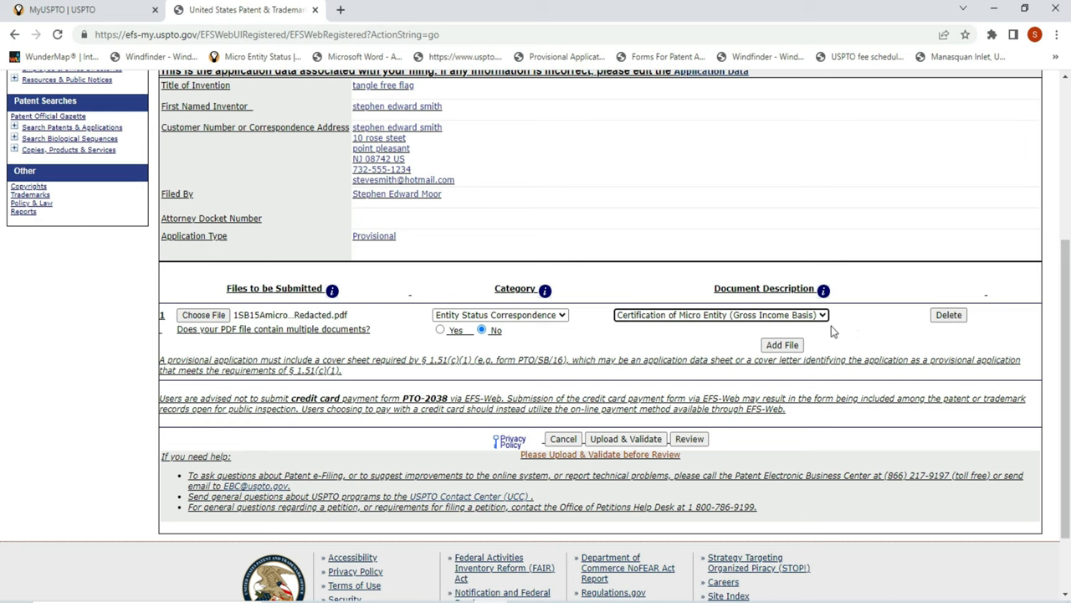
{"action": "mouse_move", "coordinate": [844, 329]}
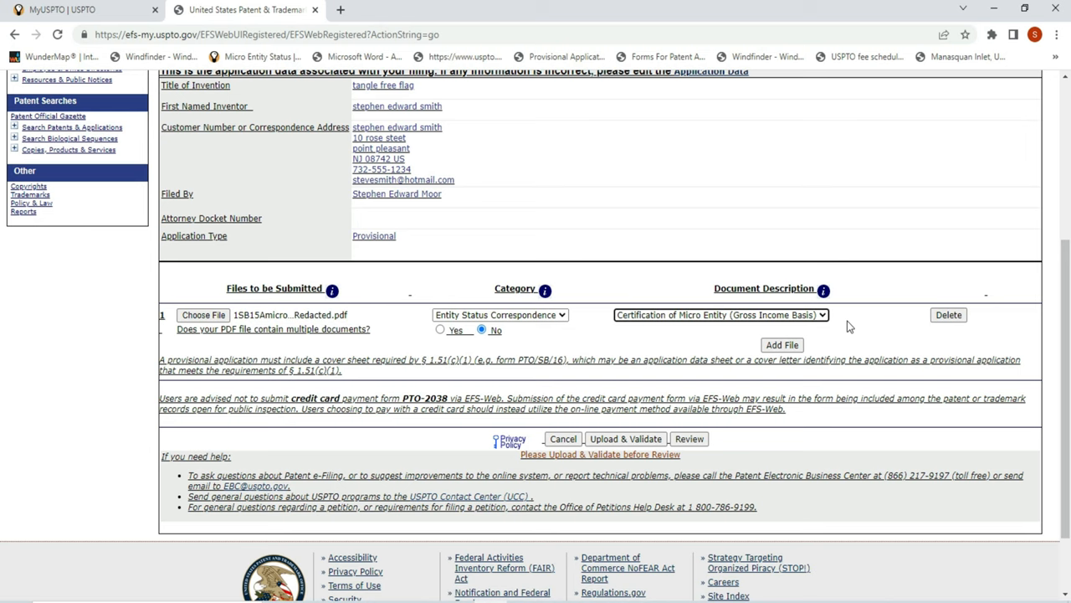
{"action": "mouse_move", "coordinate": [852, 327]}
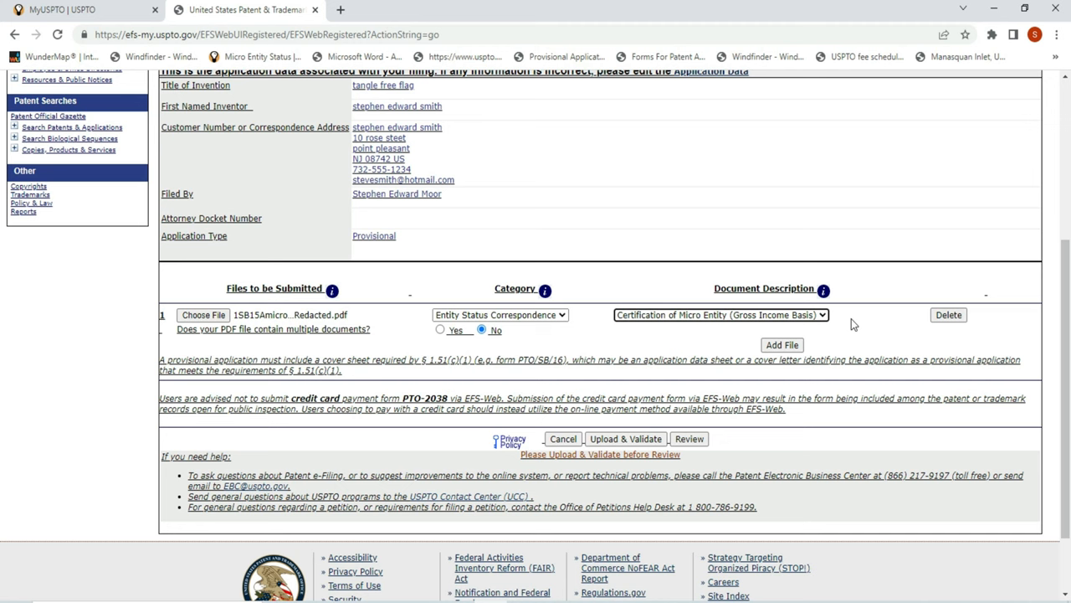
Add a second attachment row and start choosing its file.
{"action": "left_click", "coordinate": [781, 344]}
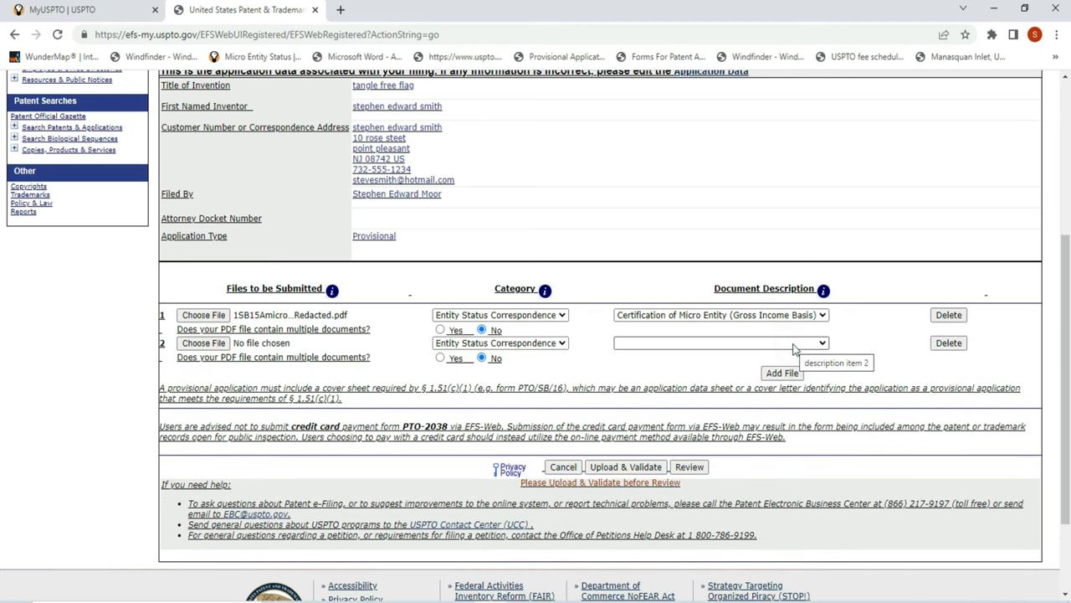
{"action": "mouse_move", "coordinate": [500, 350]}
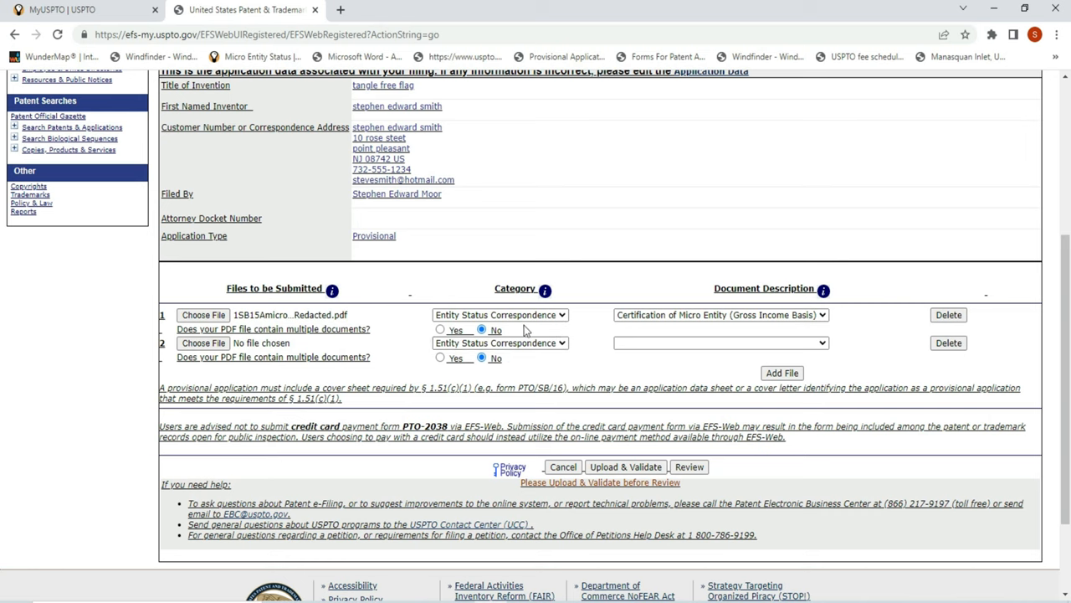
{"action": "mouse_move", "coordinate": [548, 368]}
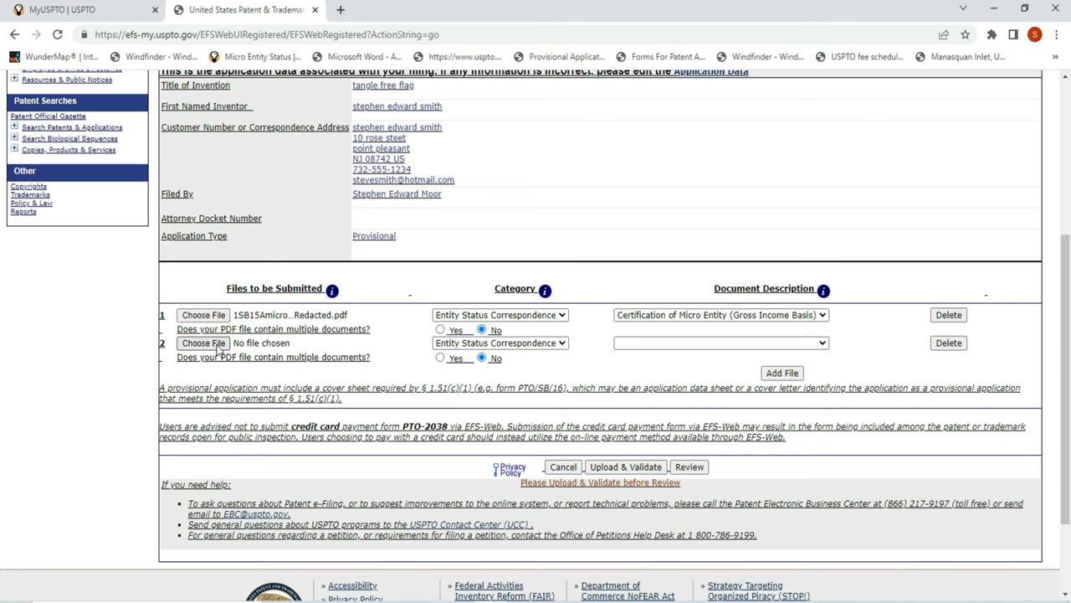
{"action": "left_click", "coordinate": [202, 342]}
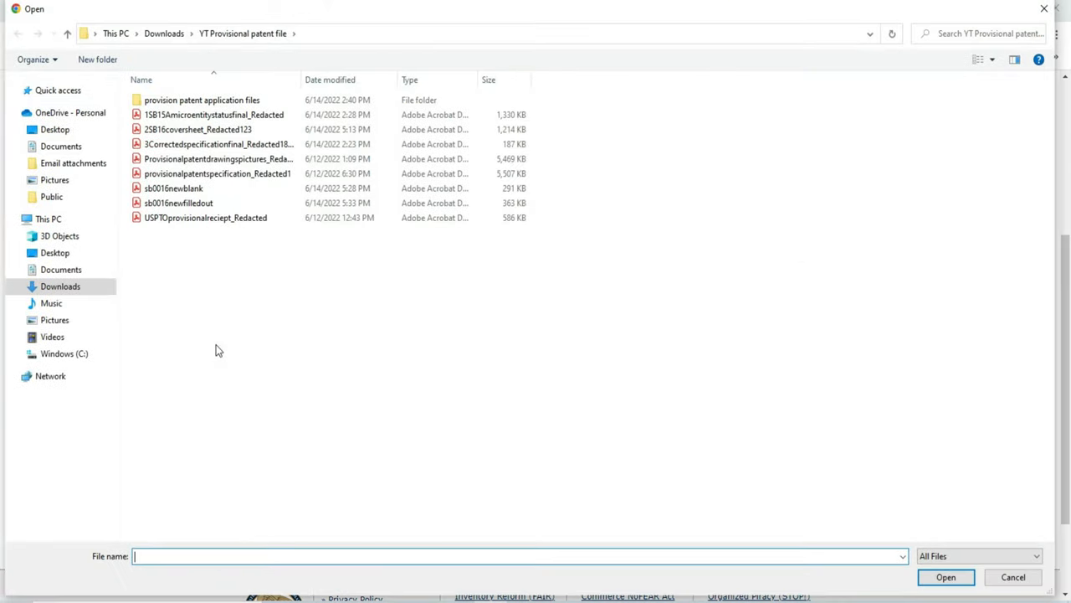
Select 2SB16coversheet_Redacted123 in the YT Provisional patent file folder.
{"action": "left_click", "coordinate": [197, 129]}
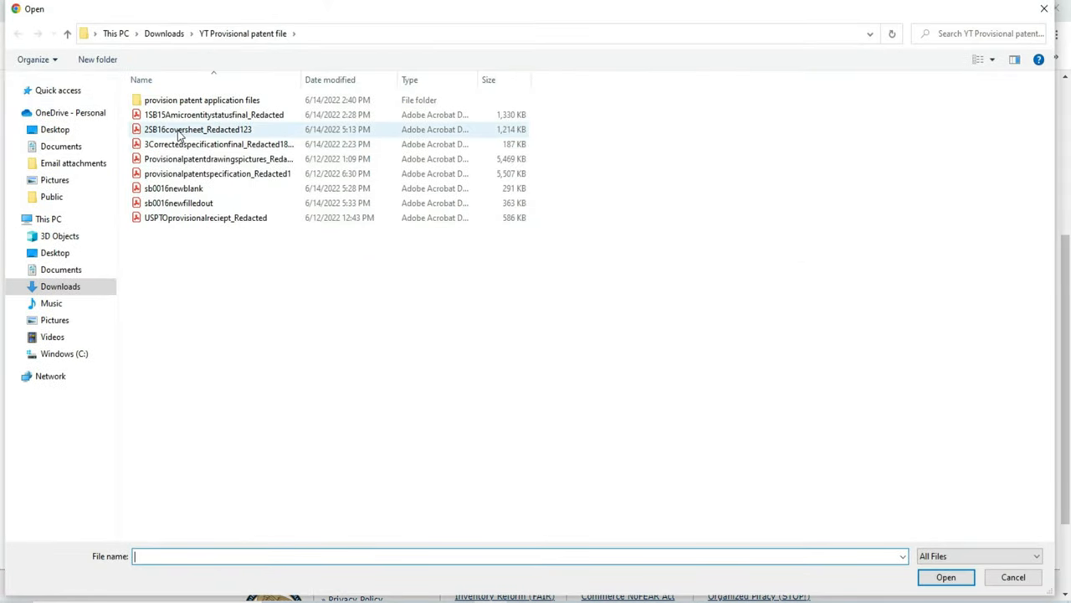
{"action": "mouse_move", "coordinate": [198, 129]}
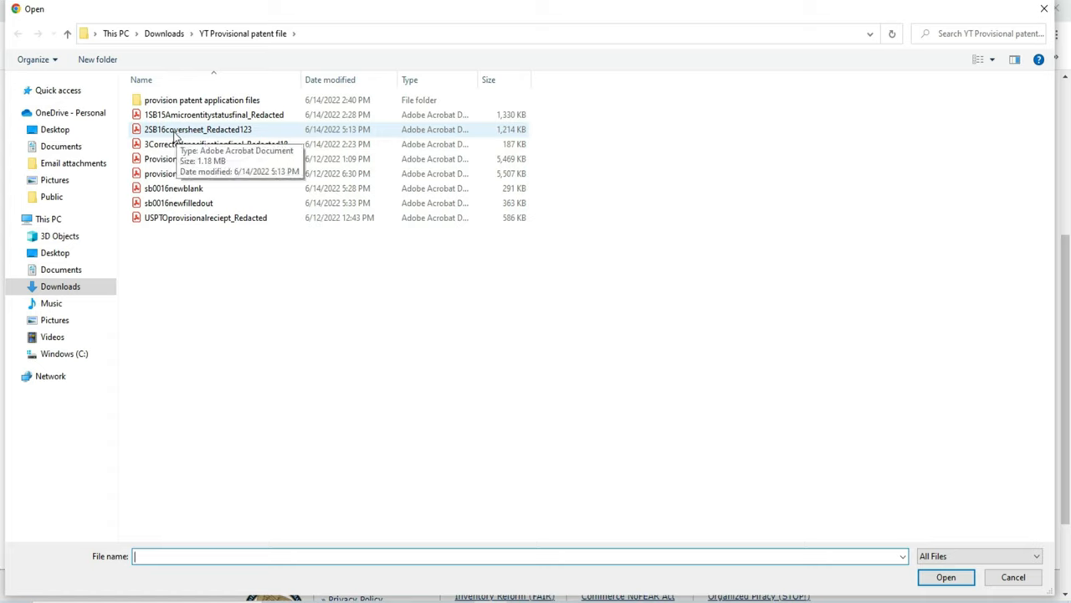
{"action": "mouse_move", "coordinate": [548, 137]}
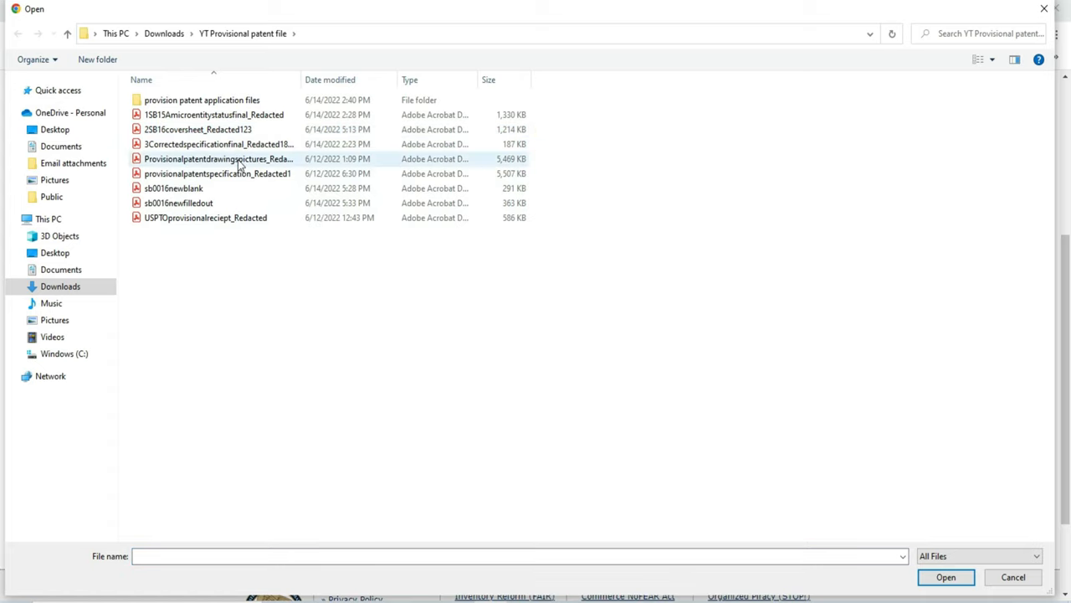
{"action": "mouse_move", "coordinate": [224, 147]}
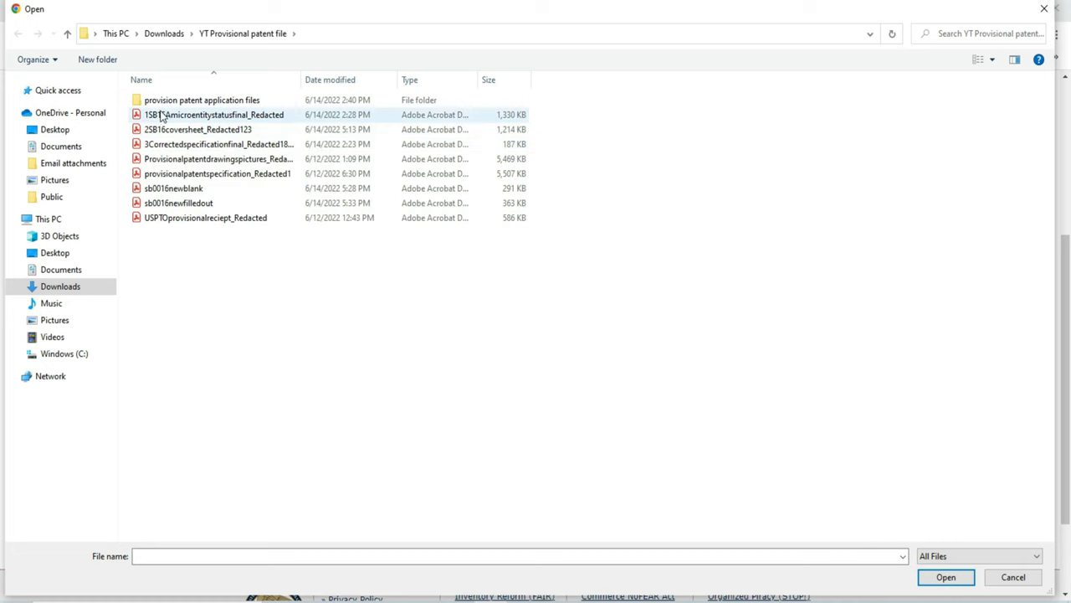
{"action": "left_click", "coordinate": [218, 144]}
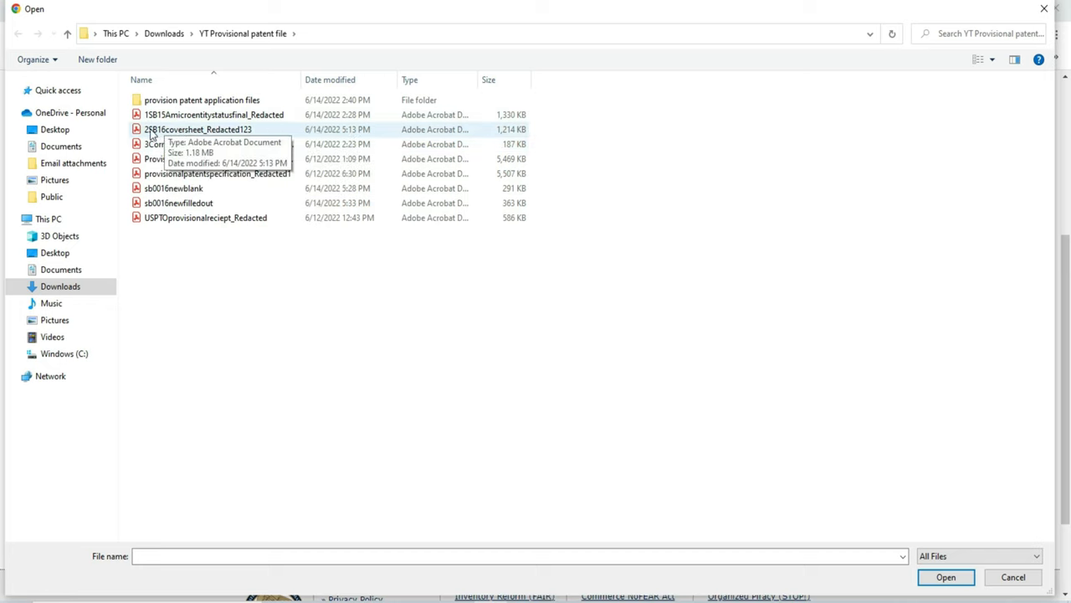
{"action": "mouse_move", "coordinate": [190, 136]}
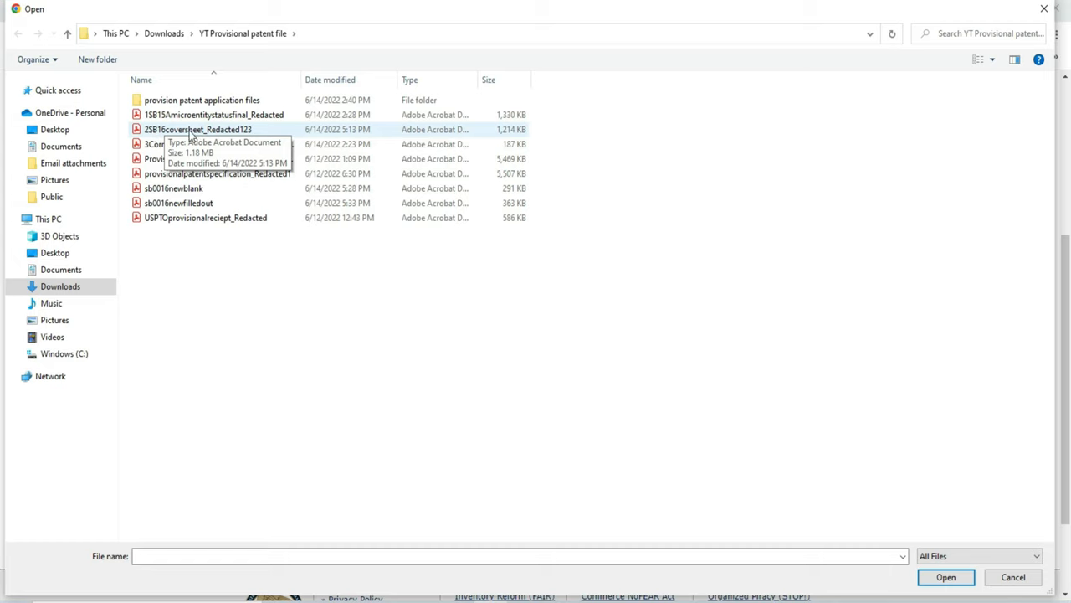
{"action": "mouse_move", "coordinate": [248, 138]}
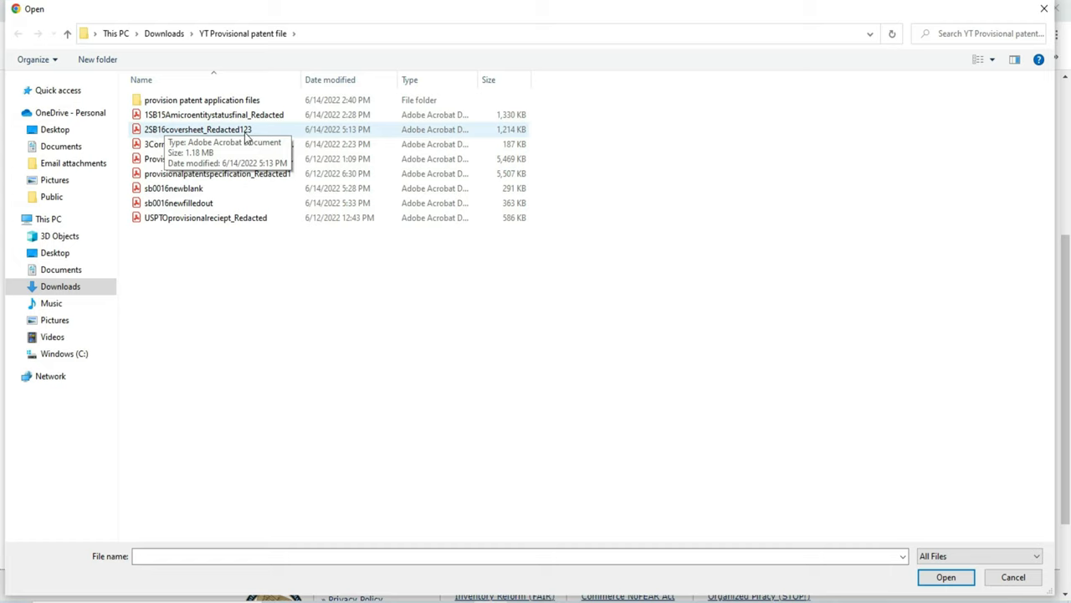
{"action": "mouse_move", "coordinate": [213, 114]}
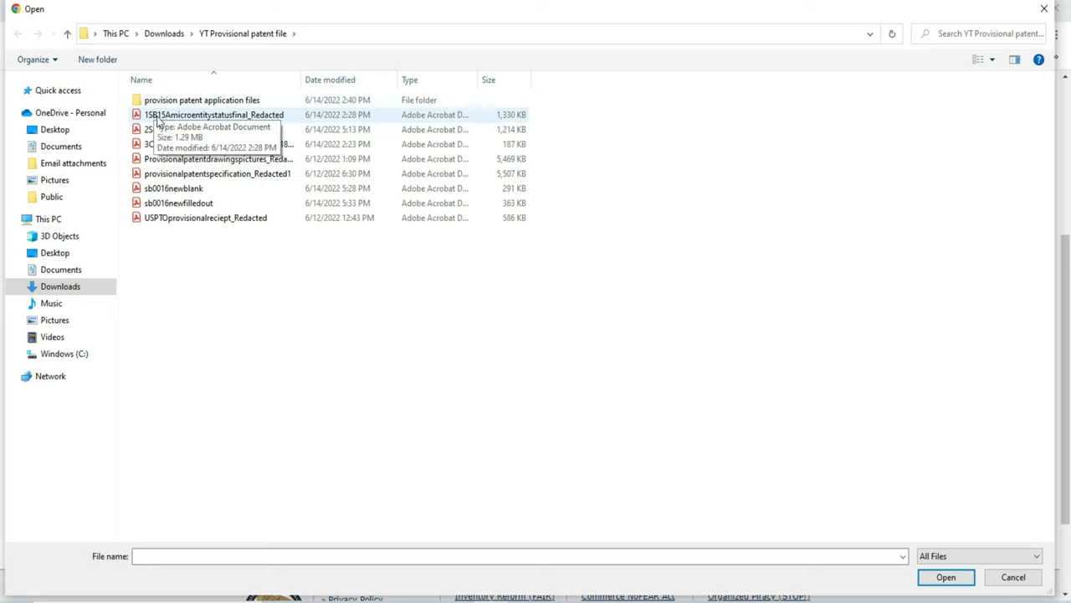
{"action": "mouse_move", "coordinate": [174, 122]}
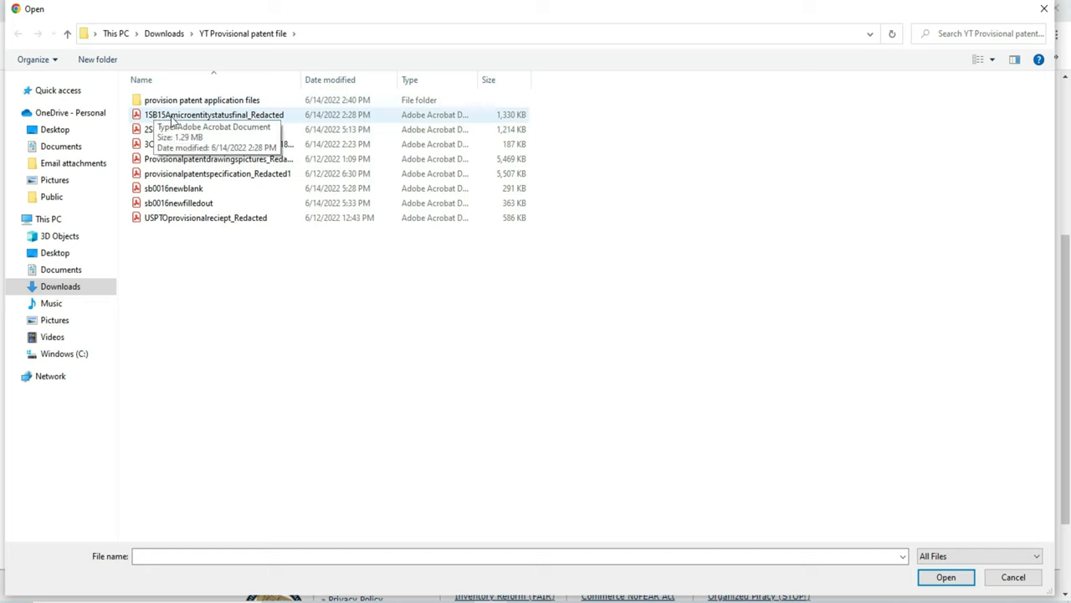
{"action": "left_click", "coordinate": [214, 115]}
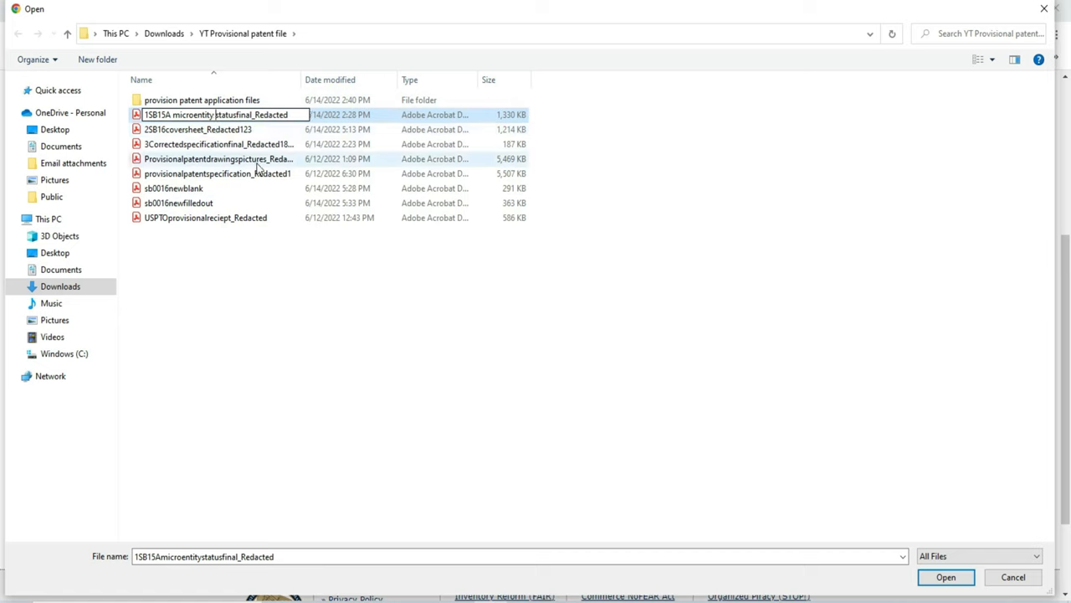
{"action": "mouse_move", "coordinate": [247, 188]}
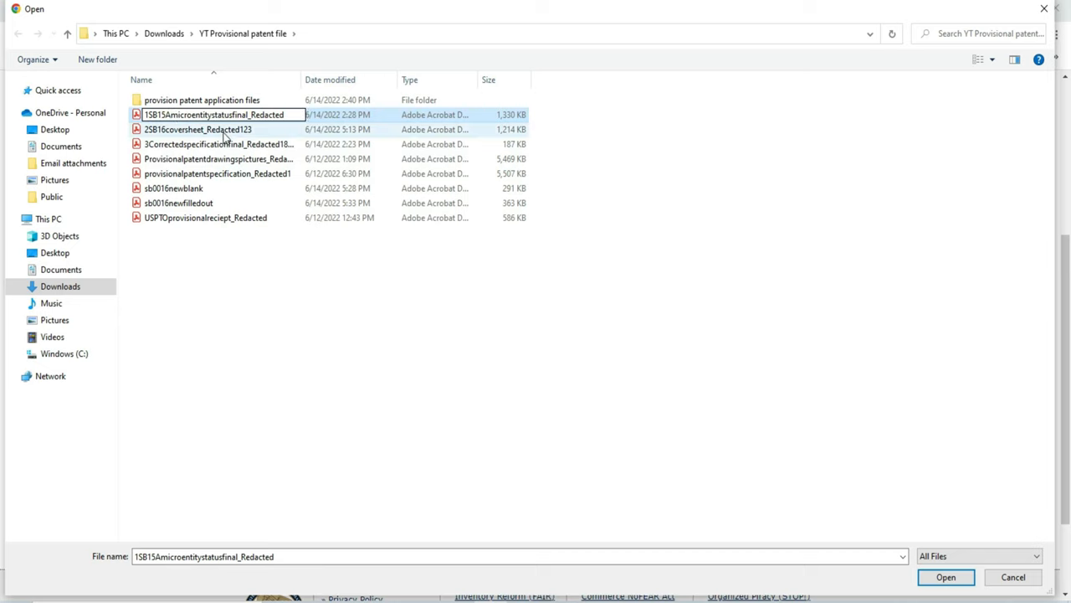
{"action": "left_click", "coordinate": [197, 129]}
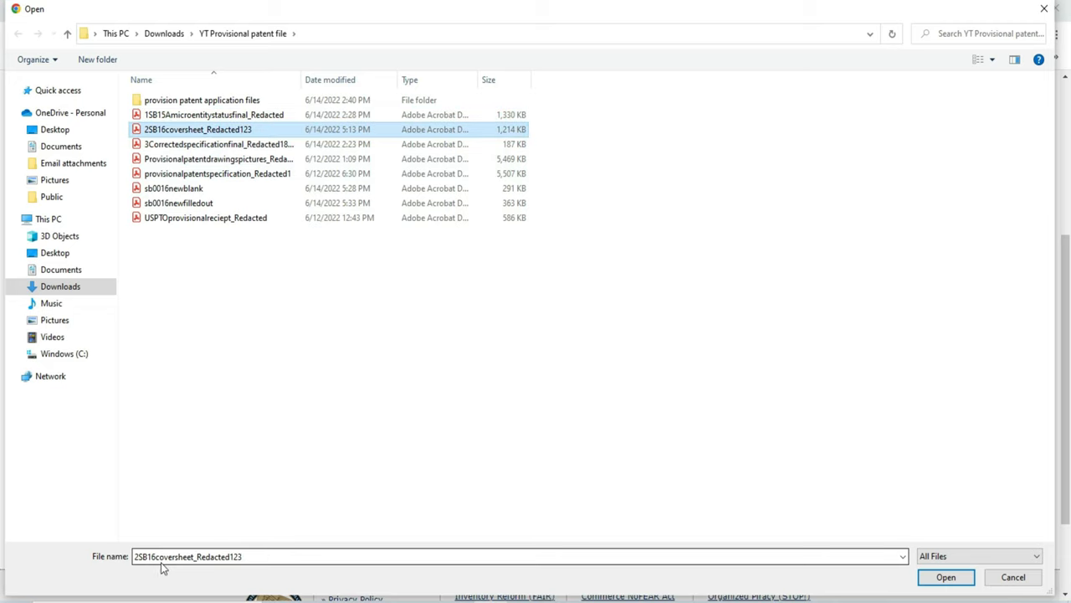
{"action": "mouse_move", "coordinate": [199, 571]}
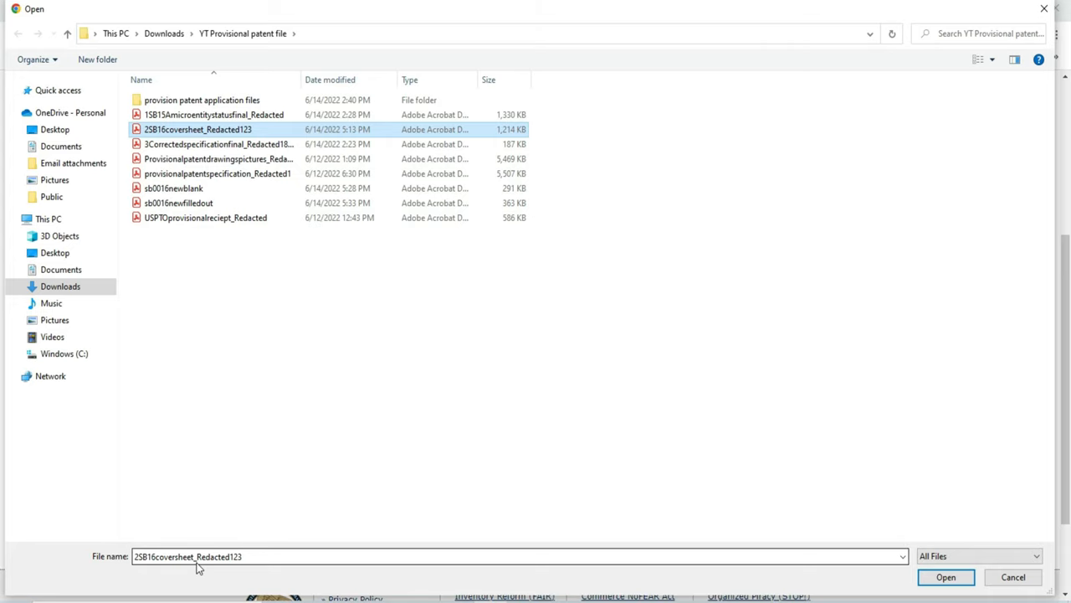
{"action": "mouse_move", "coordinate": [979, 594]}
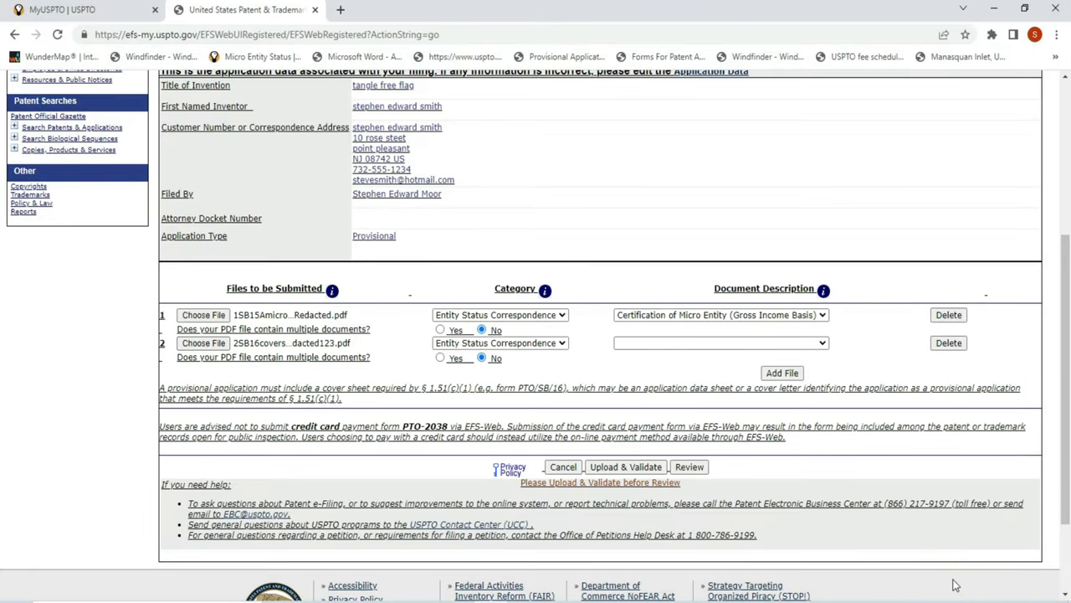
{"action": "mouse_move", "coordinate": [284, 355]}
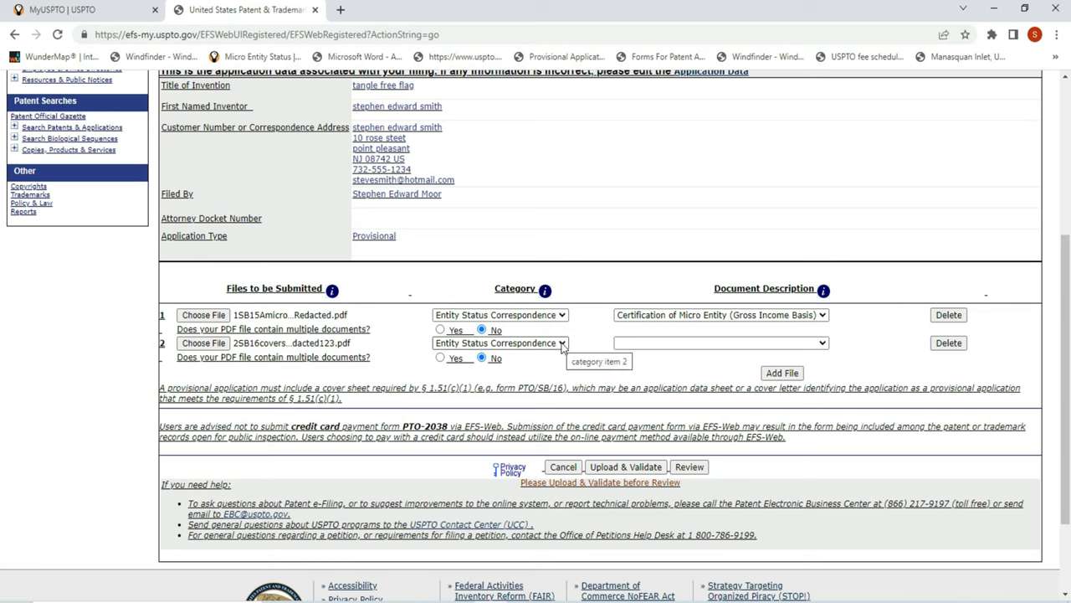
Set file 2 to Application Part, Provisional Cover Sheet (SB16), and add a third row.
{"action": "left_click", "coordinate": [562, 344]}
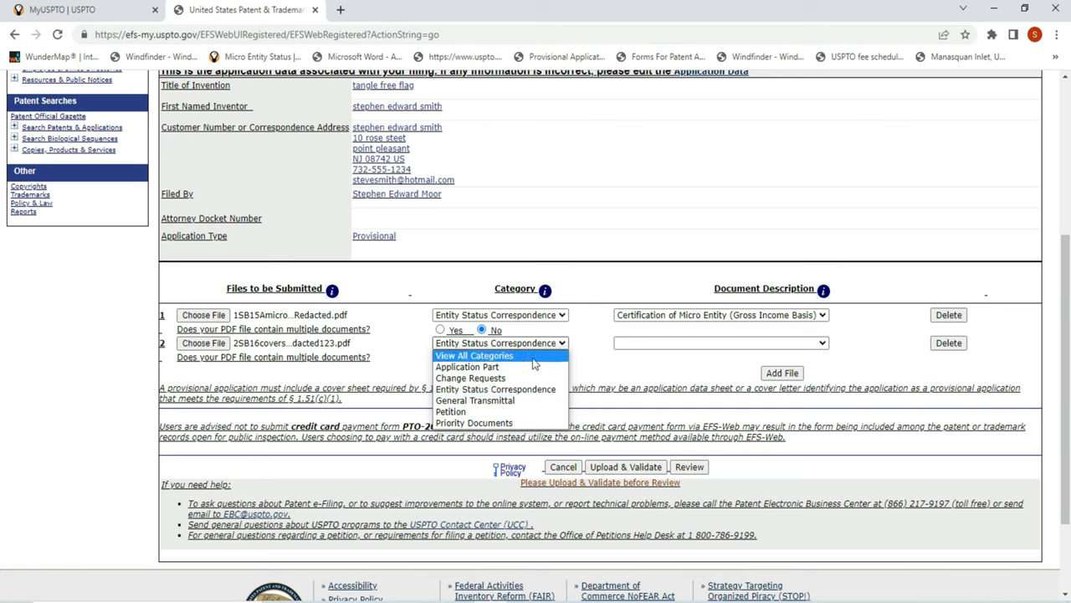
{"action": "left_click", "coordinate": [467, 367]}
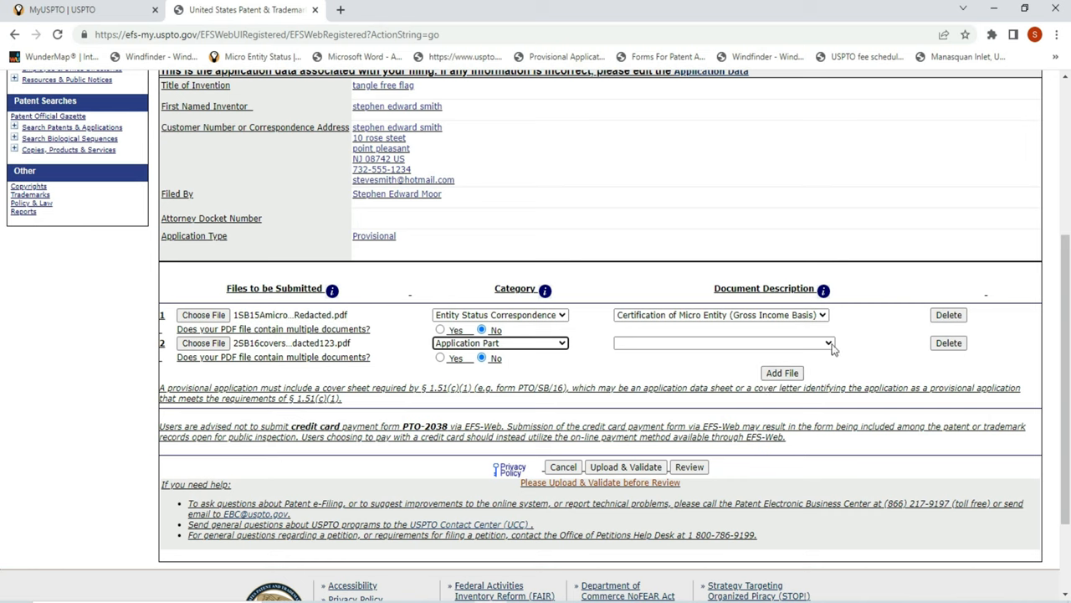
{"action": "left_click", "coordinate": [827, 342]}
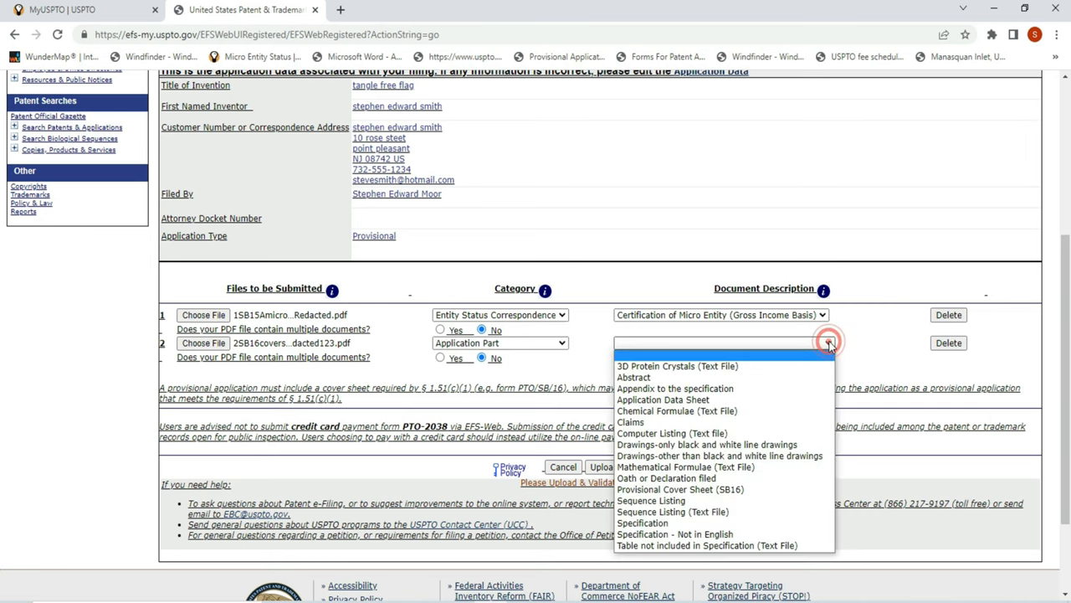
{"action": "mouse_move", "coordinate": [674, 512]}
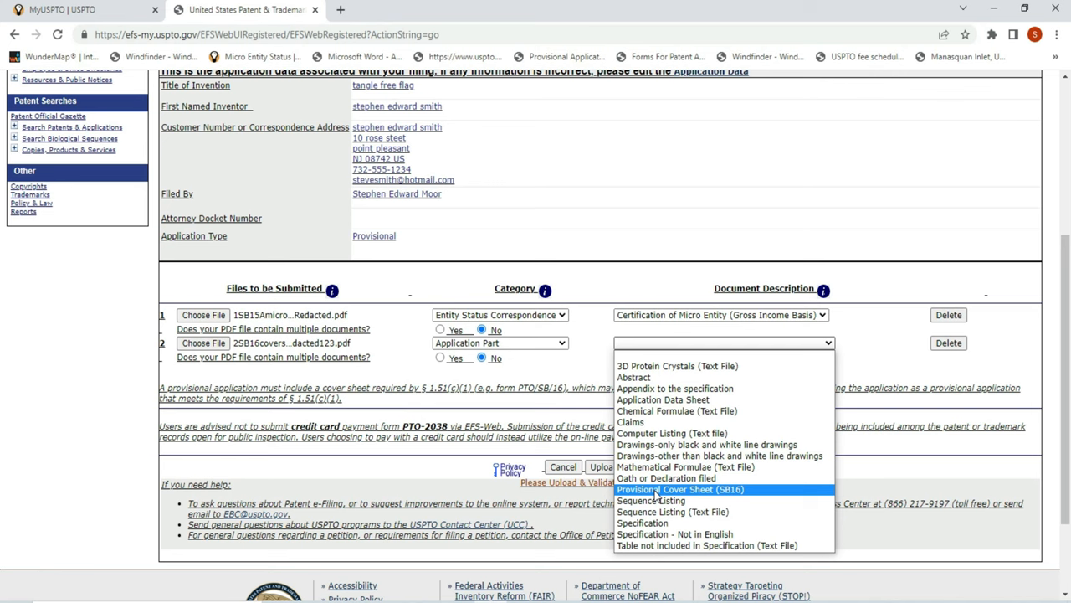
{"action": "left_click", "coordinate": [678, 488]}
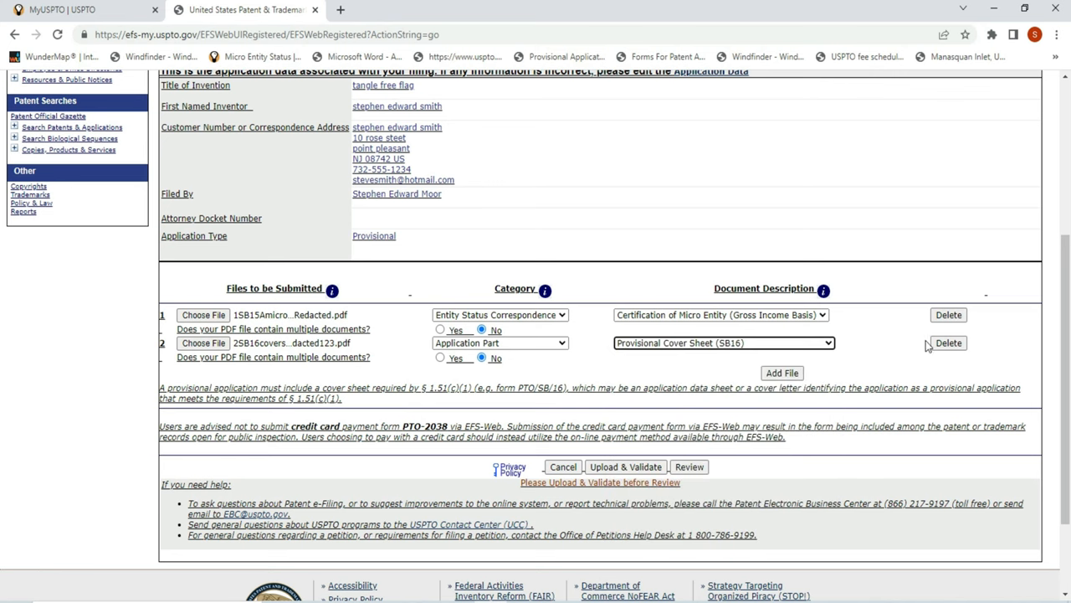
{"action": "left_click", "coordinate": [782, 373]}
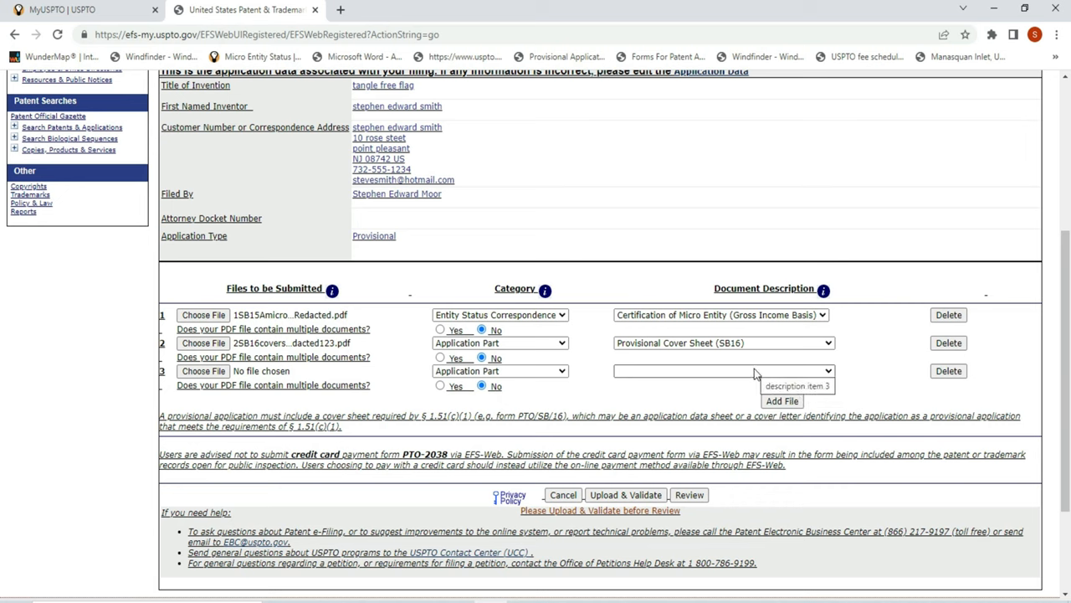
{"action": "mouse_move", "coordinate": [374, 307]}
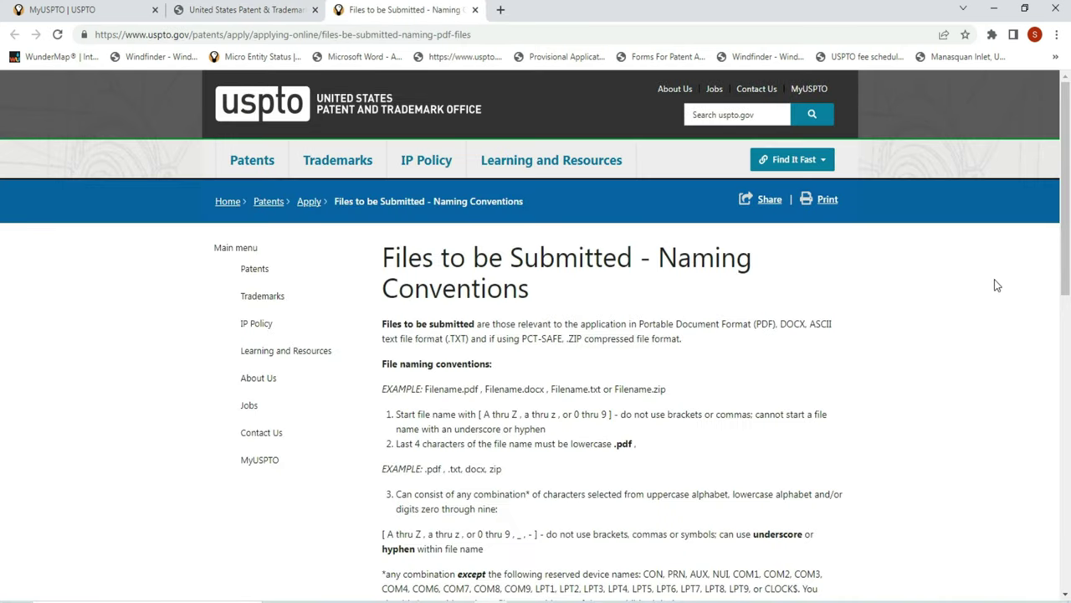
{"action": "mouse_move", "coordinate": [494, 288]}
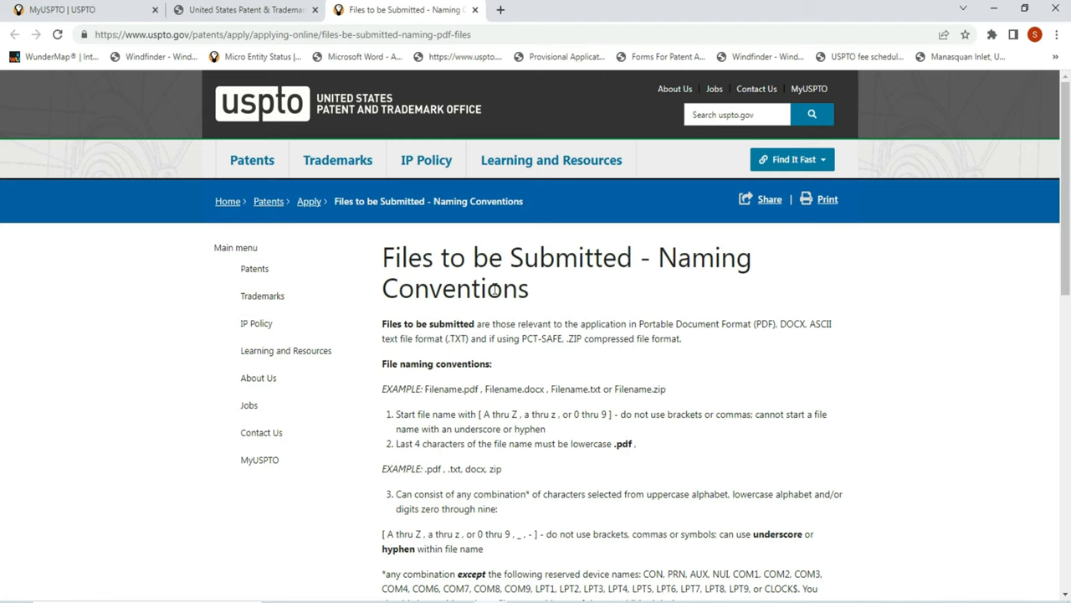
{"action": "mouse_move", "coordinate": [716, 325]}
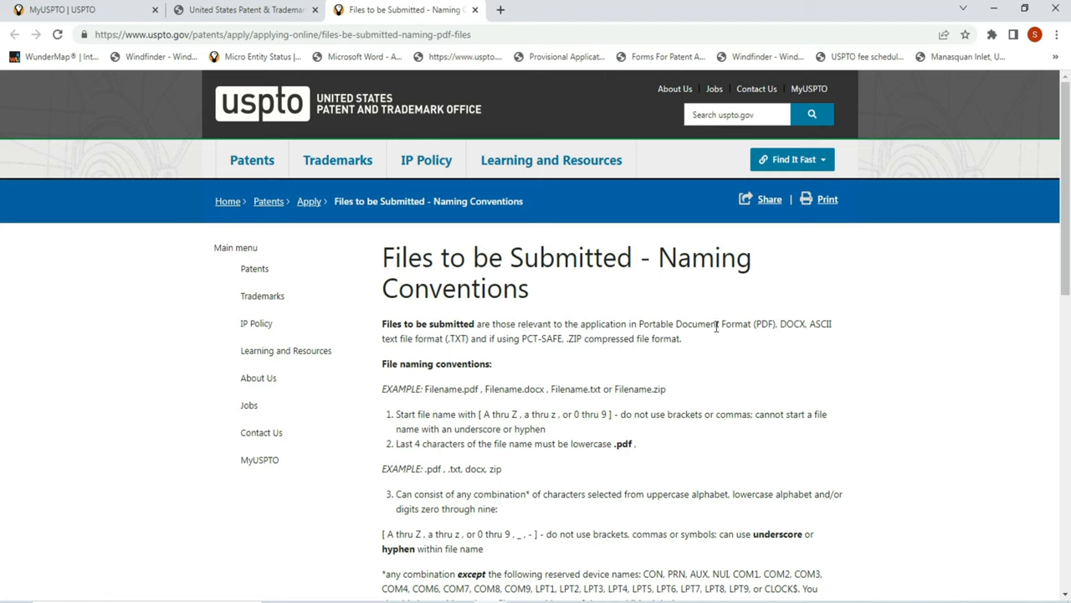
Scroll through the file naming conventions page and close its browser tab.
{"action": "scroll", "scroll_direction": "down", "scroll_amount": 3}
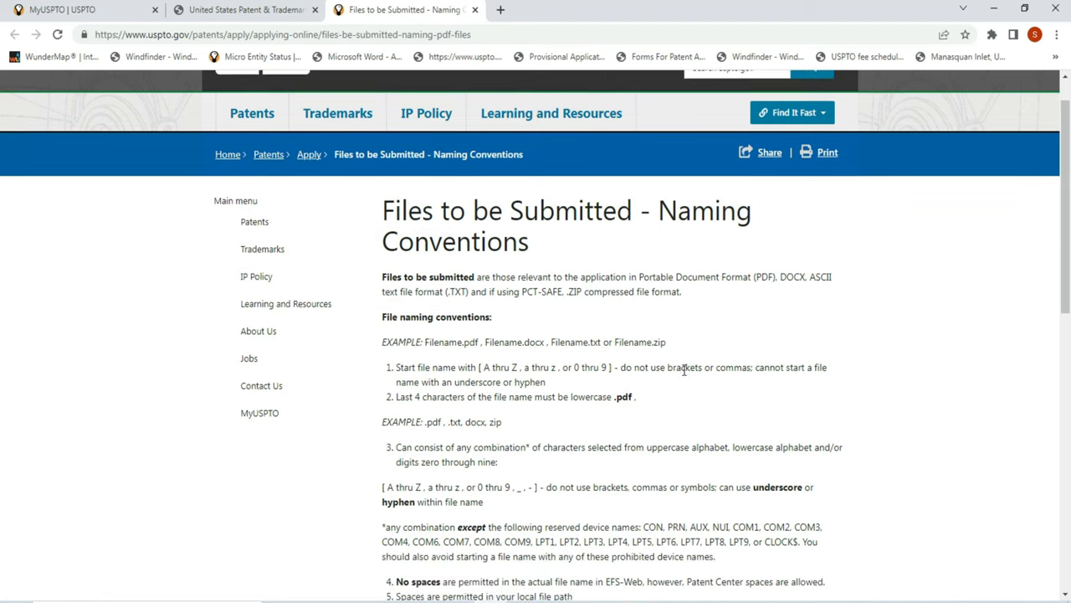
{"action": "mouse_move", "coordinate": [972, 332]}
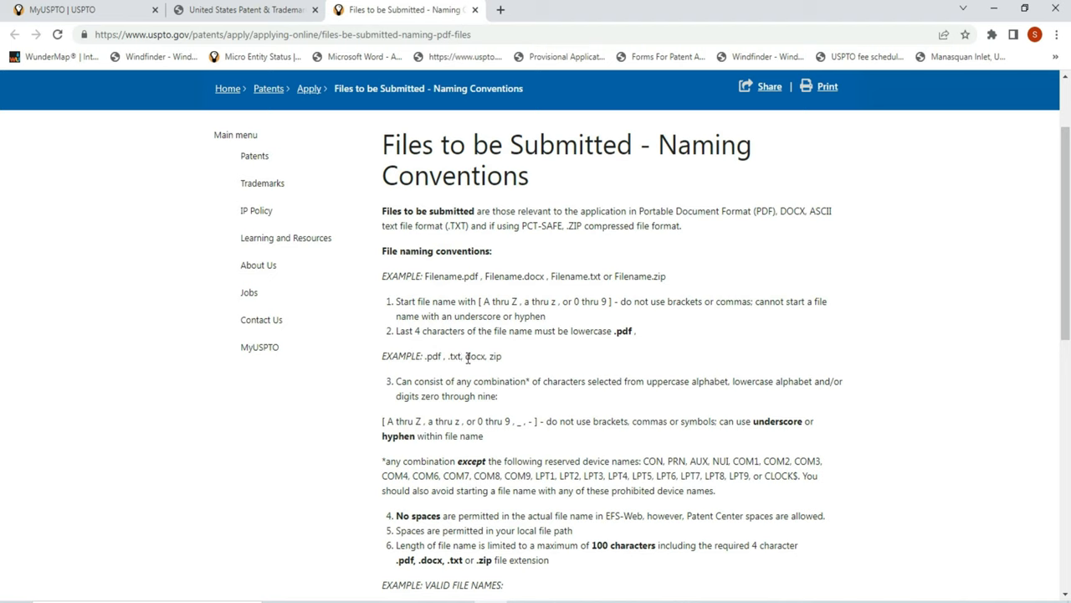
{"action": "mouse_move", "coordinate": [492, 356]}
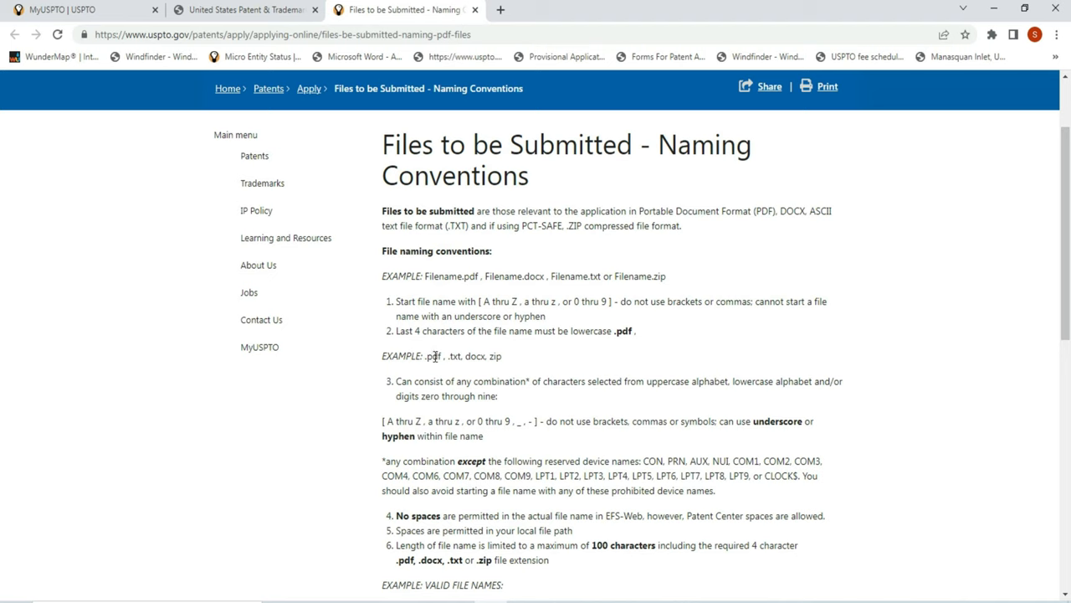
{"action": "mouse_move", "coordinate": [452, 356]}
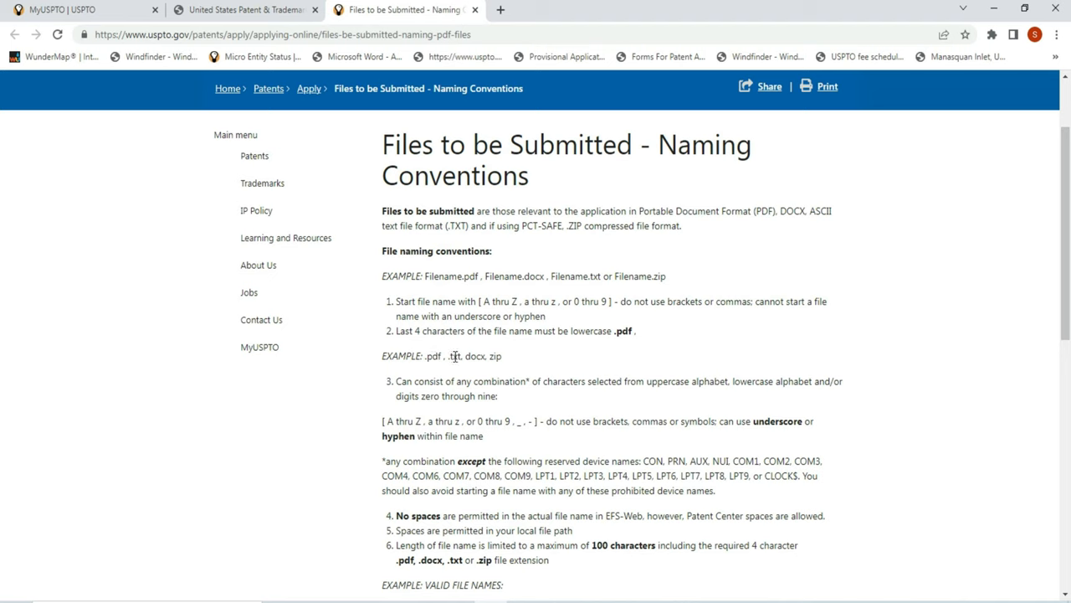
{"action": "mouse_move", "coordinate": [458, 360]}
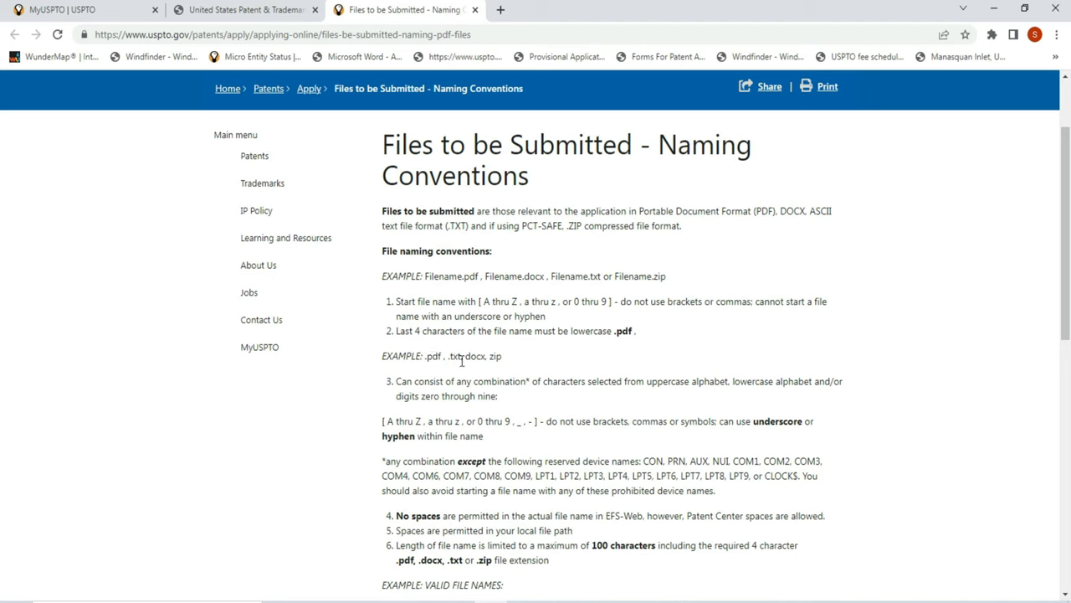
{"action": "mouse_move", "coordinate": [538, 368]}
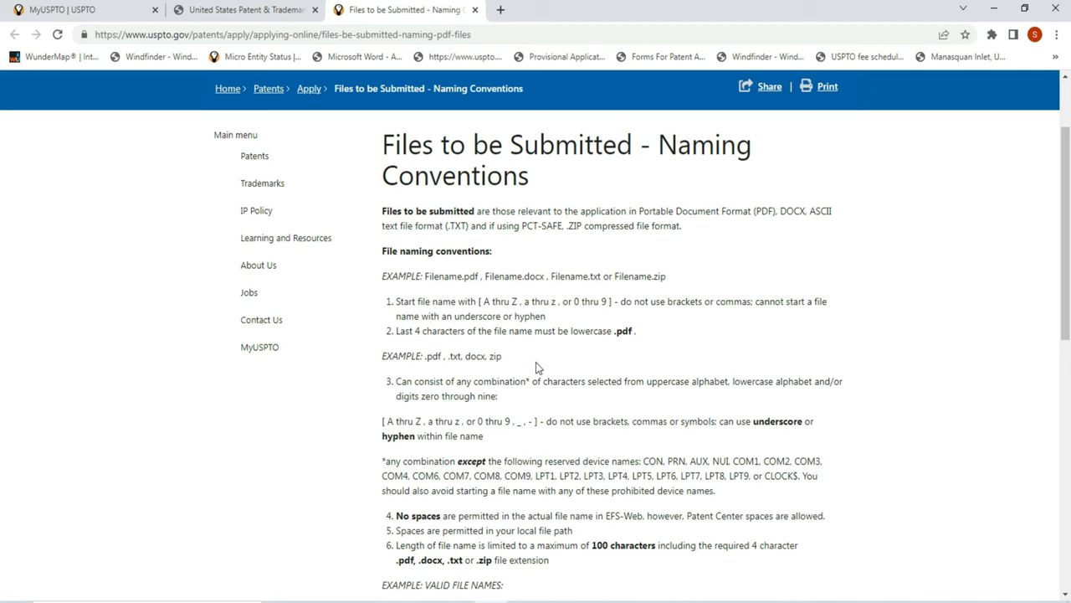
{"action": "mouse_move", "coordinate": [507, 362]}
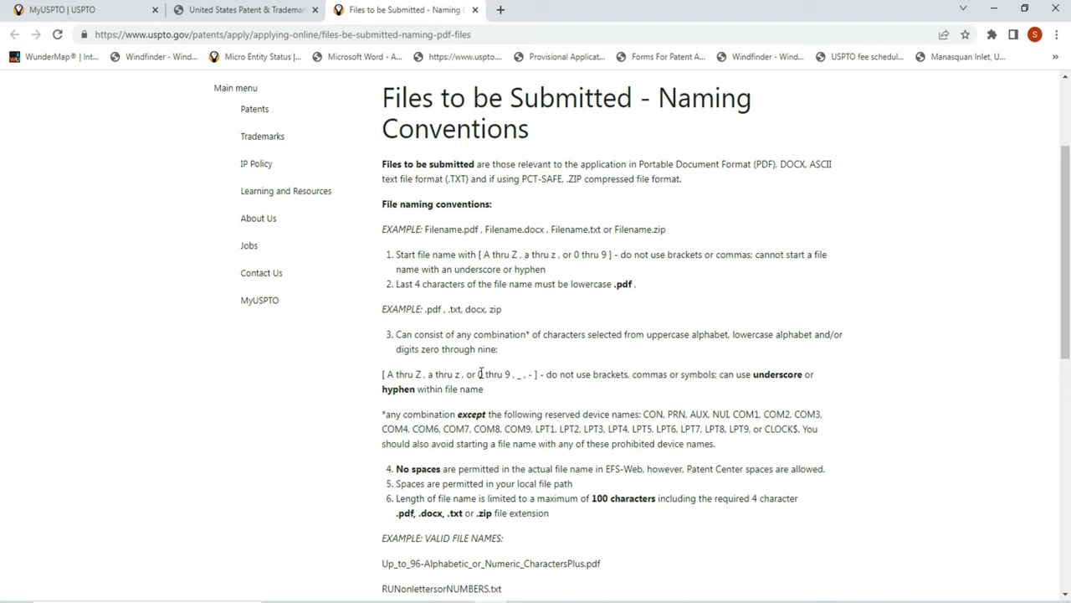
{"action": "mouse_move", "coordinate": [562, 390]}
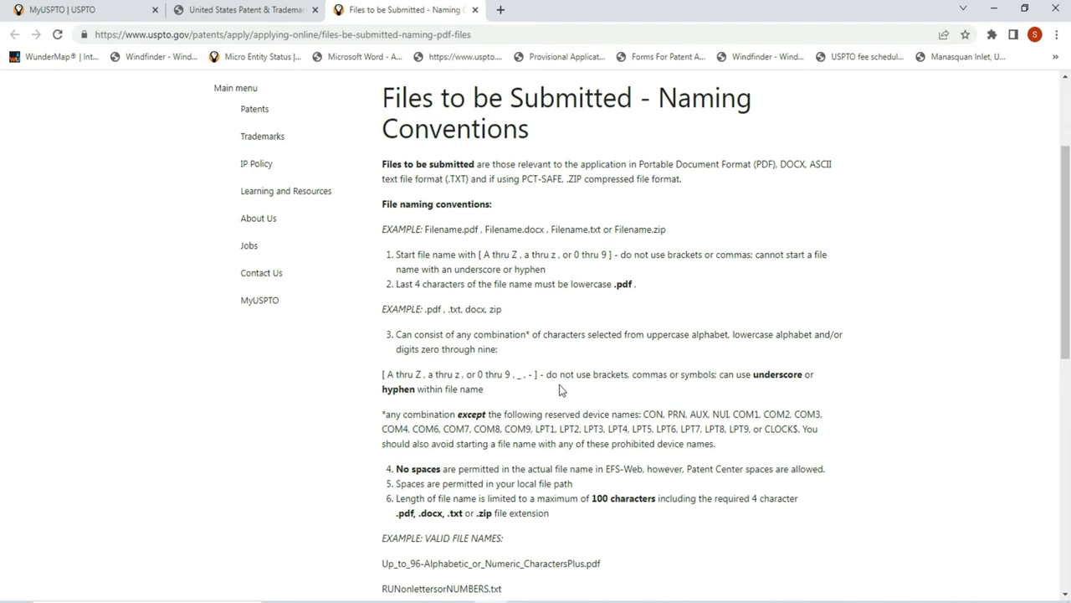
{"action": "mouse_move", "coordinate": [735, 377]}
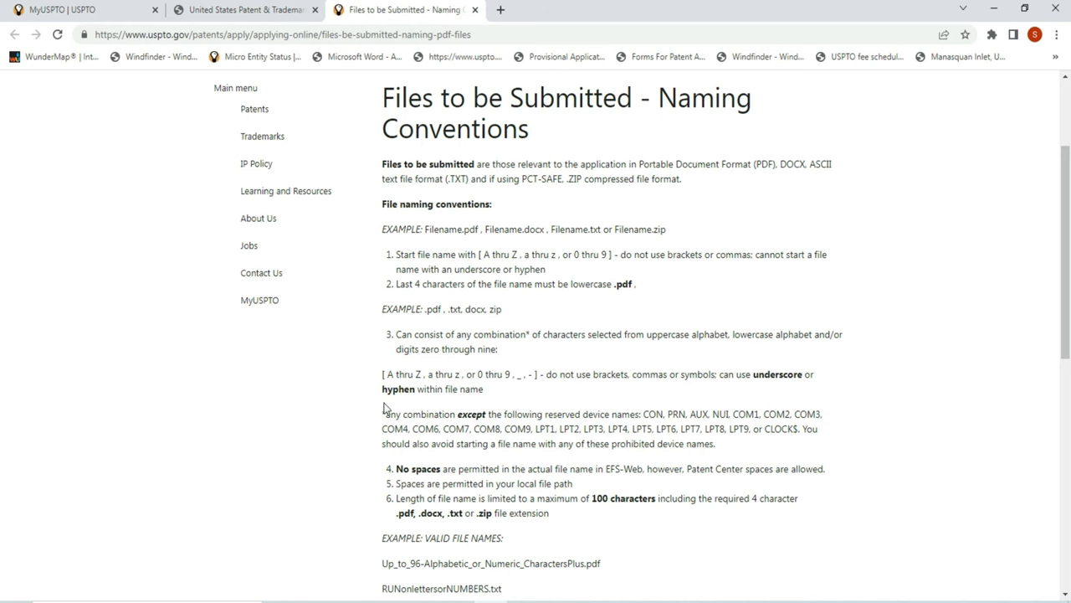
{"action": "scroll", "scroll_direction": "down", "scroll_amount": 3}
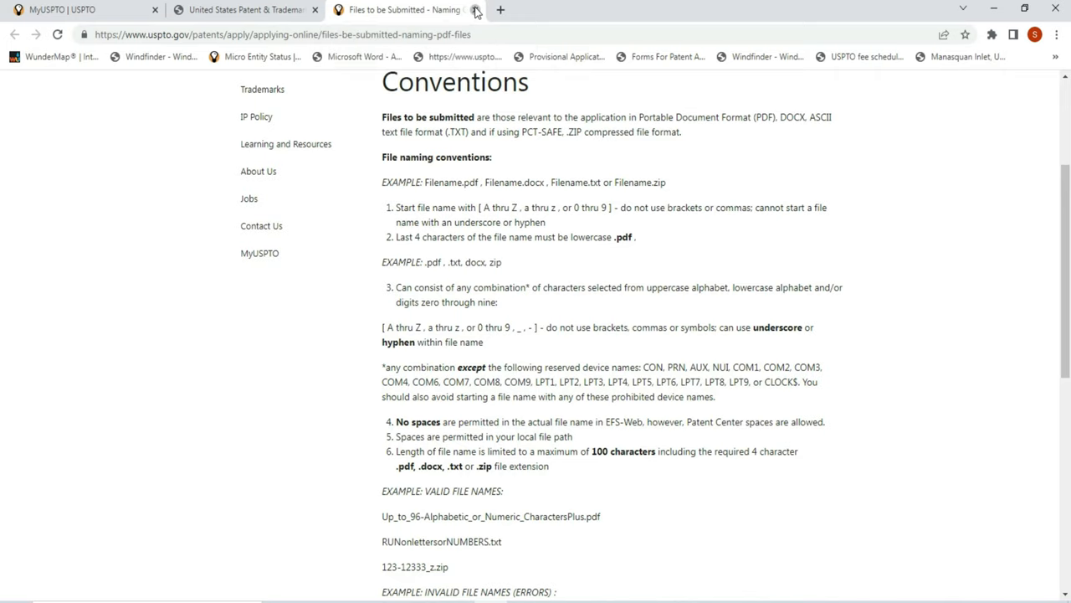
{"action": "left_click", "coordinate": [475, 10]}
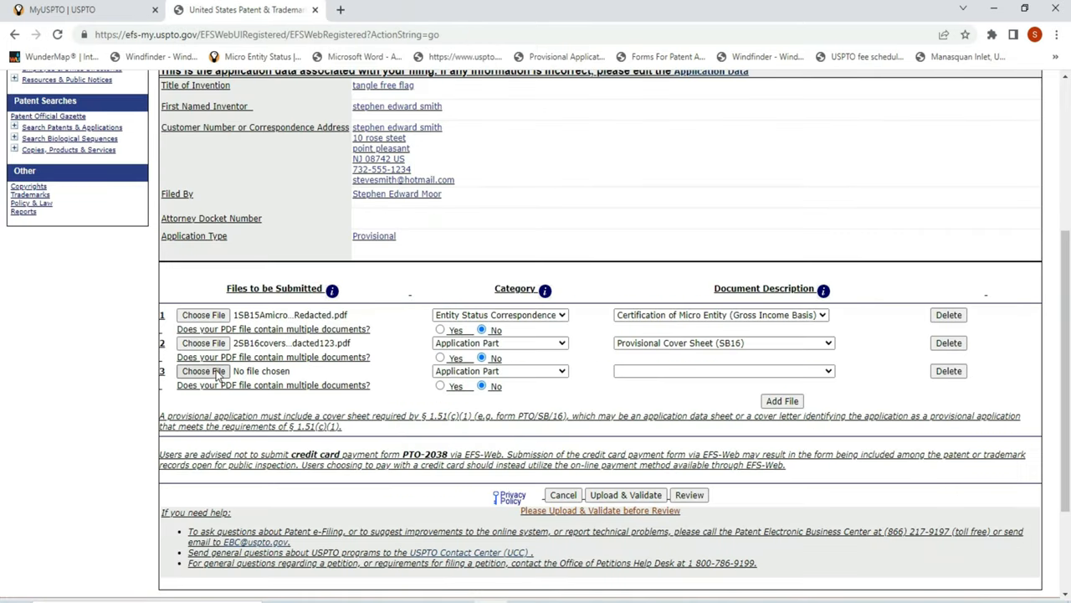
{"action": "mouse_move", "coordinate": [203, 371]}
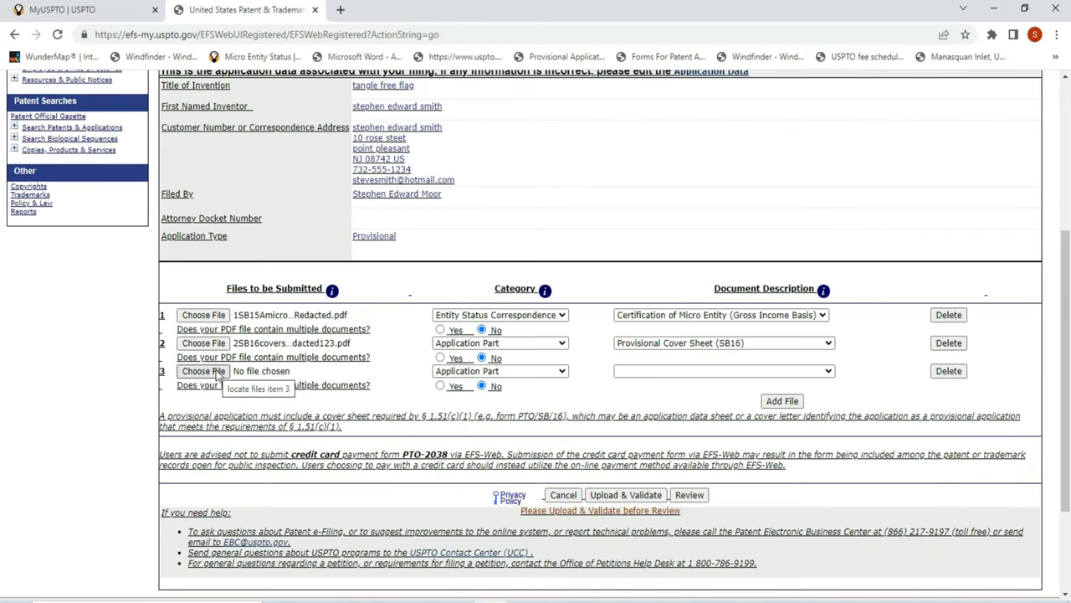
Bring up the file picker on row 3 of the Files to be Submitted table.
{"action": "left_click", "coordinate": [203, 371]}
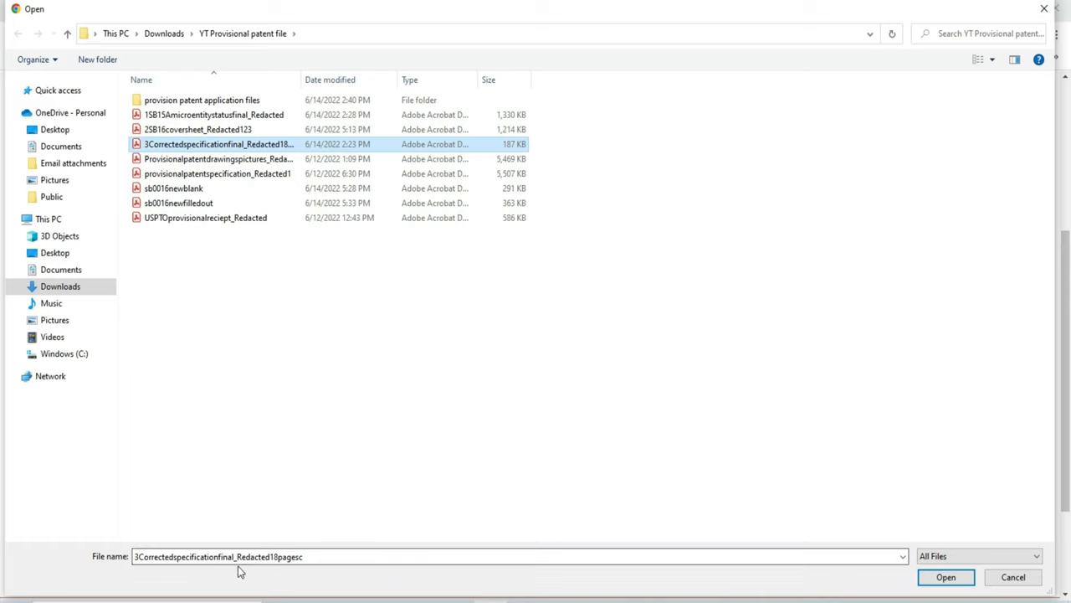
{"action": "mouse_move", "coordinate": [147, 546]}
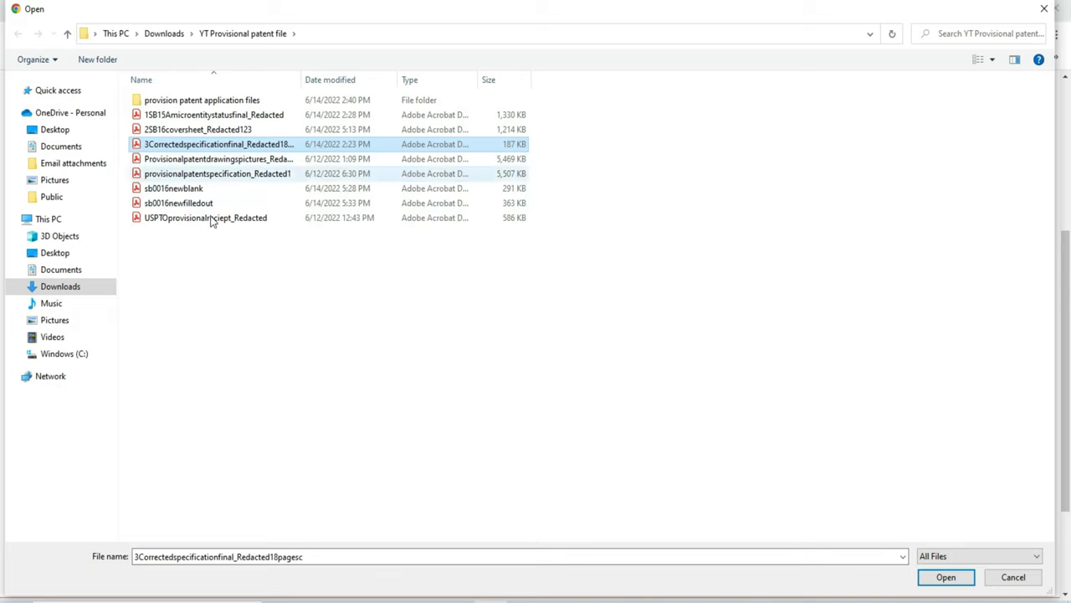
{"action": "mouse_move", "coordinate": [255, 280]}
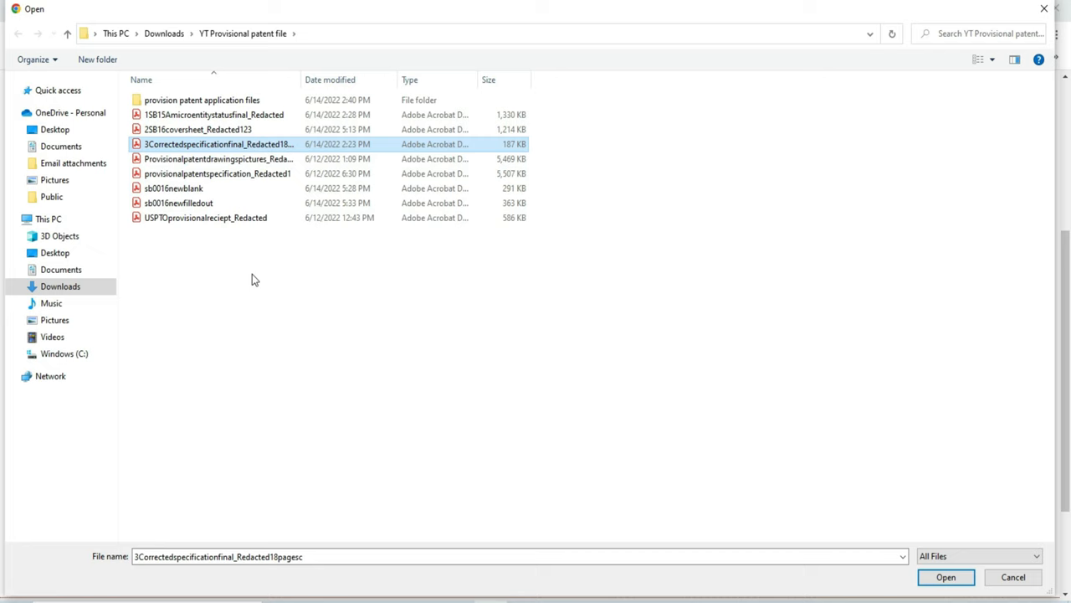
{"action": "mouse_move", "coordinate": [237, 115]}
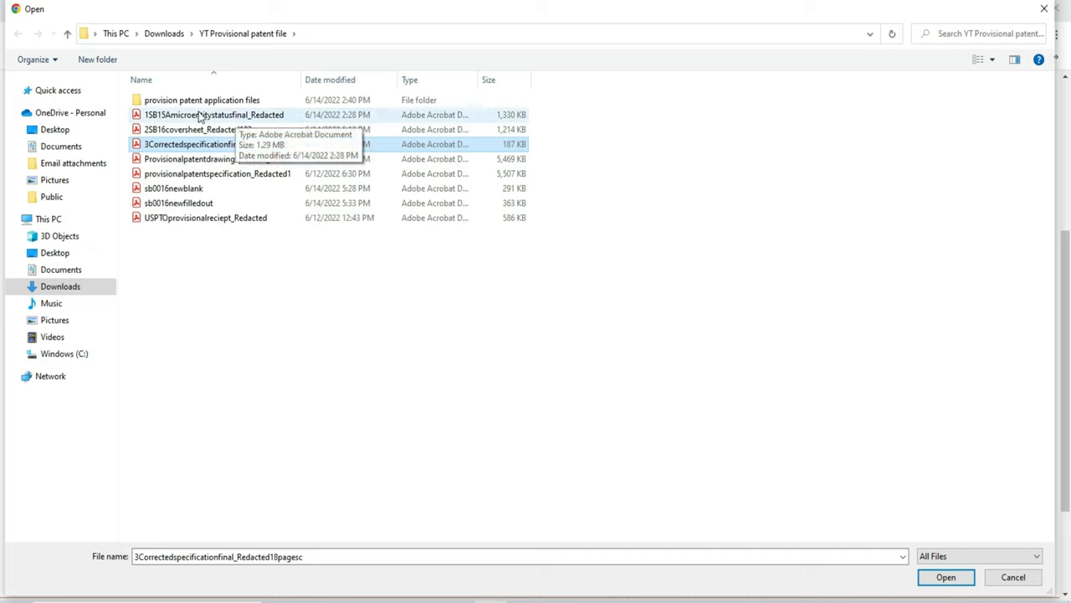
{"action": "mouse_move", "coordinate": [212, 115]}
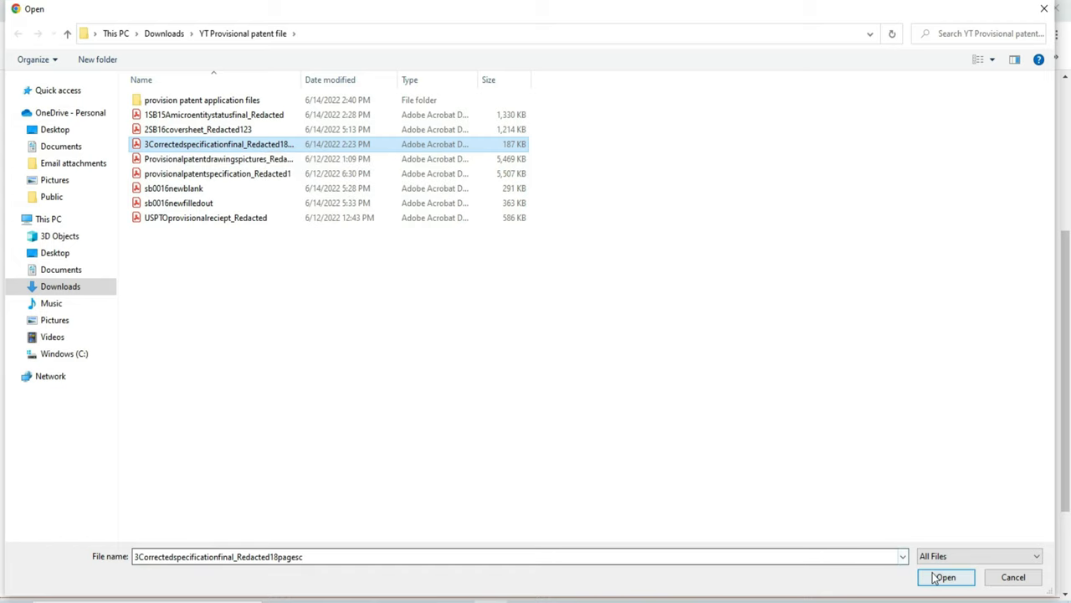
{"action": "mouse_move", "coordinate": [535, 288]}
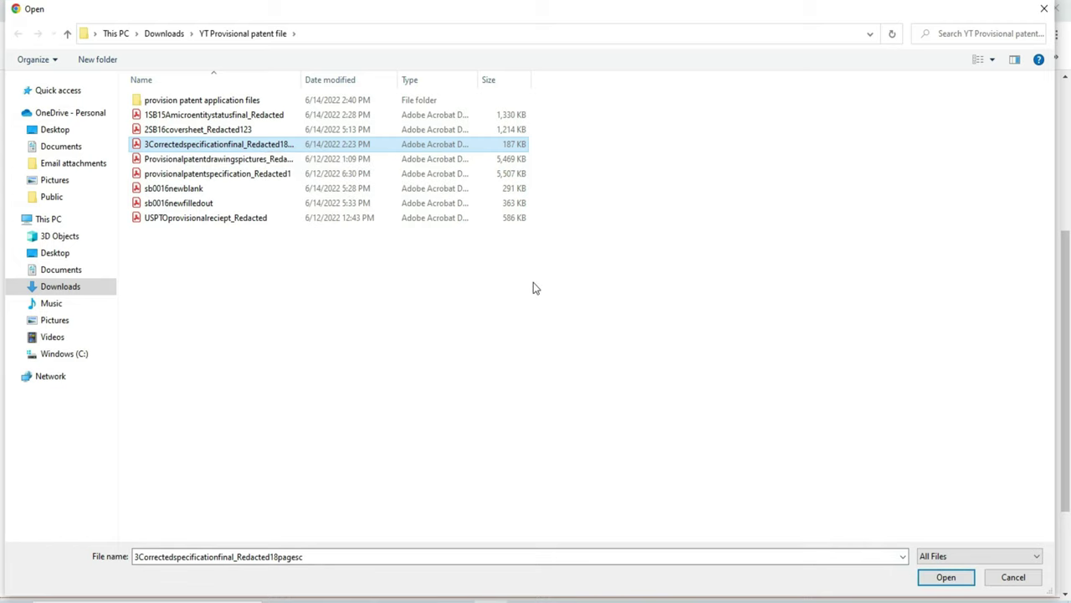
{"action": "mouse_move", "coordinate": [198, 115]}
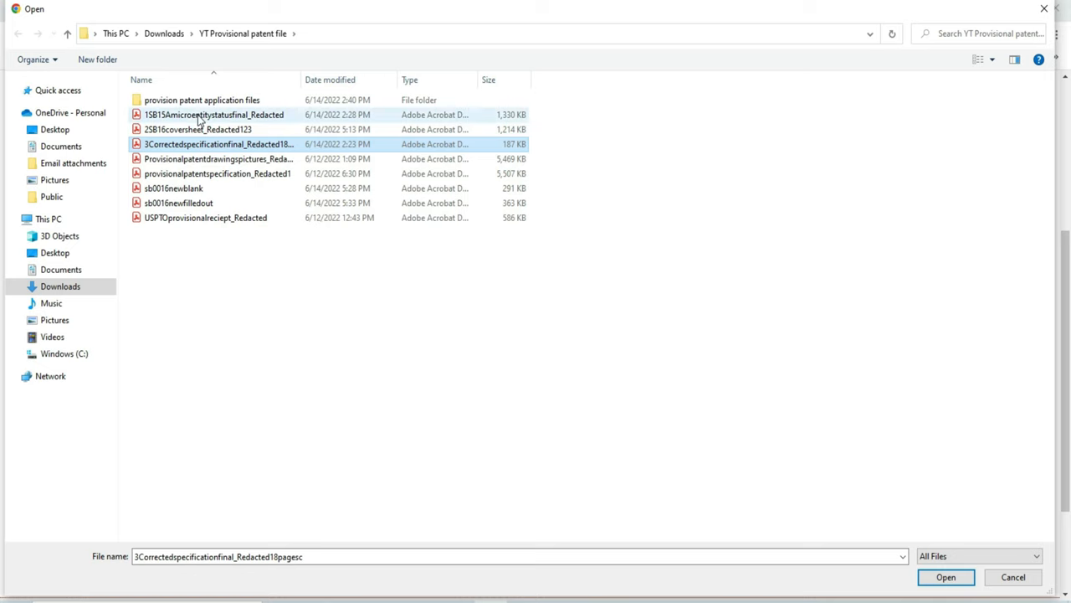
{"action": "mouse_move", "coordinate": [260, 307]}
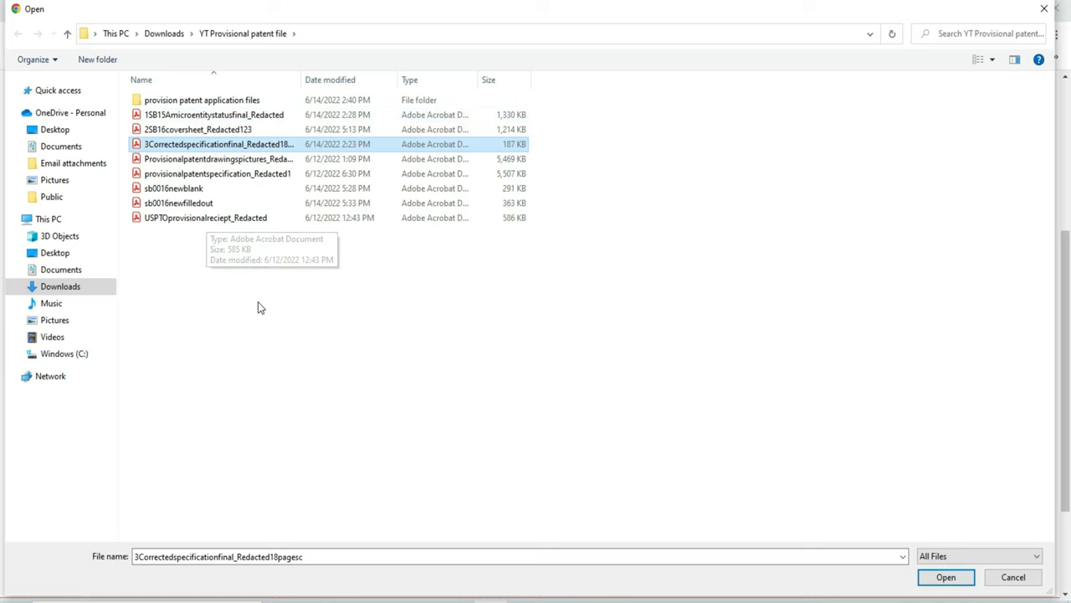
{"action": "mouse_move", "coordinate": [259, 307]}
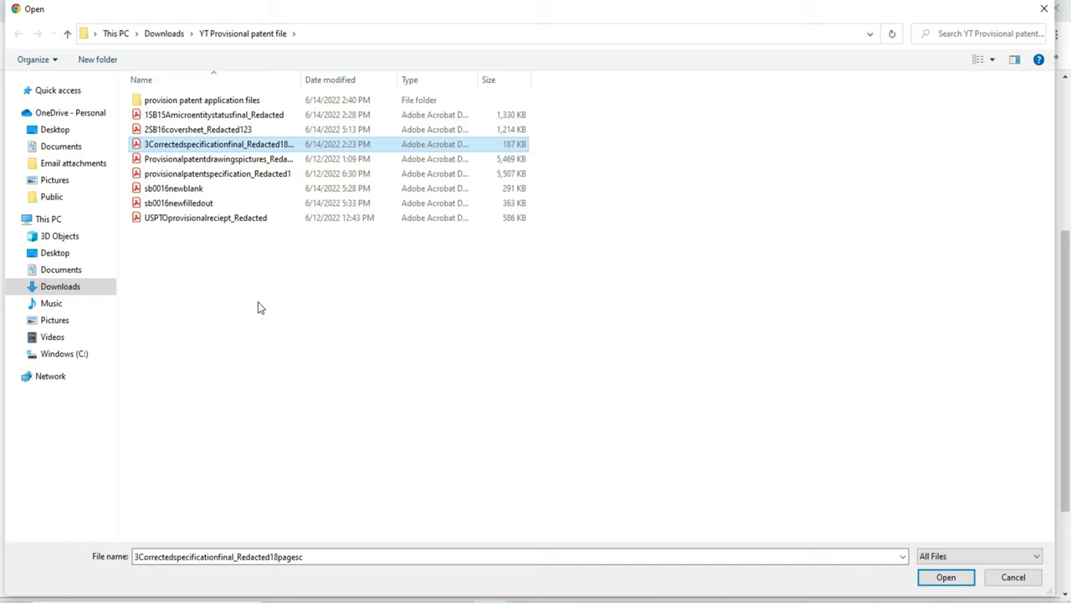
{"action": "mouse_move", "coordinate": [258, 300]}
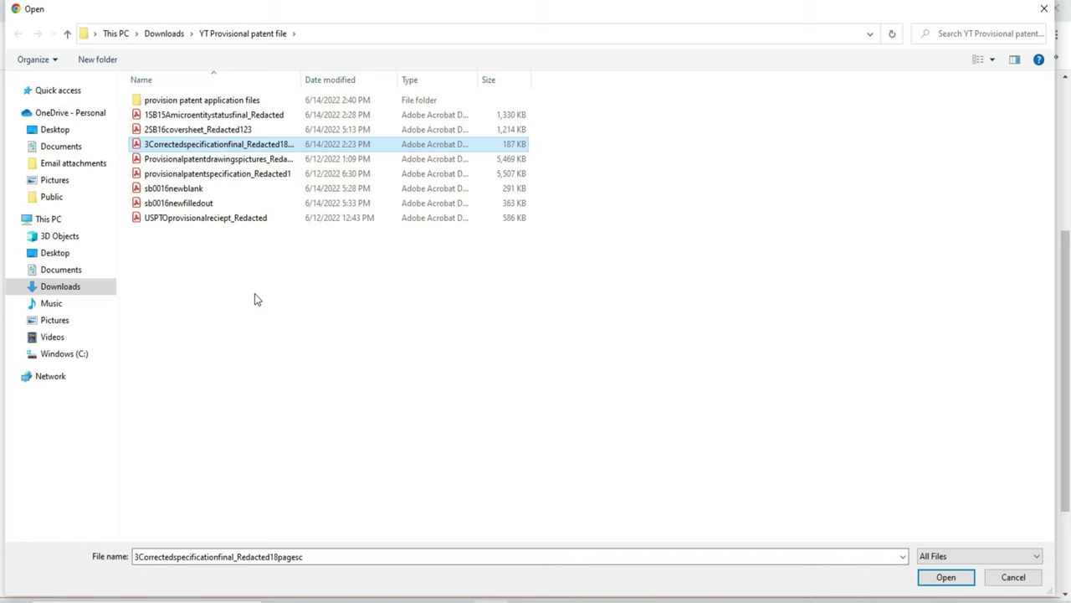
{"action": "mouse_move", "coordinate": [230, 119]}
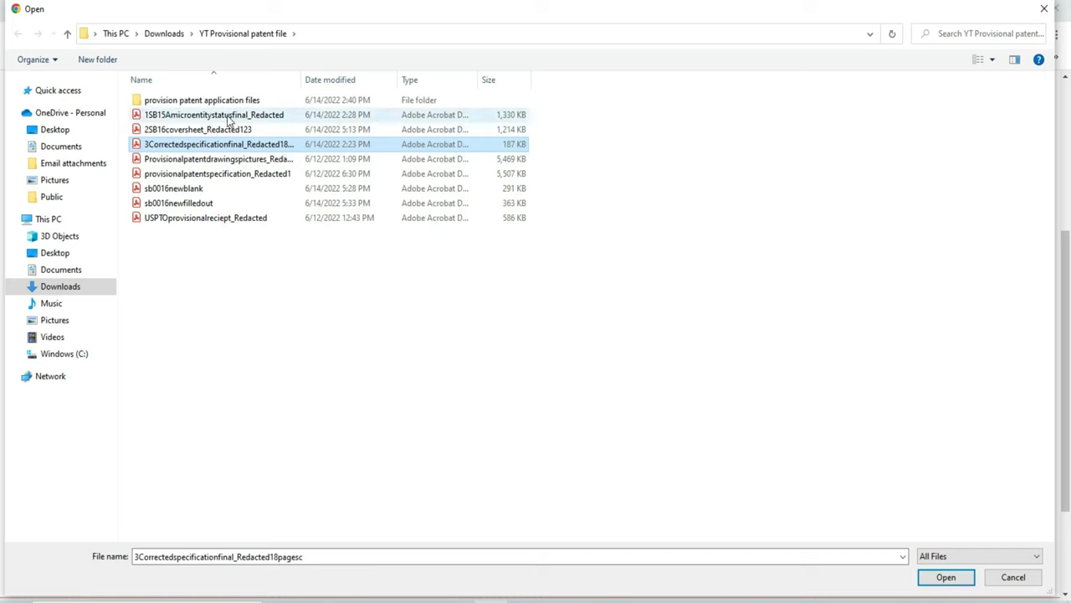
{"action": "mouse_move", "coordinate": [230, 117]}
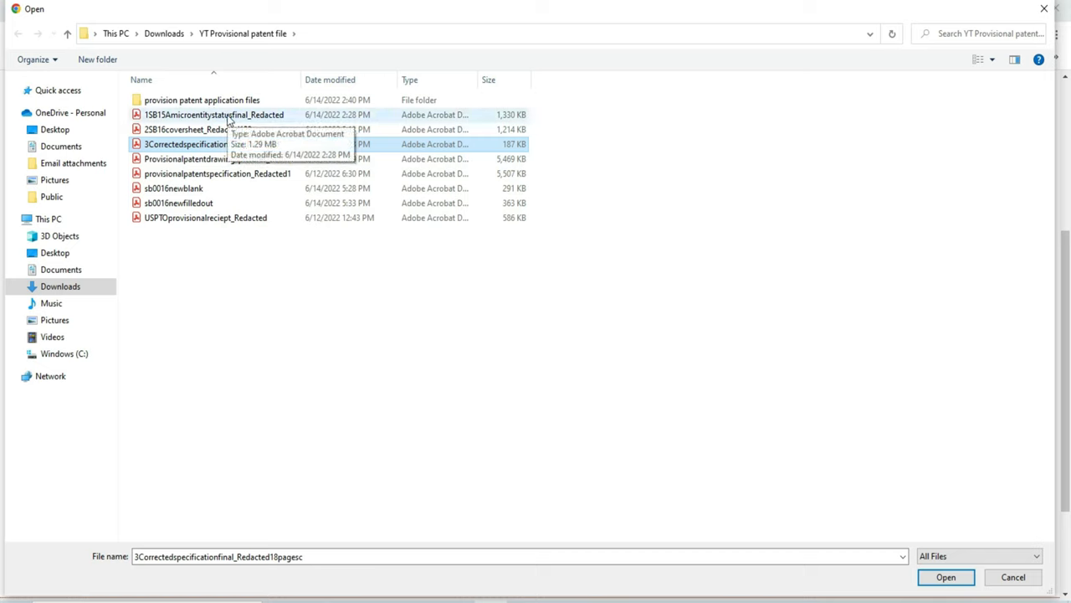
{"action": "mouse_move", "coordinate": [262, 282]}
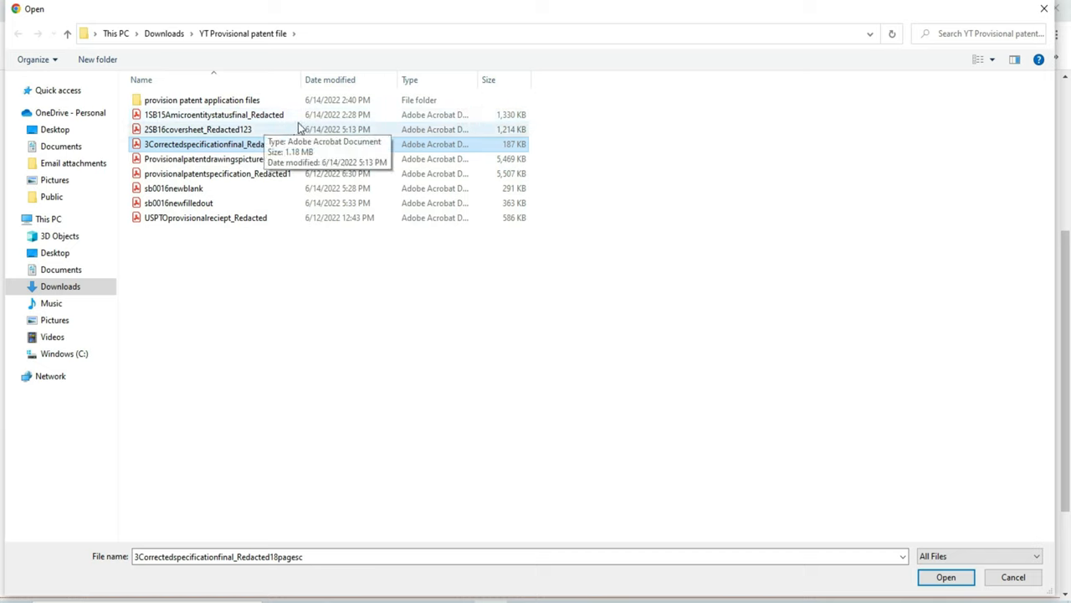
{"action": "mouse_move", "coordinate": [276, 114]}
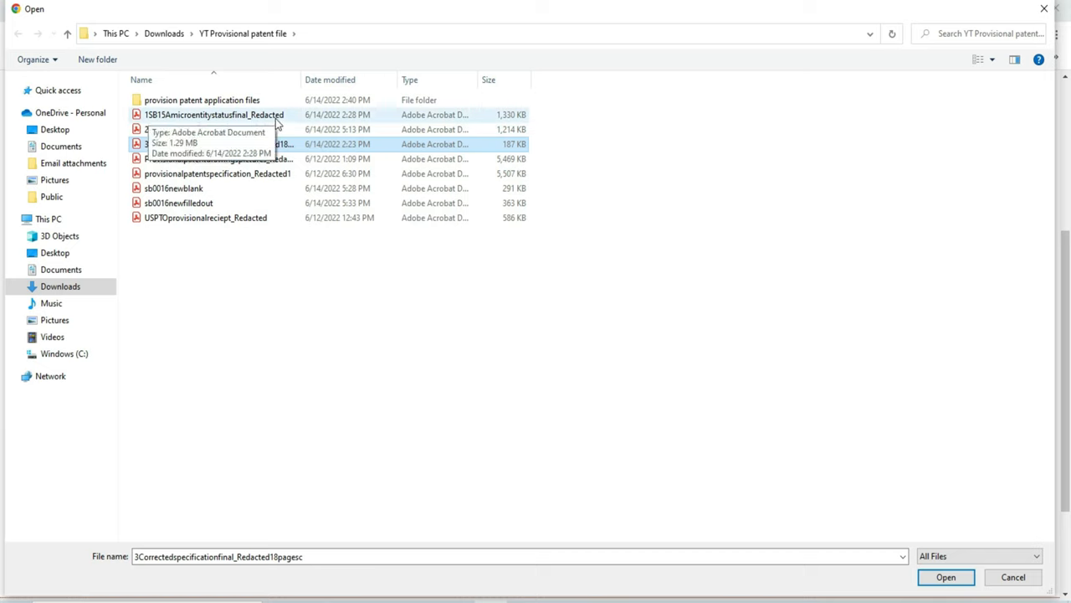
{"action": "mouse_move", "coordinate": [160, 122]}
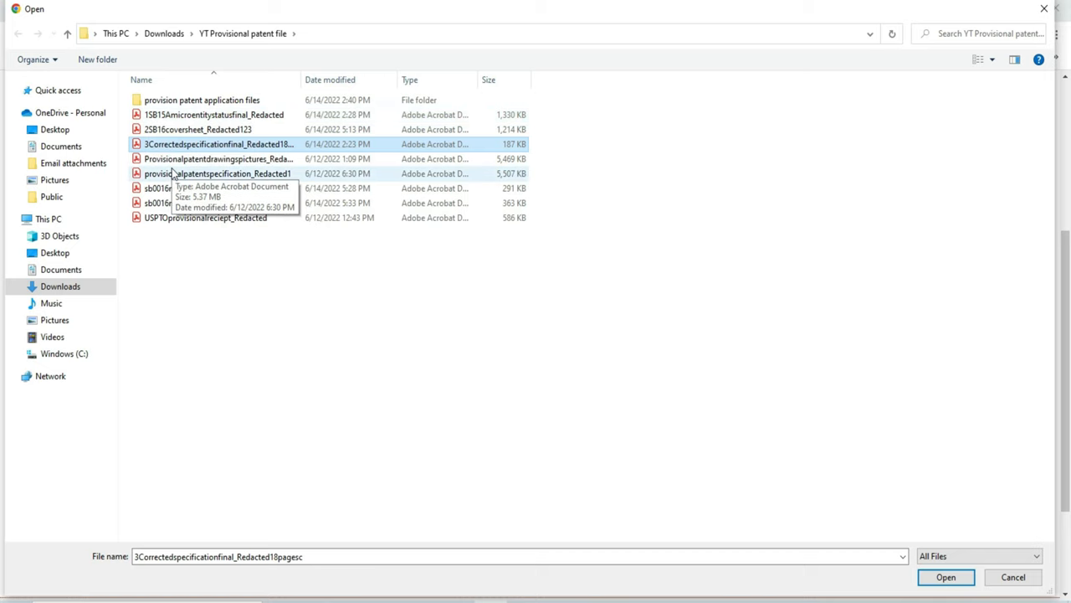
{"action": "mouse_move", "coordinate": [269, 351]}
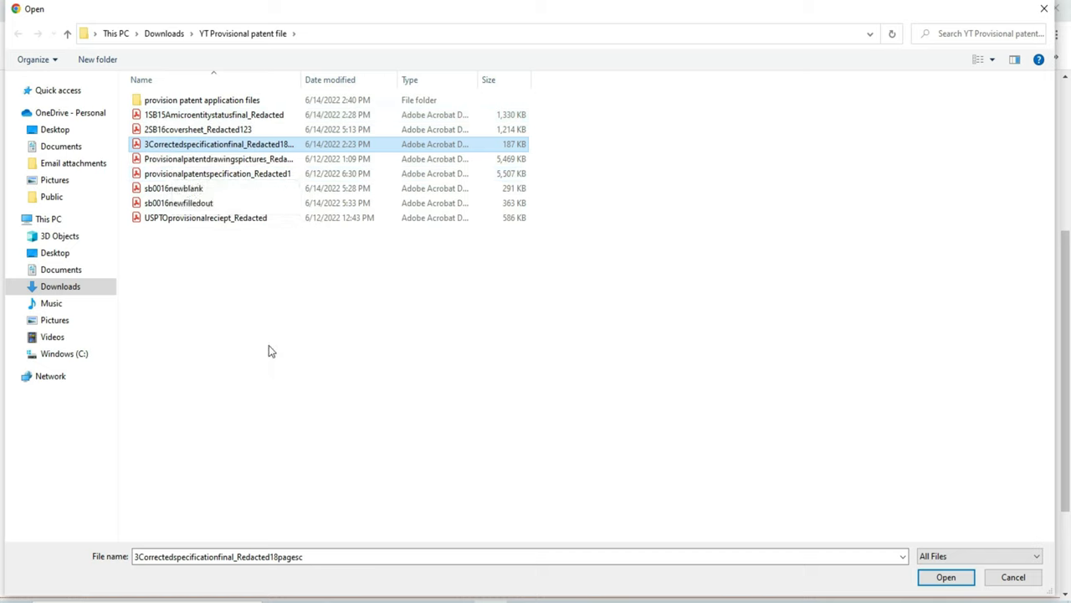
{"action": "mouse_move", "coordinate": [307, 374]}
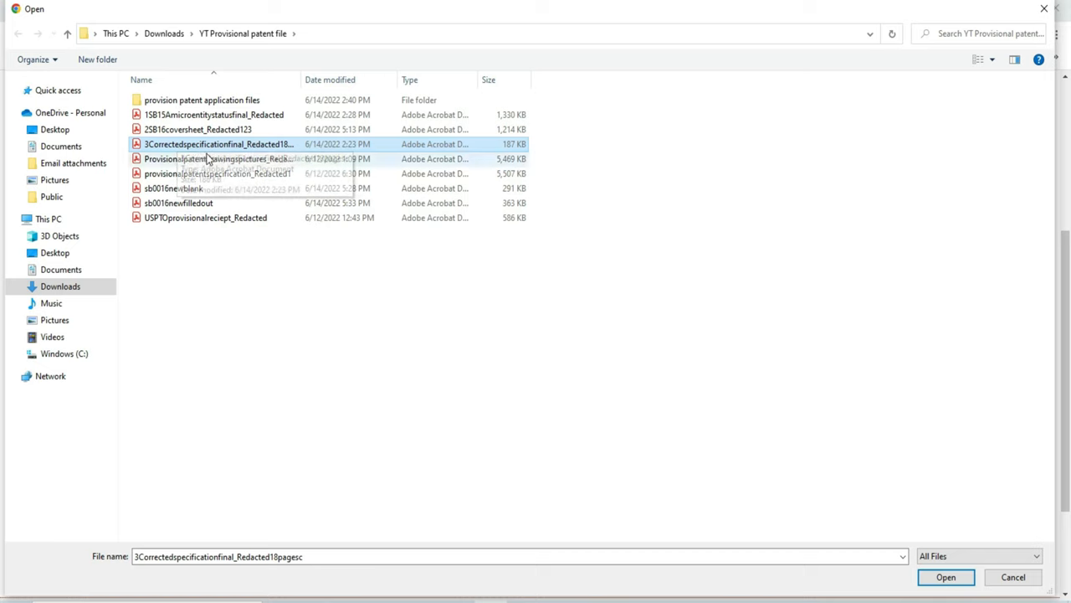
Attach the 3Correctedspecificationfinal_Redacted18pagesc PDF as the third uploaded file.
{"action": "left_click", "coordinate": [946, 576]}
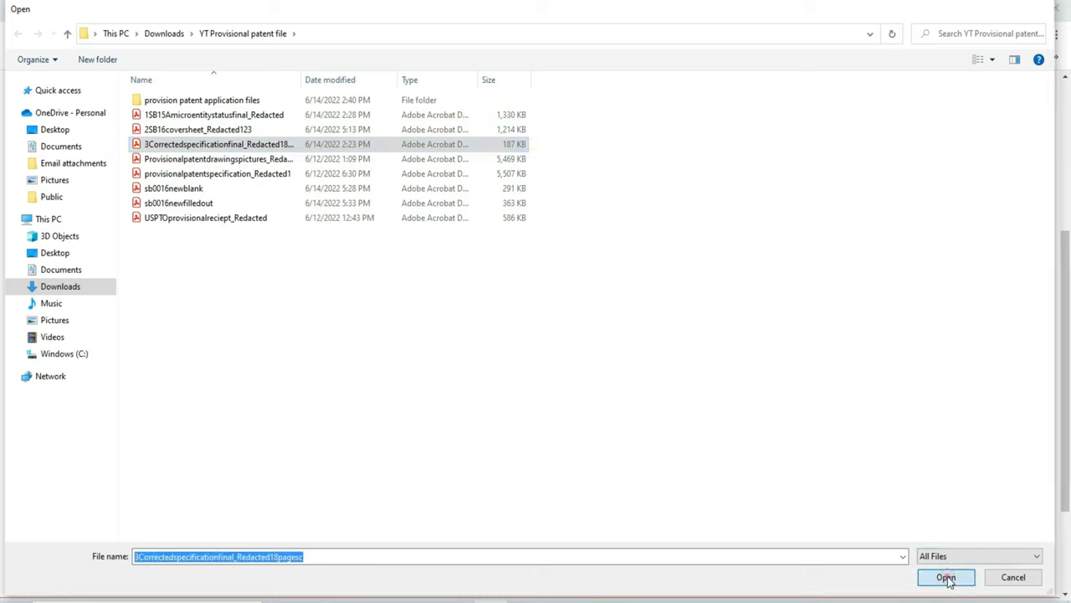
{"action": "left_click", "coordinate": [946, 576]}
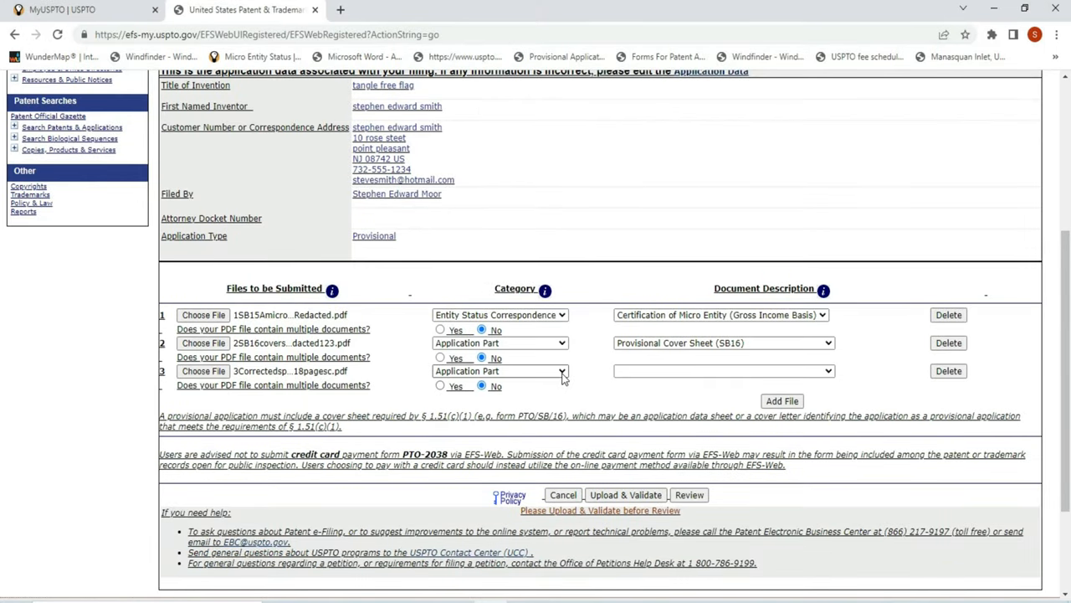
{"action": "mouse_move", "coordinate": [561, 371]}
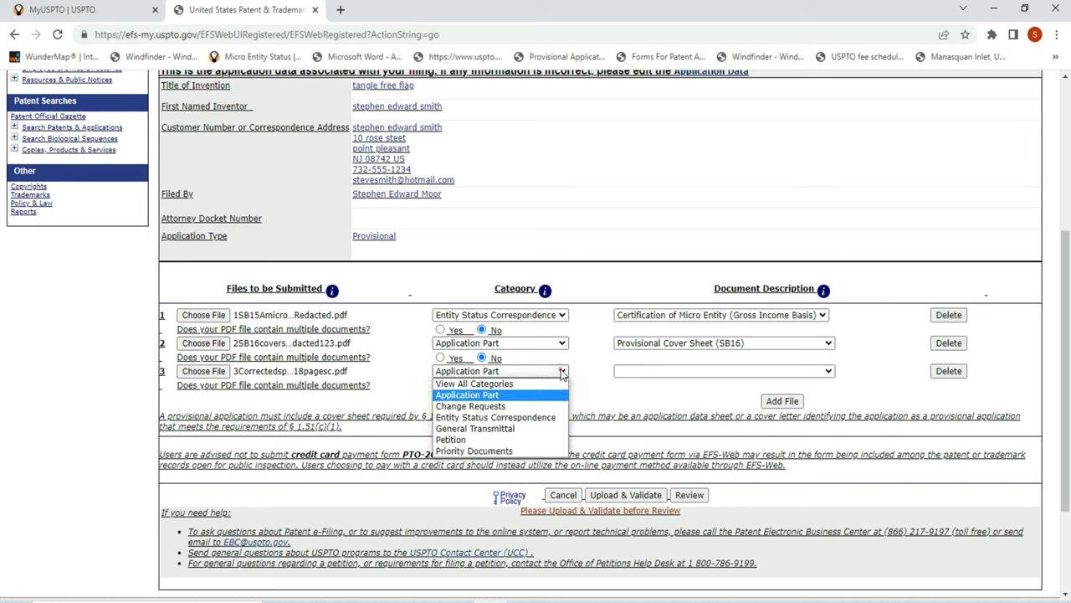
Keep file 3 as Application Part, describe it as Specification, and add a fourth row.
{"action": "left_click", "coordinate": [466, 394]}
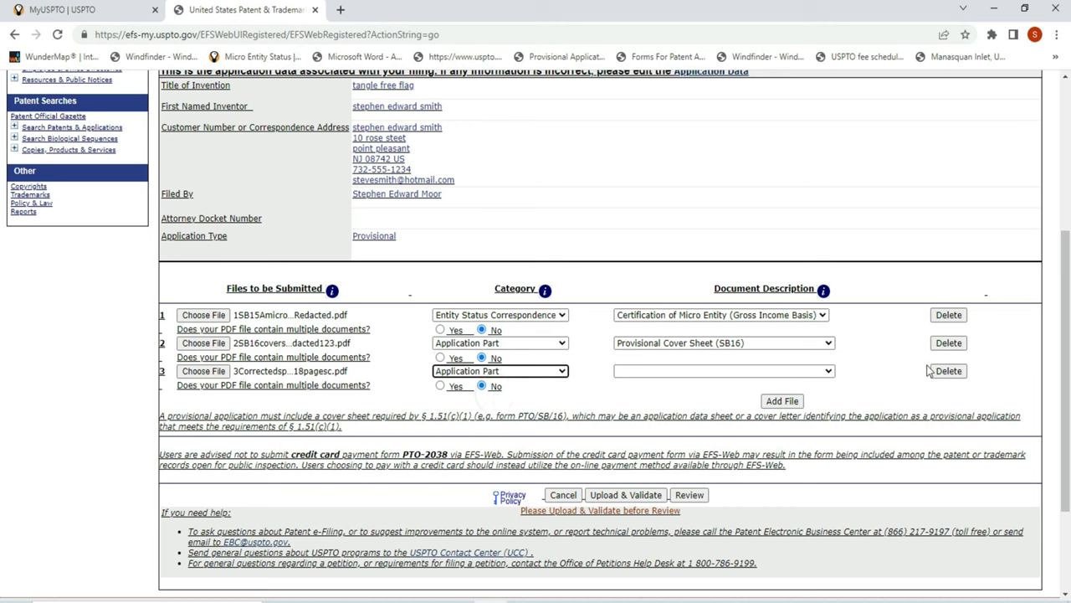
{"action": "left_click", "coordinate": [825, 371]}
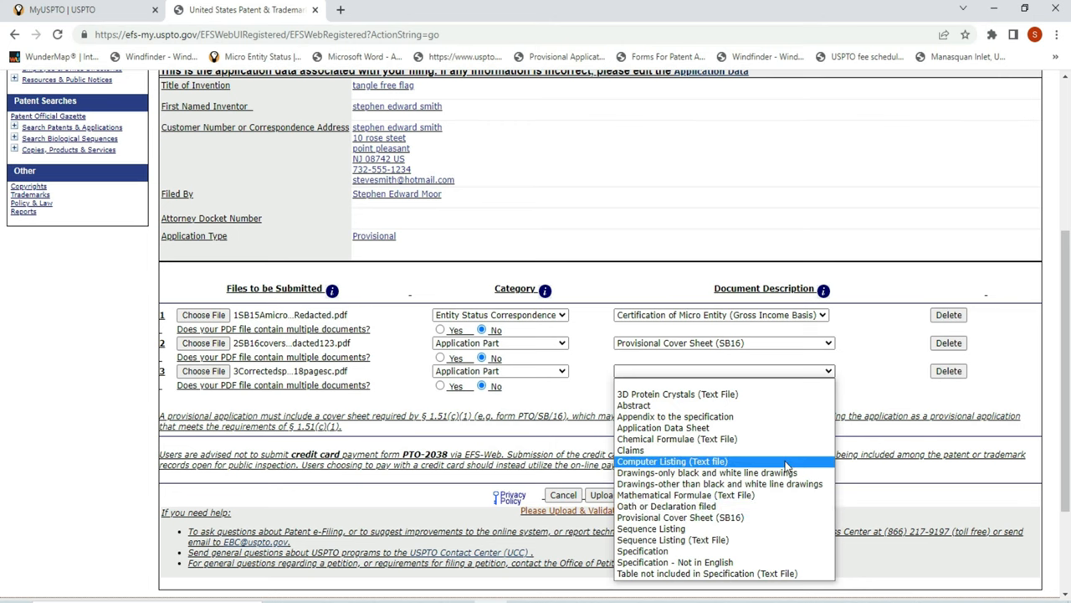
{"action": "mouse_move", "coordinate": [695, 472]}
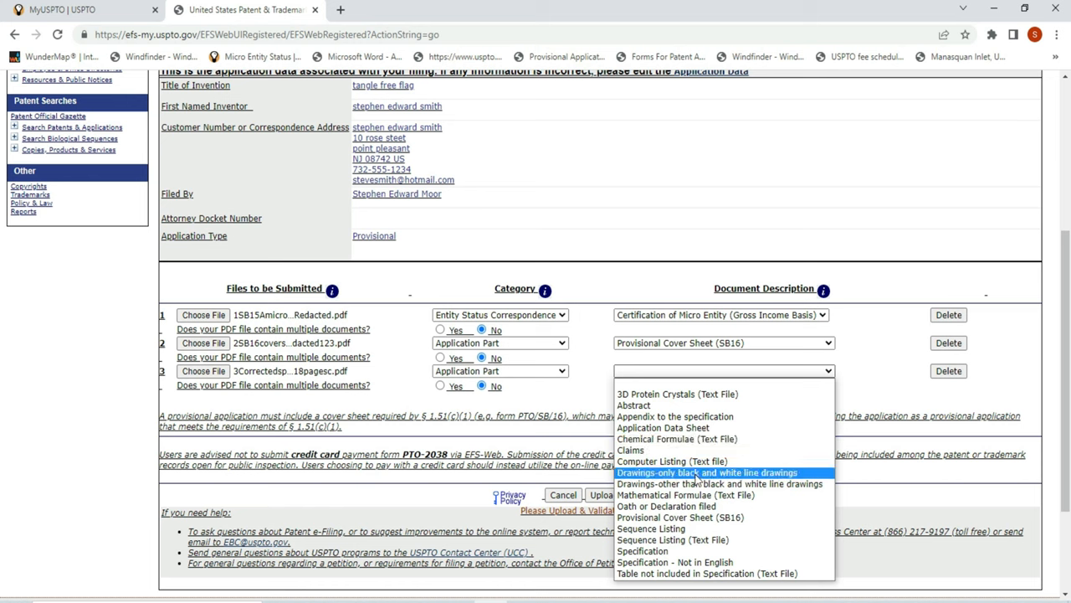
{"action": "mouse_move", "coordinate": [685, 506]}
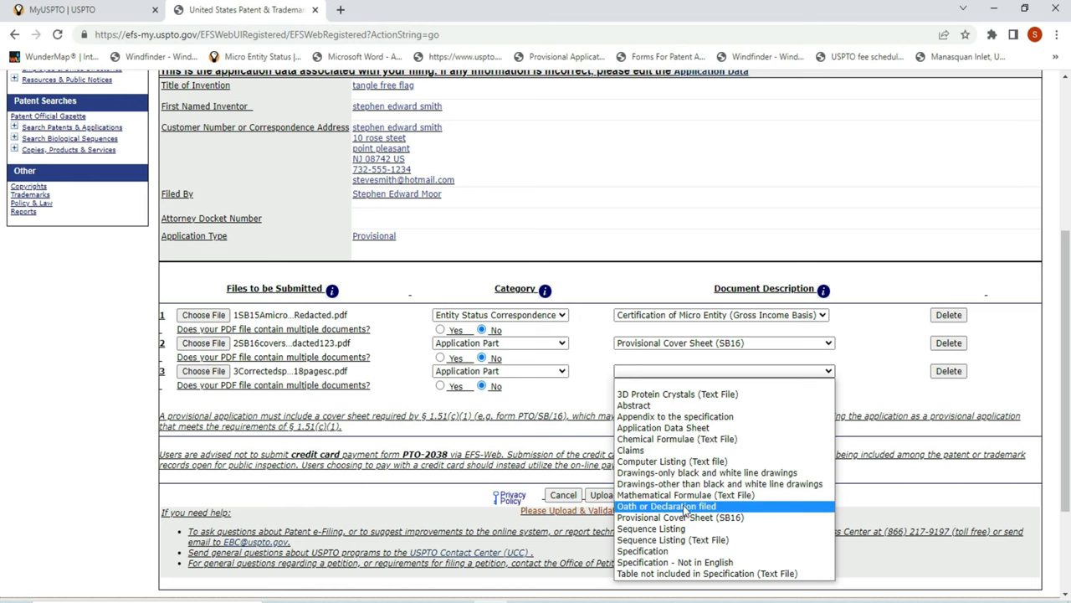
{"action": "mouse_move", "coordinate": [707, 473]}
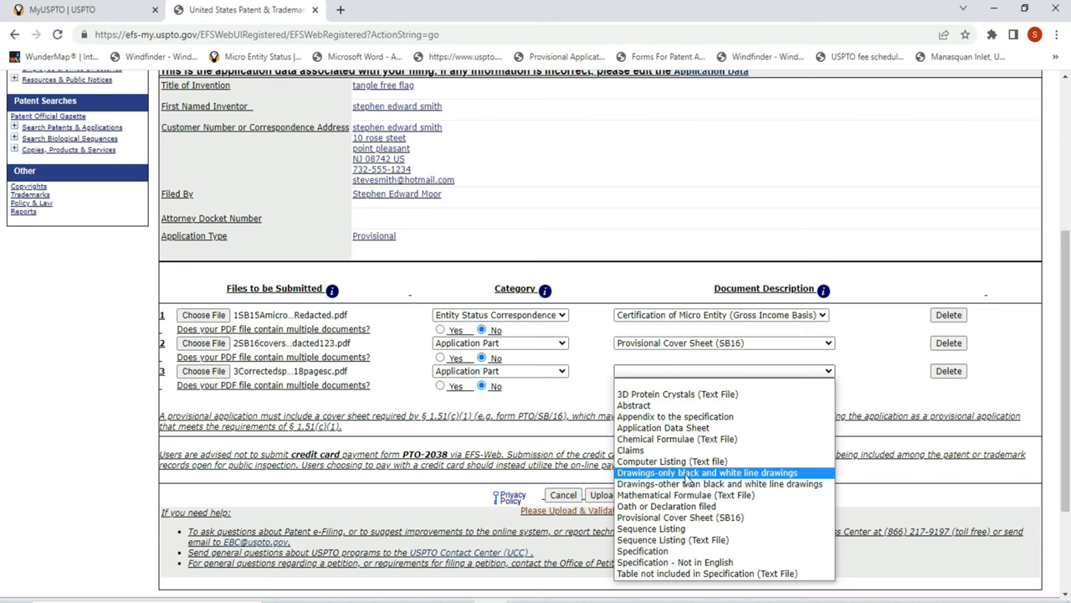
{"action": "mouse_move", "coordinate": [720, 484]}
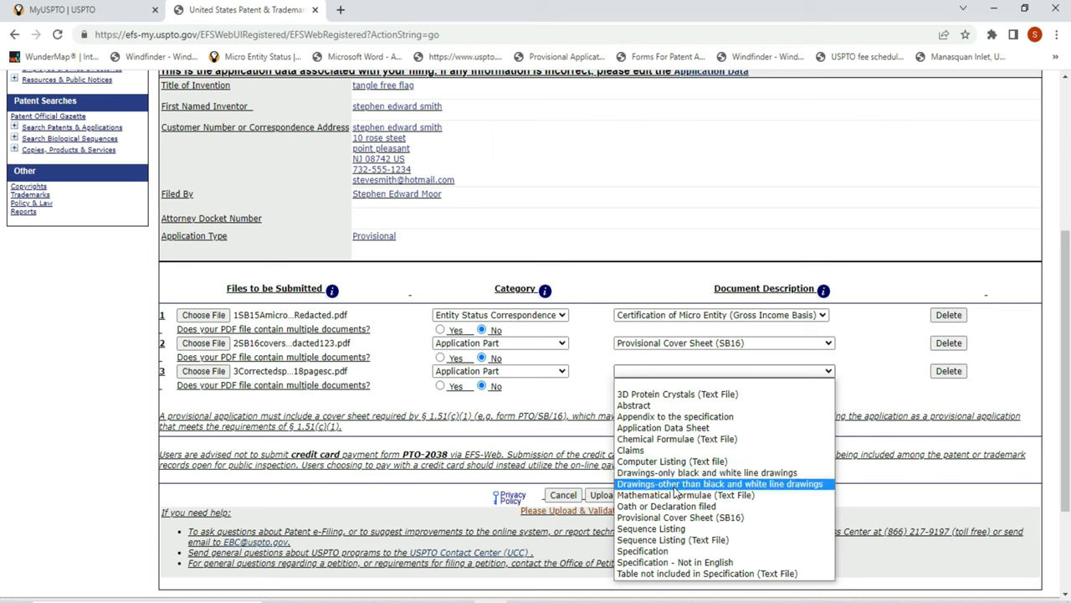
{"action": "mouse_move", "coordinate": [752, 492]}
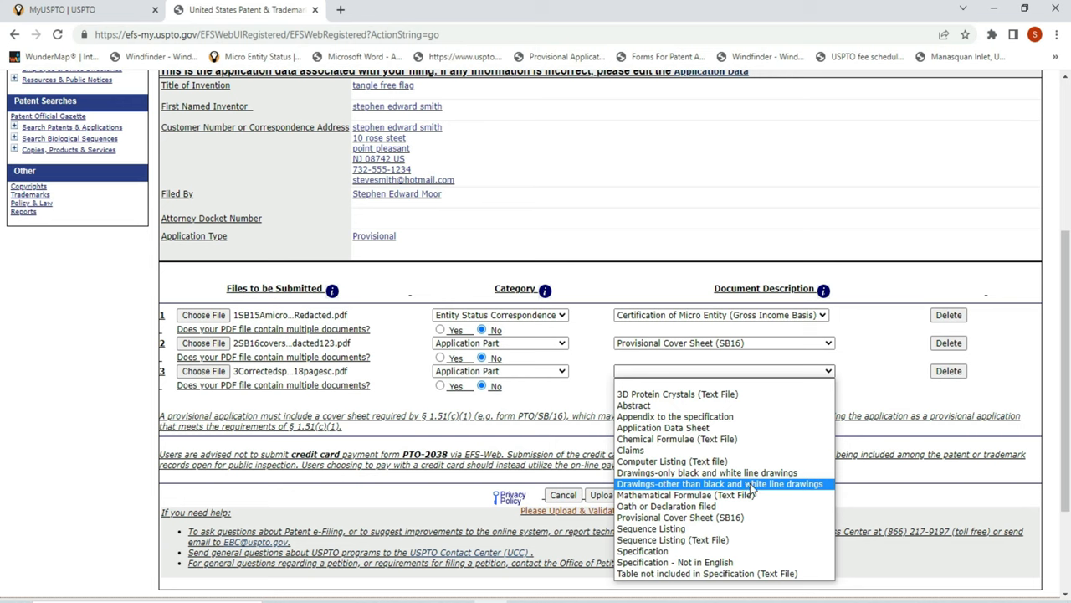
{"action": "mouse_move", "coordinate": [777, 492]}
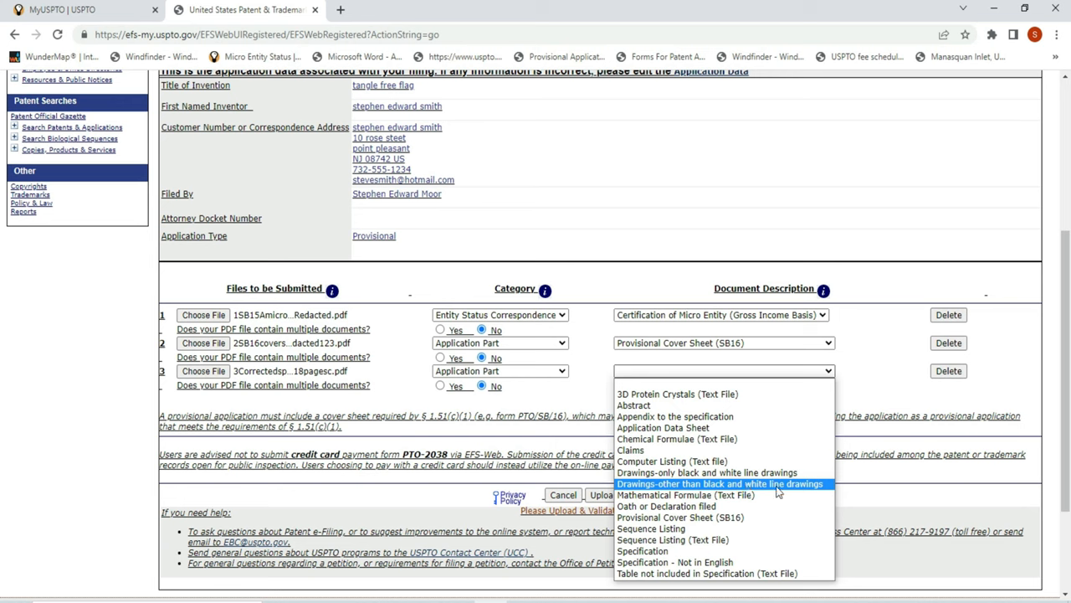
{"action": "mouse_move", "coordinate": [708, 472]}
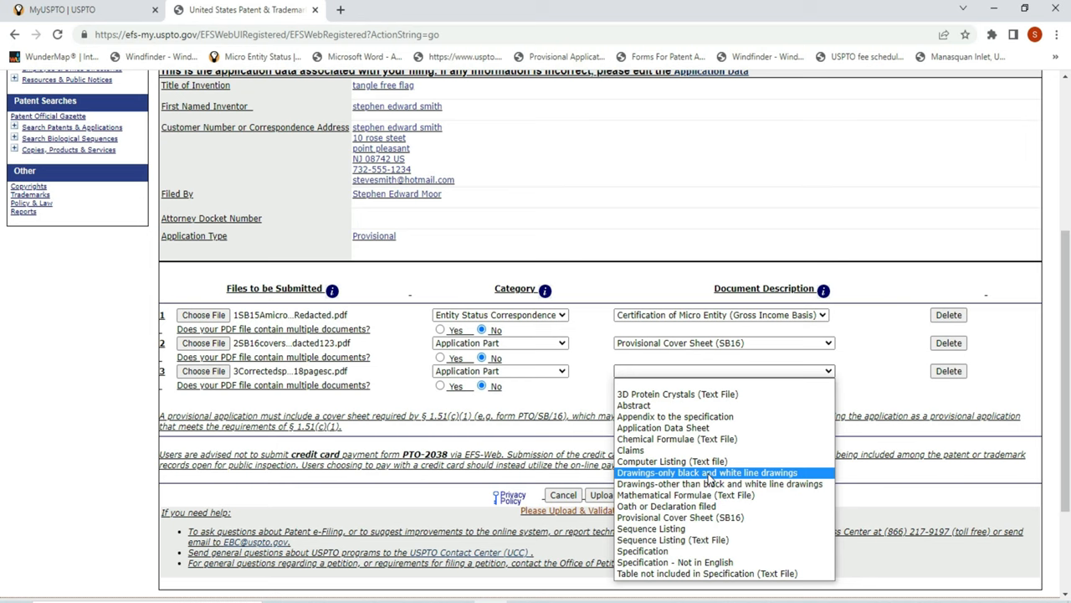
{"action": "mouse_move", "coordinate": [669, 550]}
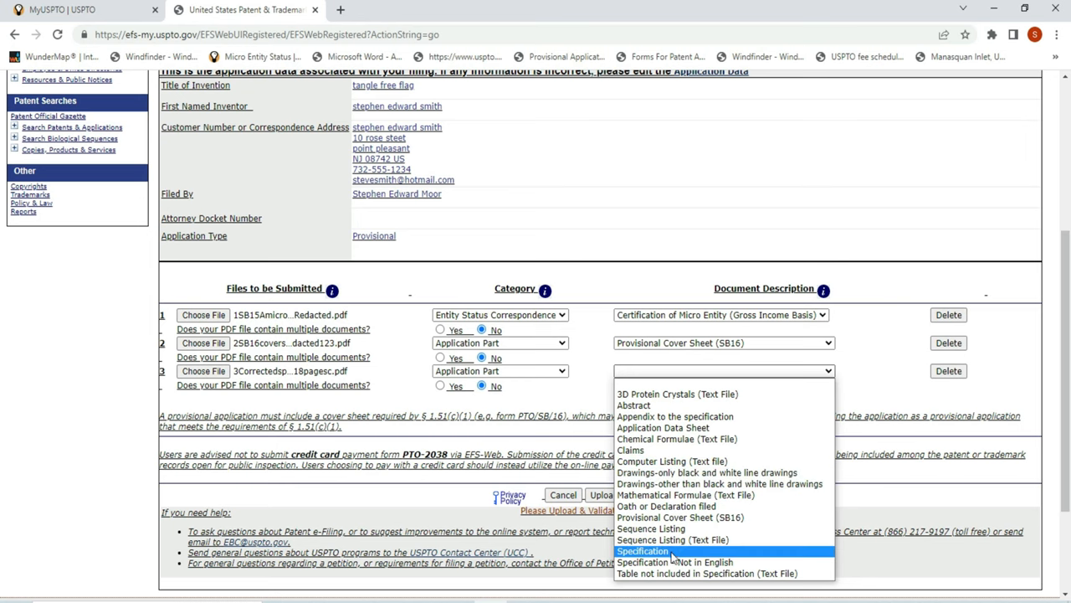
{"action": "left_click", "coordinate": [643, 551]}
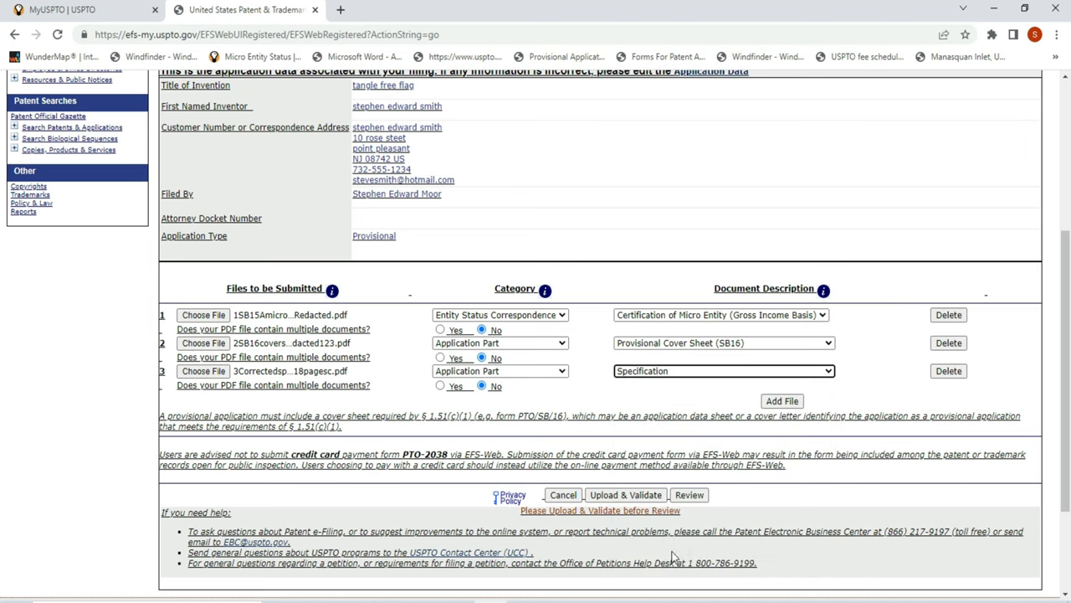
{"action": "left_click", "coordinate": [782, 401]}
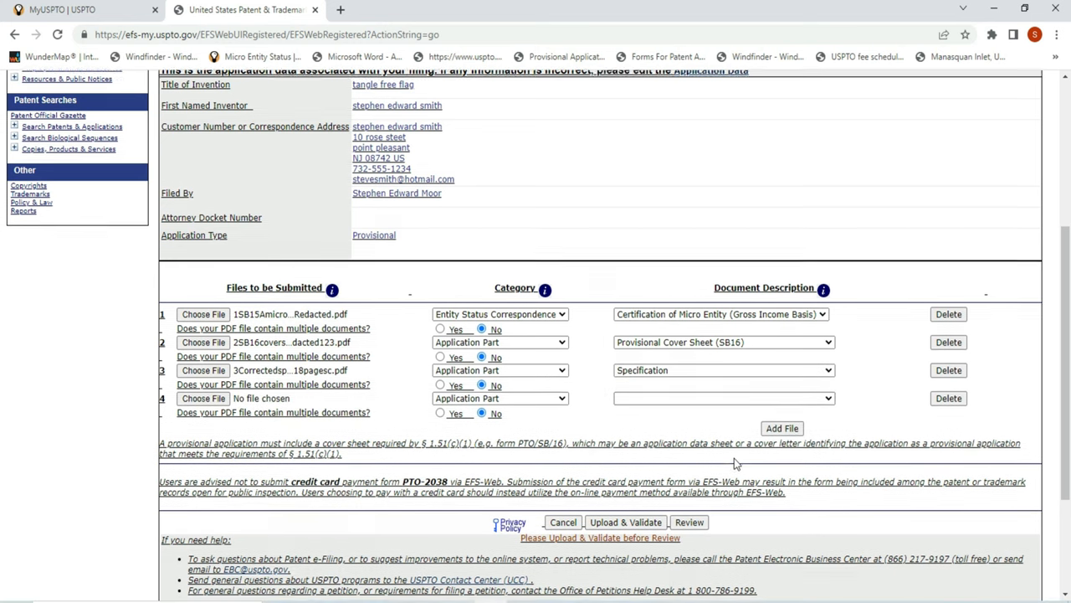
{"action": "scroll", "scroll_direction": "down", "scroll_amount": 3}
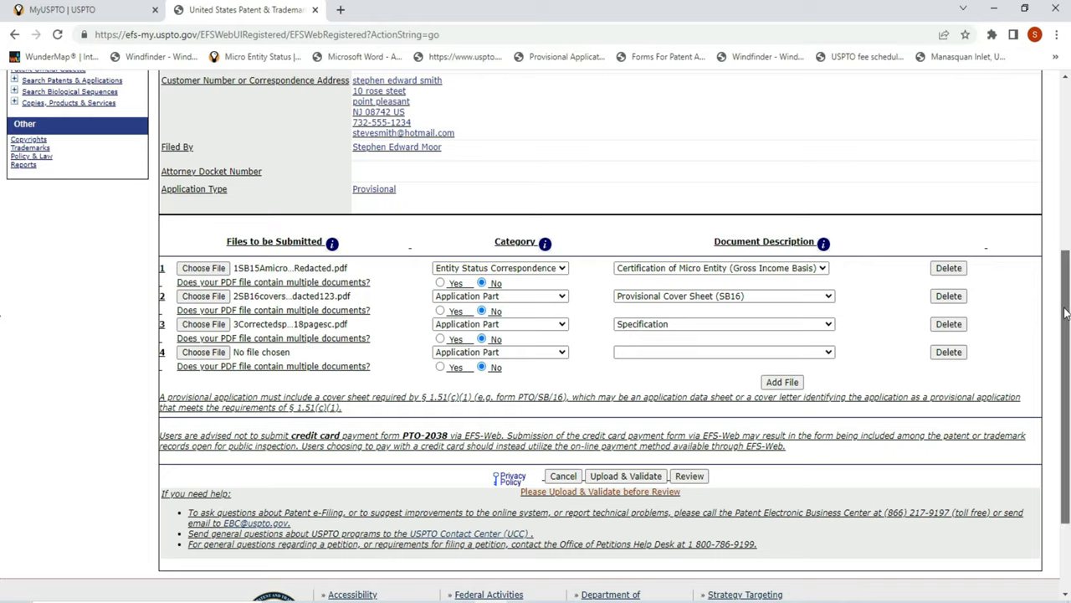
{"action": "scroll", "scroll_direction": "down", "scroll_amount": 3}
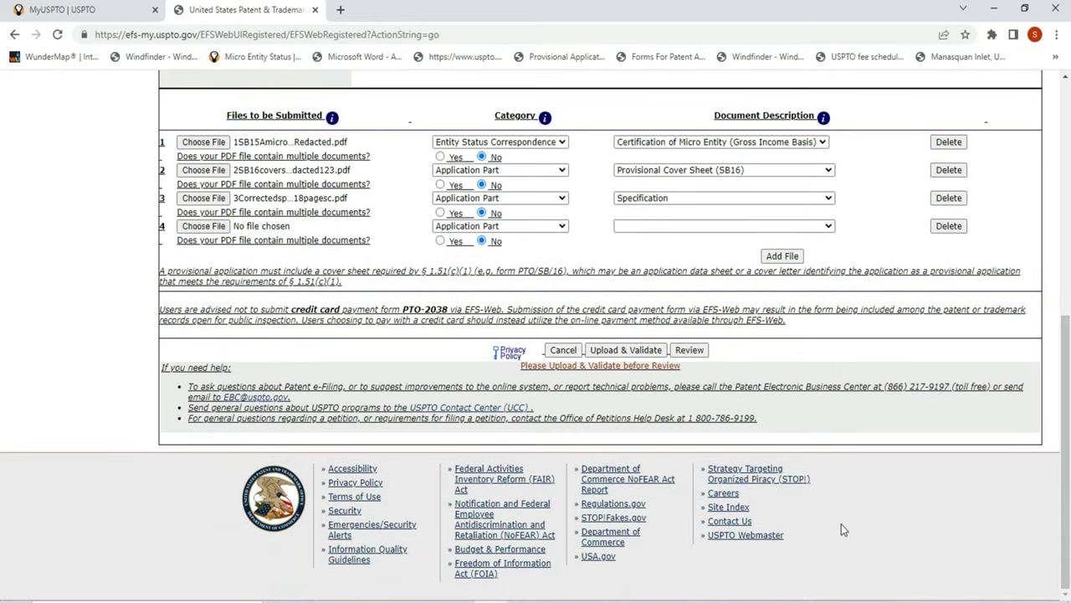
{"action": "mouse_move", "coordinate": [865, 489]}
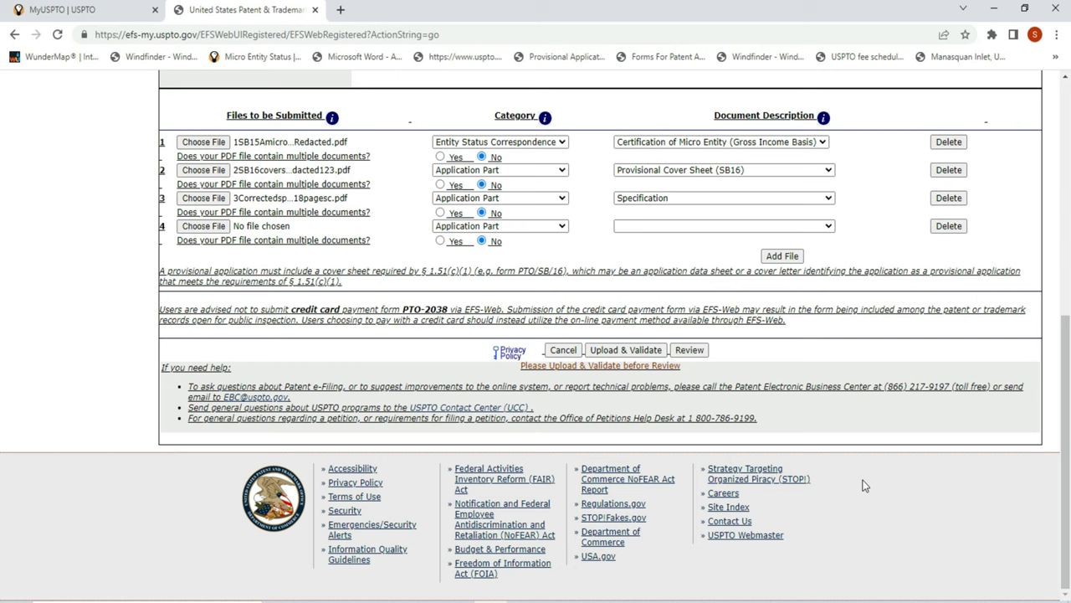
{"action": "mouse_move", "coordinate": [653, 361]}
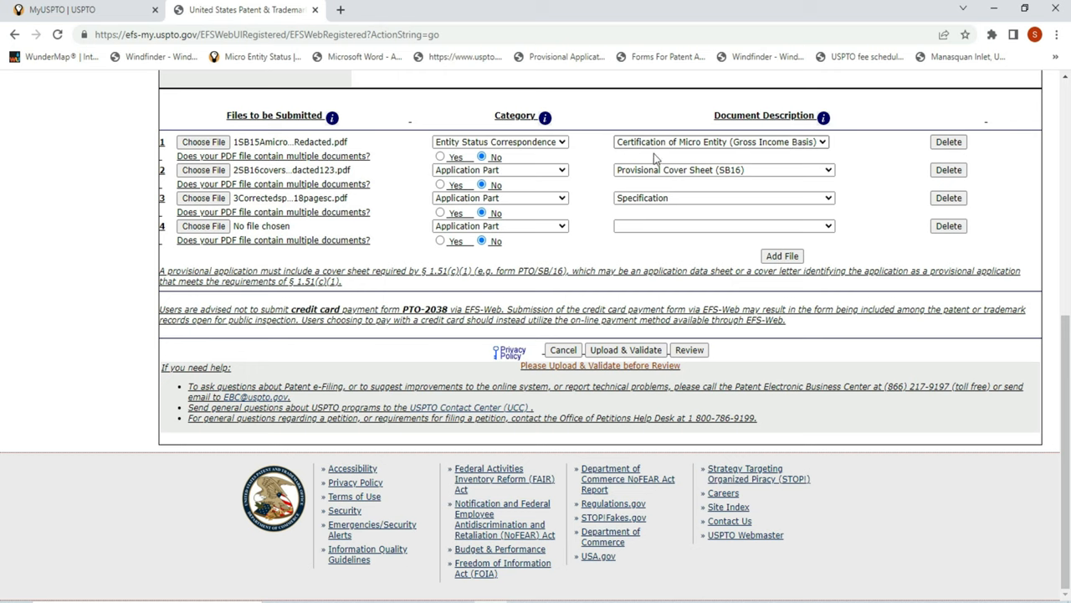
{"action": "mouse_move", "coordinate": [613, 365]}
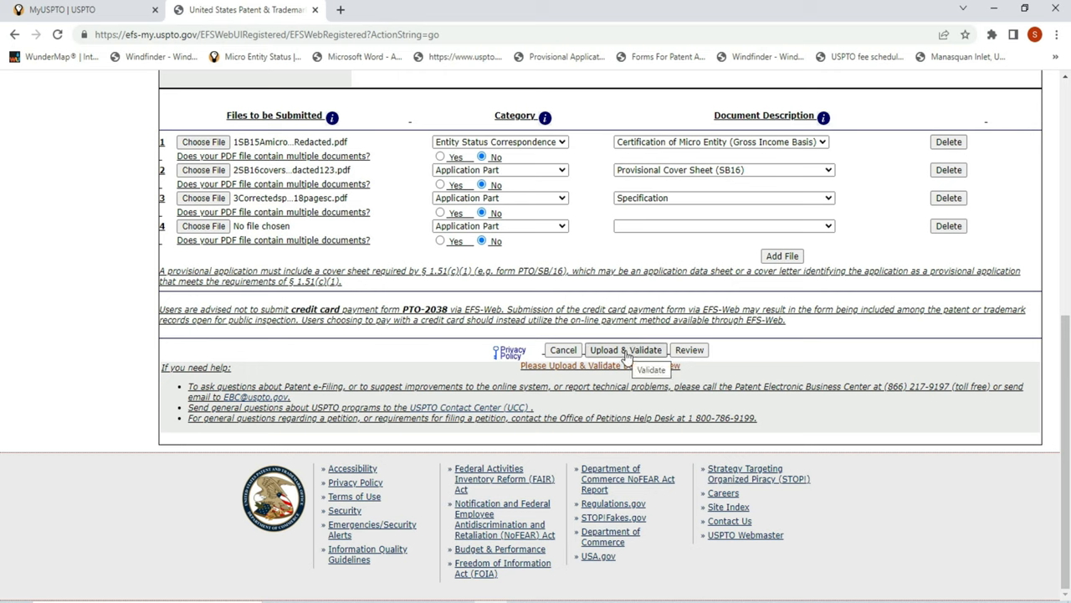
{"action": "mouse_move", "coordinate": [967, 226]}
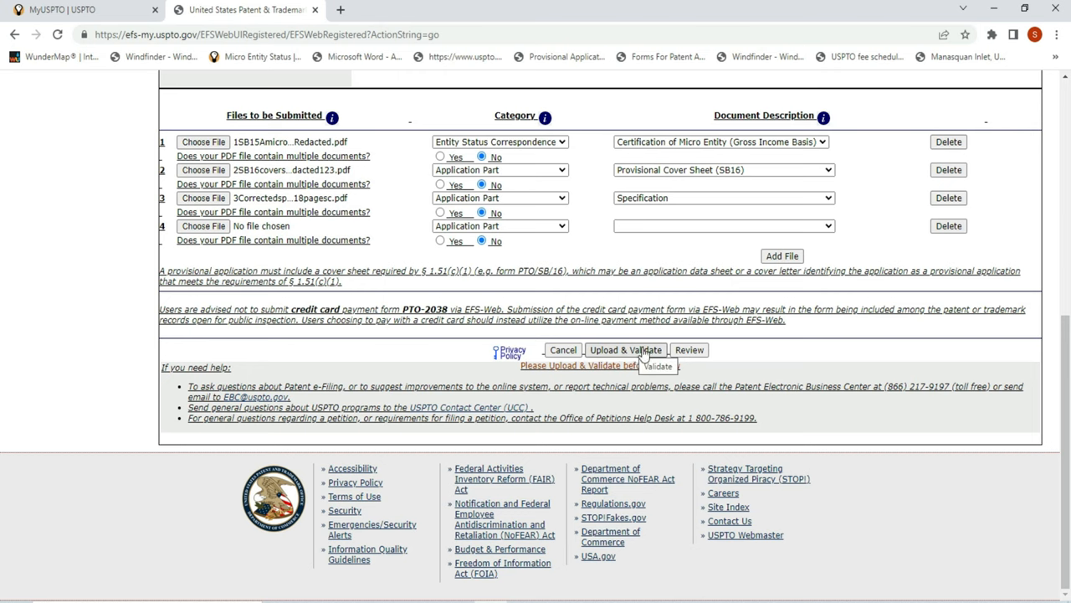
{"action": "left_click", "coordinate": [625, 350]}
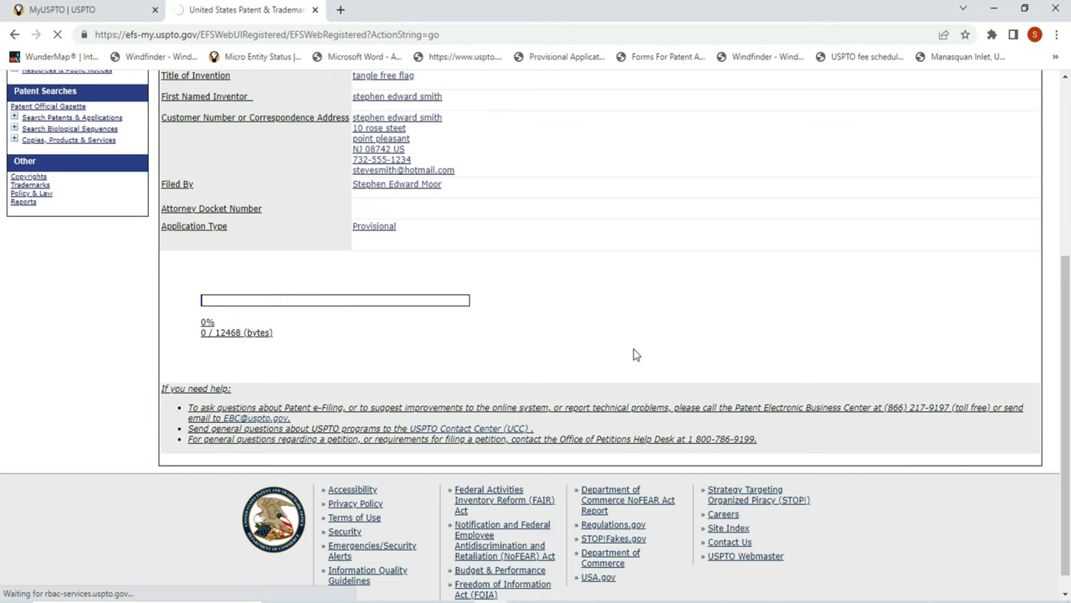
{"action": "mouse_move", "coordinate": [628, 353]}
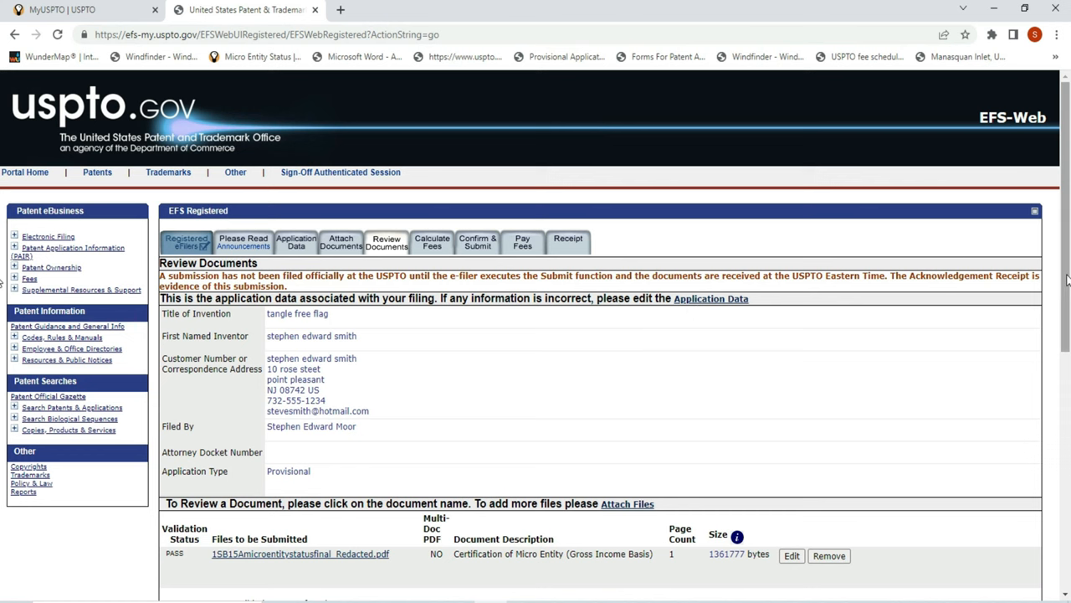
{"action": "scroll", "scroll_direction": "down", "scroll_amount": 3}
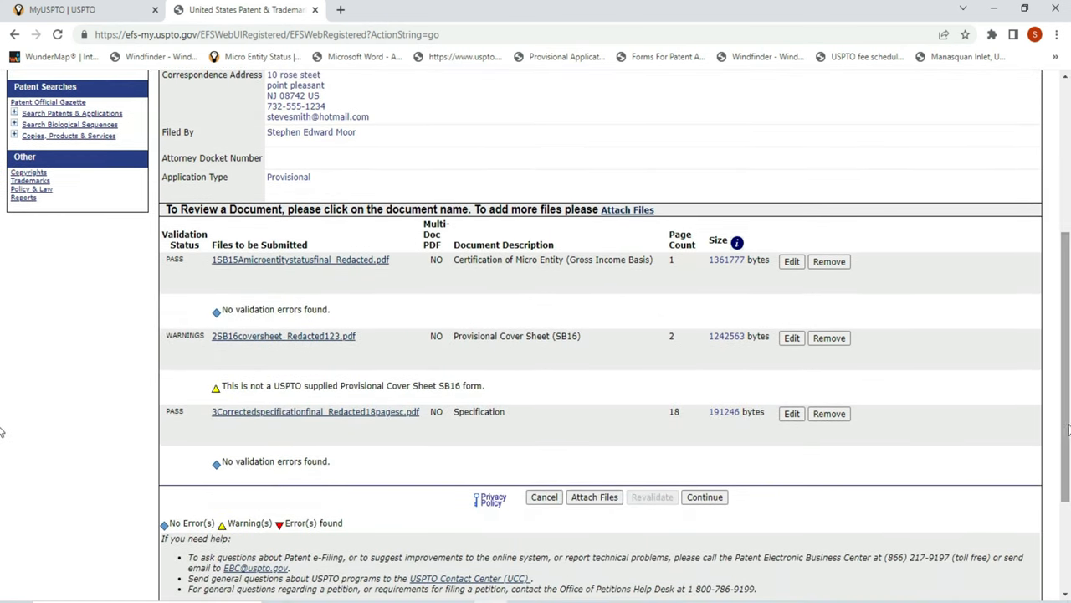
{"action": "mouse_move", "coordinate": [402, 277]}
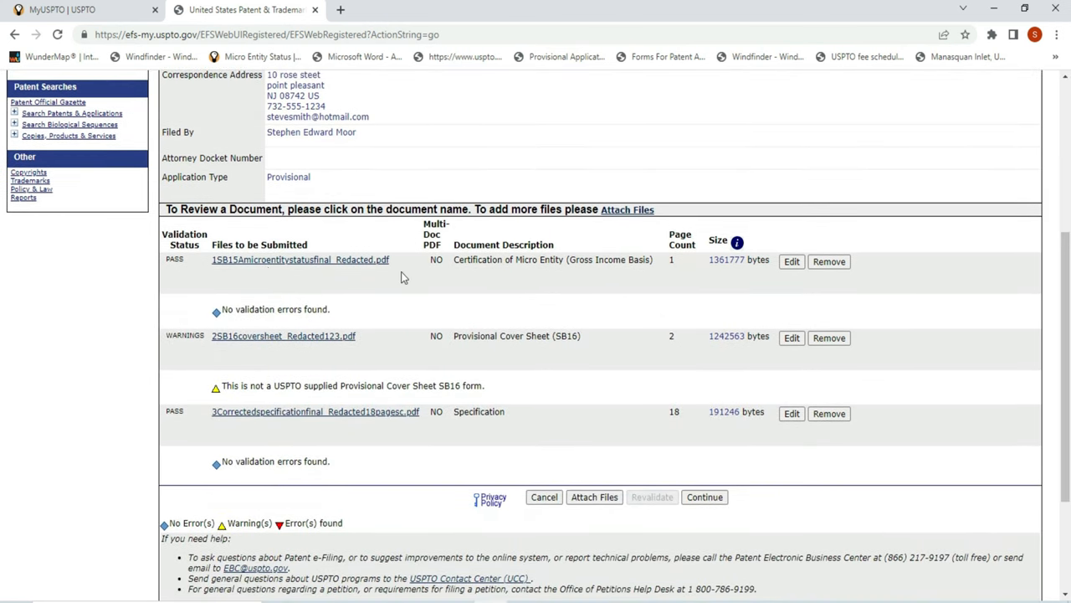
{"action": "mouse_move", "coordinate": [218, 322]}
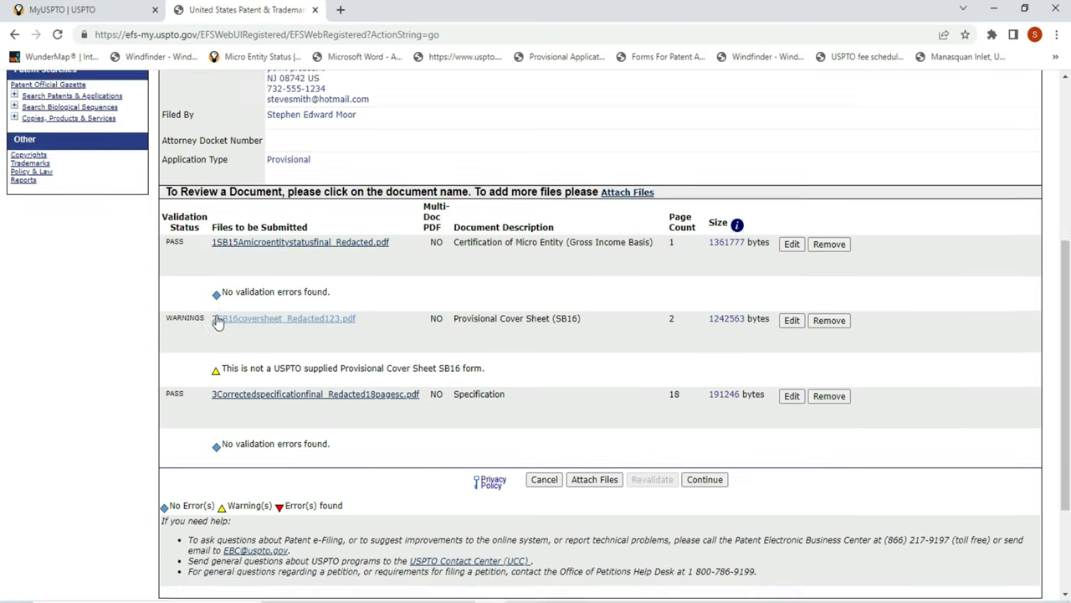
{"action": "scroll", "scroll_direction": "down", "scroll_amount": 3}
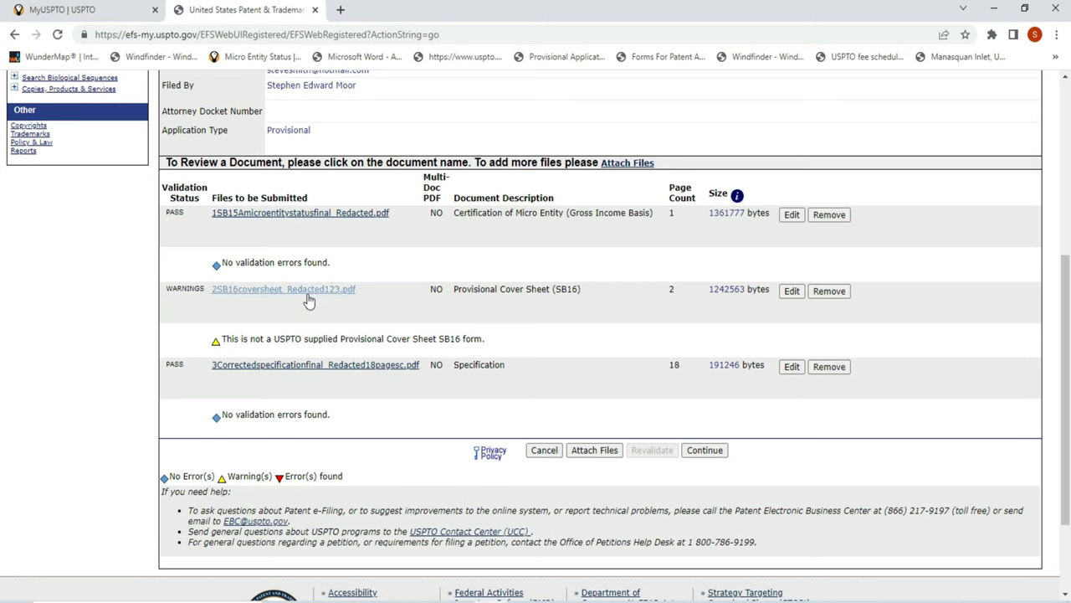
{"action": "mouse_move", "coordinate": [310, 289]}
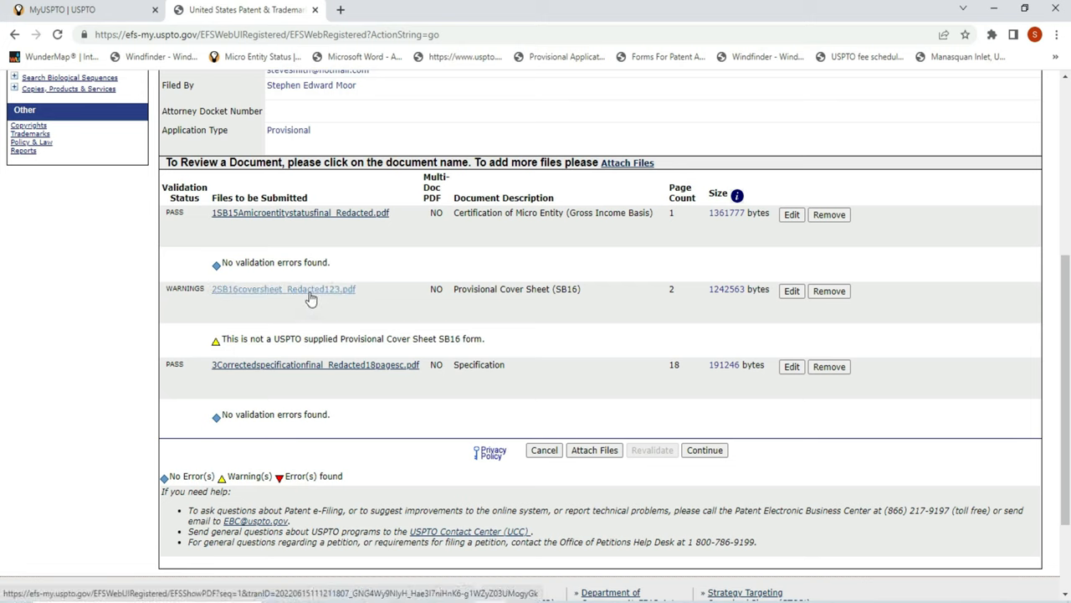
{"action": "mouse_move", "coordinate": [299, 291]}
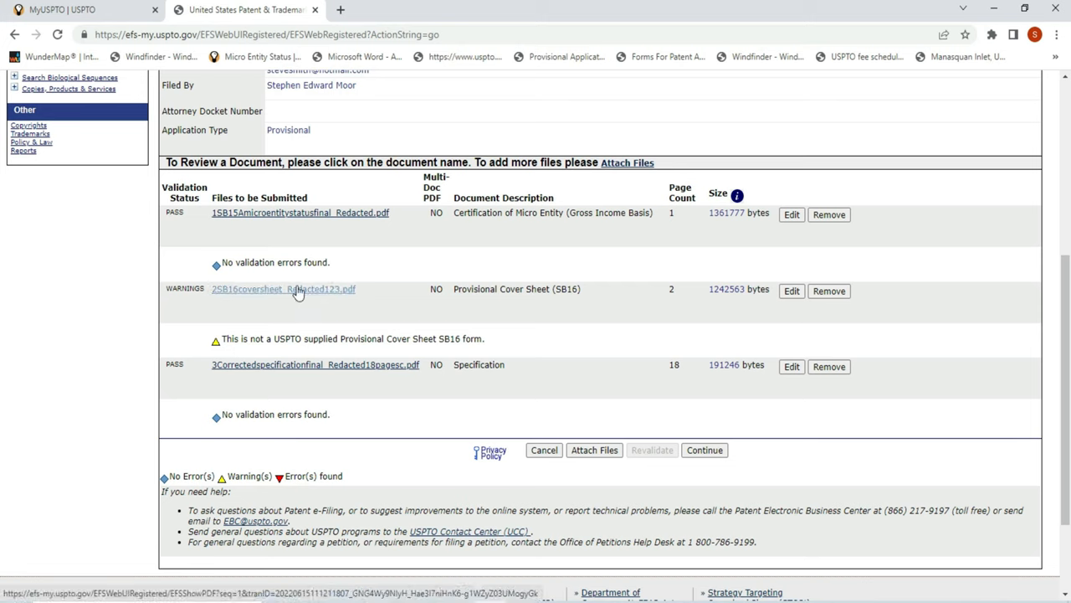
{"action": "mouse_move", "coordinate": [227, 343]}
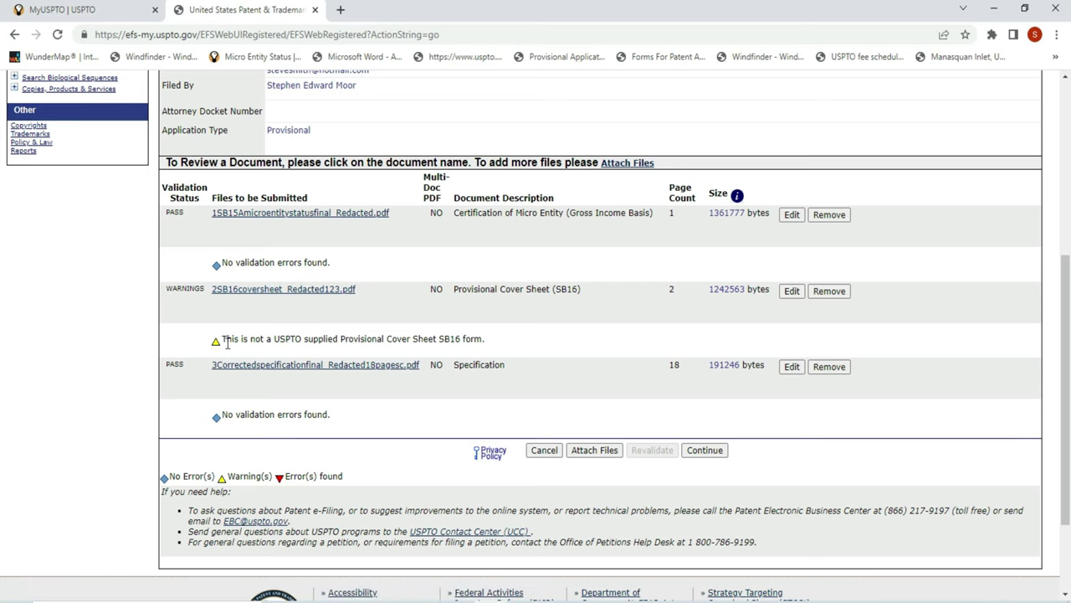
{"action": "mouse_move", "coordinate": [224, 488]}
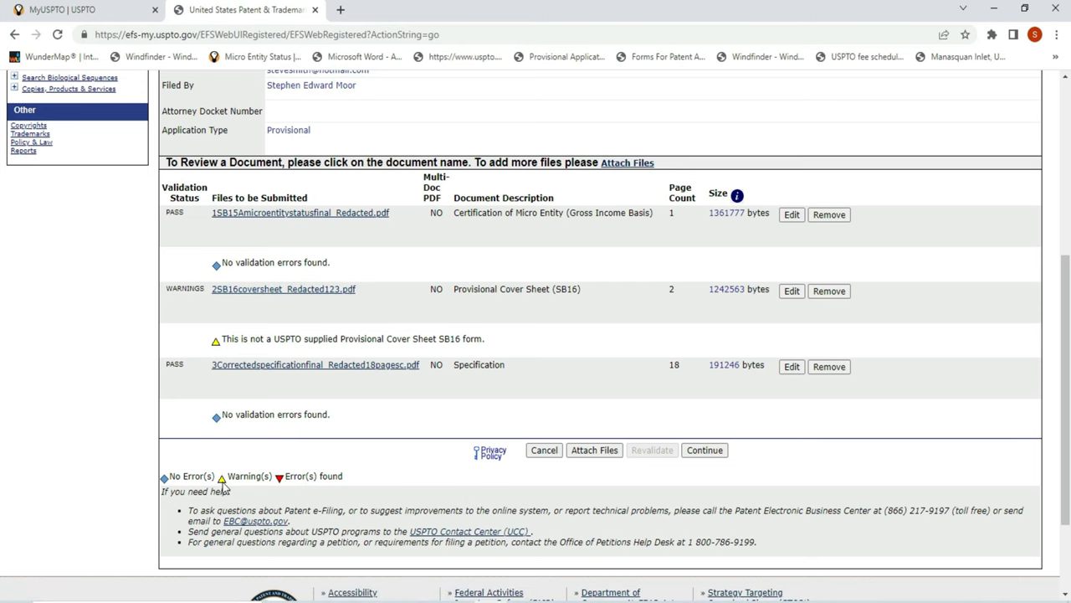
{"action": "scroll", "scroll_direction": "down", "scroll_amount": 3}
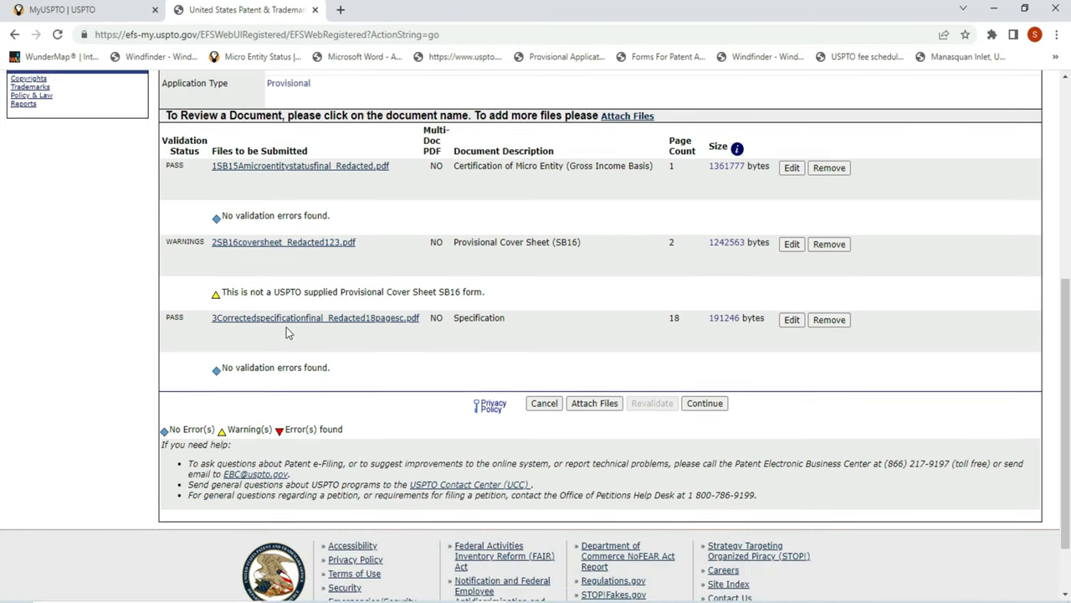
{"action": "mouse_move", "coordinate": [234, 410]}
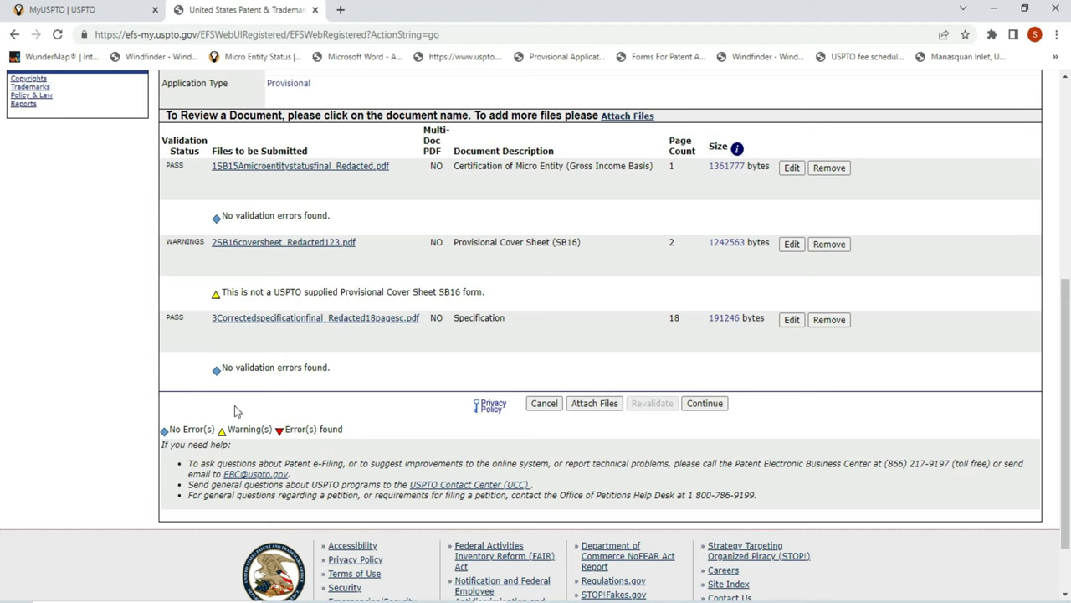
{"action": "mouse_move", "coordinate": [284, 344]}
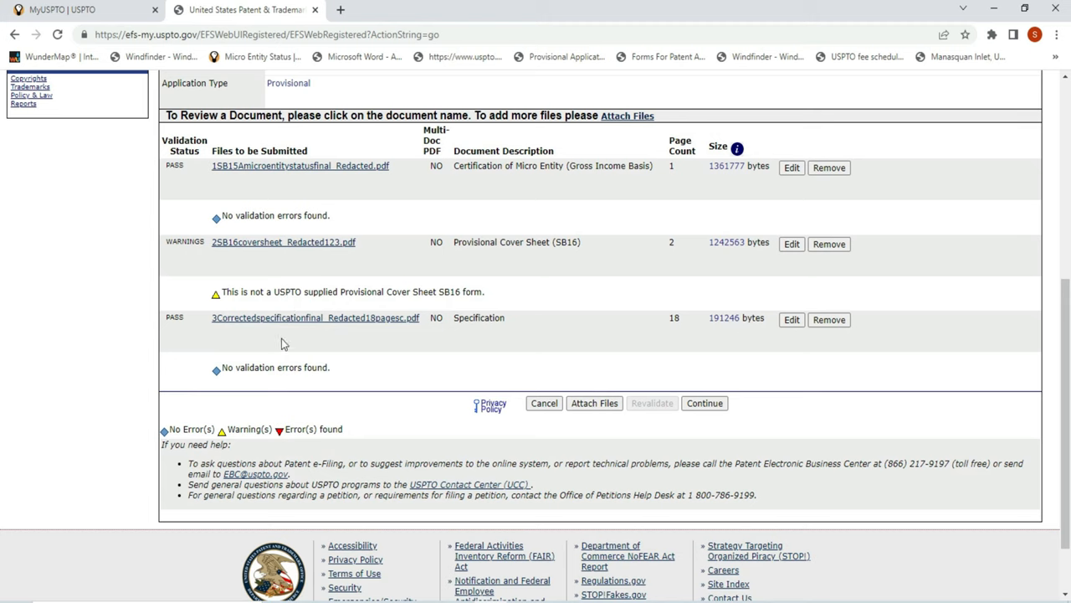
{"action": "mouse_move", "coordinate": [224, 385]}
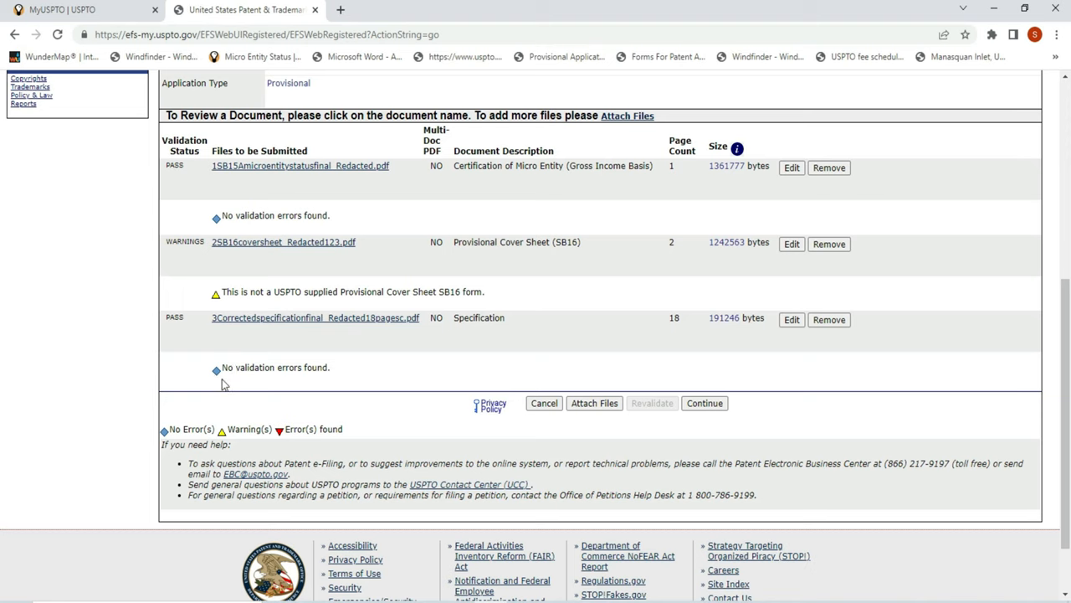
{"action": "mouse_move", "coordinate": [403, 483]}
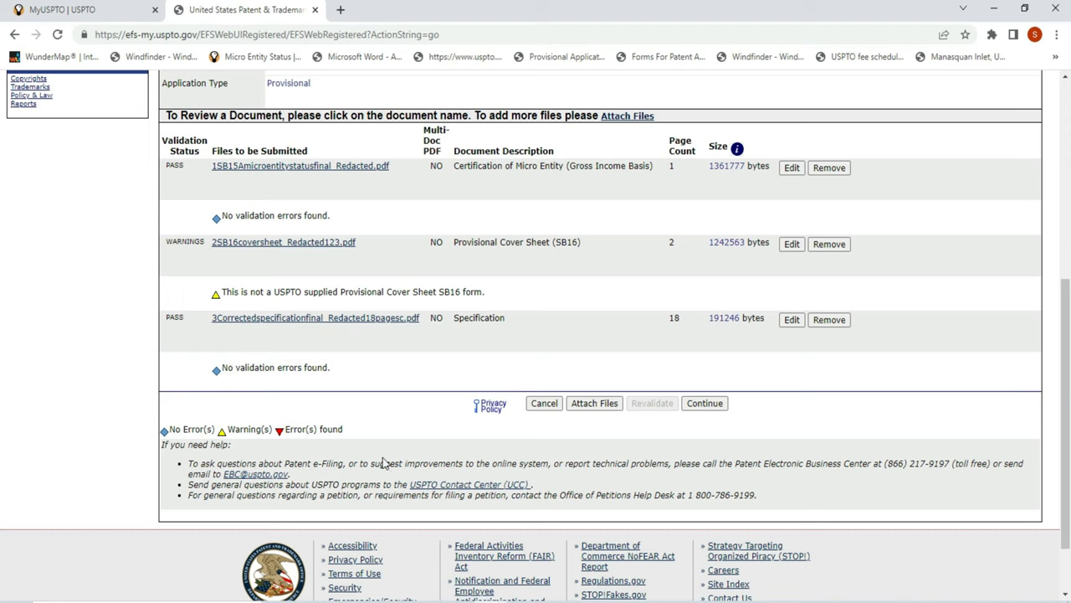
{"action": "mouse_move", "coordinate": [396, 450]}
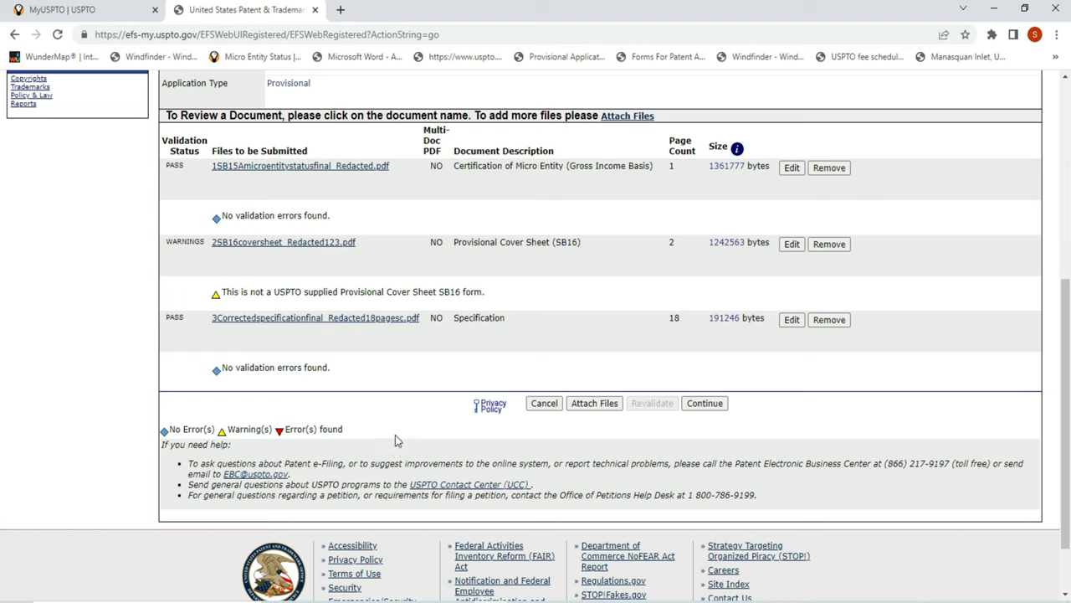
{"action": "mouse_move", "coordinate": [794, 335]}
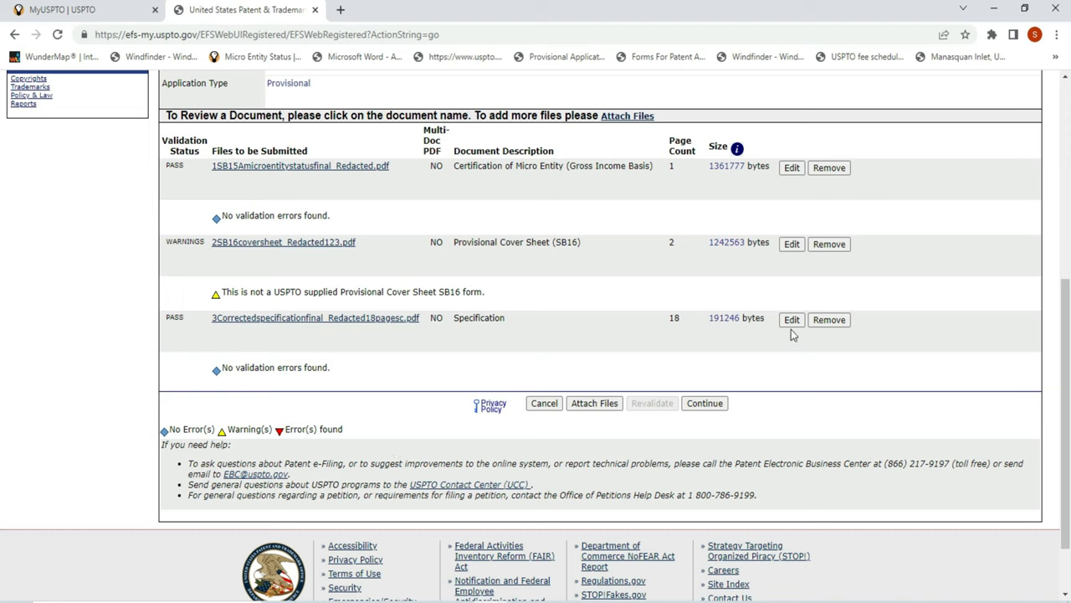
{"action": "mouse_move", "coordinate": [501, 423]}
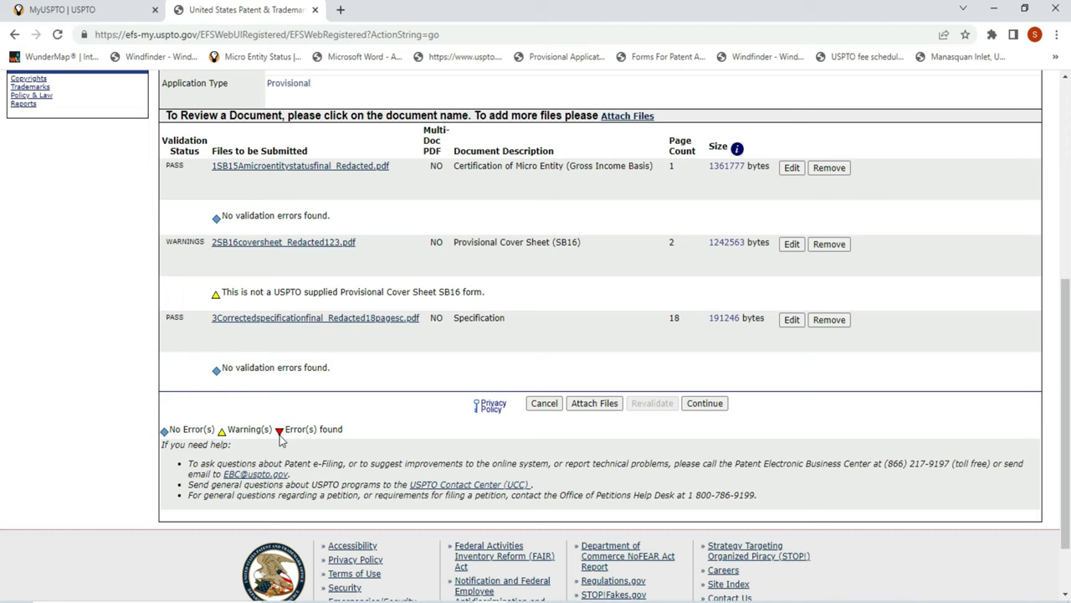
{"action": "mouse_move", "coordinate": [224, 440]}
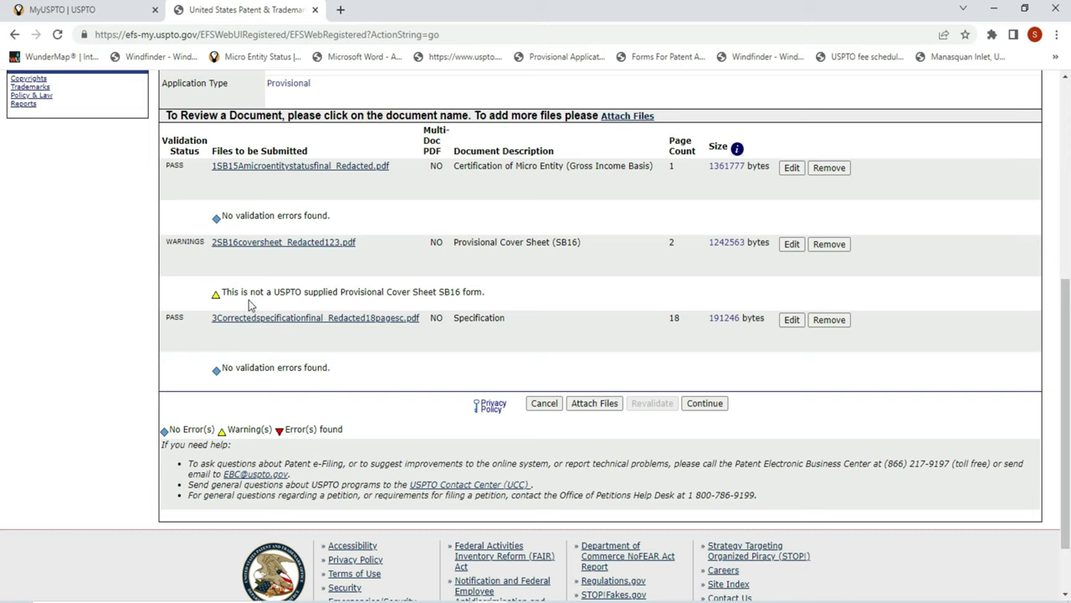
{"action": "mouse_move", "coordinate": [243, 444]}
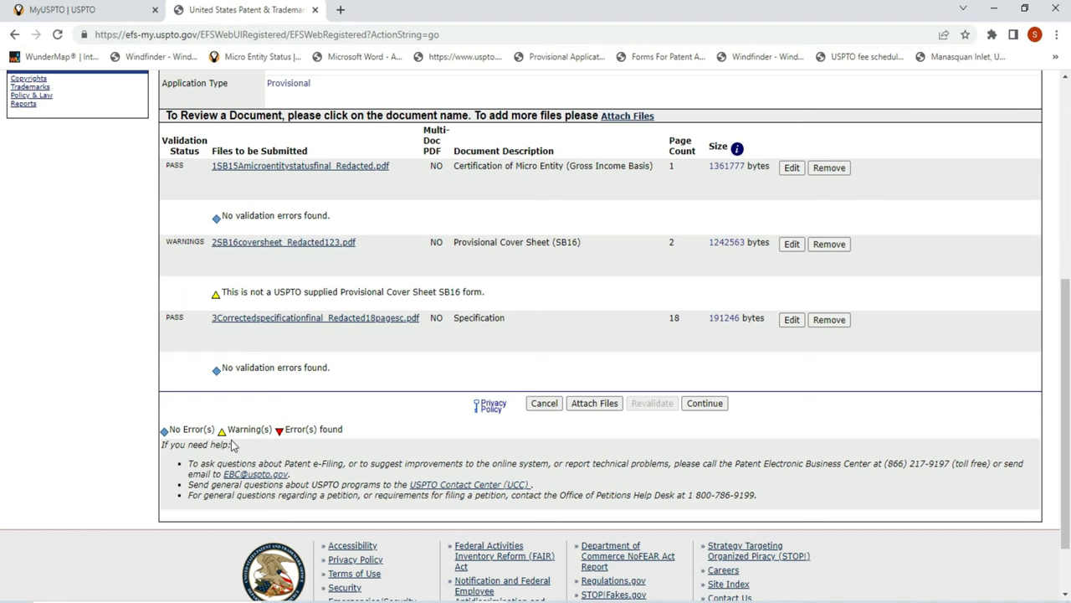
{"action": "mouse_move", "coordinate": [247, 448]}
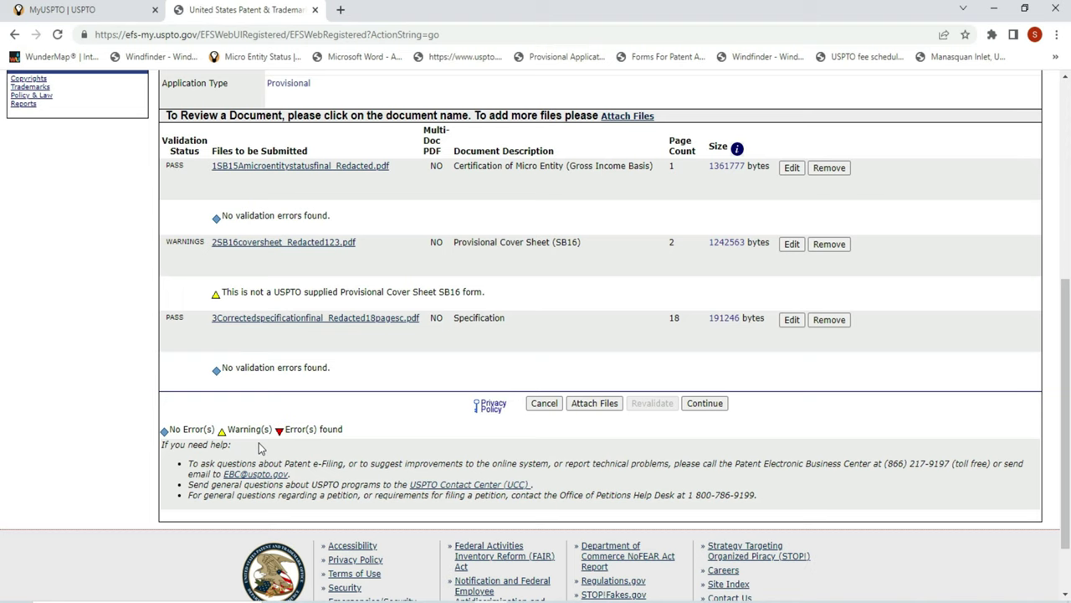
{"action": "mouse_move", "coordinate": [271, 450]}
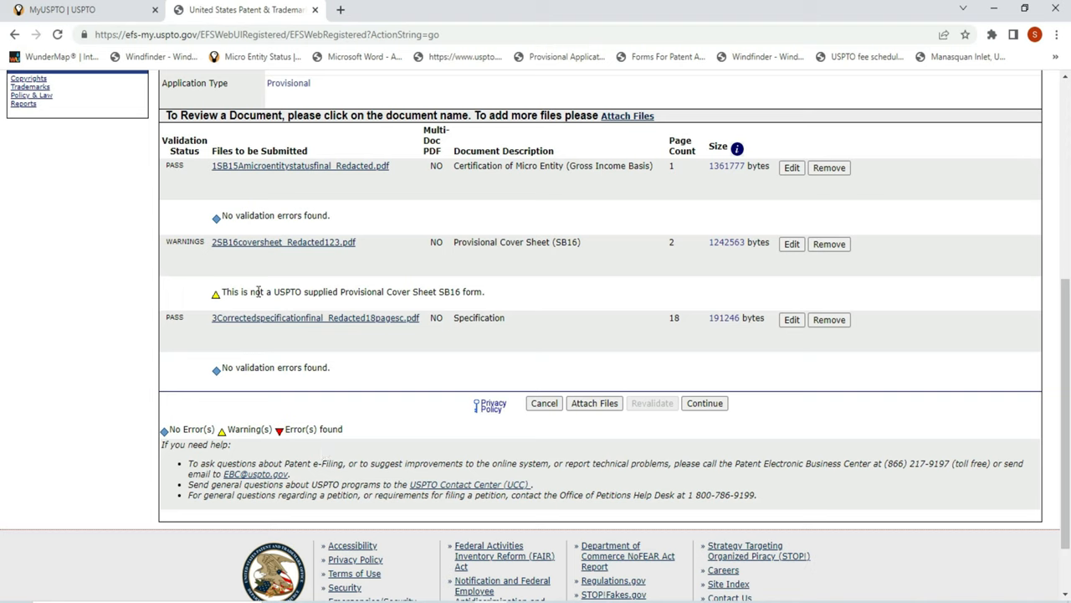
{"action": "mouse_move", "coordinate": [235, 303]}
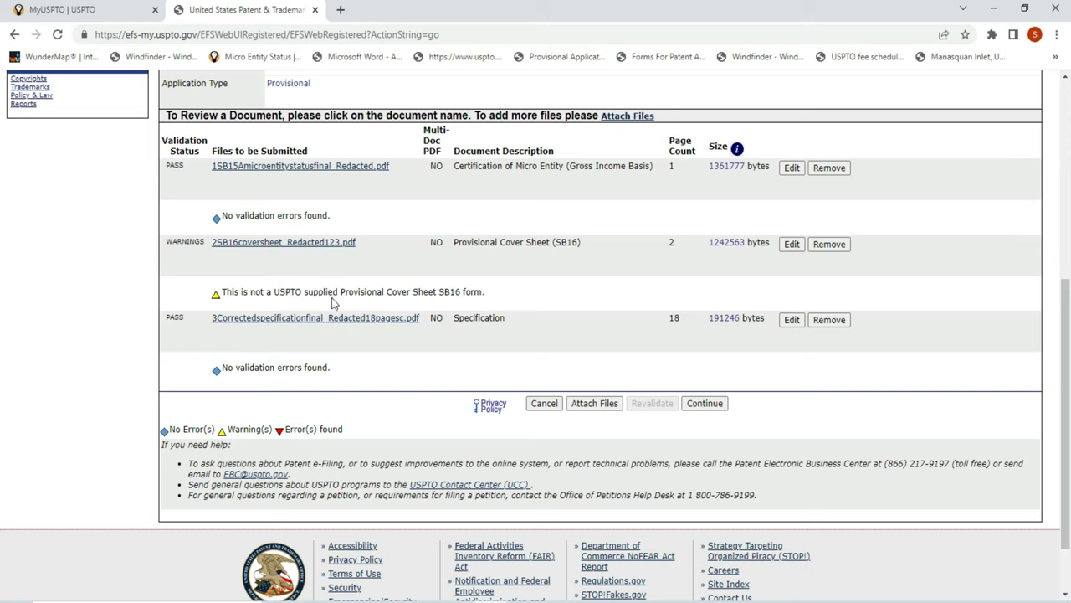
{"action": "mouse_move", "coordinate": [453, 310]}
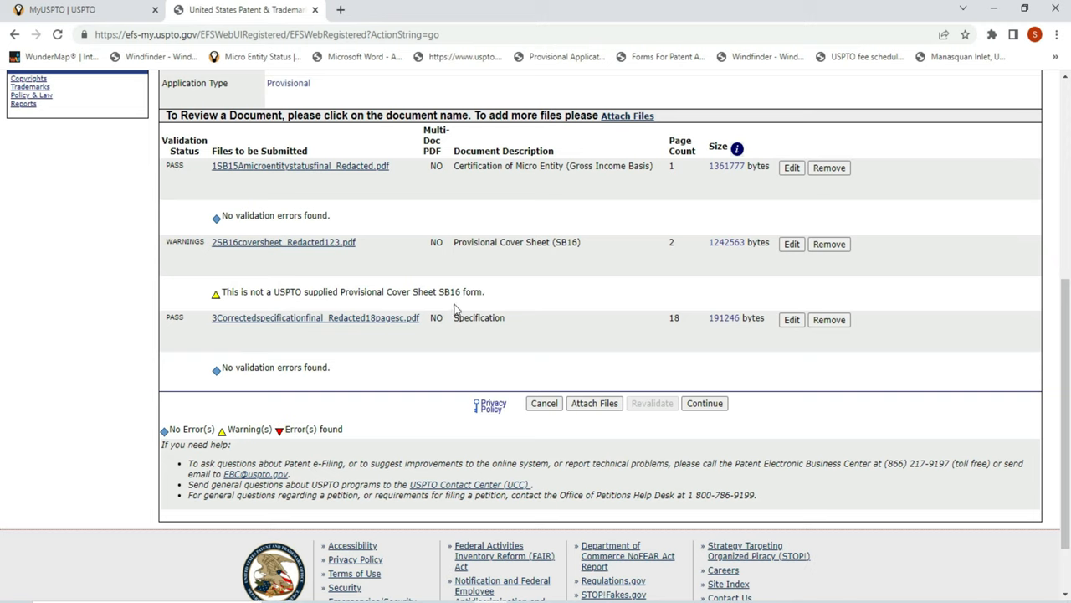
{"action": "mouse_move", "coordinate": [513, 333]}
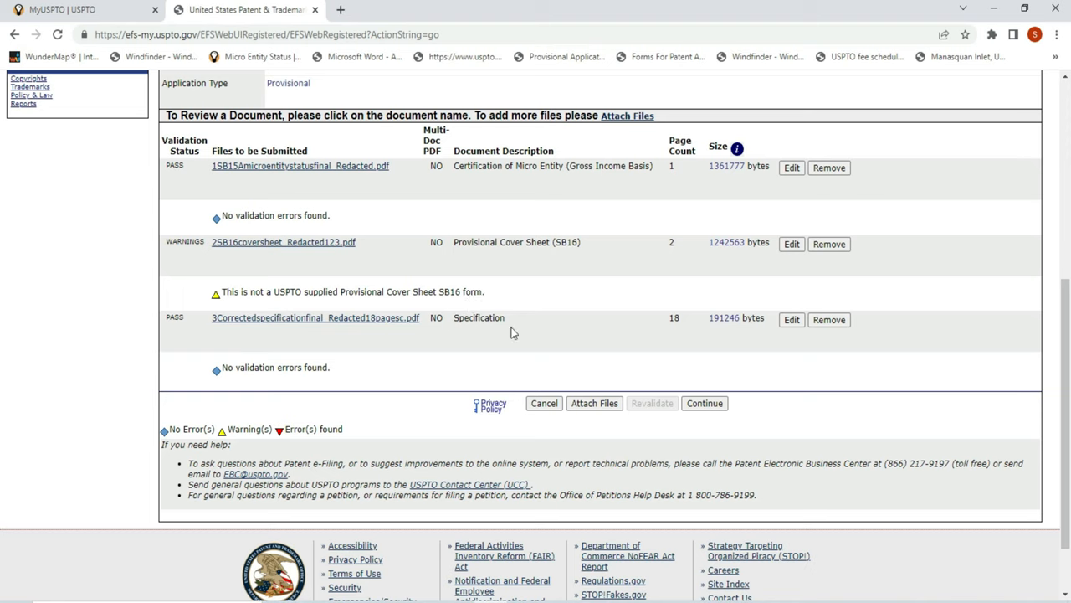
{"action": "mouse_move", "coordinate": [519, 302]}
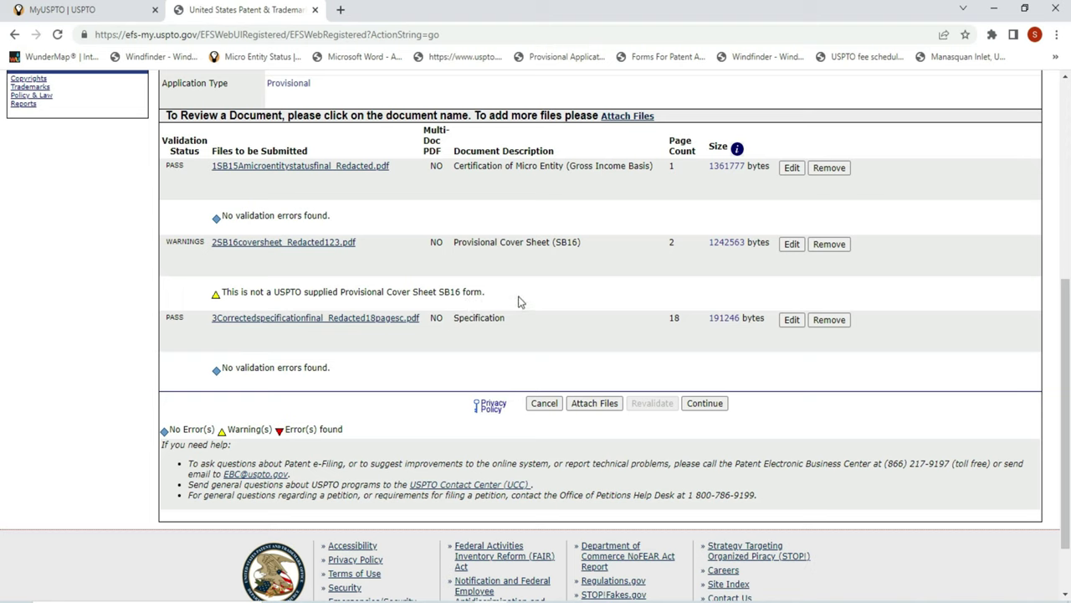
{"action": "mouse_move", "coordinate": [222, 439]}
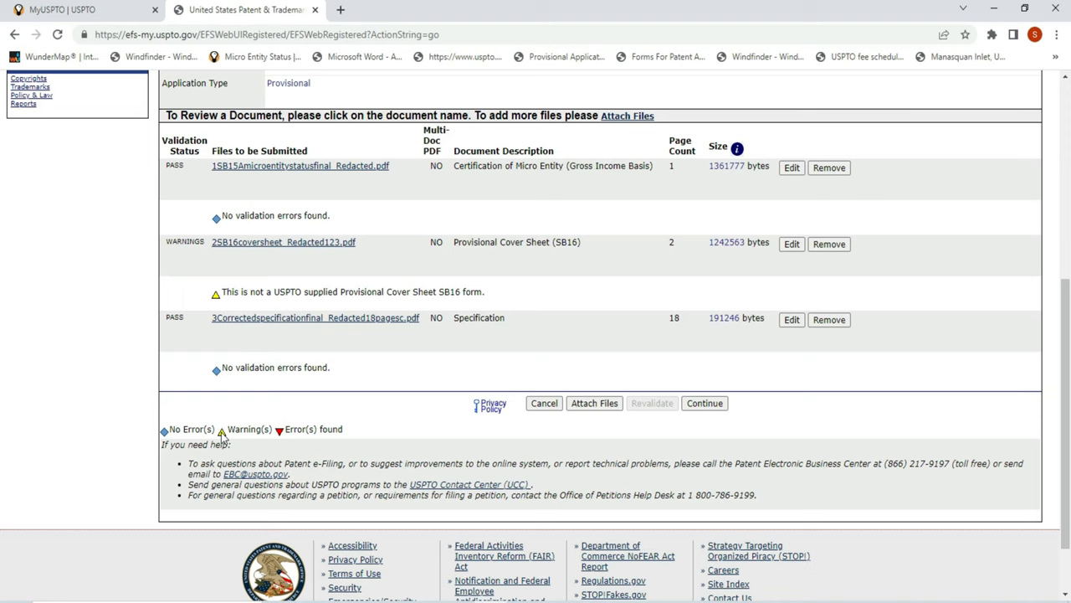
{"action": "mouse_move", "coordinate": [200, 306]}
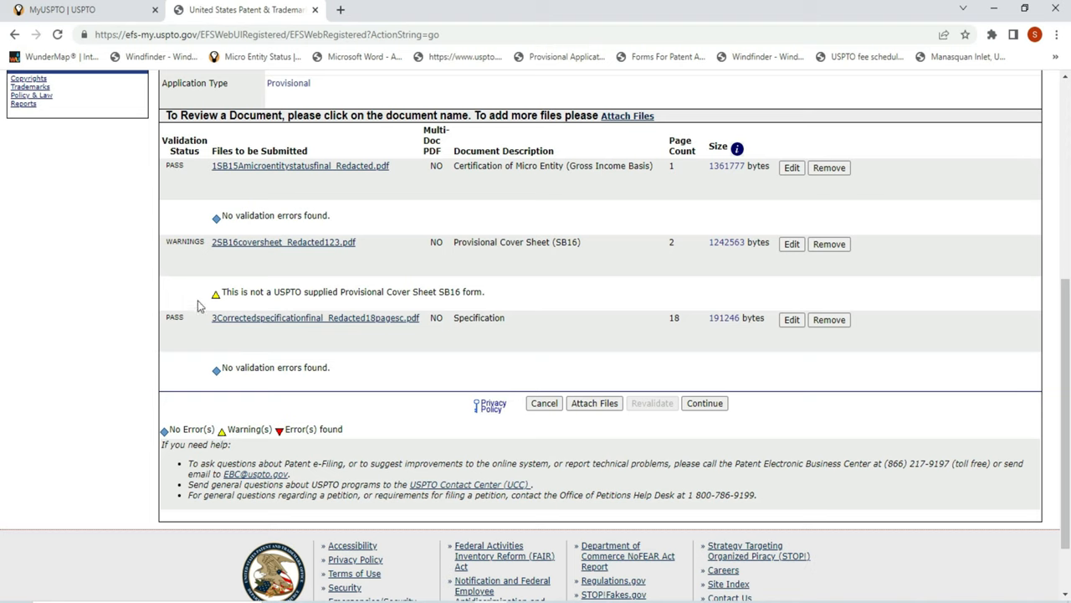
{"action": "mouse_move", "coordinate": [217, 305]}
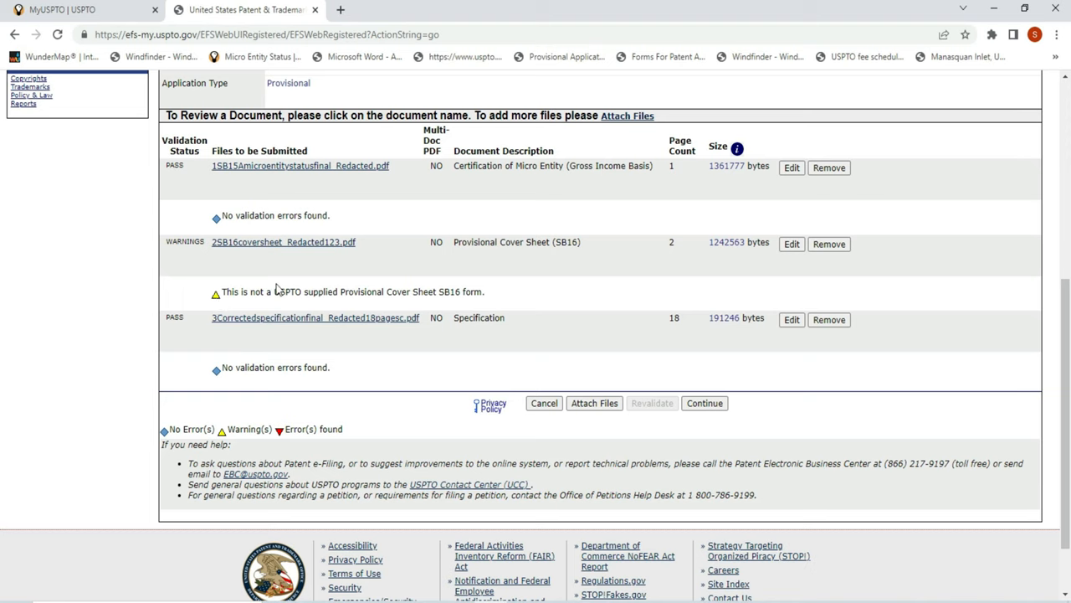
{"action": "mouse_move", "coordinate": [251, 296]}
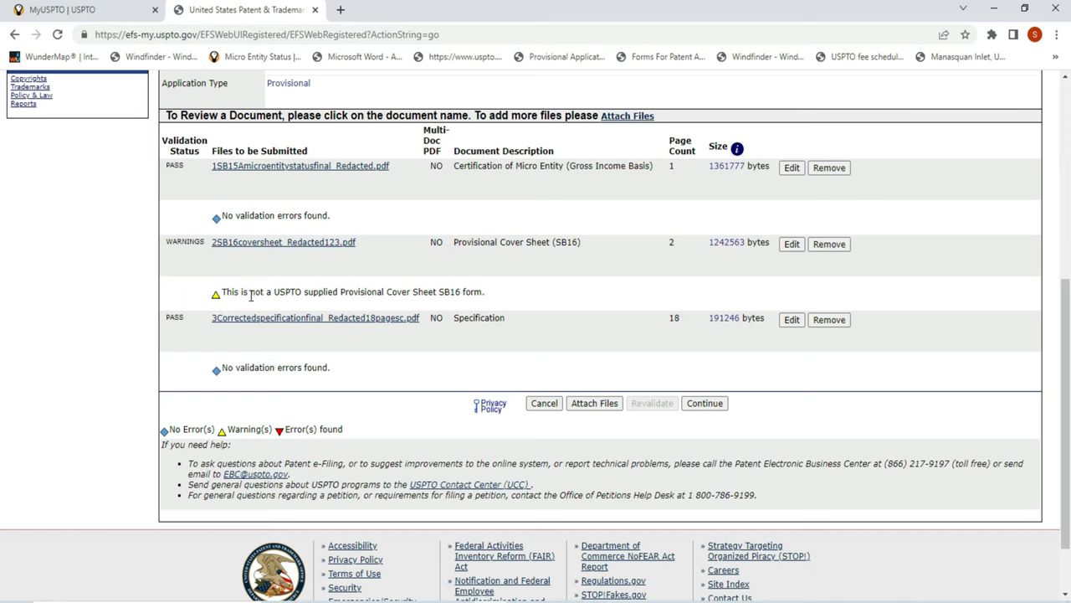
{"action": "mouse_move", "coordinate": [434, 377]}
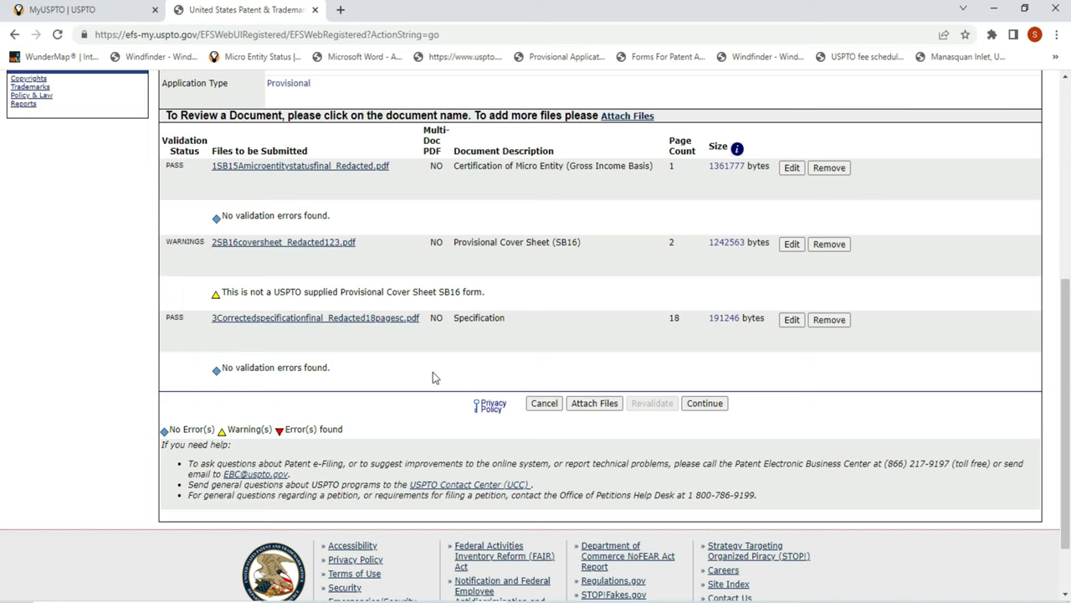
{"action": "mouse_move", "coordinate": [705, 402]}
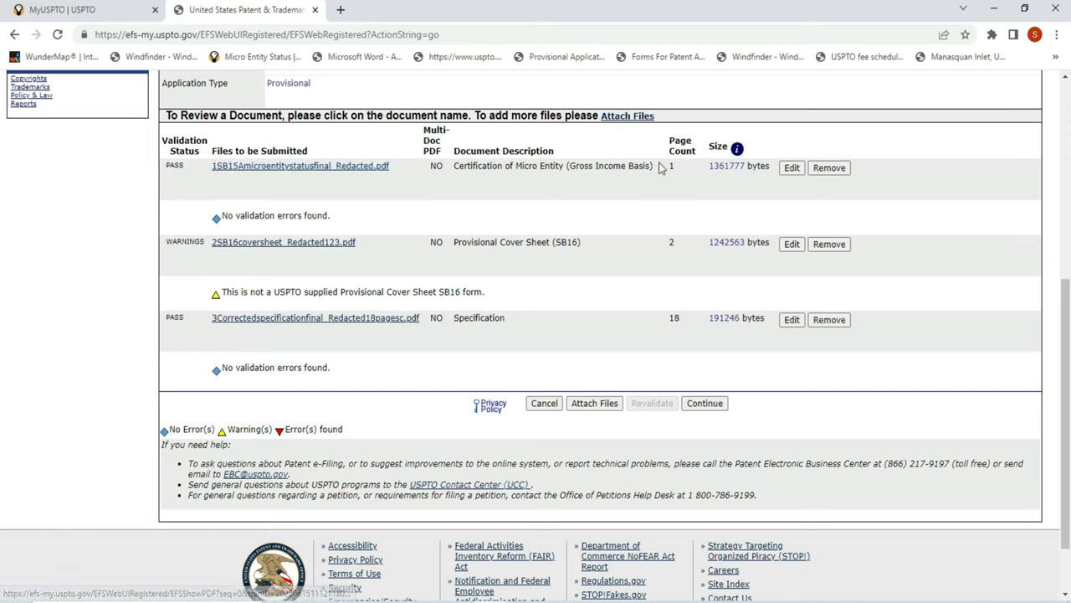
{"action": "mouse_move", "coordinate": [670, 177]}
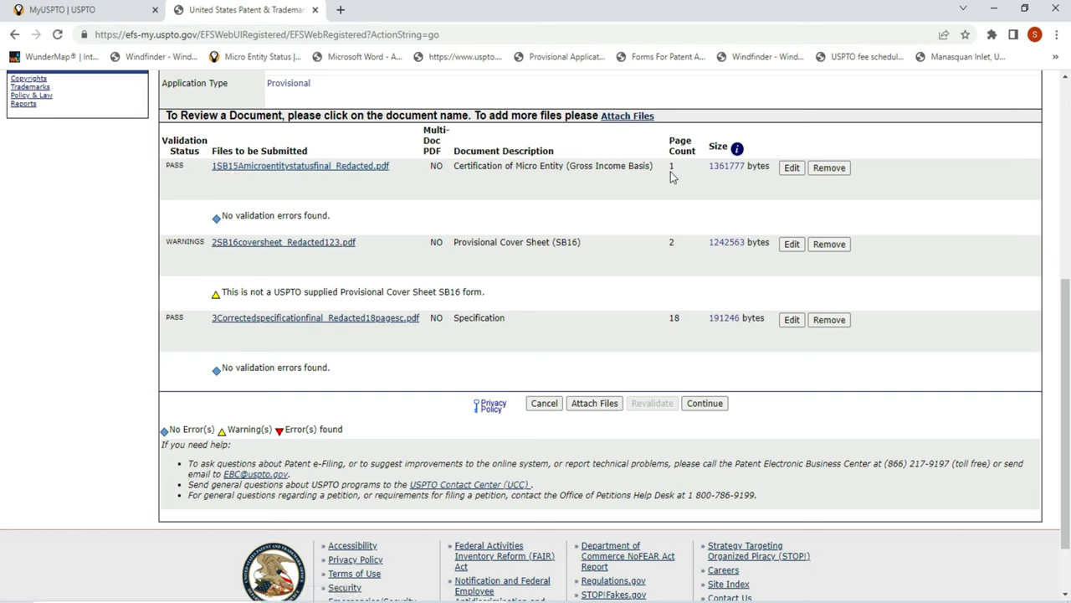
{"action": "mouse_move", "coordinate": [673, 245]}
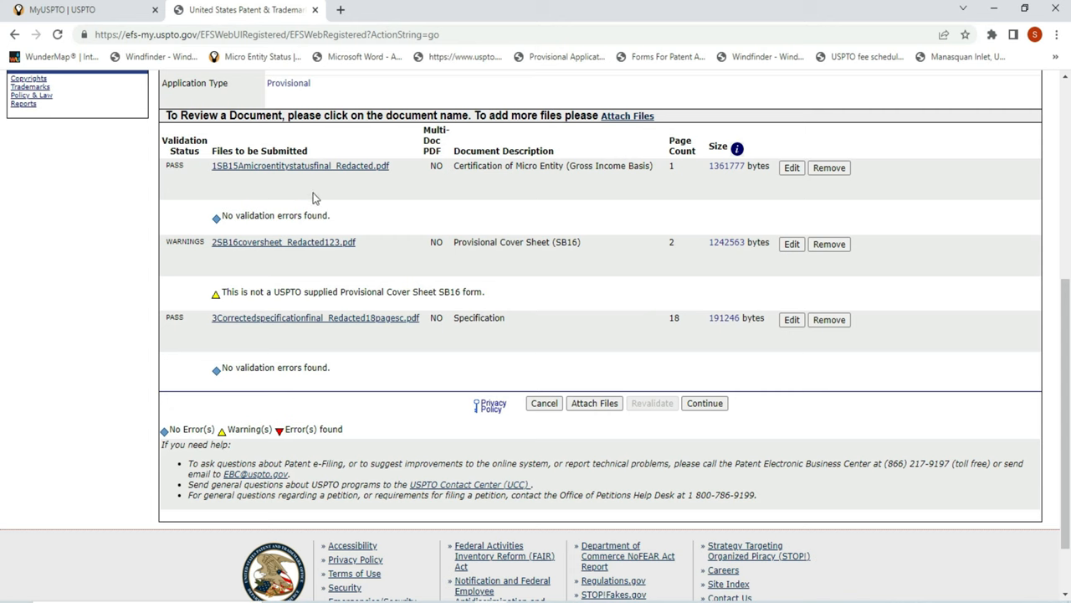
Preview the micro entity certification document and close its preview.
{"action": "left_click", "coordinate": [300, 165]}
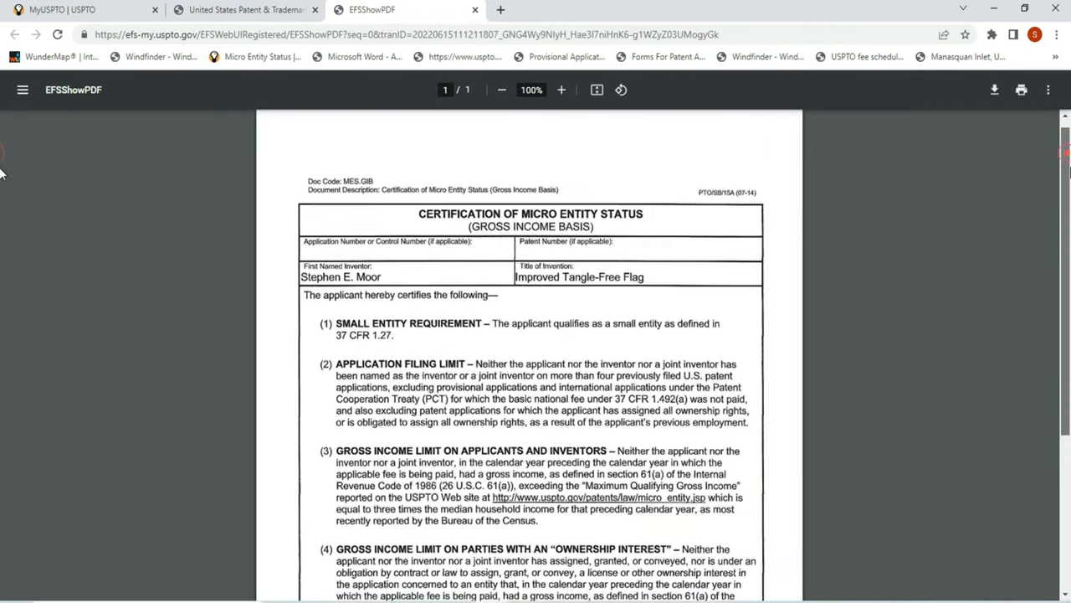
{"action": "scroll", "scroll_direction": "down", "scroll_amount": 3}
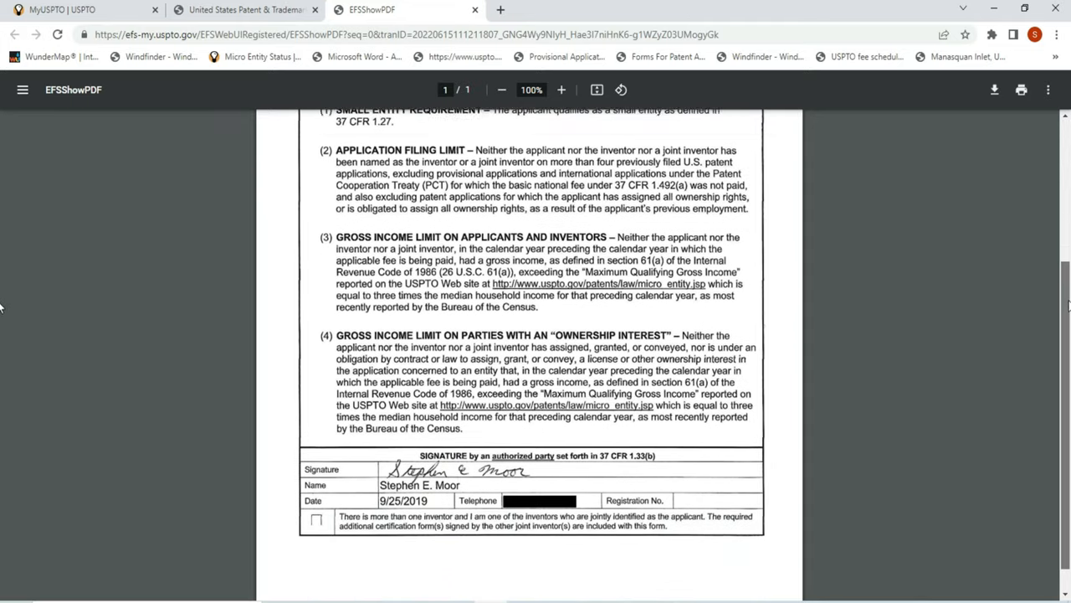
{"action": "scroll", "scroll_direction": "up", "scroll_amount": 3}
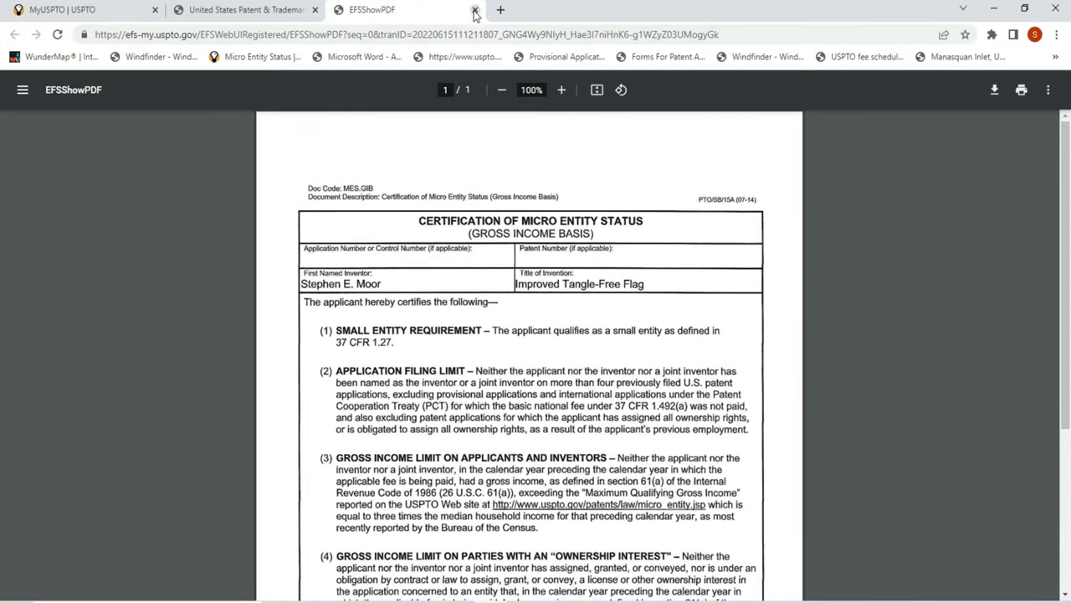
{"action": "left_click", "coordinate": [475, 9]}
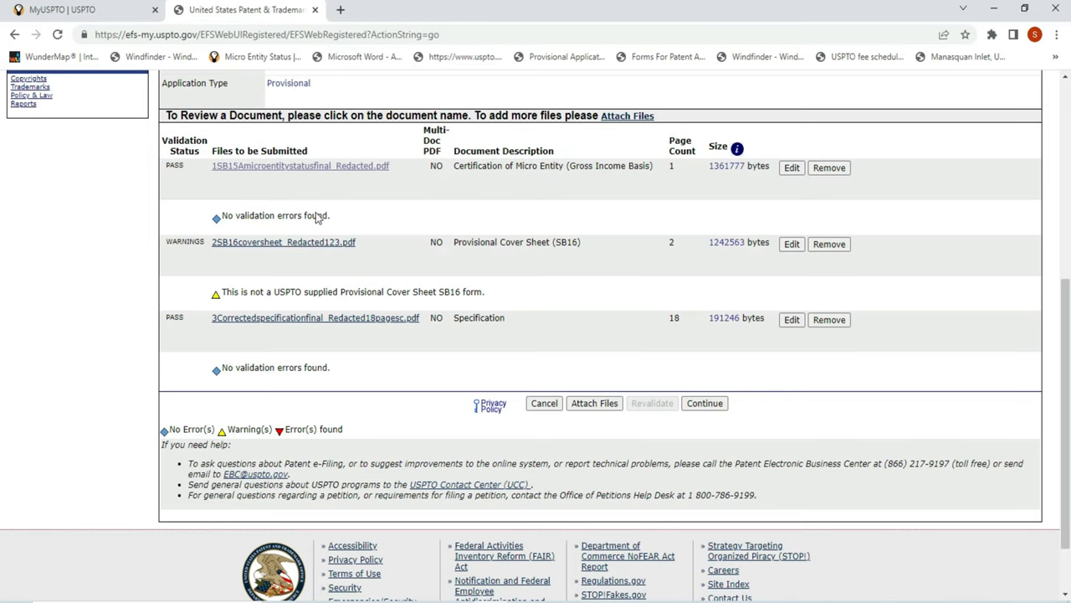
Preview the provisional cover sheet document and close its preview.
{"action": "left_click", "coordinate": [283, 242]}
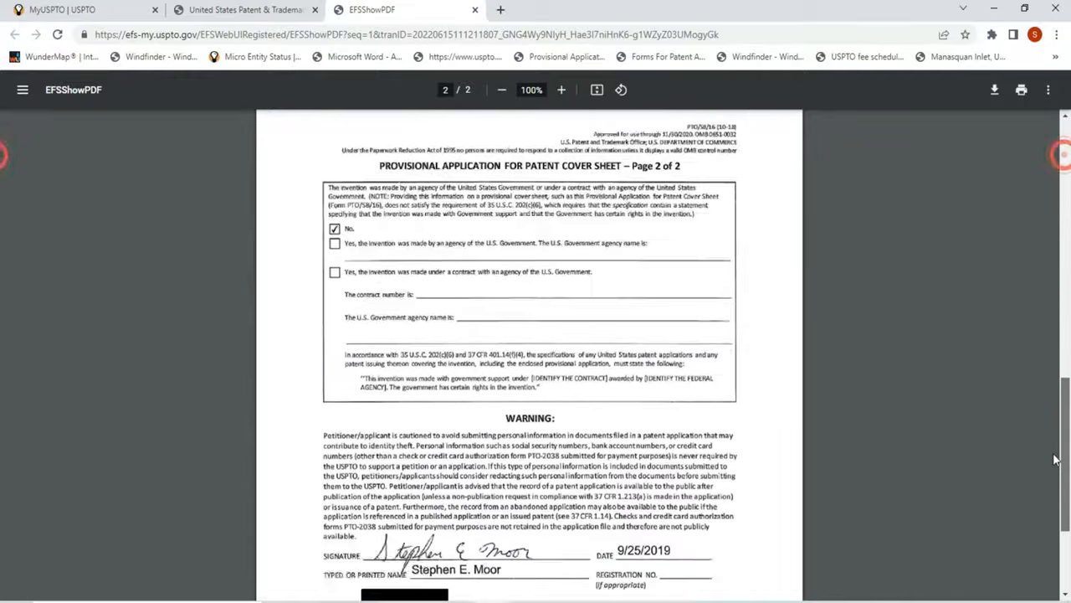
{"action": "scroll", "scroll_direction": "up", "scroll_amount": 3}
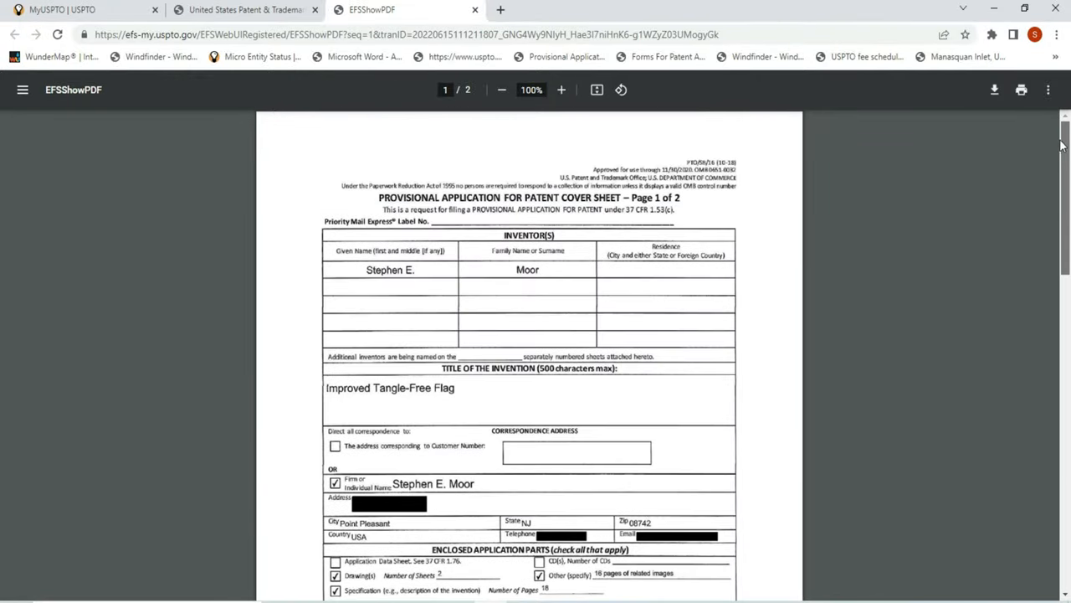
{"action": "scroll", "scroll_direction": "down", "scroll_amount": 3}
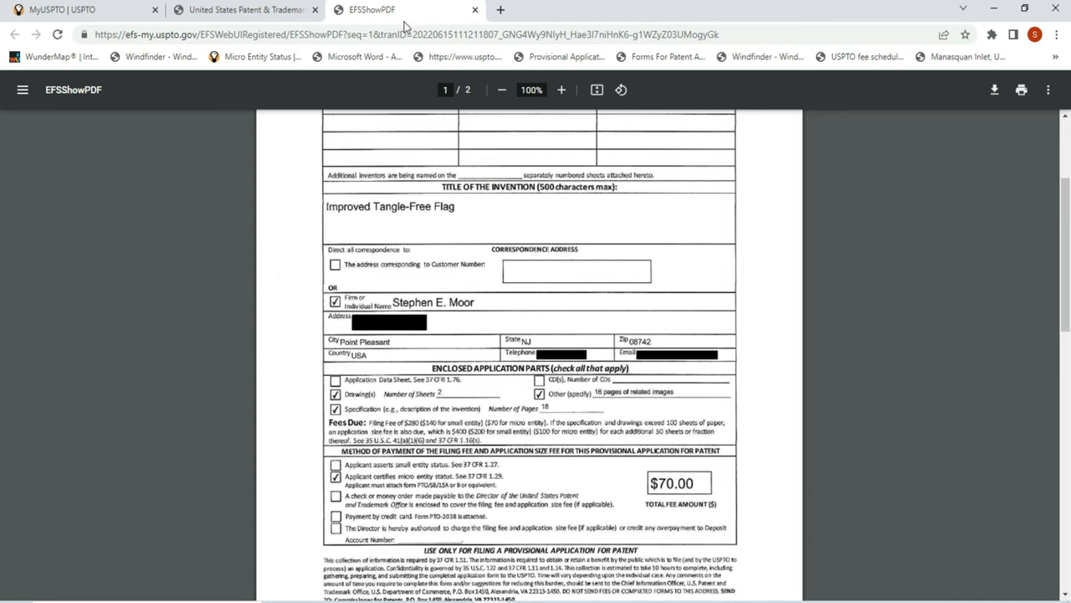
{"action": "left_click", "coordinate": [475, 9]}
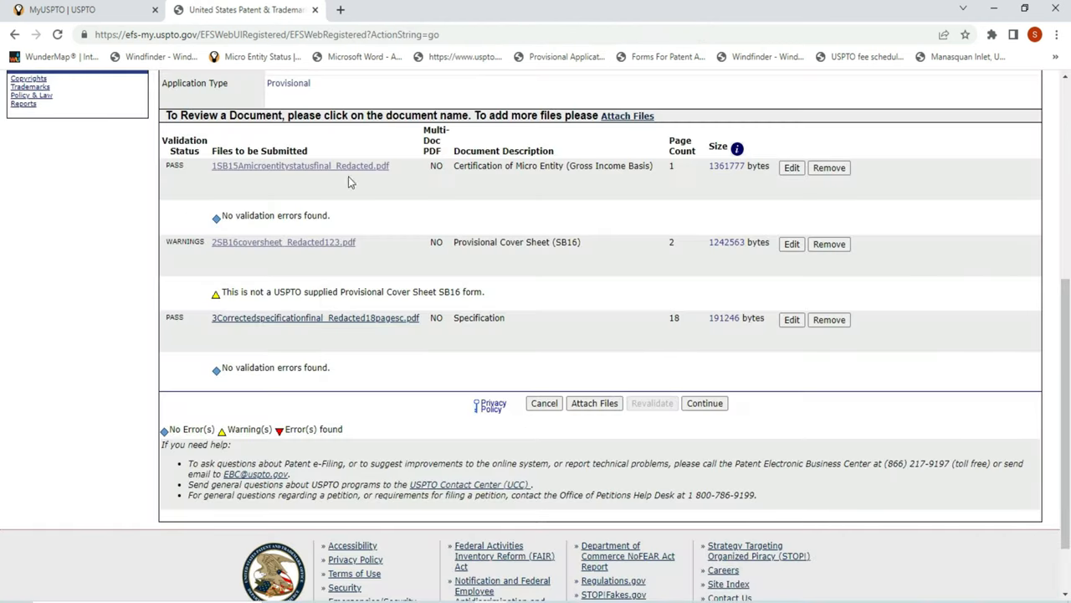
Scroll through the 18-page specification preview, then close it to return to the list.
{"action": "left_click", "coordinate": [315, 318]}
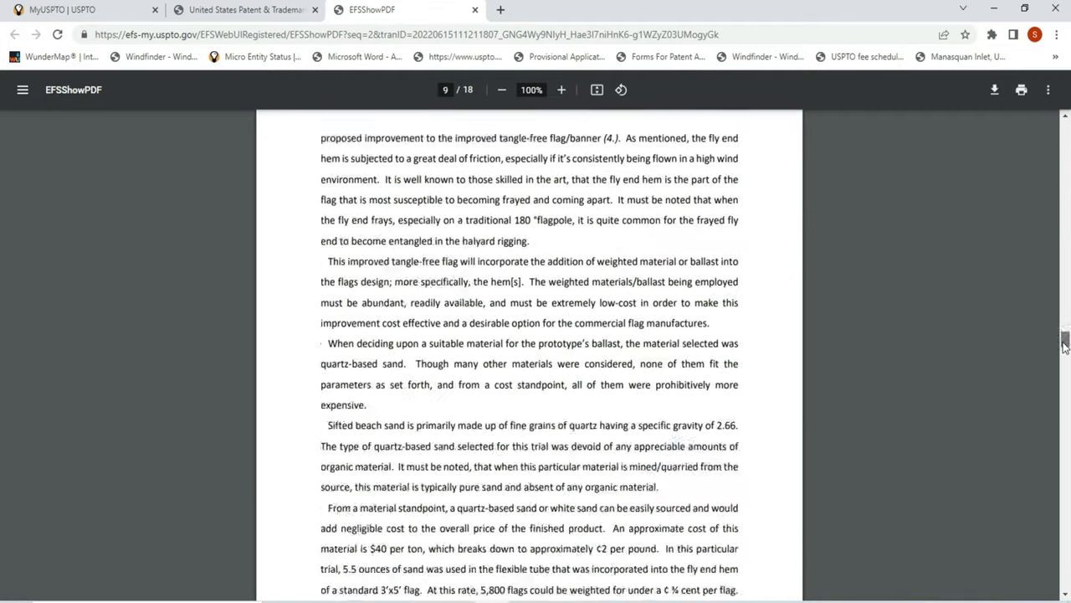
{"action": "scroll", "scroll_direction": "down", "scroll_amount": 3}
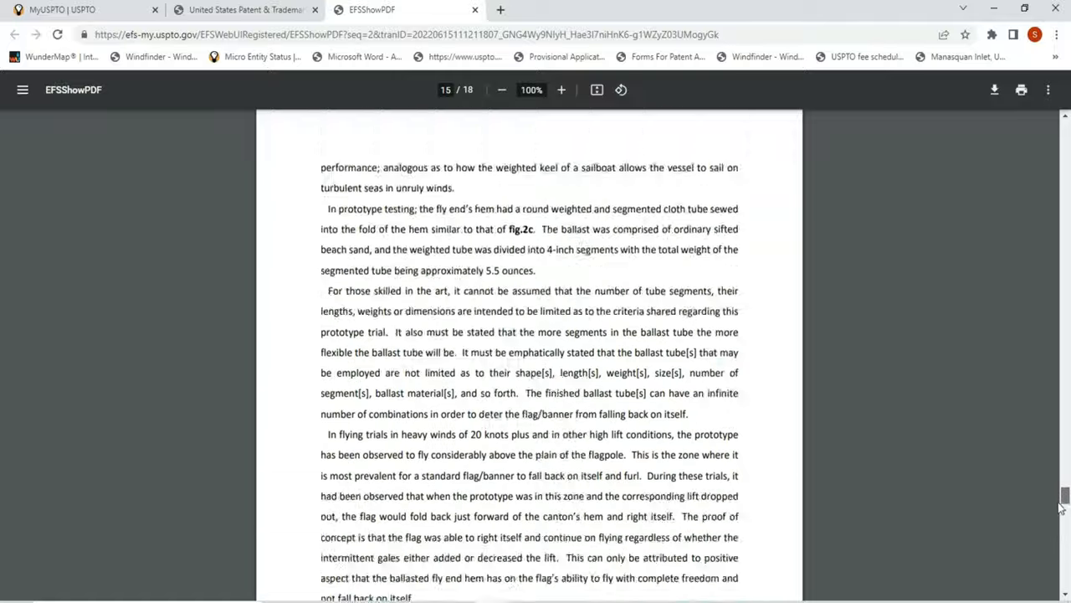
{"action": "scroll", "scroll_direction": "down", "scroll_amount": 3}
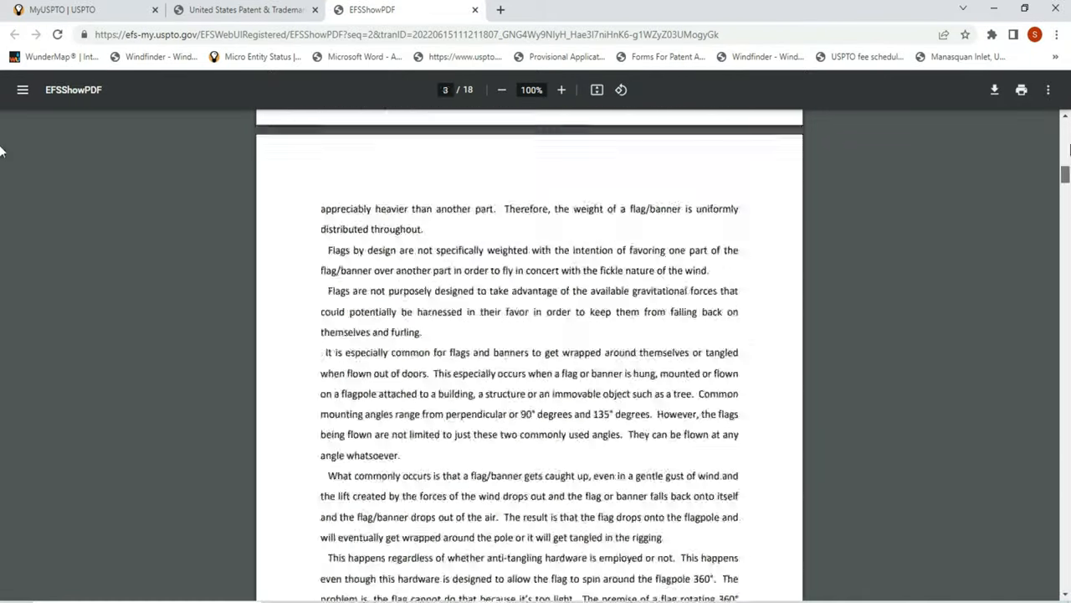
{"action": "scroll", "scroll_direction": "up", "scroll_amount": 3}
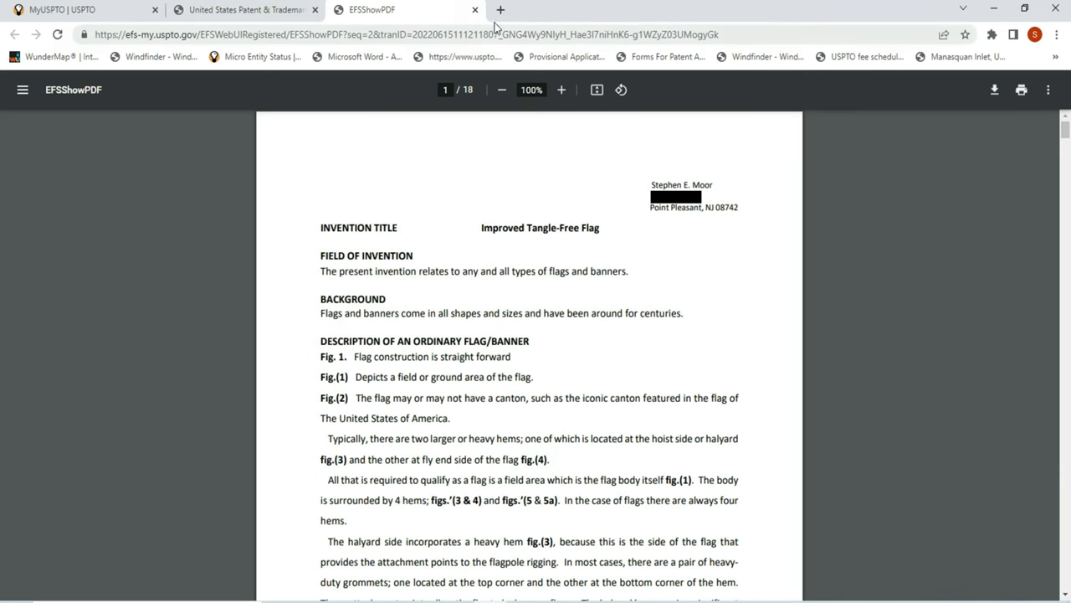
{"action": "left_click", "coordinate": [476, 10]}
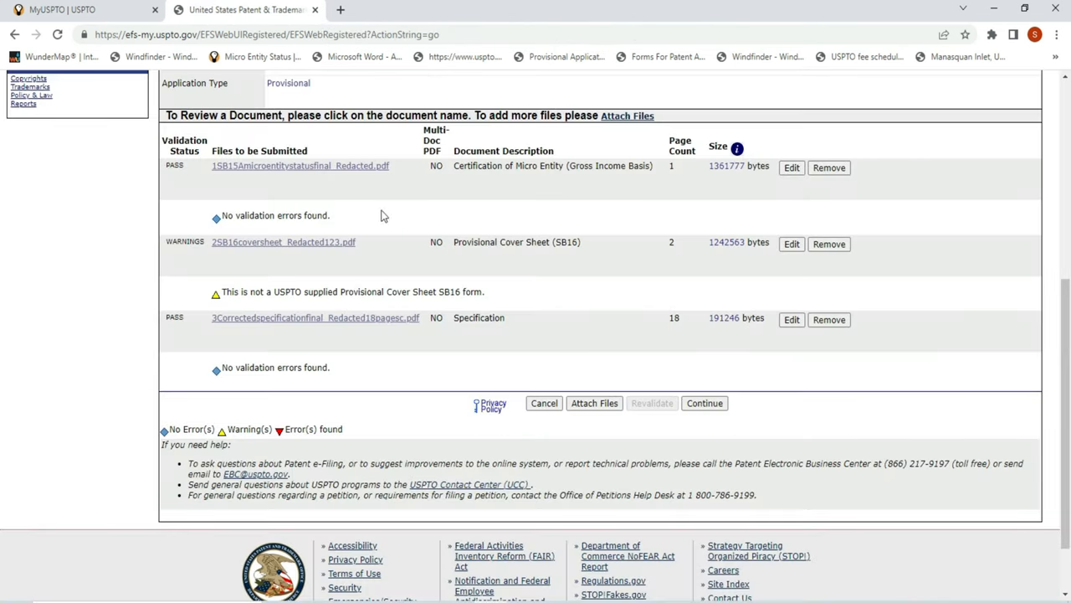
{"action": "mouse_move", "coordinate": [437, 210]}
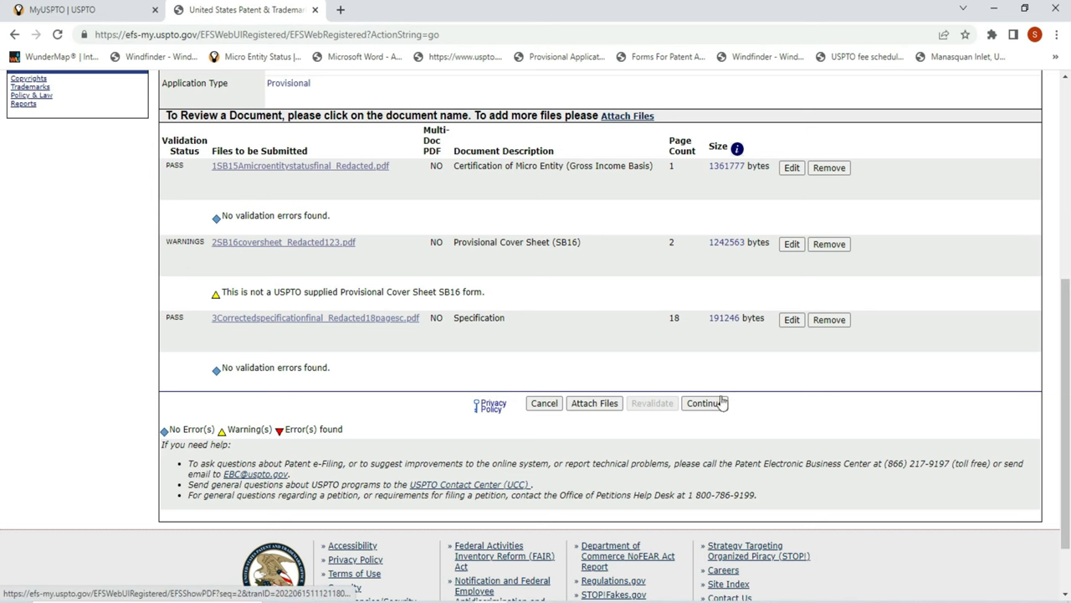
Reach Calculate Fees and switch to Micro Entity fees, showing $75 provisional fee code 3005.
{"action": "left_click", "coordinate": [703, 403]}
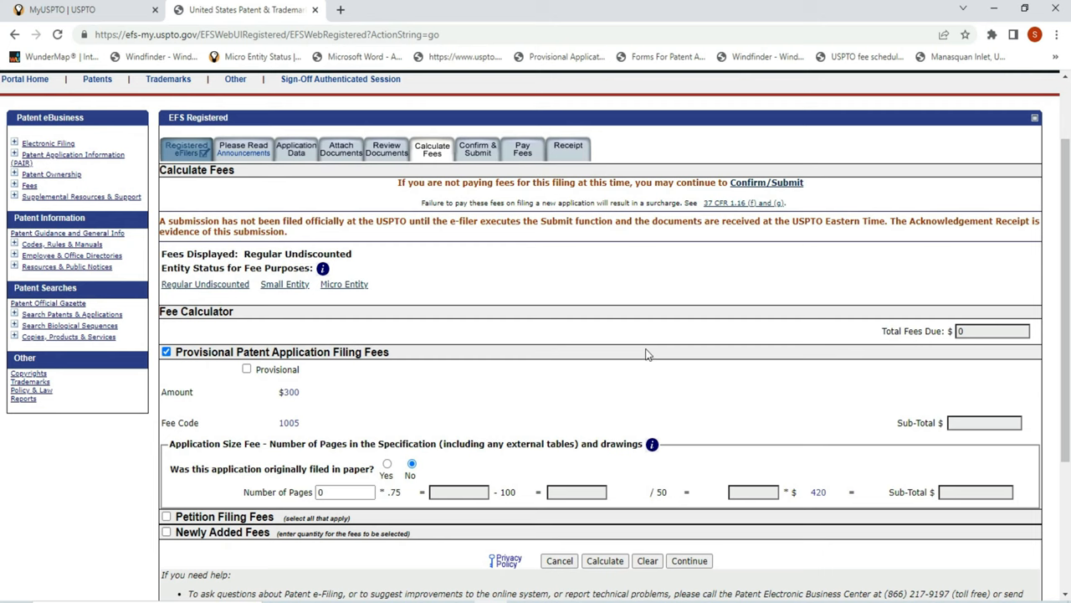
{"action": "scroll", "scroll_direction": "down", "scroll_amount": 3}
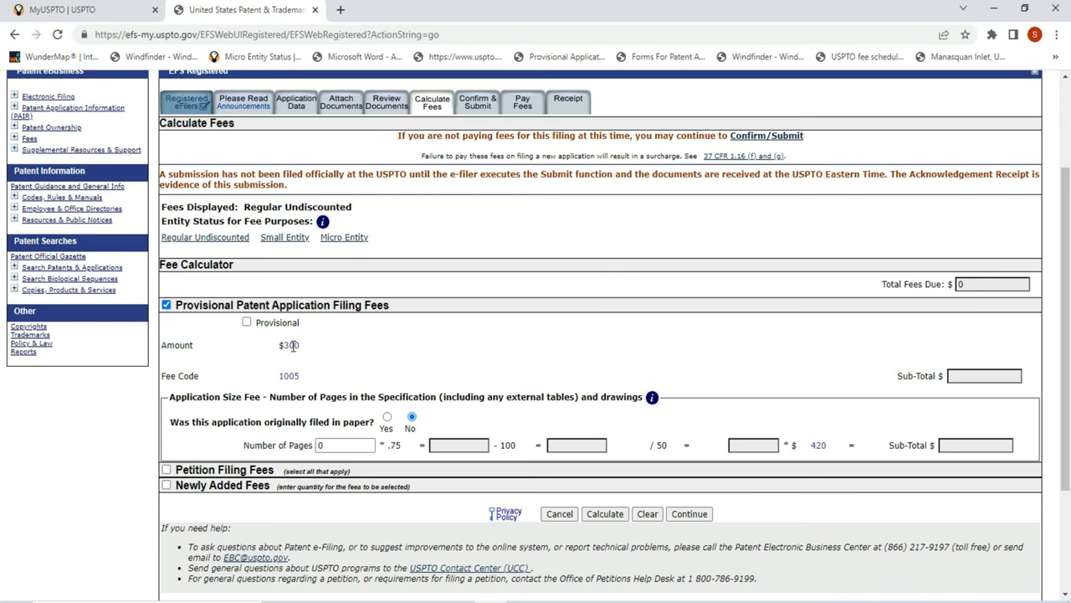
{"action": "mouse_move", "coordinate": [300, 352]}
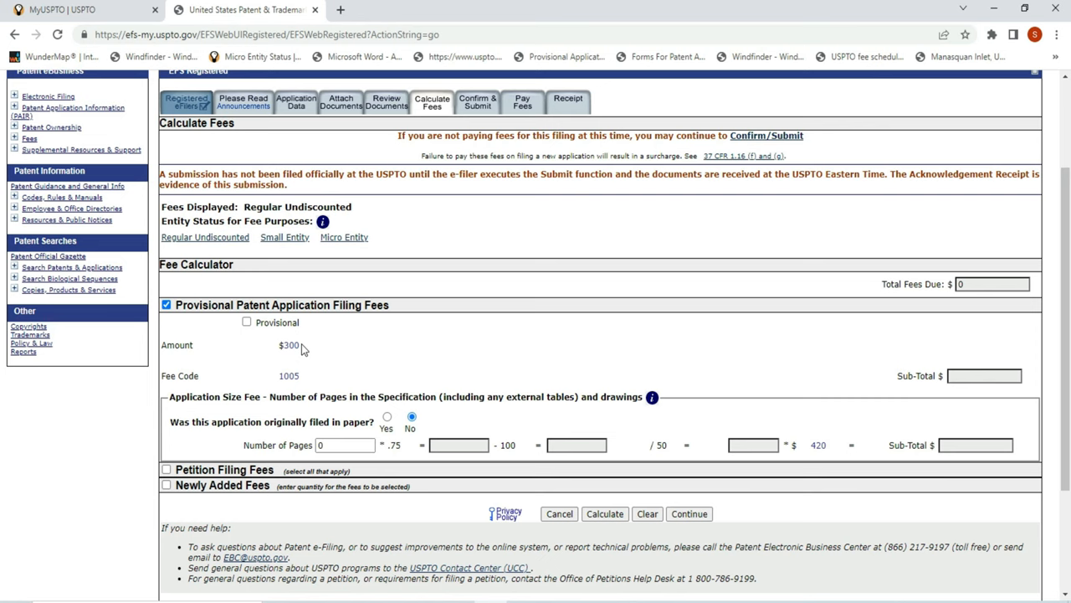
{"action": "mouse_move", "coordinate": [283, 256]}
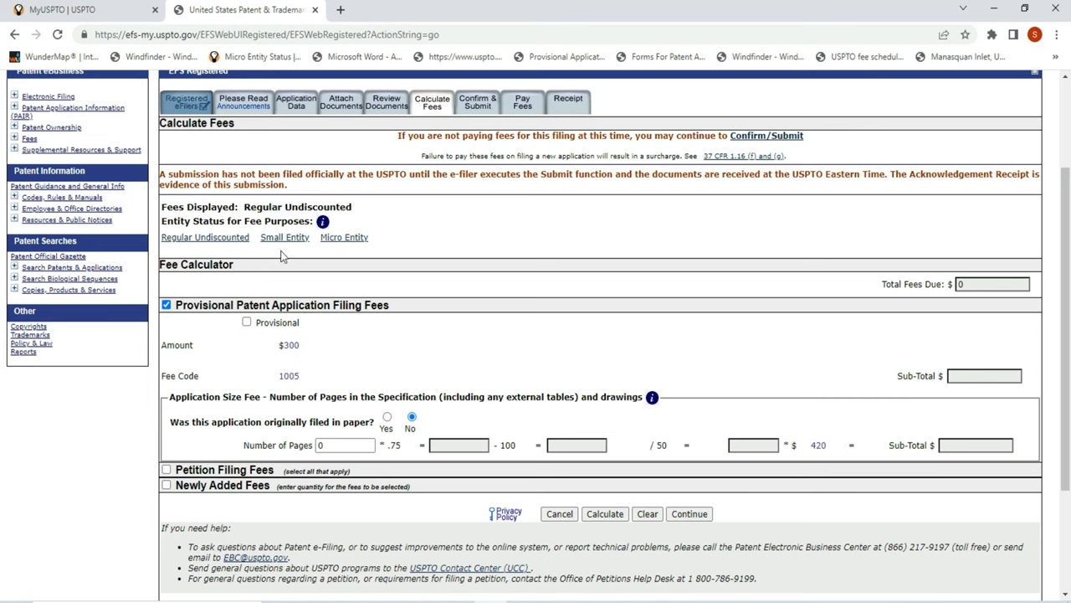
{"action": "left_click", "coordinate": [285, 237]}
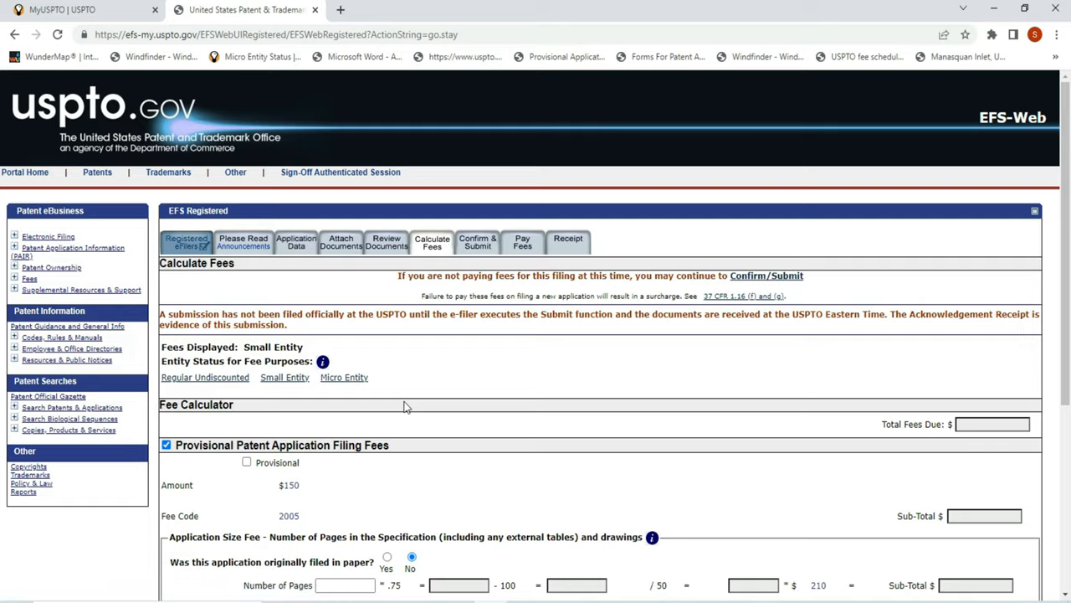
{"action": "scroll", "scroll_direction": "down", "scroll_amount": 3}
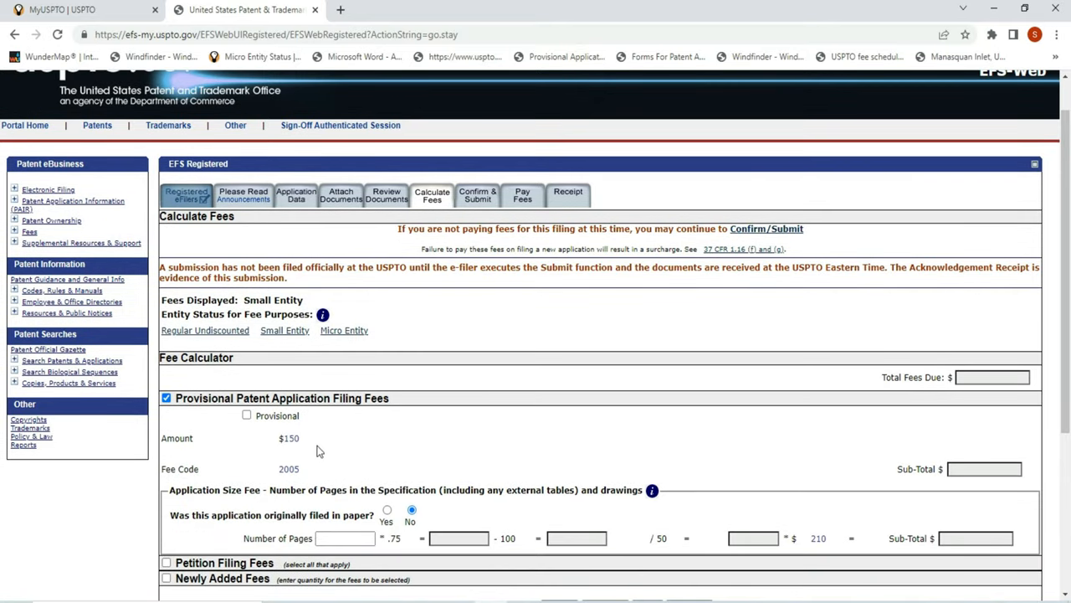
{"action": "scroll", "scroll_direction": "down", "scroll_amount": 3}
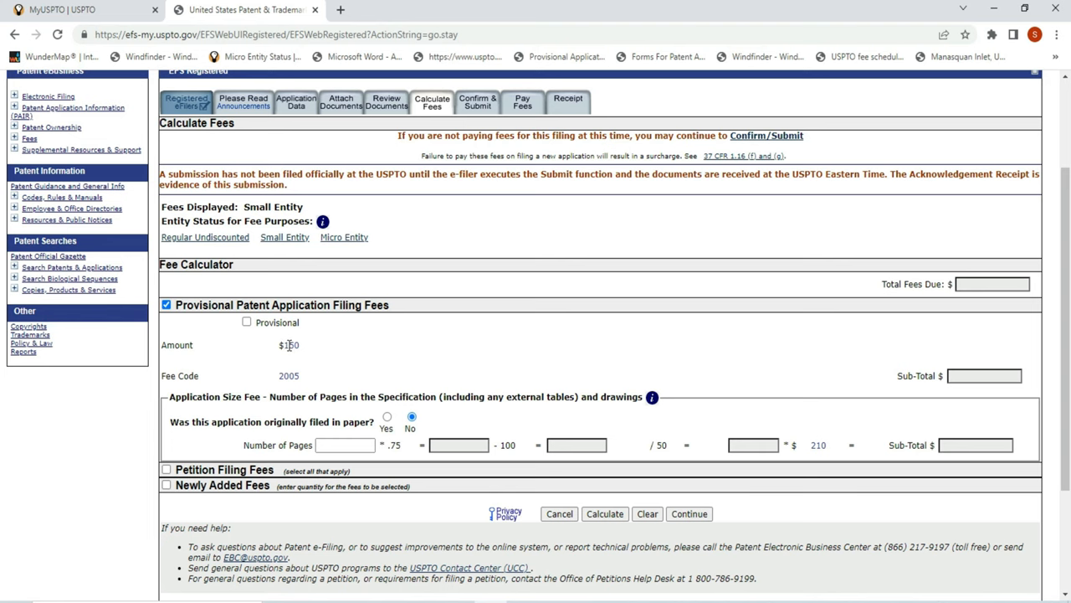
{"action": "mouse_move", "coordinate": [344, 237]}
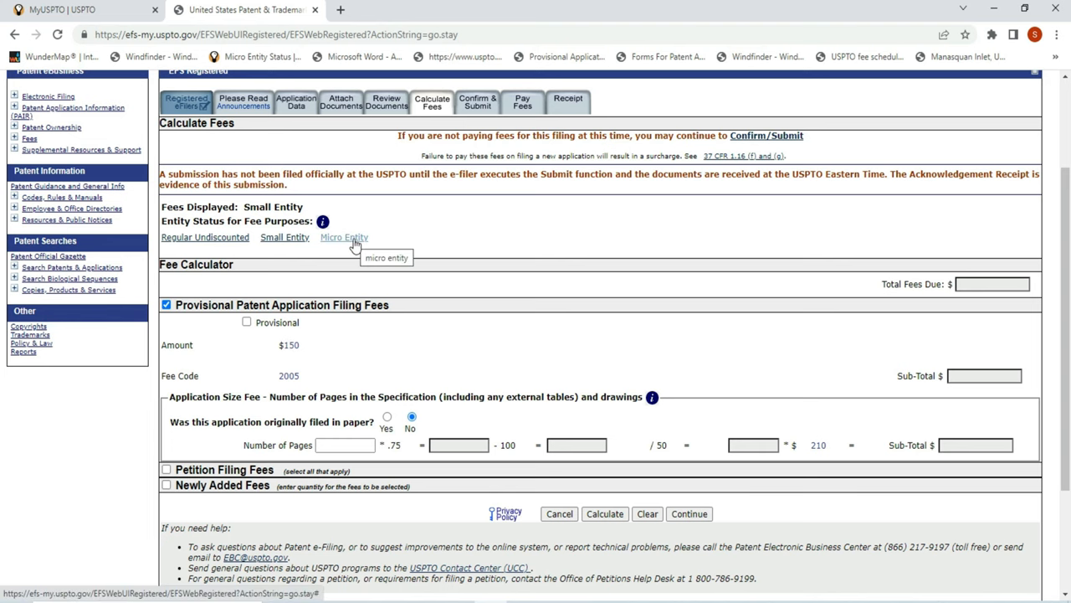
{"action": "left_click", "coordinate": [344, 237]}
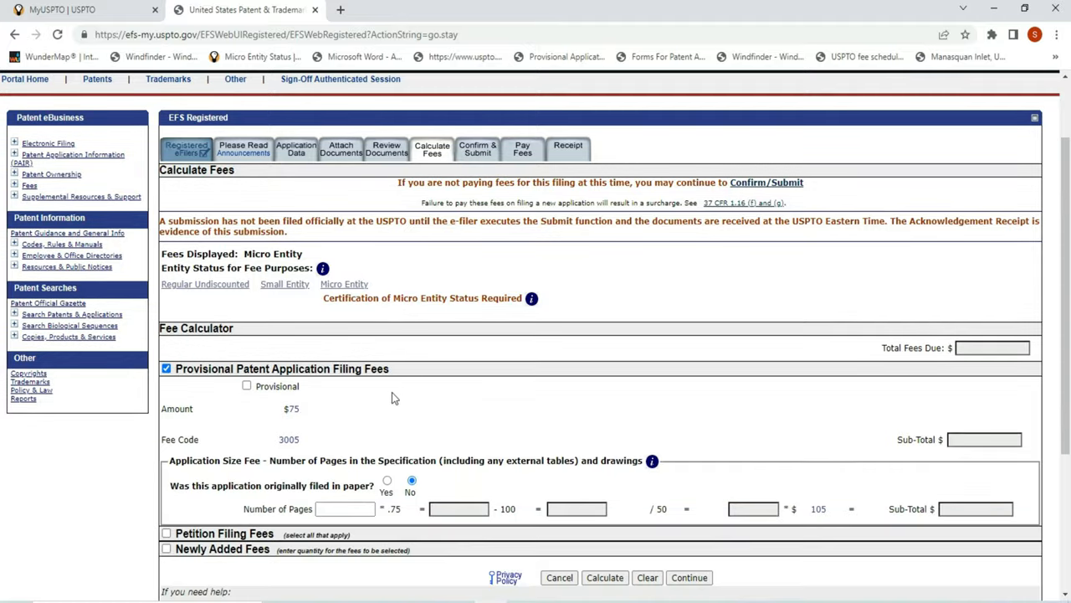
{"action": "scroll", "scroll_direction": "down", "scroll_amount": 3}
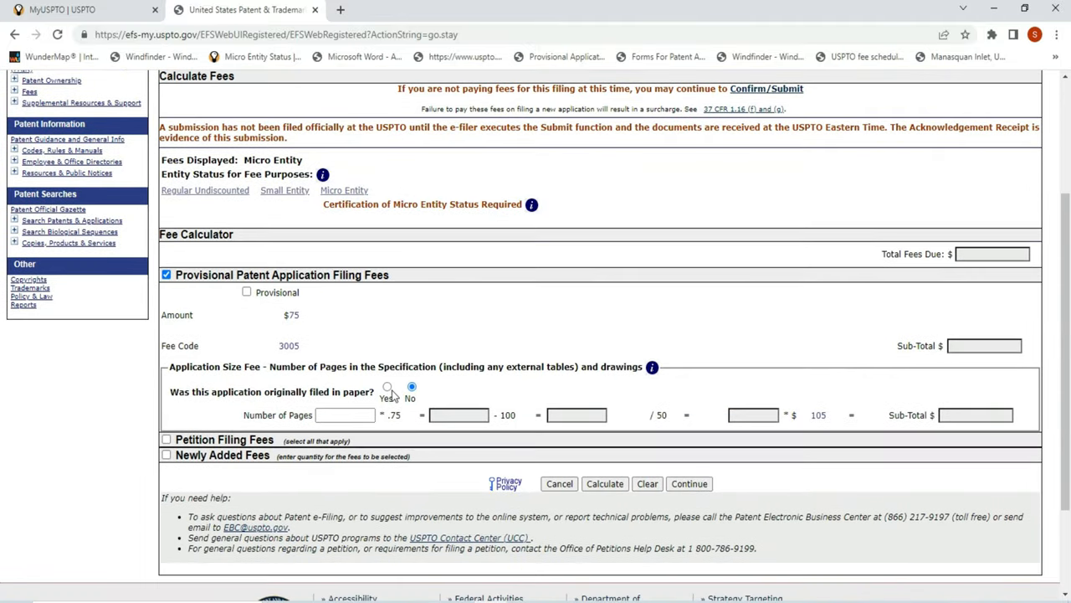
{"action": "mouse_move", "coordinate": [327, 333]}
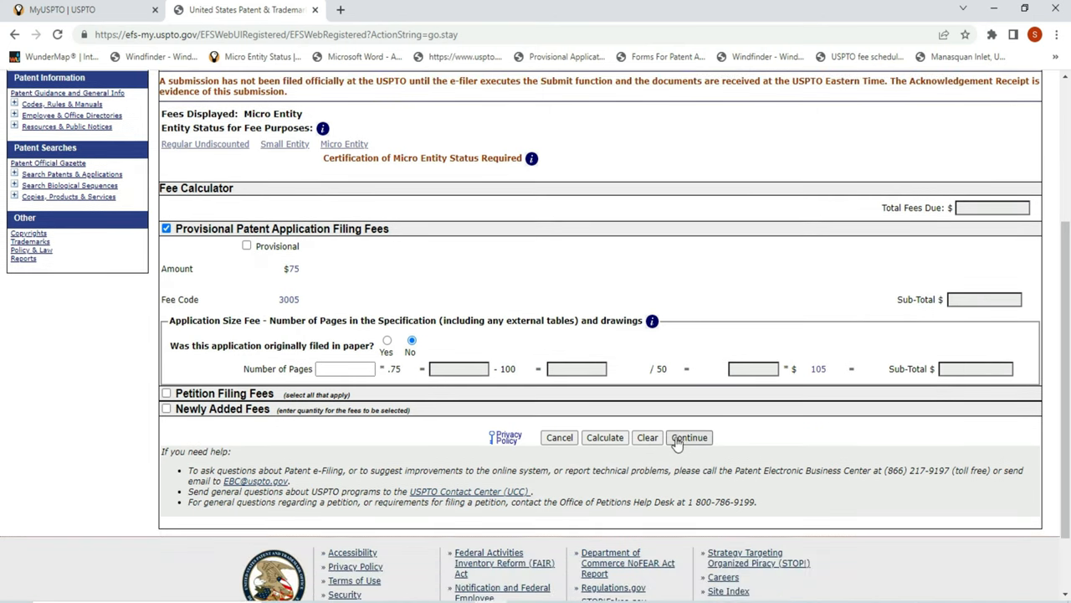
{"action": "mouse_move", "coordinate": [689, 436]}
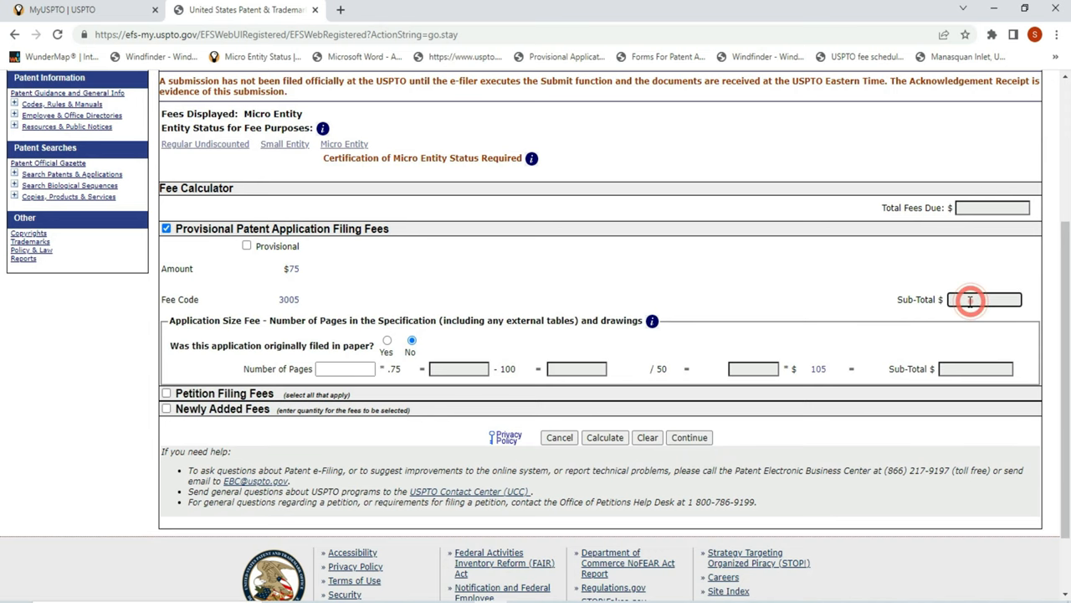
Enter 75 as the provisional filing fee sub-total.
{"action": "left_click", "coordinate": [604, 437]}
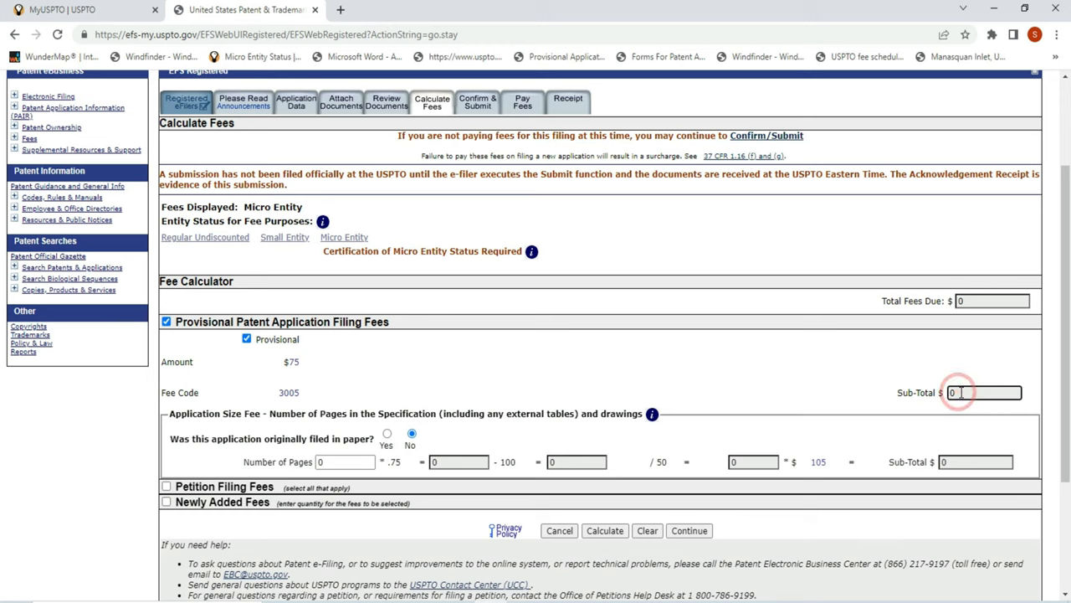
{"action": "type", "text": "75"}
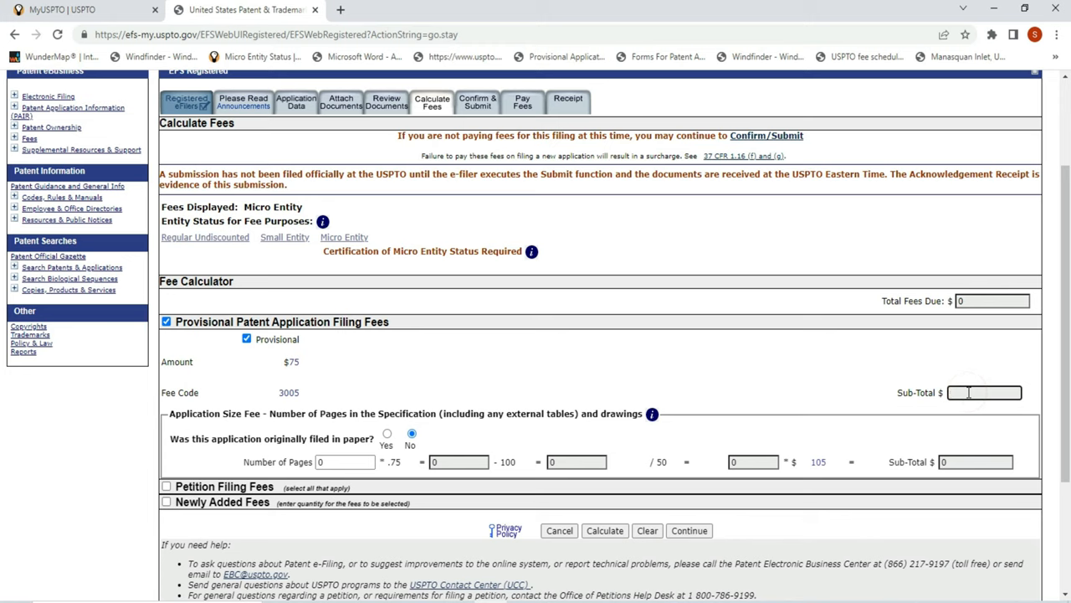
{"action": "type", "text": "75.00"}
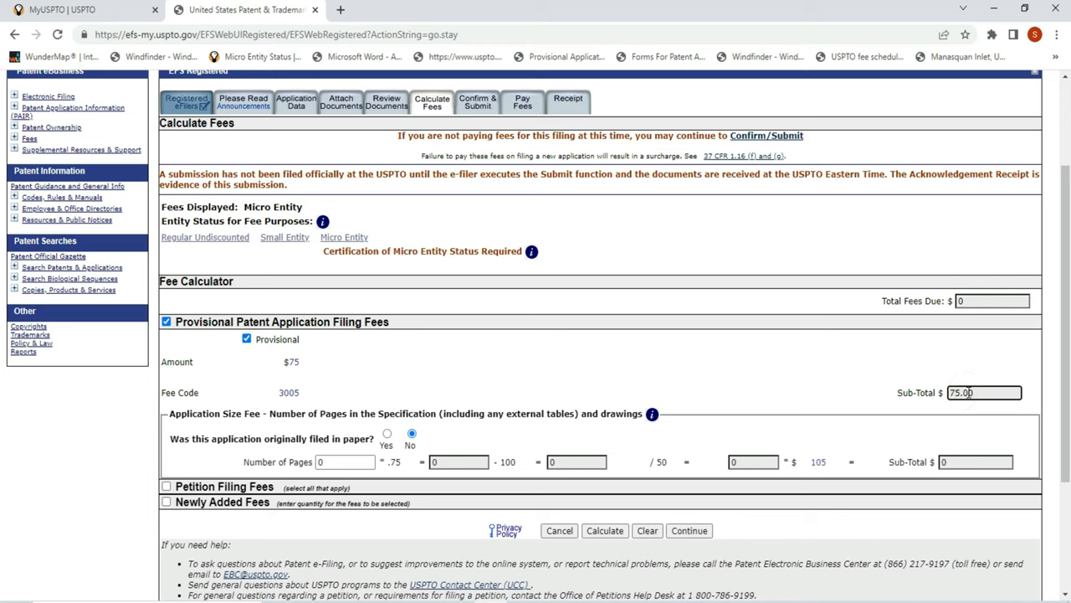
{"action": "mouse_move", "coordinate": [253, 347]}
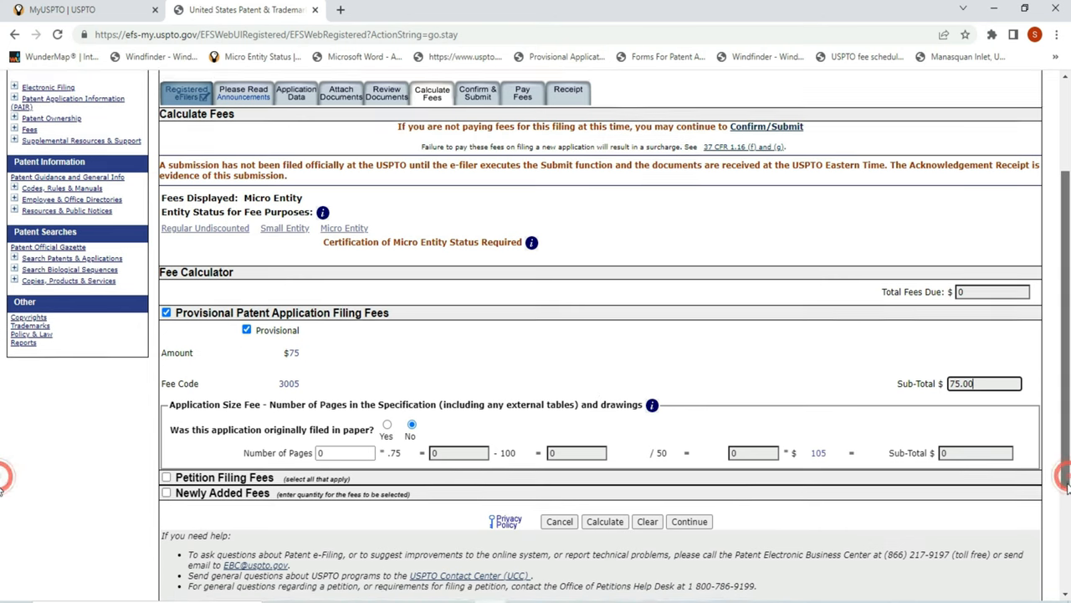
{"action": "scroll", "scroll_direction": "down", "scroll_amount": 3}
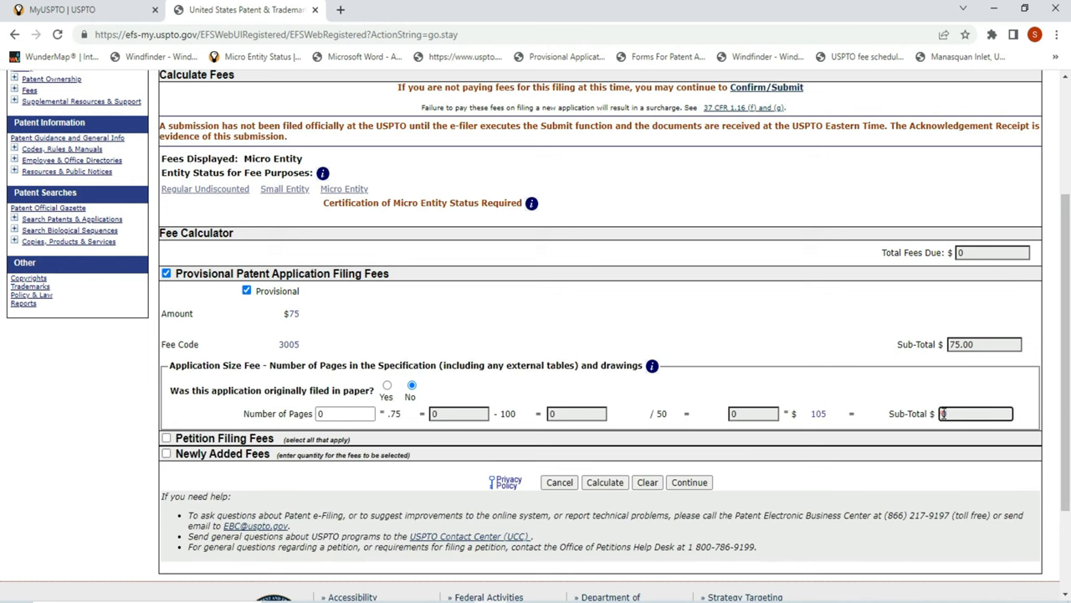
{"action": "scroll", "scroll_direction": "down", "scroll_amount": 3}
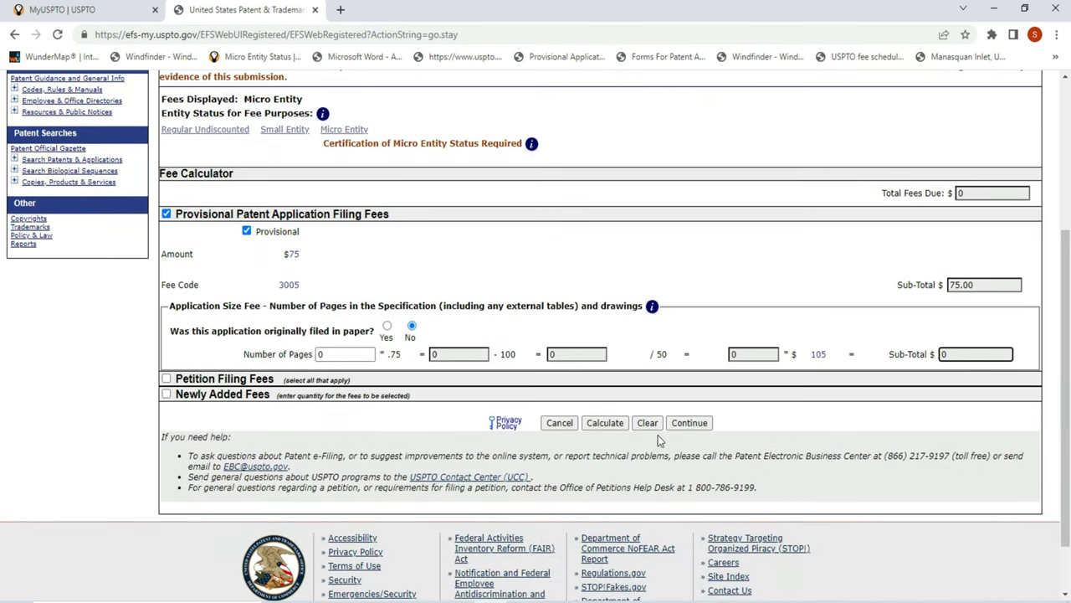
{"action": "left_click", "coordinate": [604, 422]}
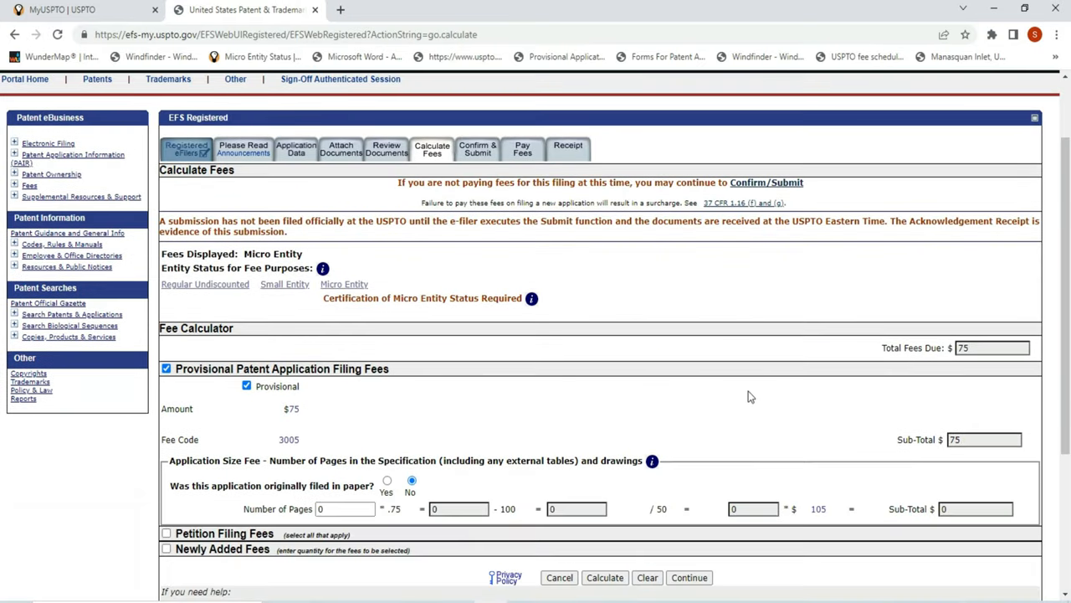
{"action": "scroll", "scroll_direction": "down", "scroll_amount": 3}
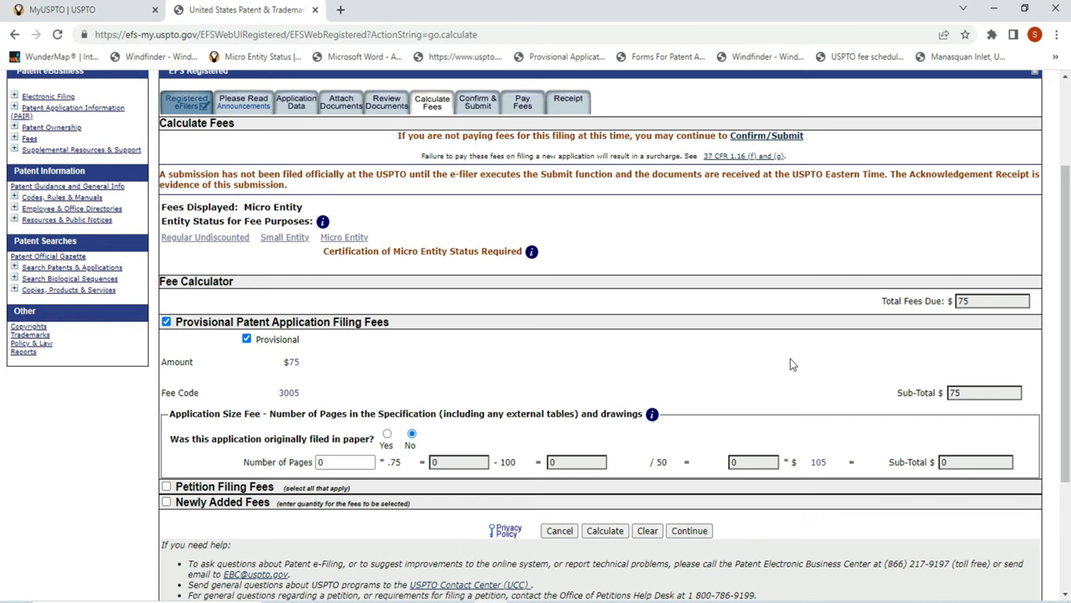
{"action": "scroll", "scroll_direction": "up", "scroll_amount": 3}
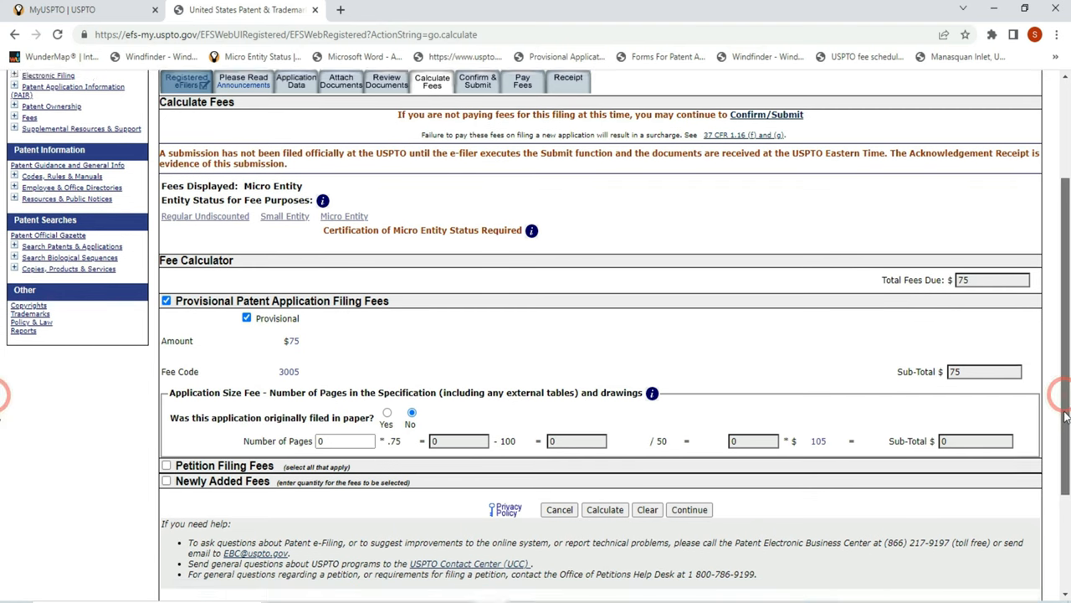
{"action": "scroll", "scroll_direction": "down", "scroll_amount": 3}
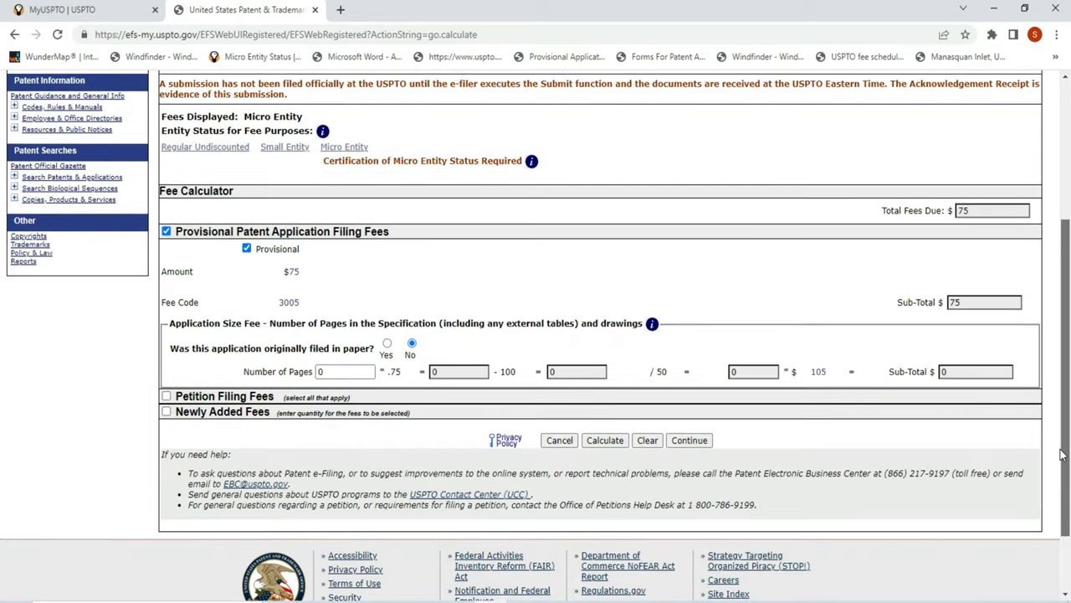
{"action": "scroll", "scroll_direction": "up", "scroll_amount": 3}
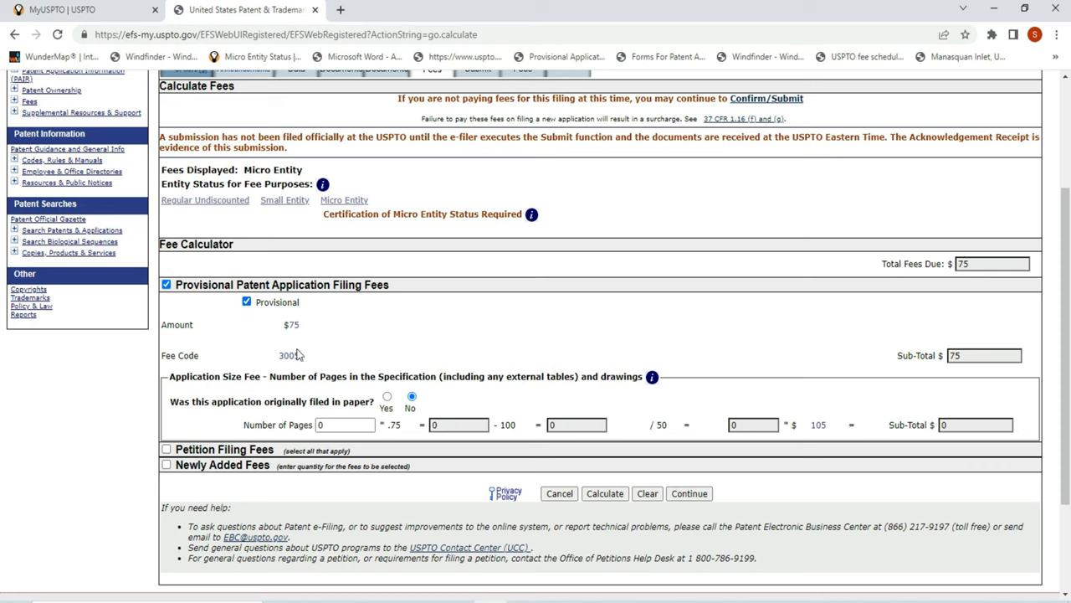
{"action": "mouse_move", "coordinate": [433, 241]}
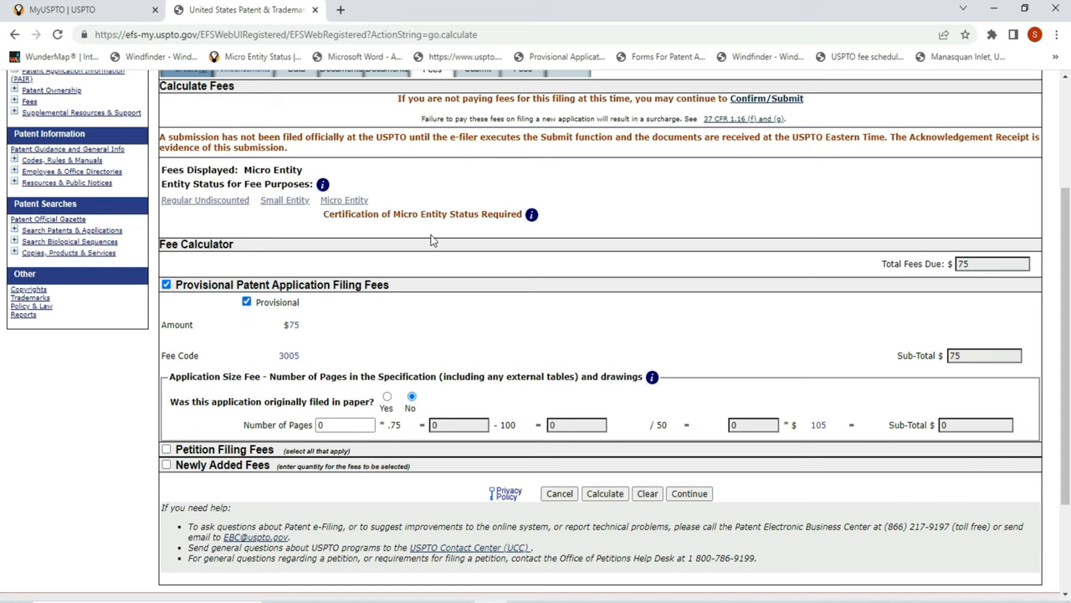
{"action": "mouse_move", "coordinate": [343, 200]}
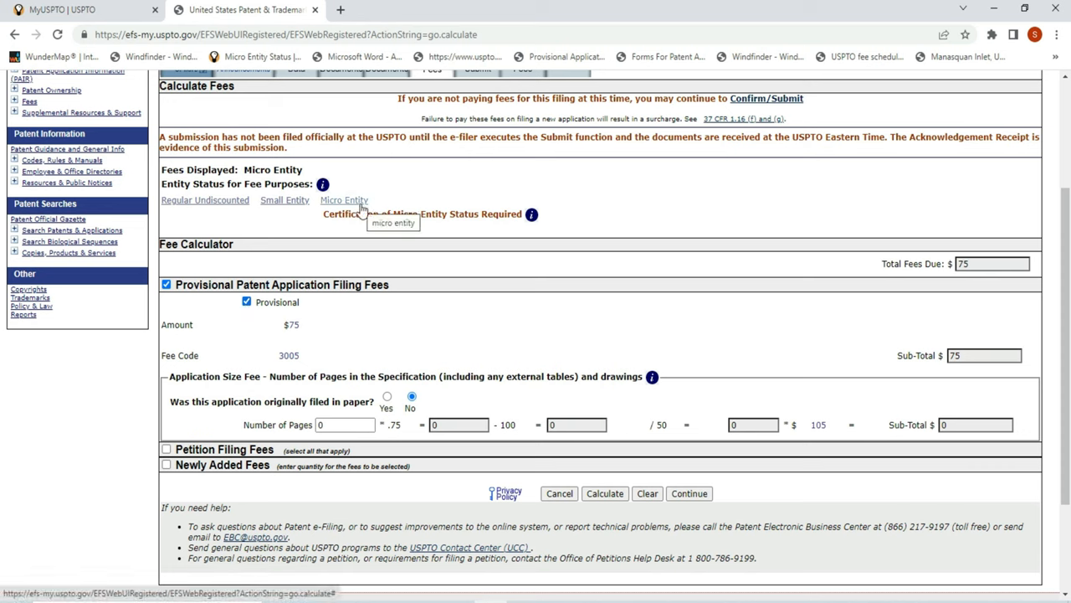
{"action": "mouse_move", "coordinate": [284, 200]}
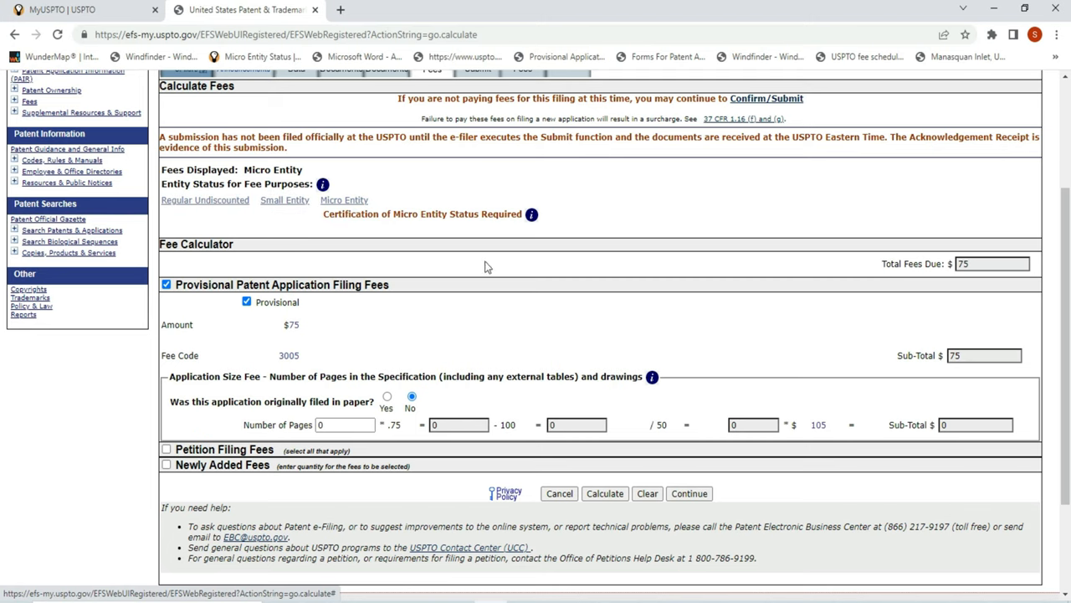
{"action": "scroll", "scroll_direction": "down", "scroll_amount": 3}
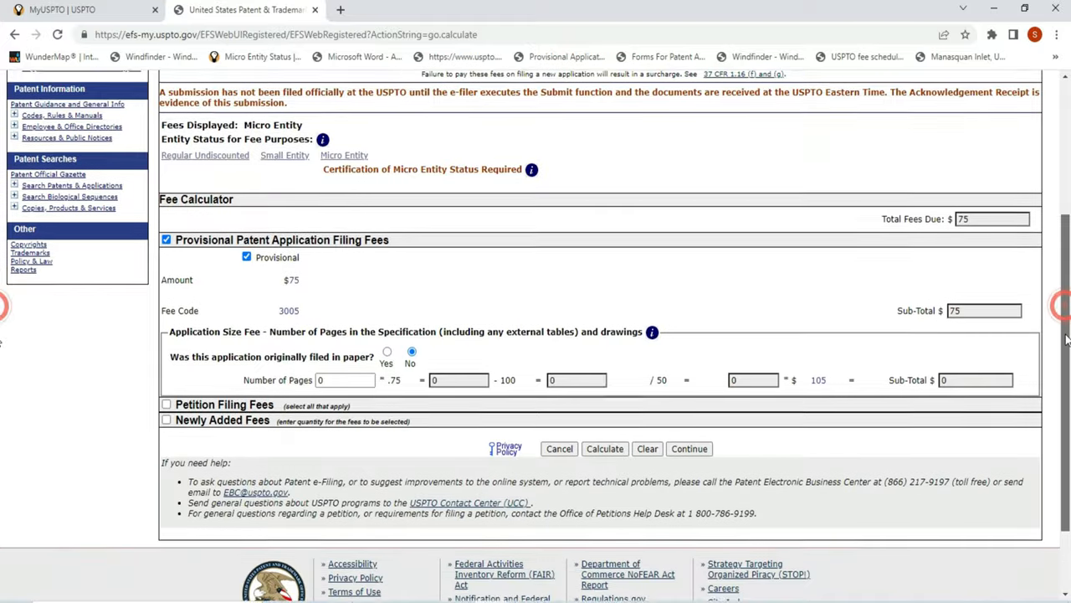
{"action": "scroll", "scroll_direction": "down", "scroll_amount": 3}
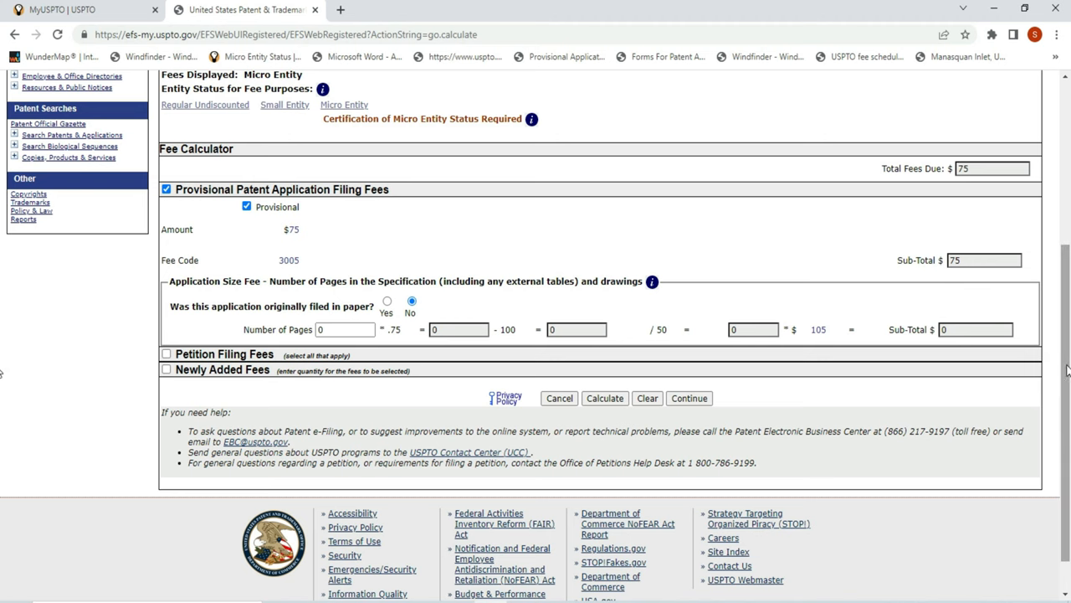
{"action": "mouse_move", "coordinate": [689, 398]}
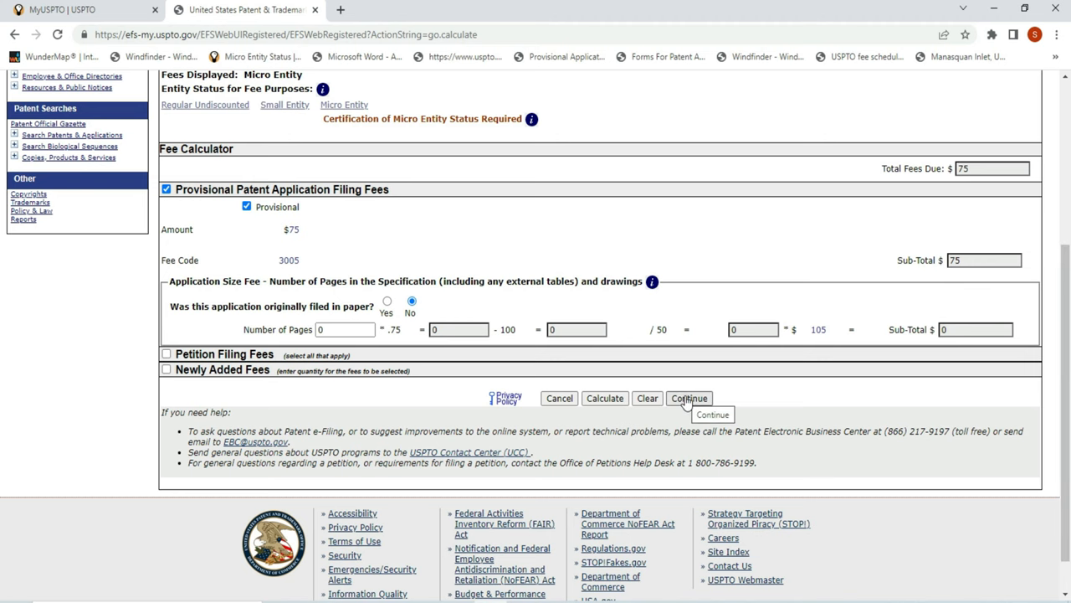
Continue to Confirm & Submit and scroll to the list of four validated documents.
{"action": "left_click", "coordinate": [689, 397]}
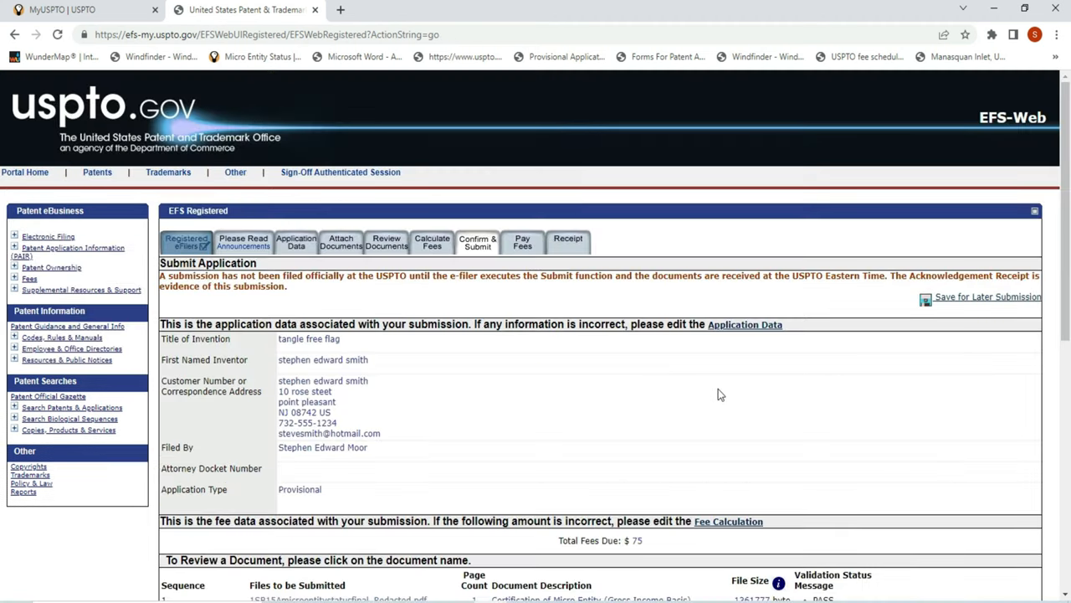
{"action": "scroll", "scroll_direction": "down", "scroll_amount": 3}
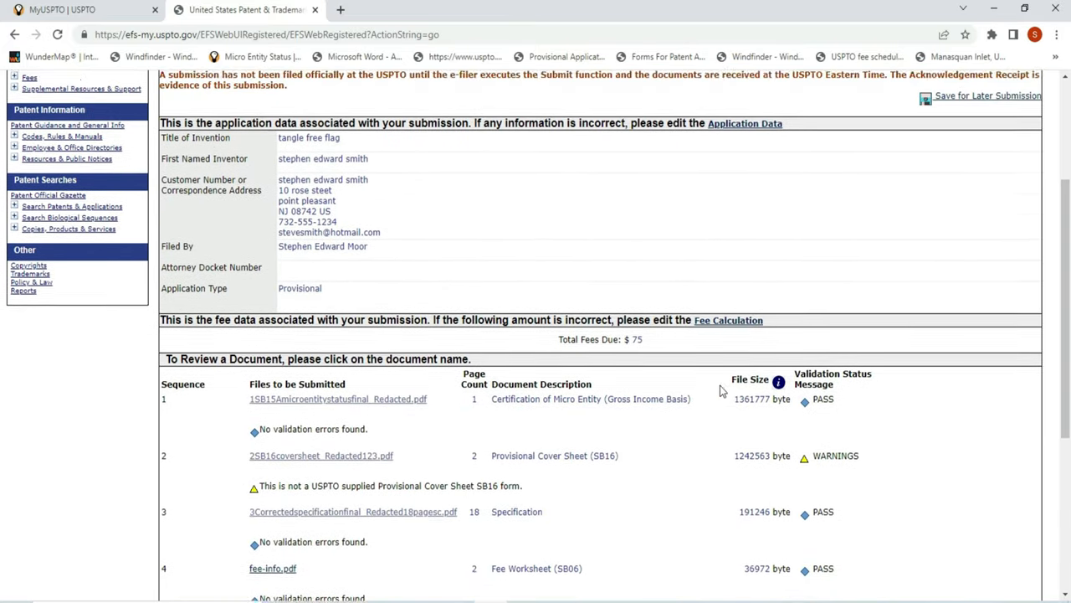
{"action": "scroll", "scroll_direction": "down", "scroll_amount": 3}
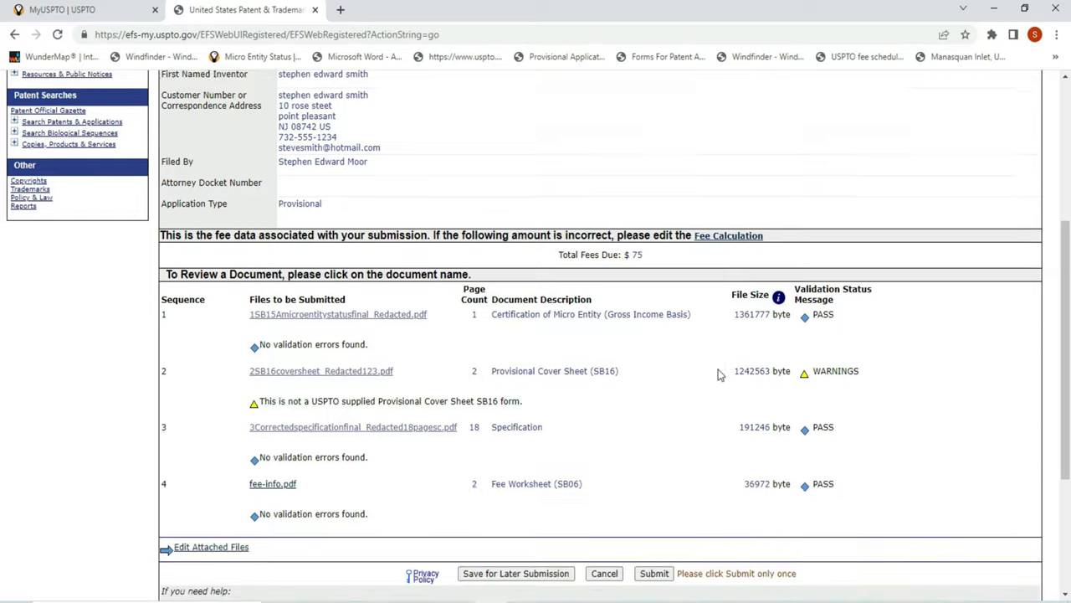
{"action": "scroll", "scroll_direction": "down", "scroll_amount": 3}
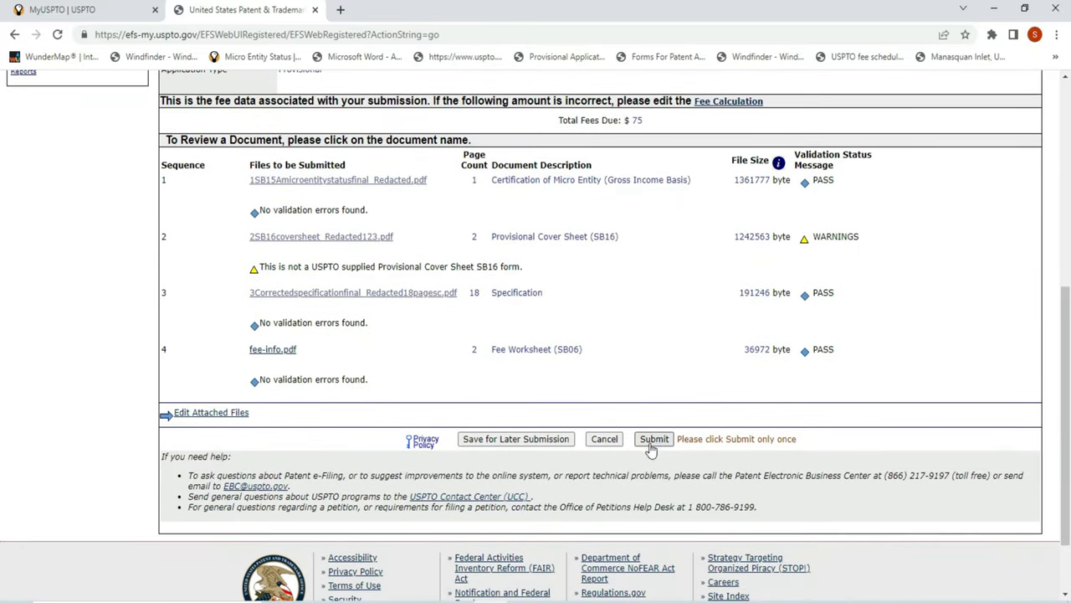
{"action": "mouse_move", "coordinate": [654, 439]}
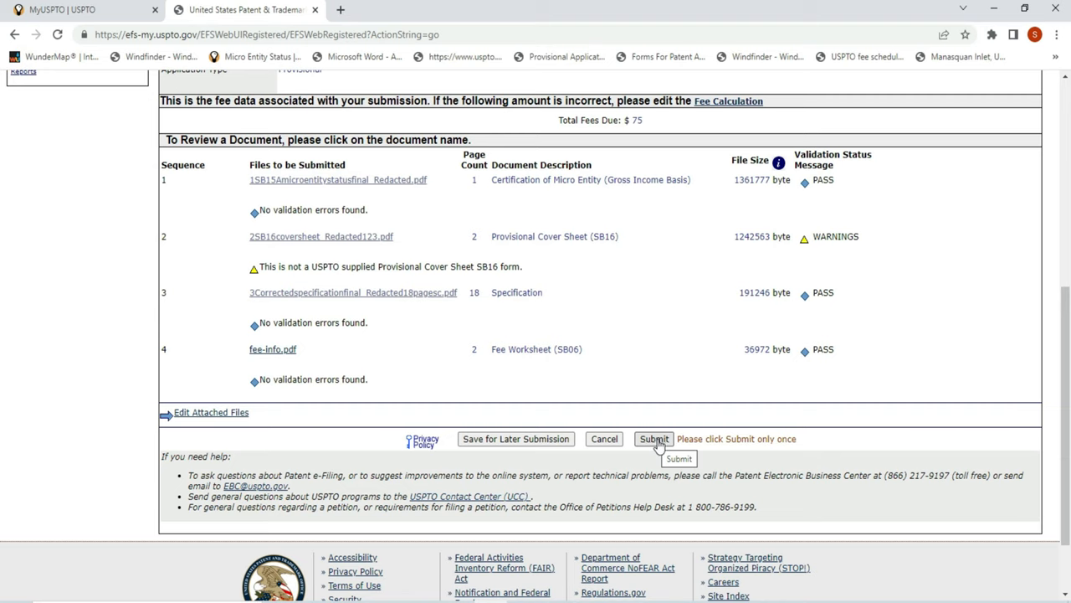
{"action": "mouse_move", "coordinate": [678, 459]}
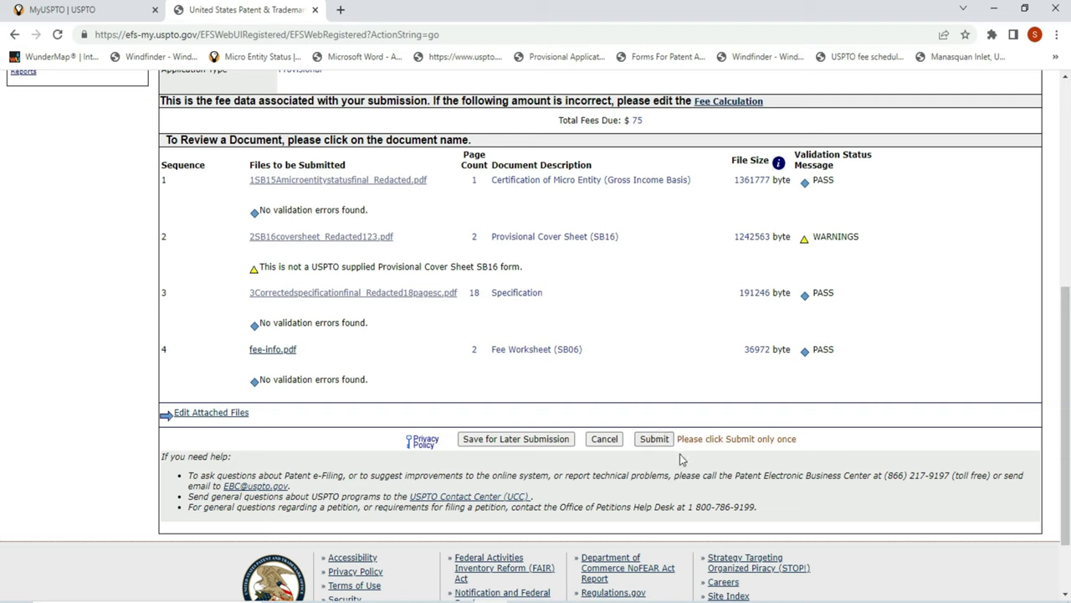
{"action": "mouse_move", "coordinate": [655, 439]}
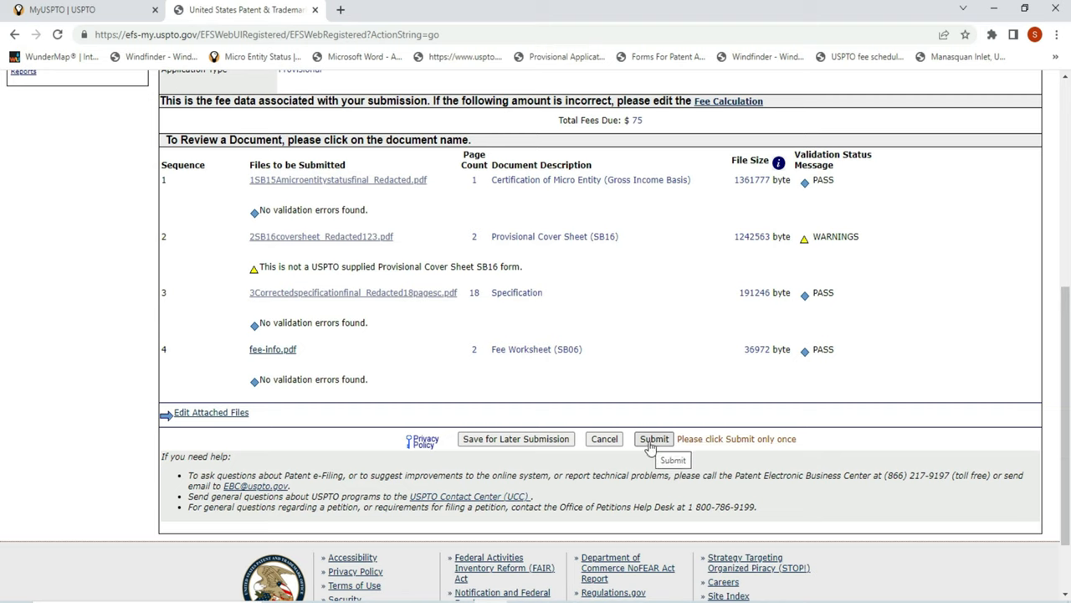
{"action": "mouse_move", "coordinate": [756, 455]}
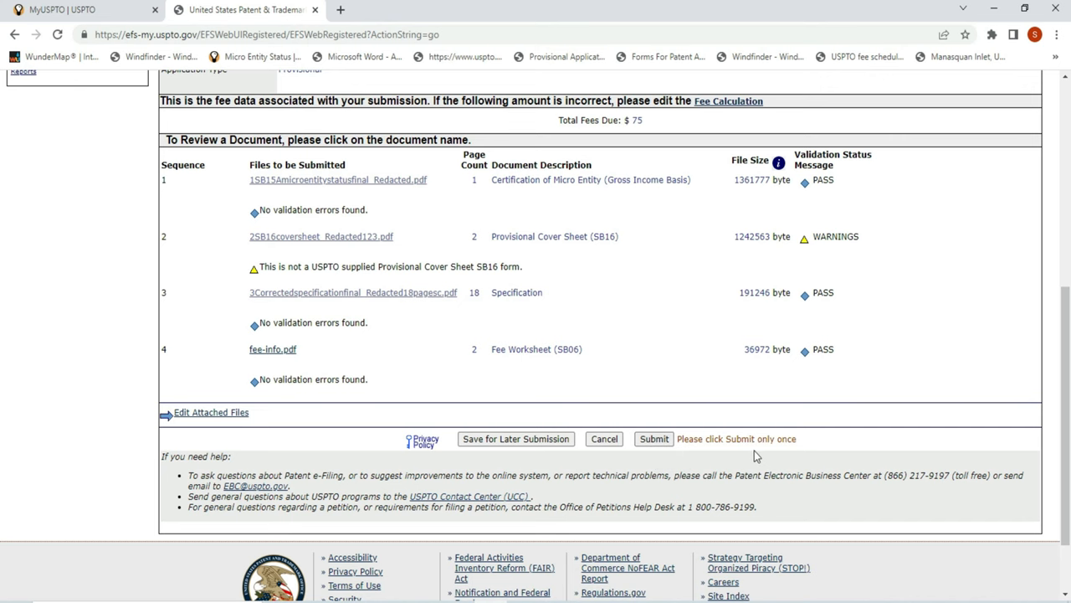
{"action": "scroll", "scroll_direction": "down", "scroll_amount": 3}
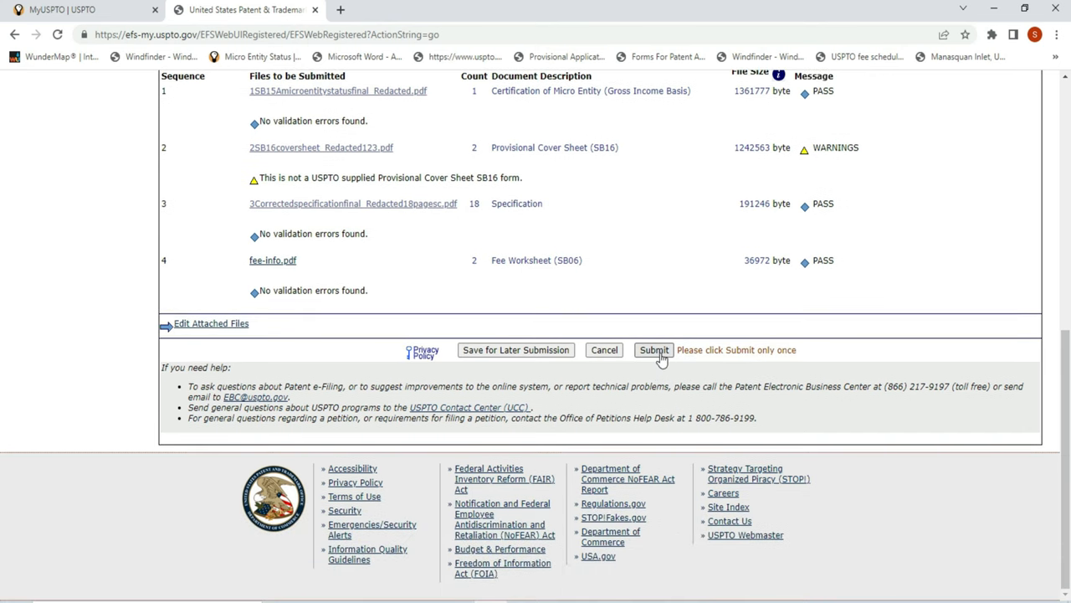
{"action": "scroll", "scroll_direction": "up", "scroll_amount": 3}
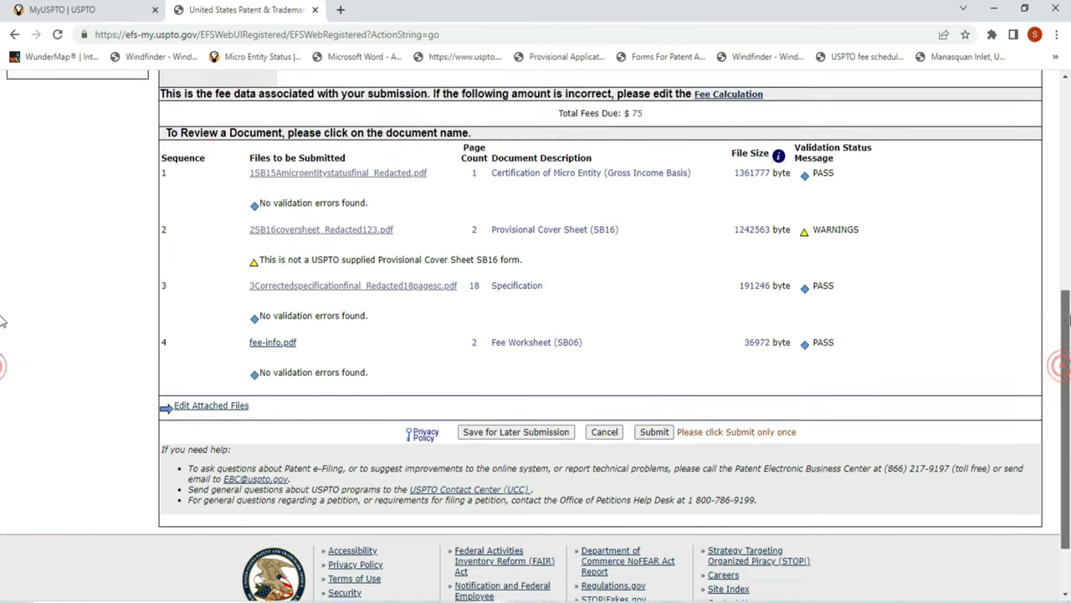
{"action": "scroll", "scroll_direction": "up", "scroll_amount": 3}
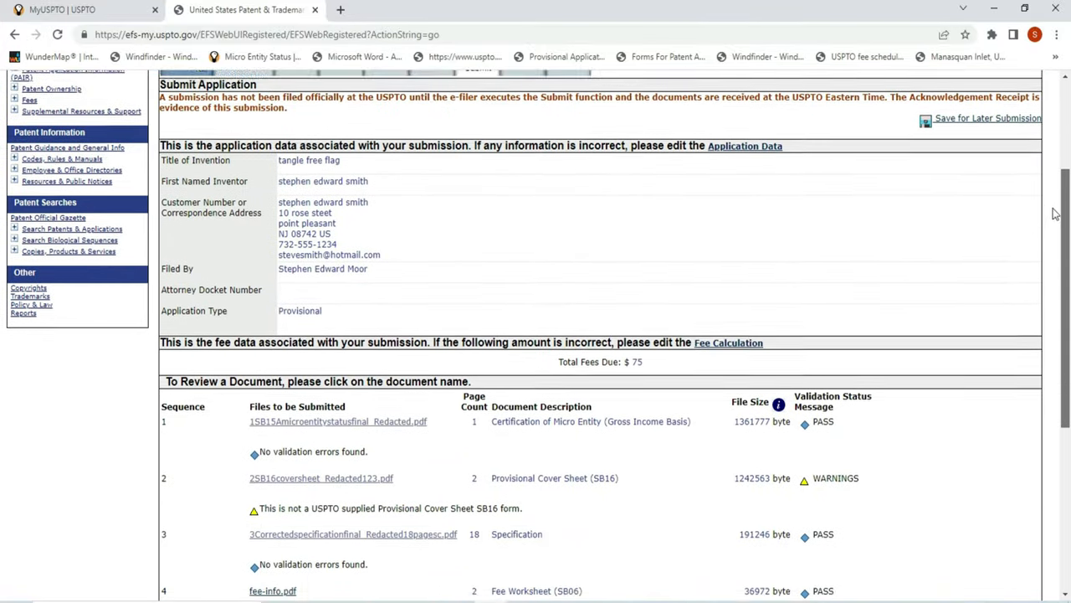
{"action": "scroll", "scroll_direction": "down", "scroll_amount": 3}
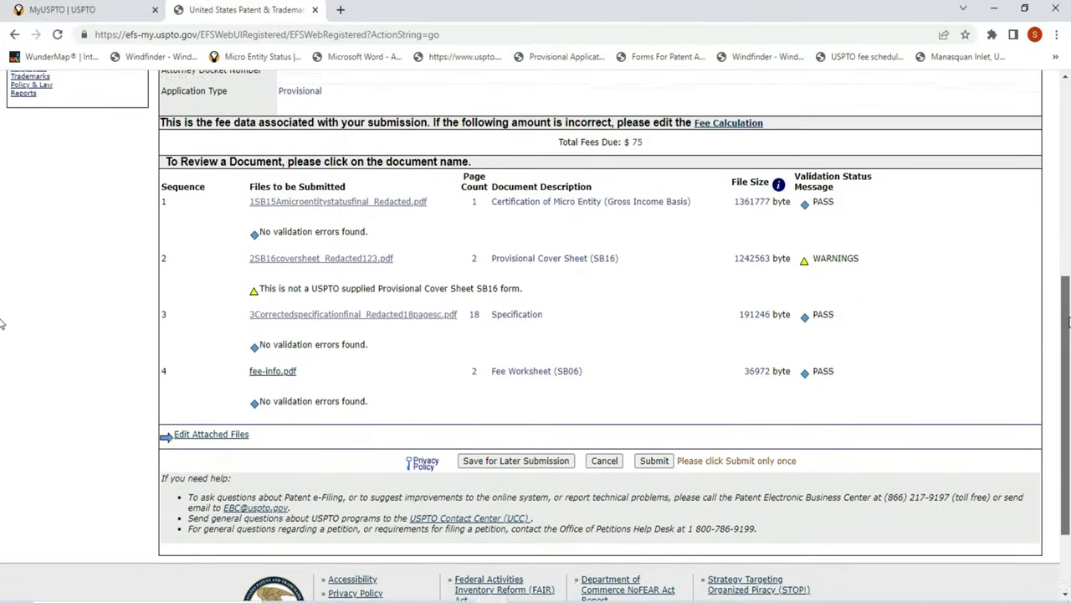
{"action": "scroll", "scroll_direction": "down", "scroll_amount": 3}
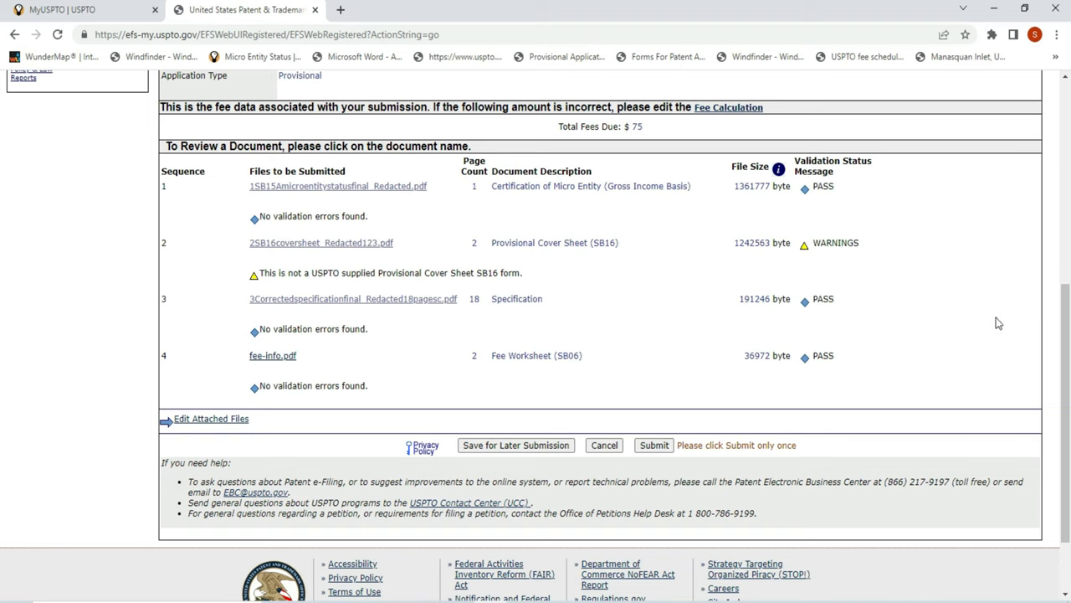
{"action": "mouse_move", "coordinate": [991, 318]}
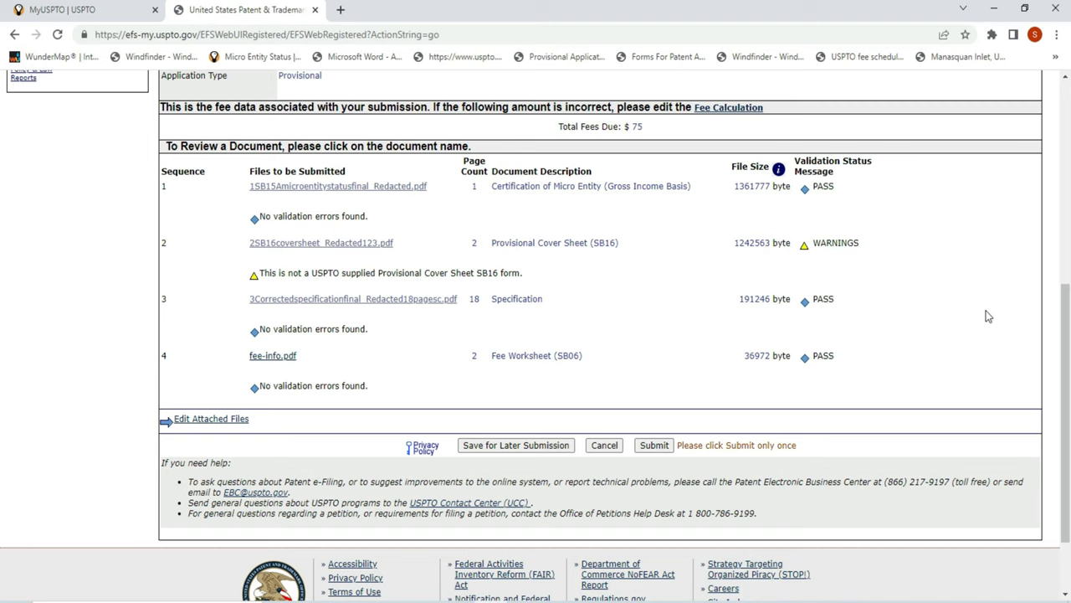
{"action": "mouse_move", "coordinate": [560, 226]}
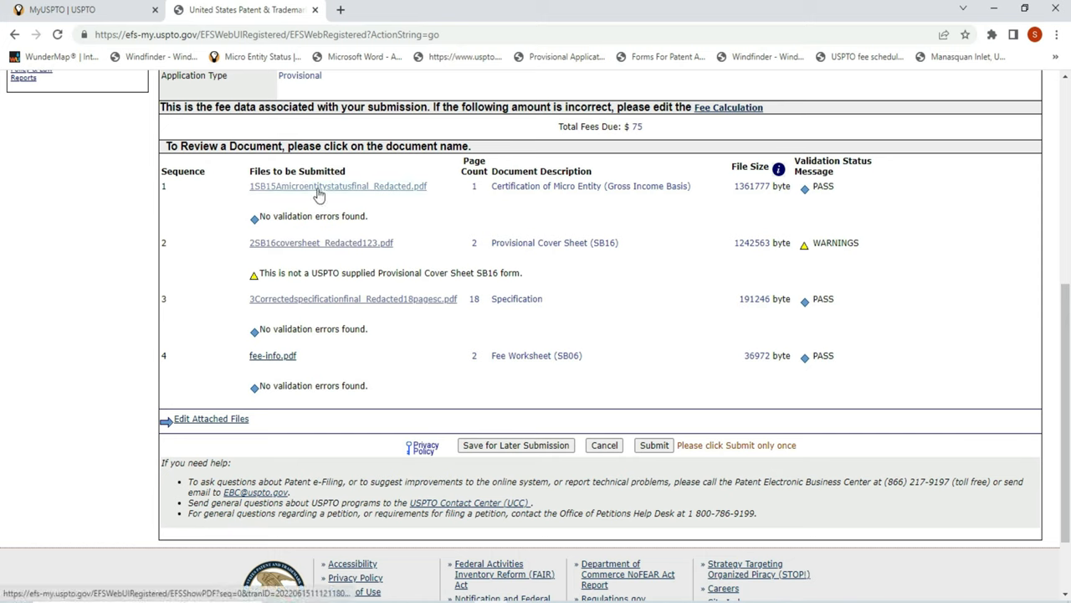
{"action": "mouse_move", "coordinate": [358, 186]}
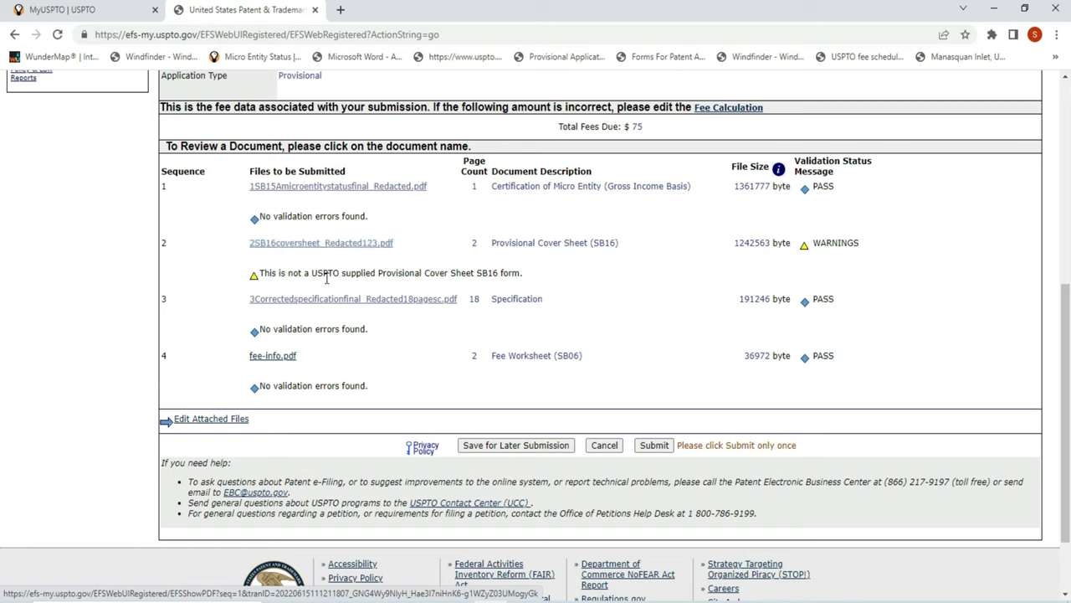
{"action": "mouse_move", "coordinate": [341, 303]}
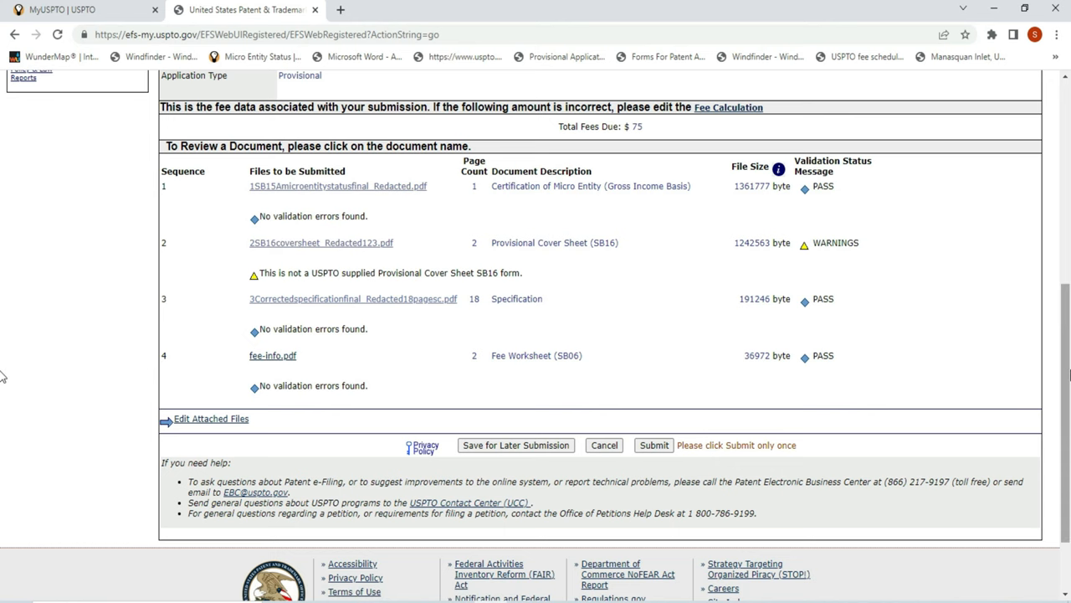
{"action": "scroll", "scroll_direction": "down", "scroll_amount": 3}
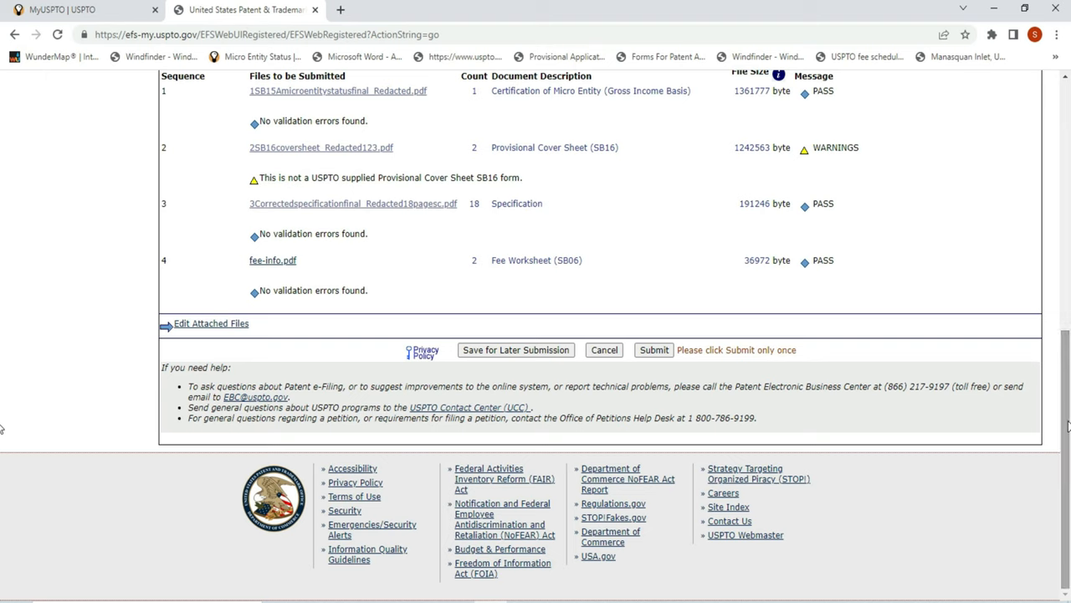
{"action": "mouse_move", "coordinate": [360, 56]}
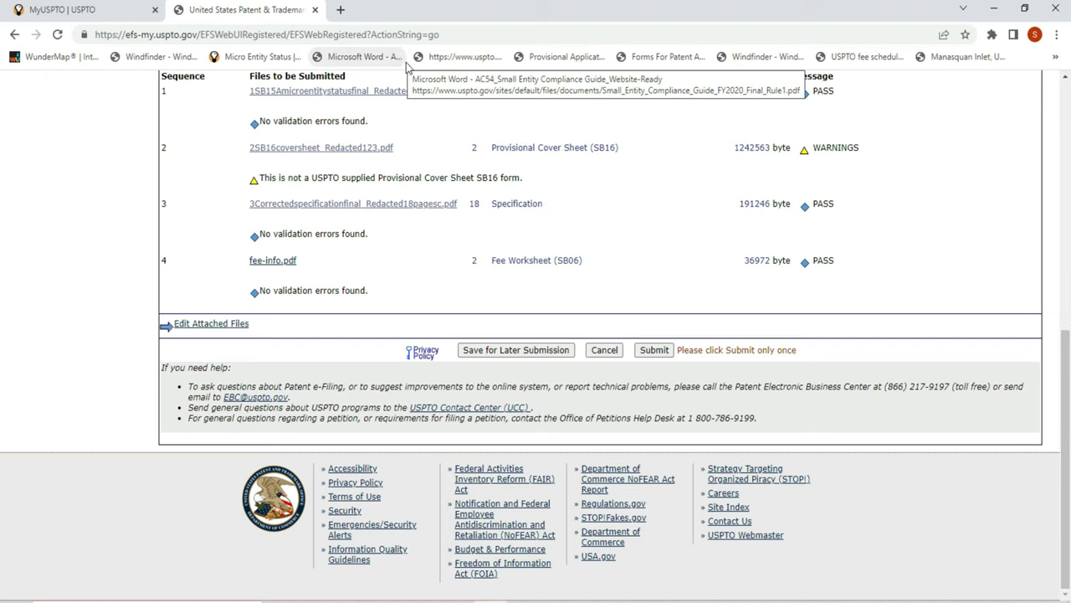
{"action": "mouse_move", "coordinate": [897, 264]}
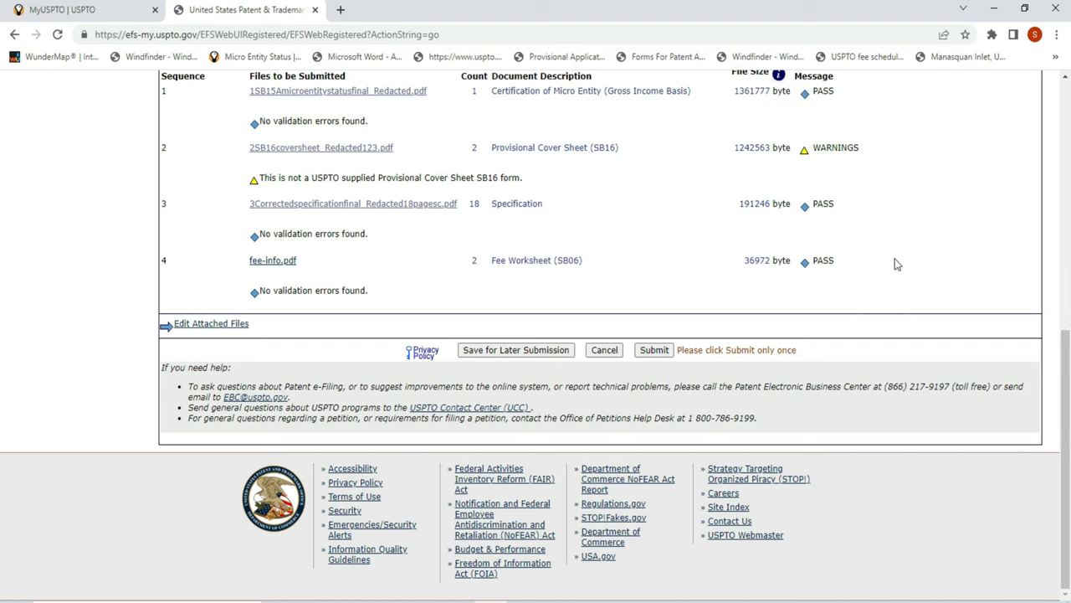